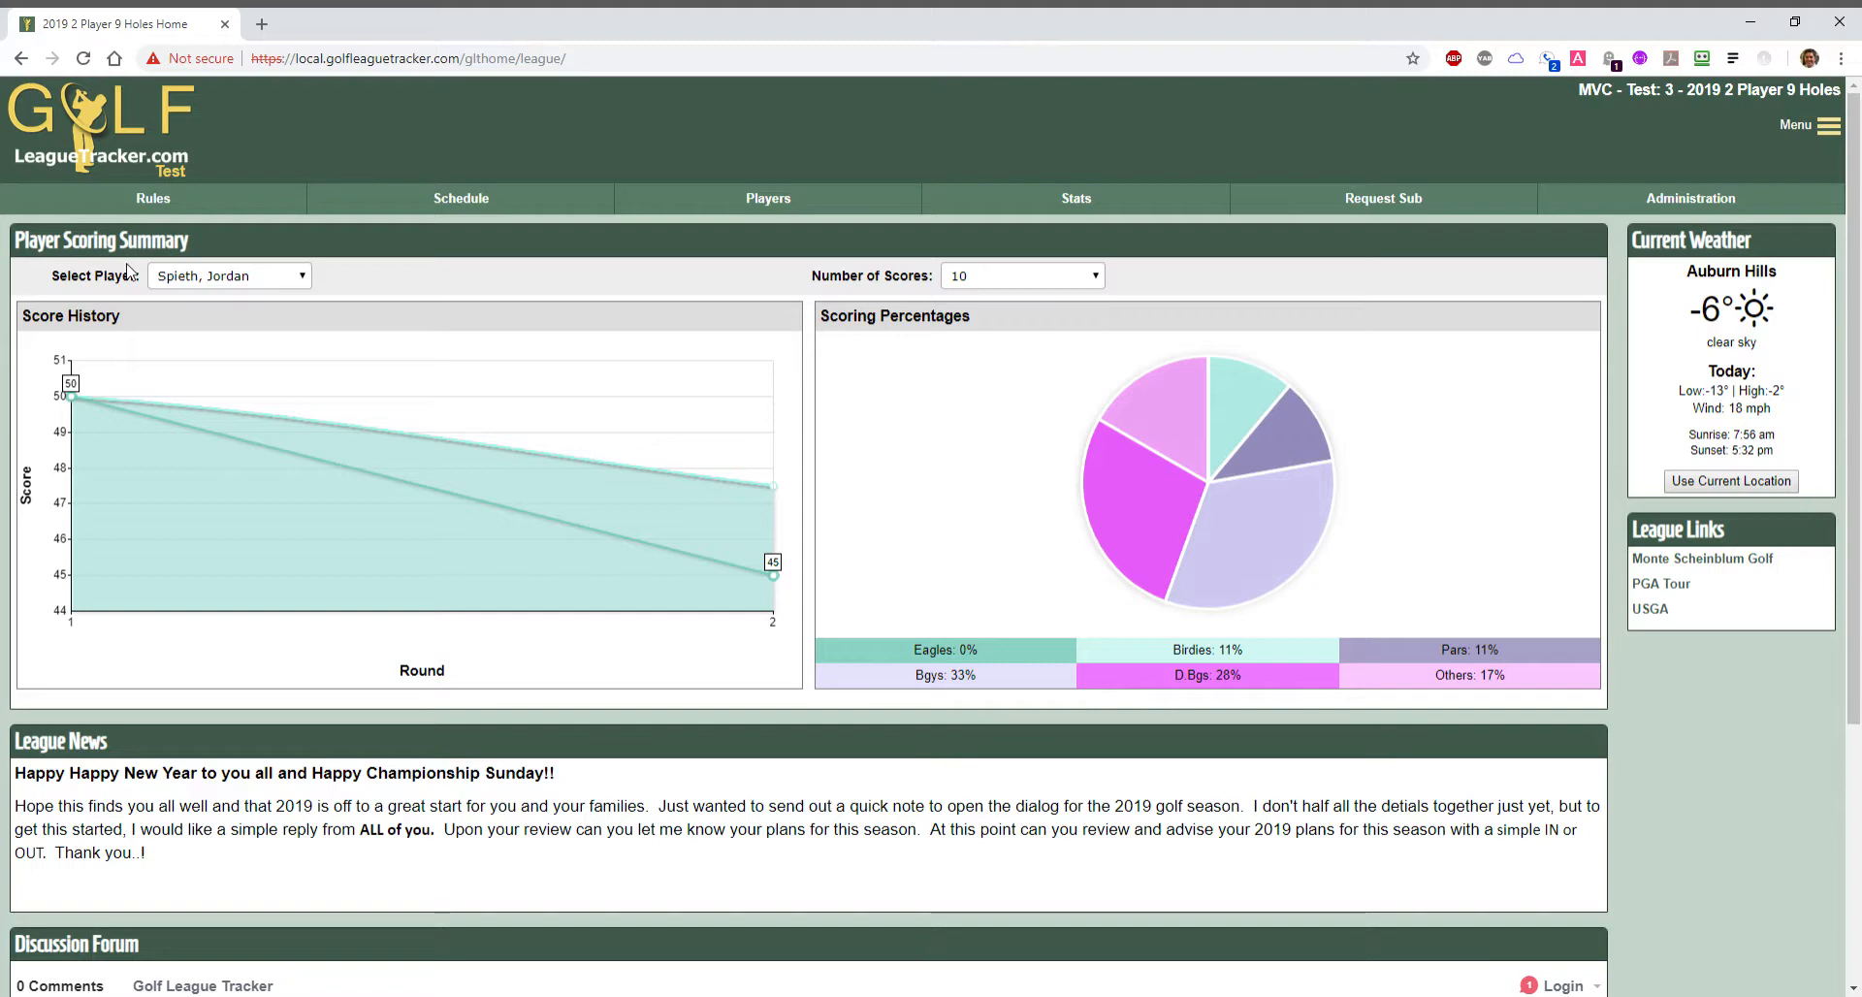
mouse_move(340, 273)
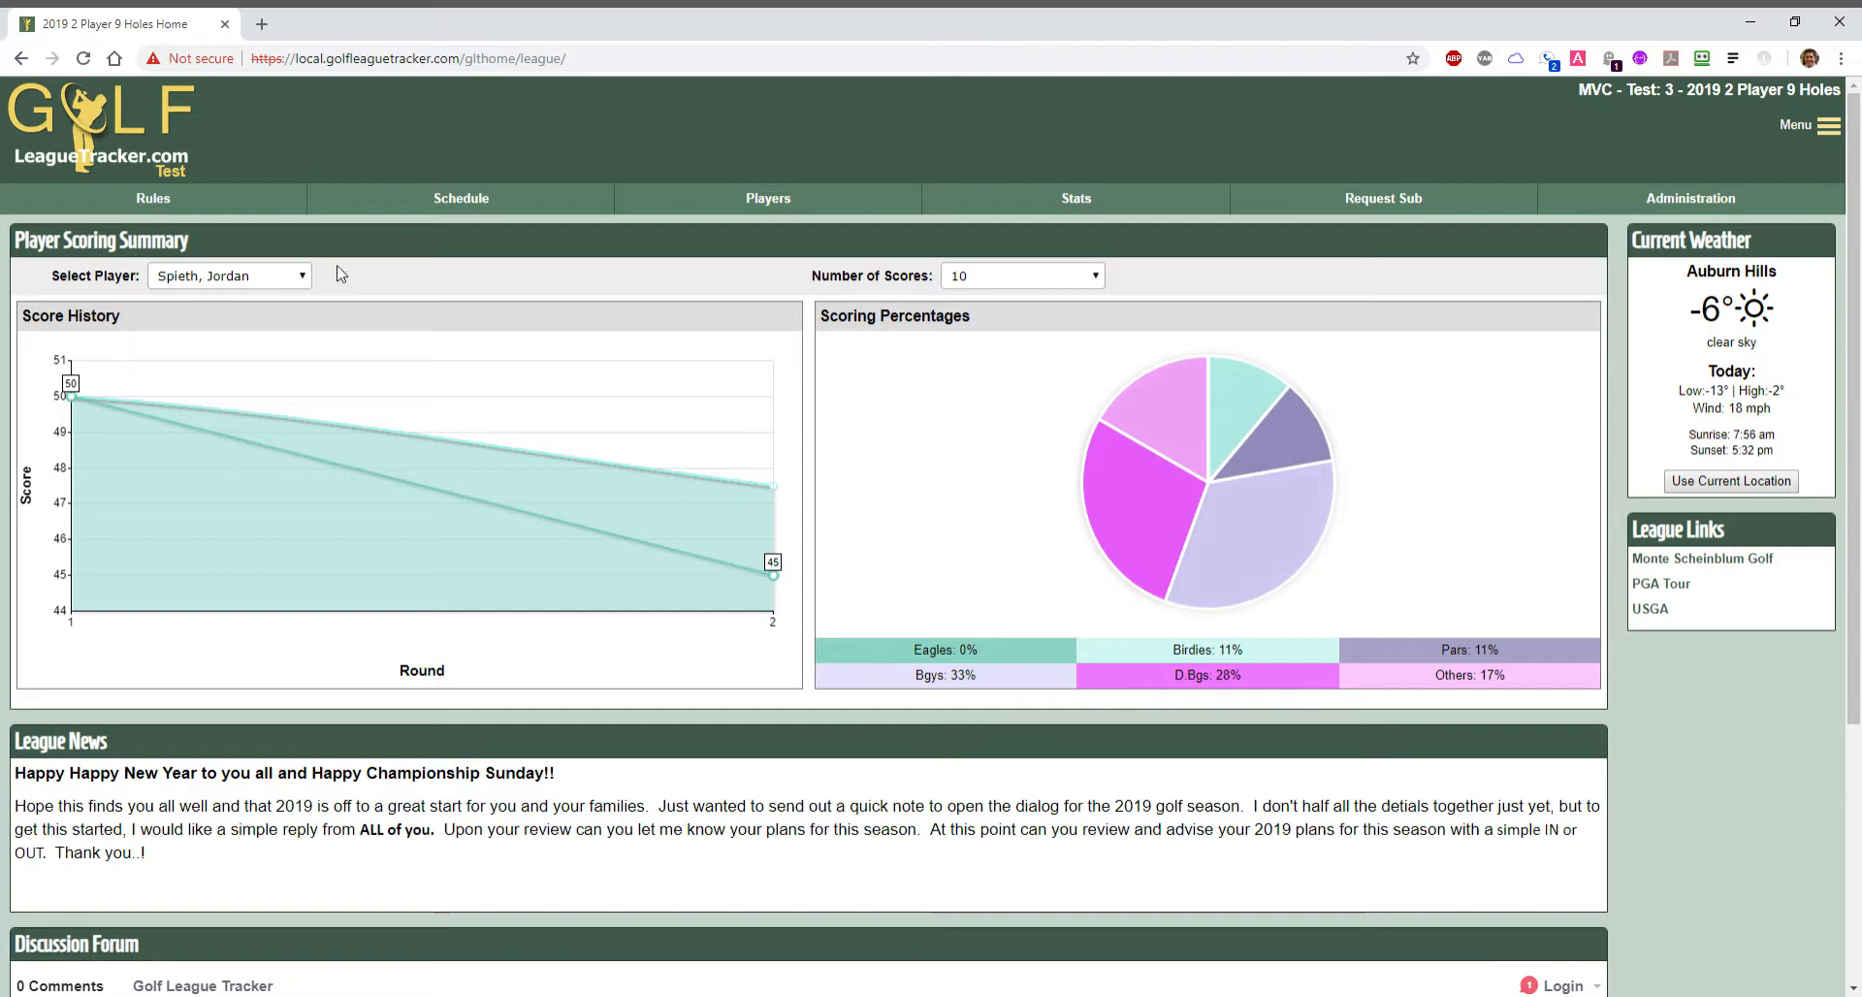
mouse_move(1667, 282)
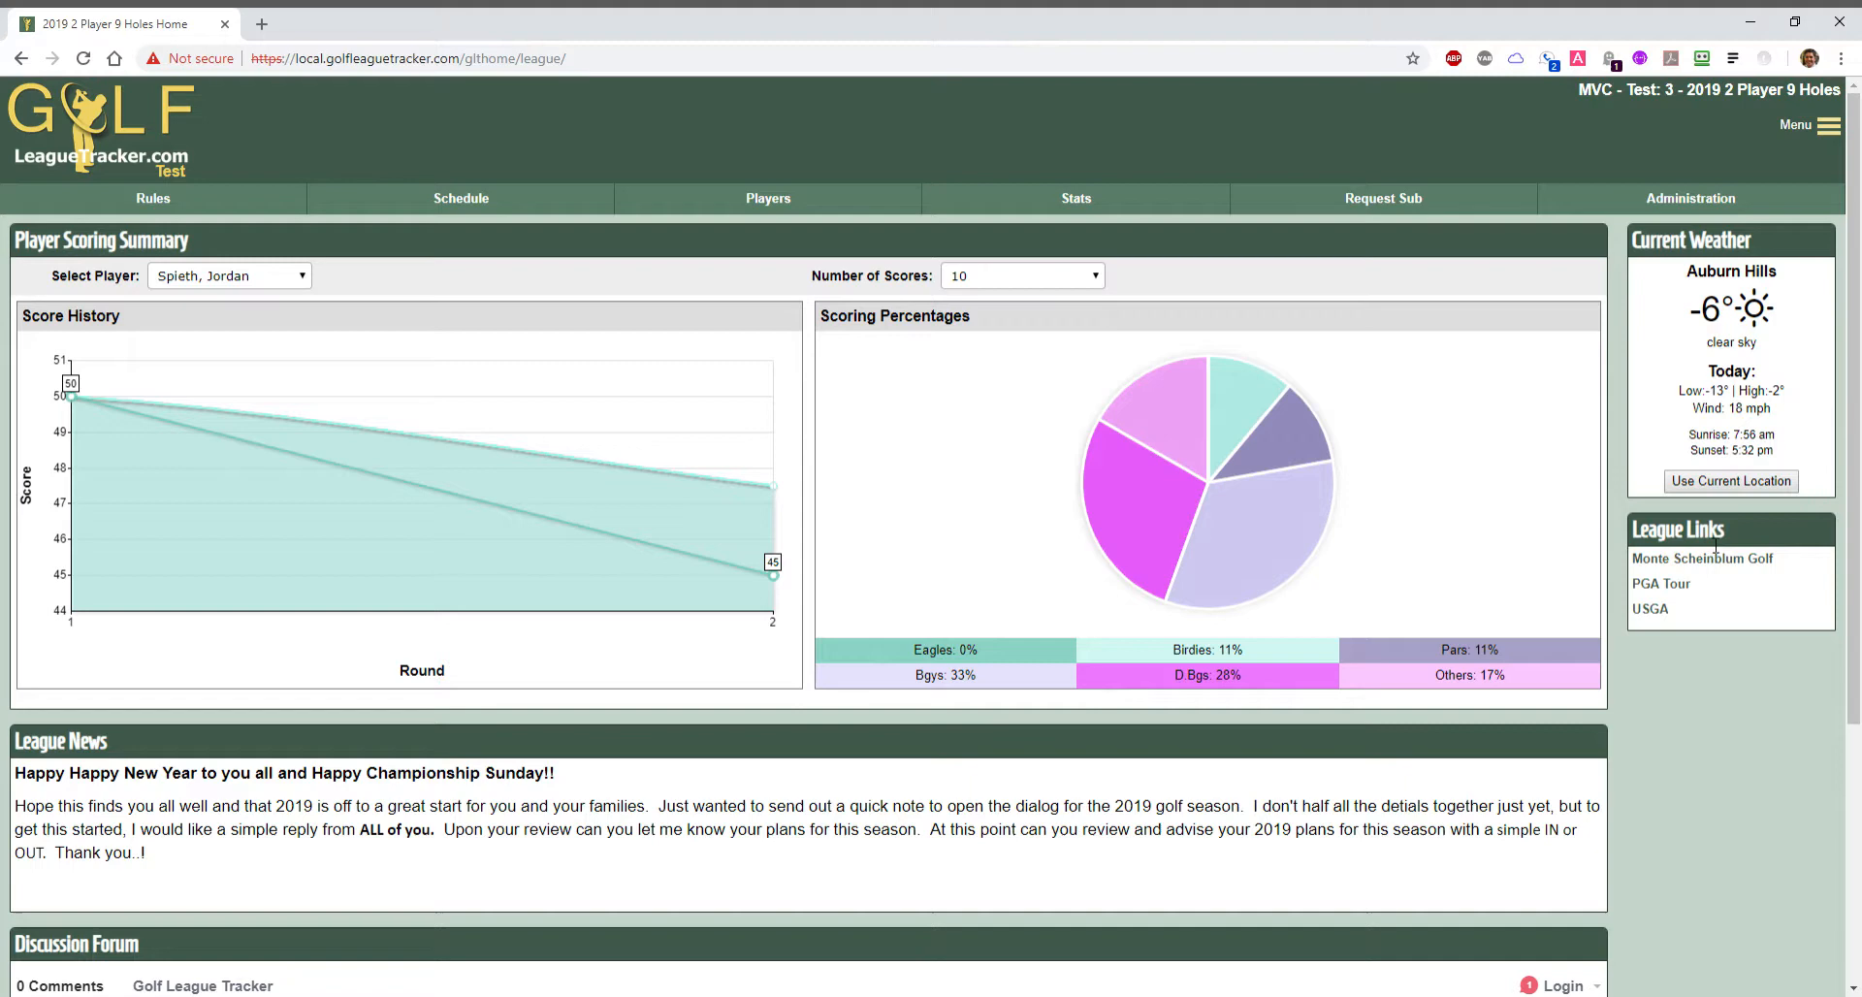
mouse_move(958, 676)
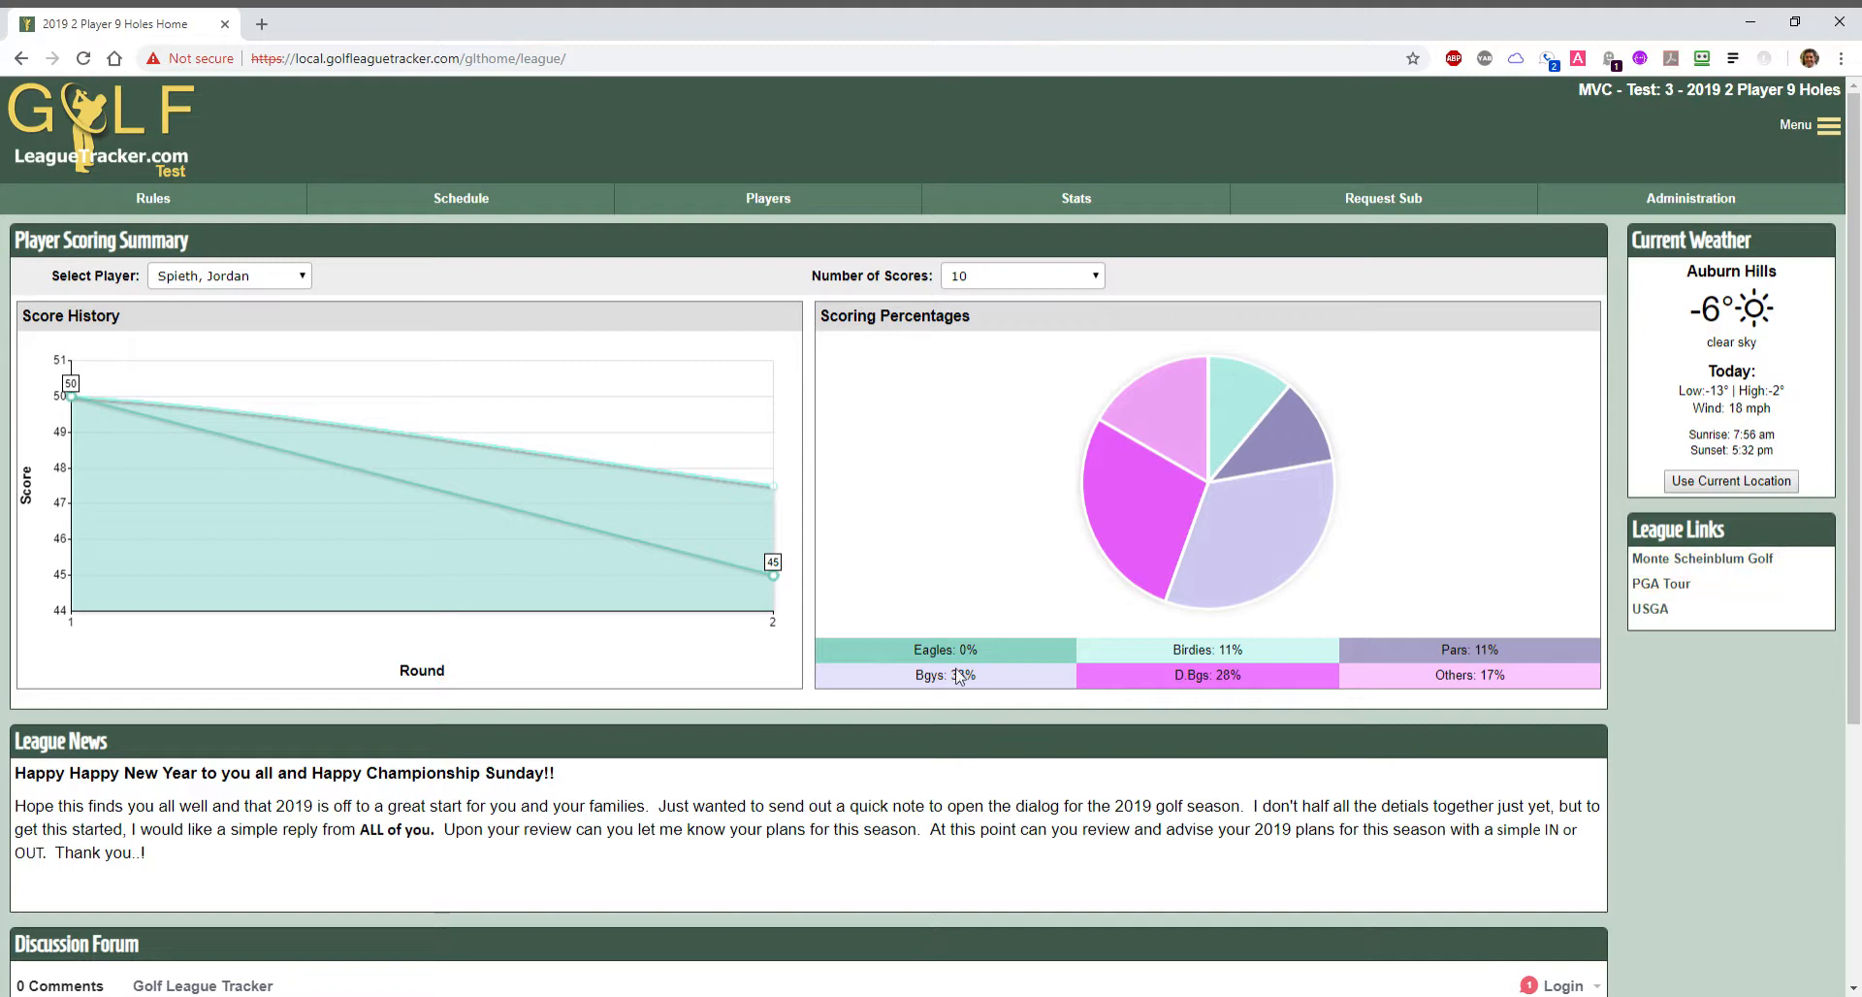
Go to Administration > League Setup and open the Home Page Layout Designer.
scroll("down", 3)
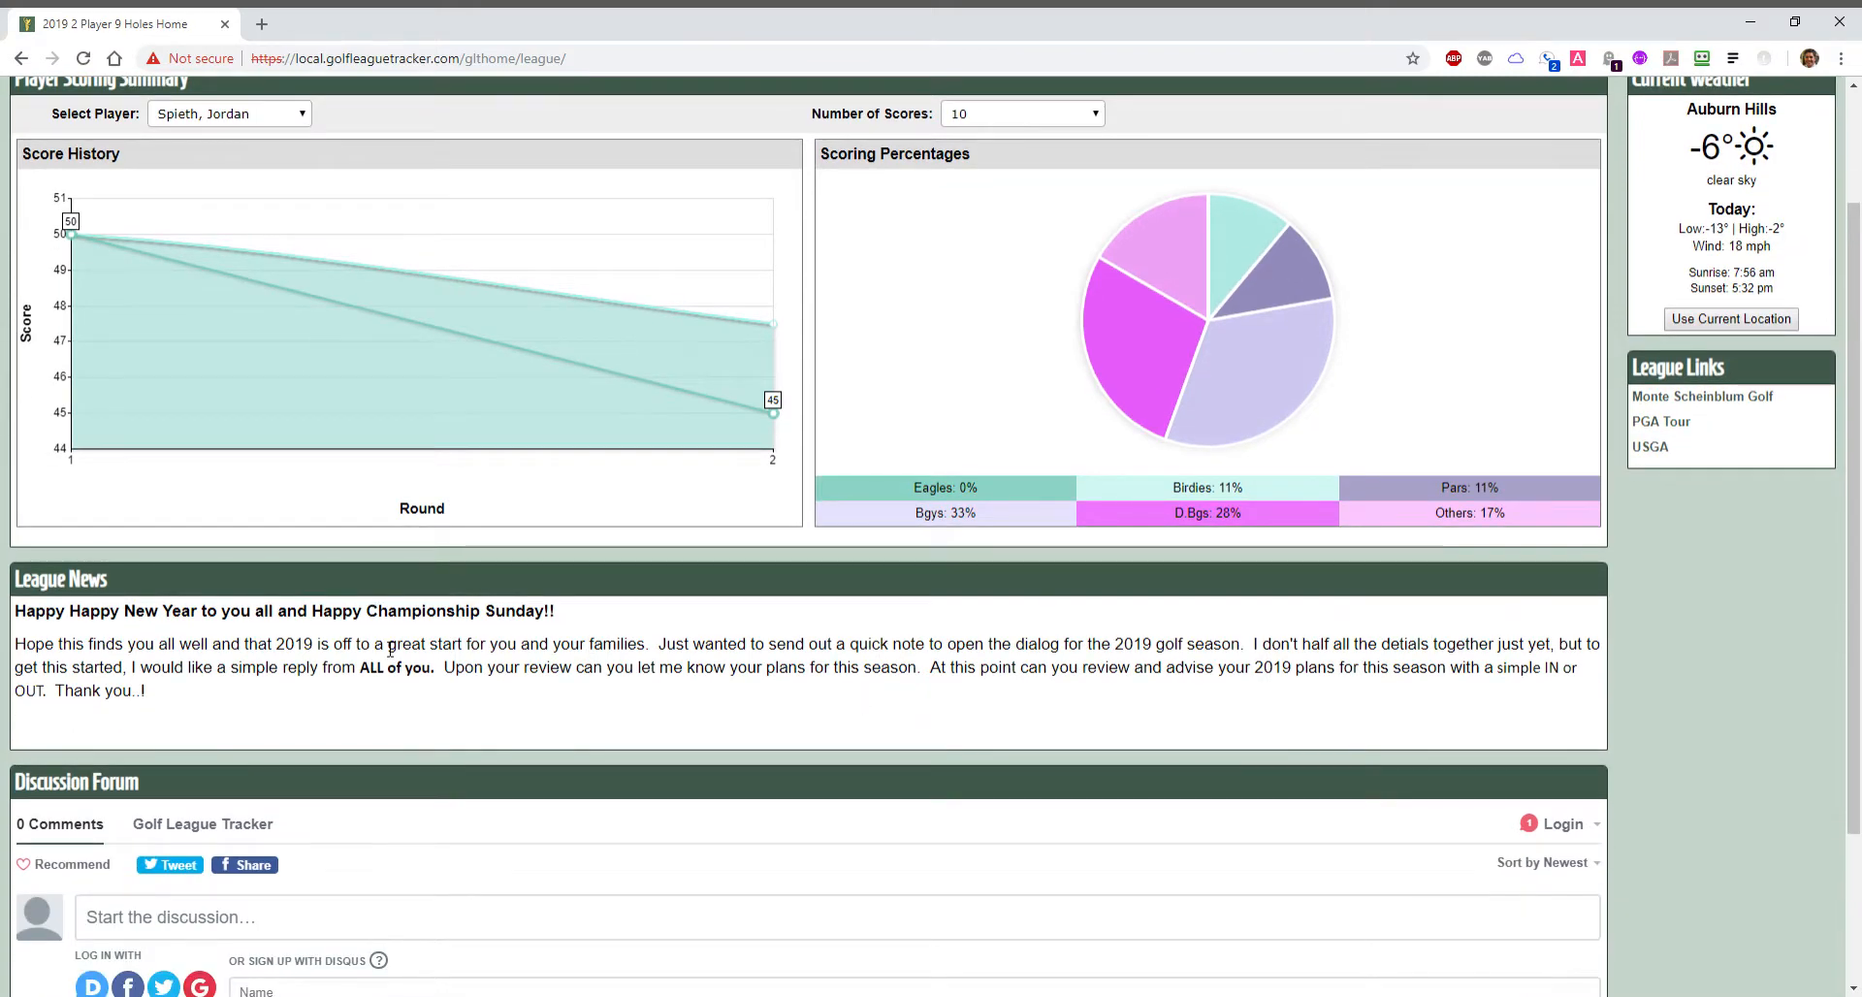
scroll("down", 3)
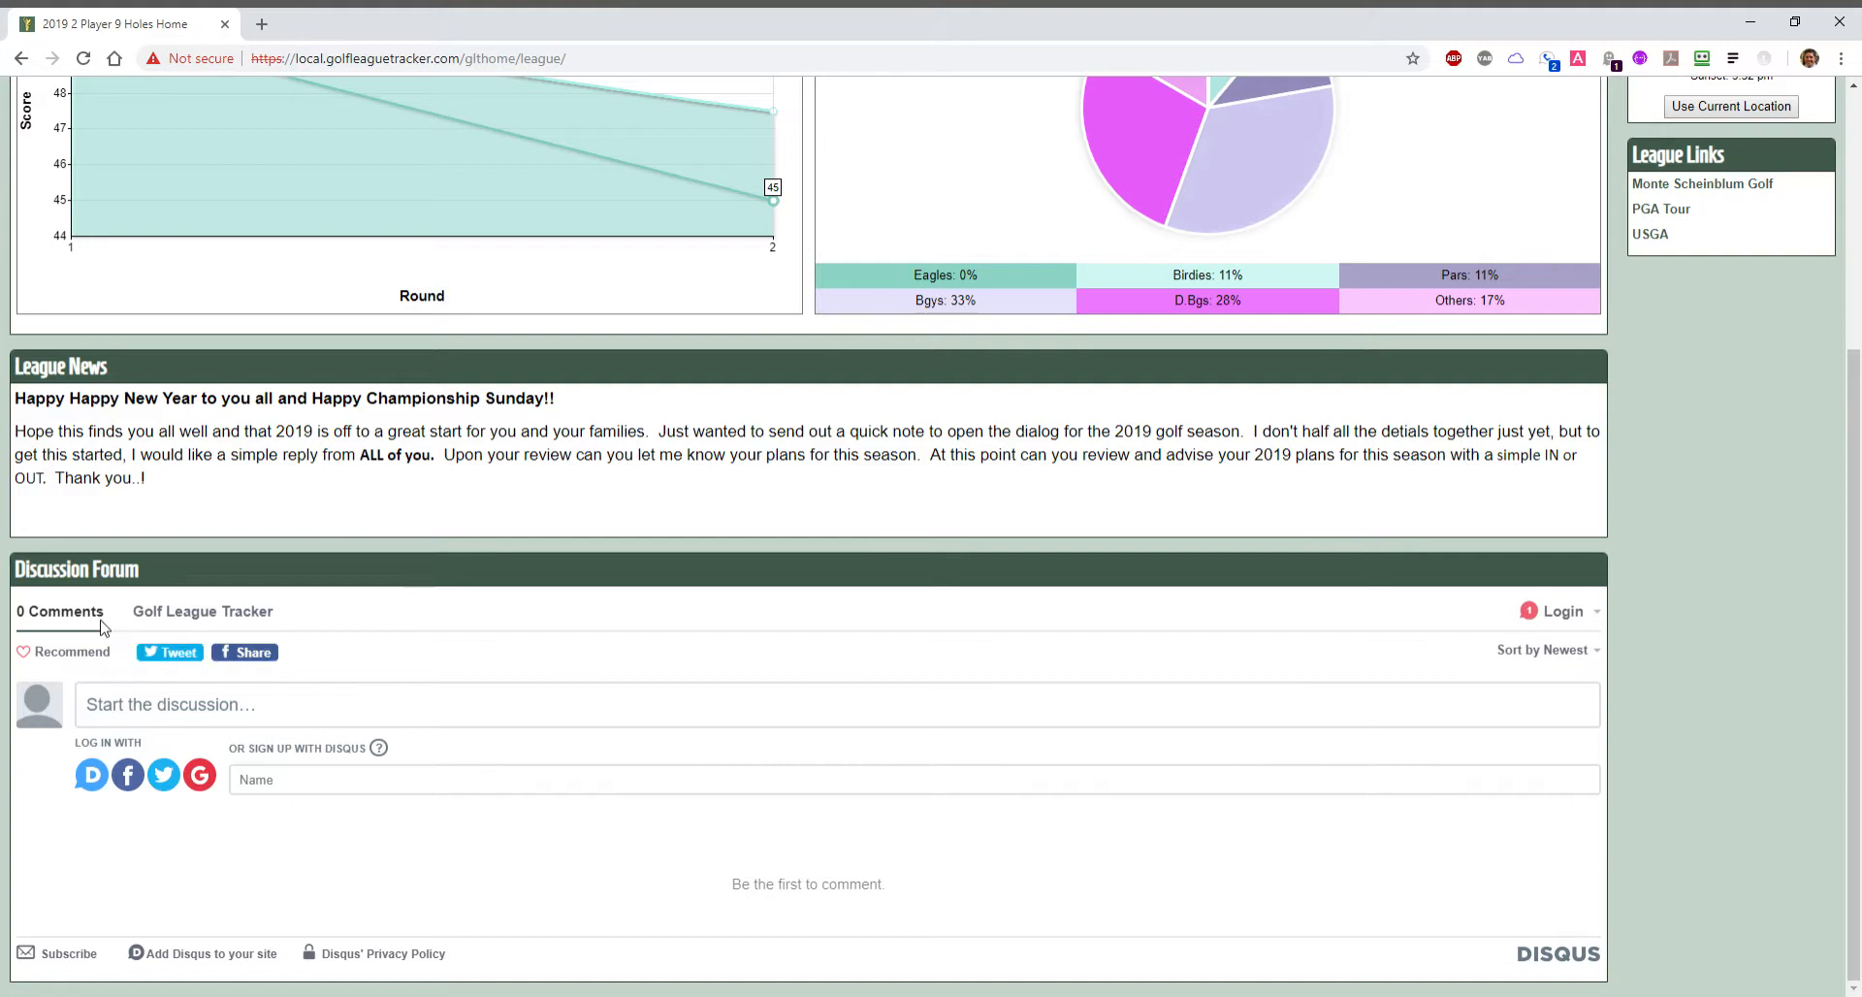
mouse_move(164, 917)
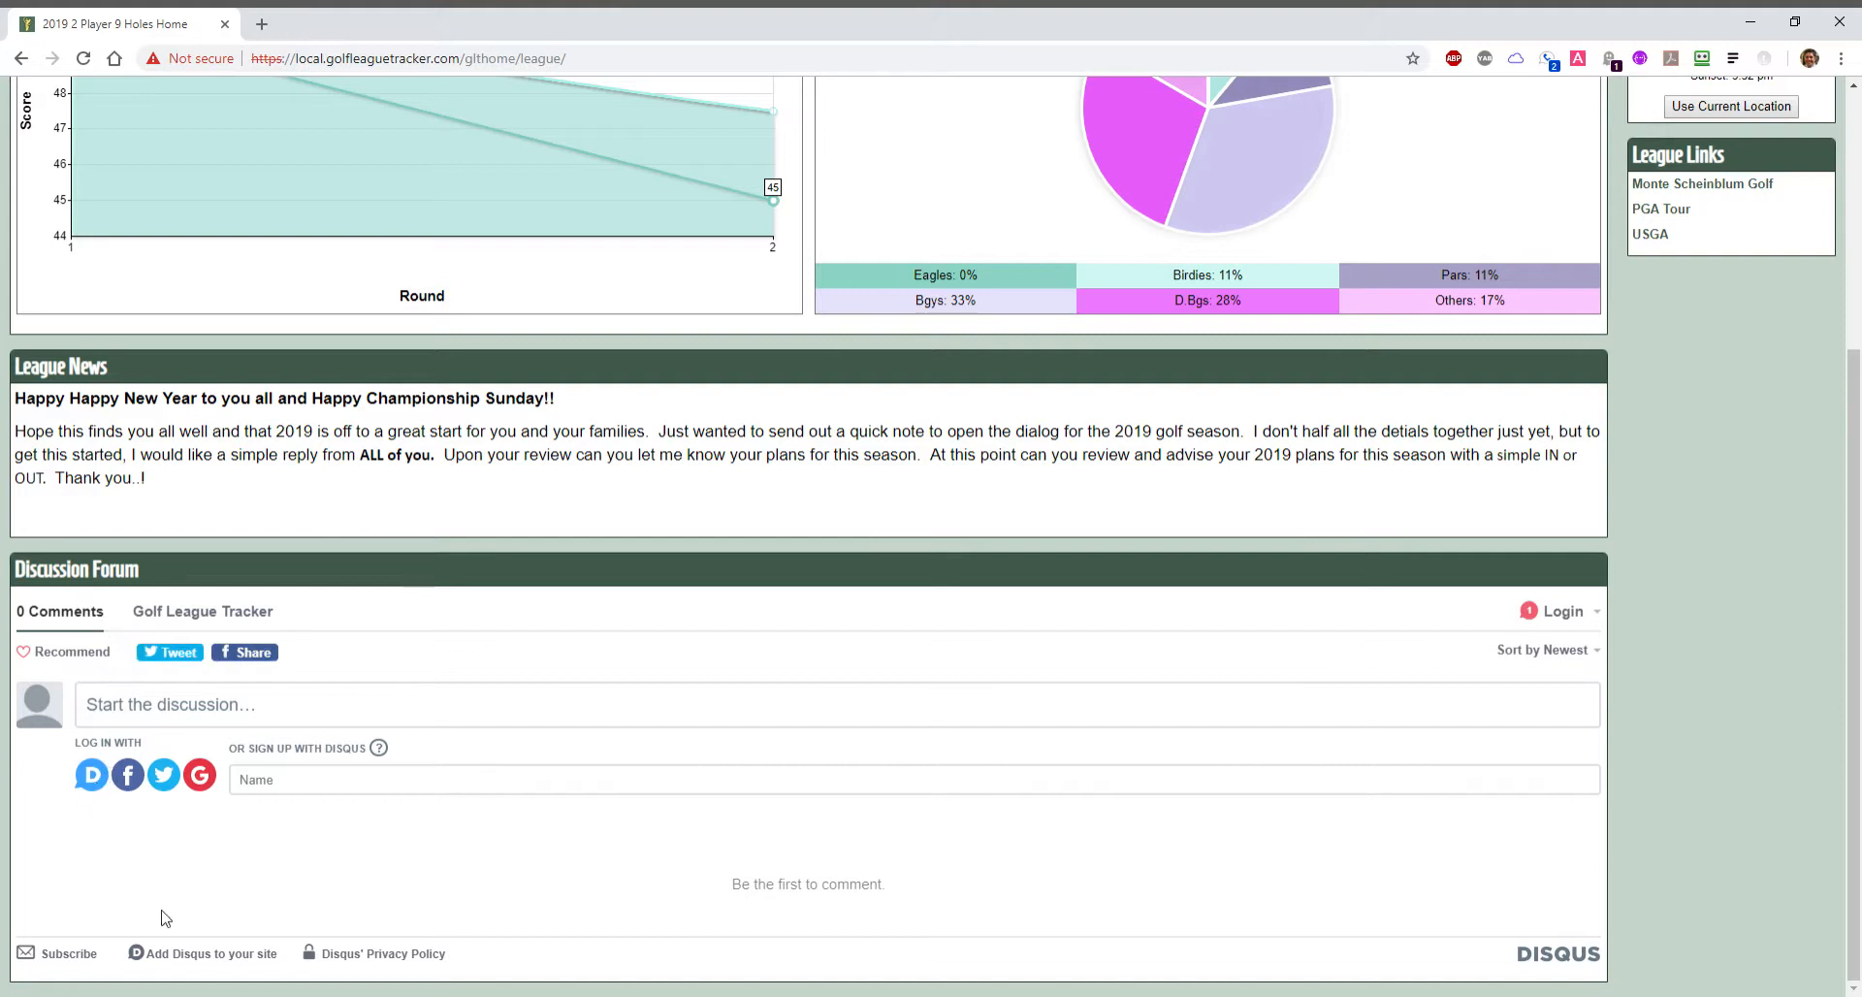
mouse_move(1614, 944)
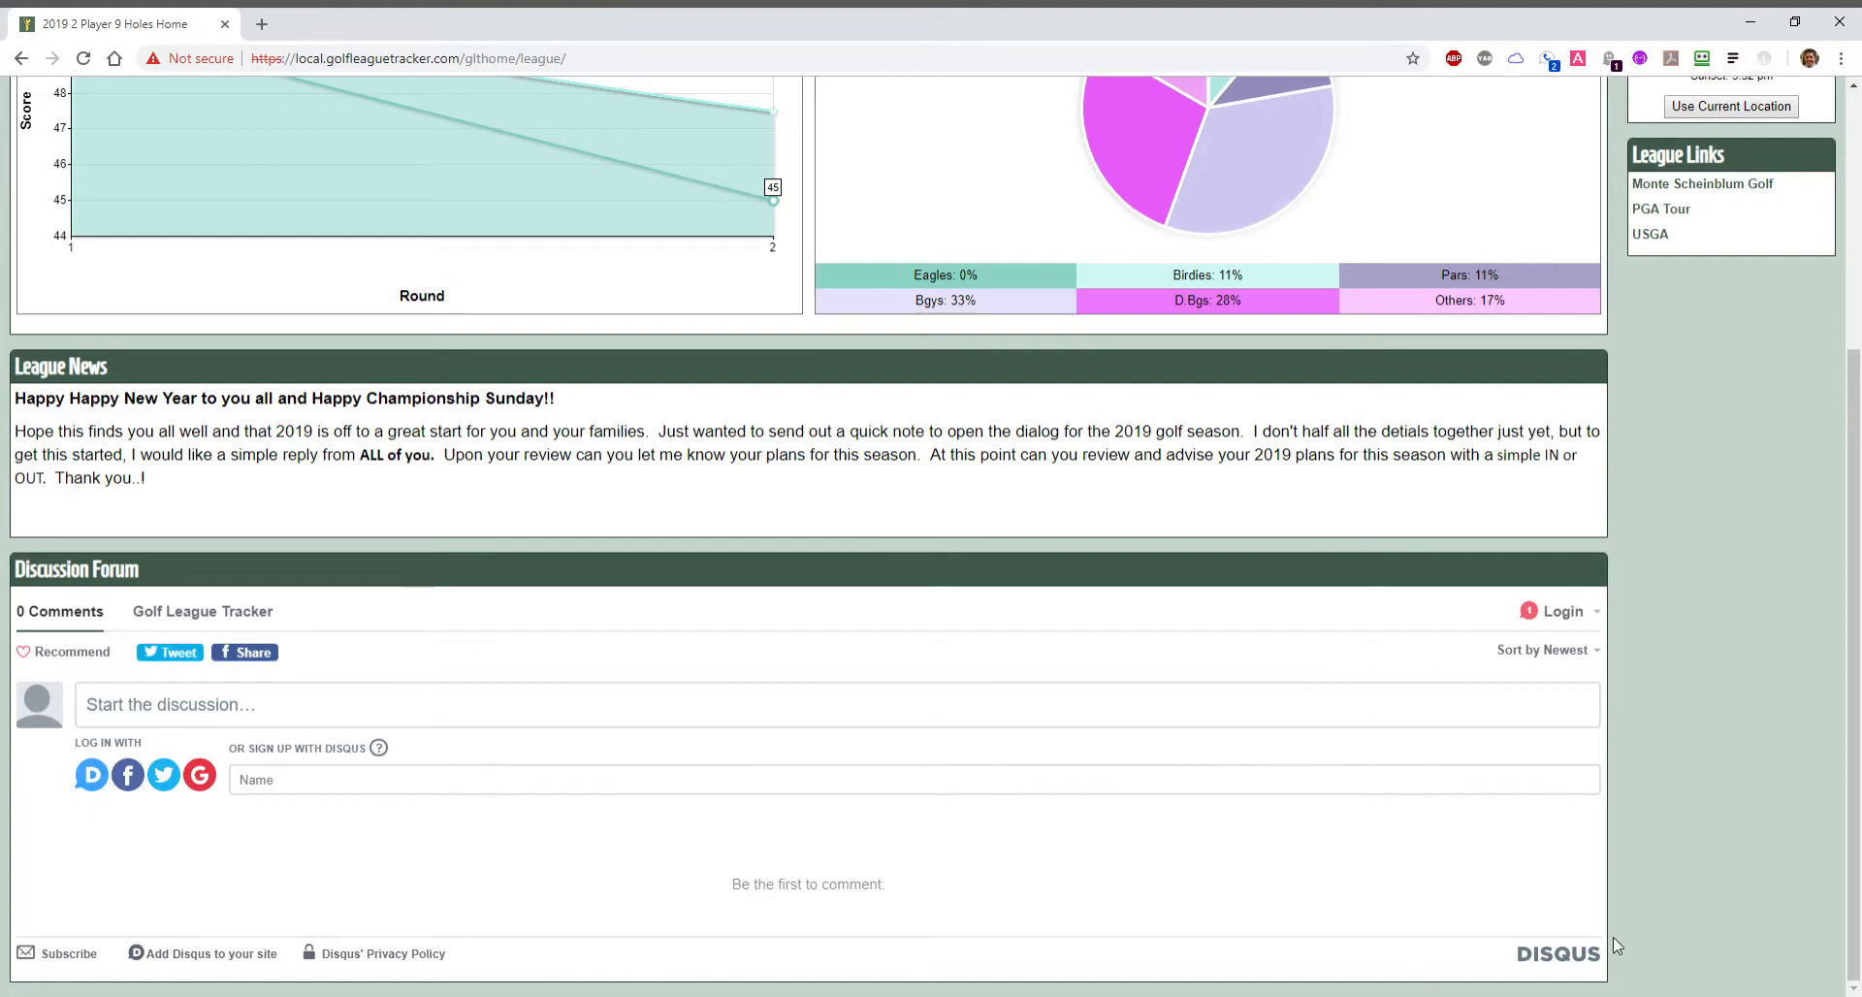
scroll("up", 3)
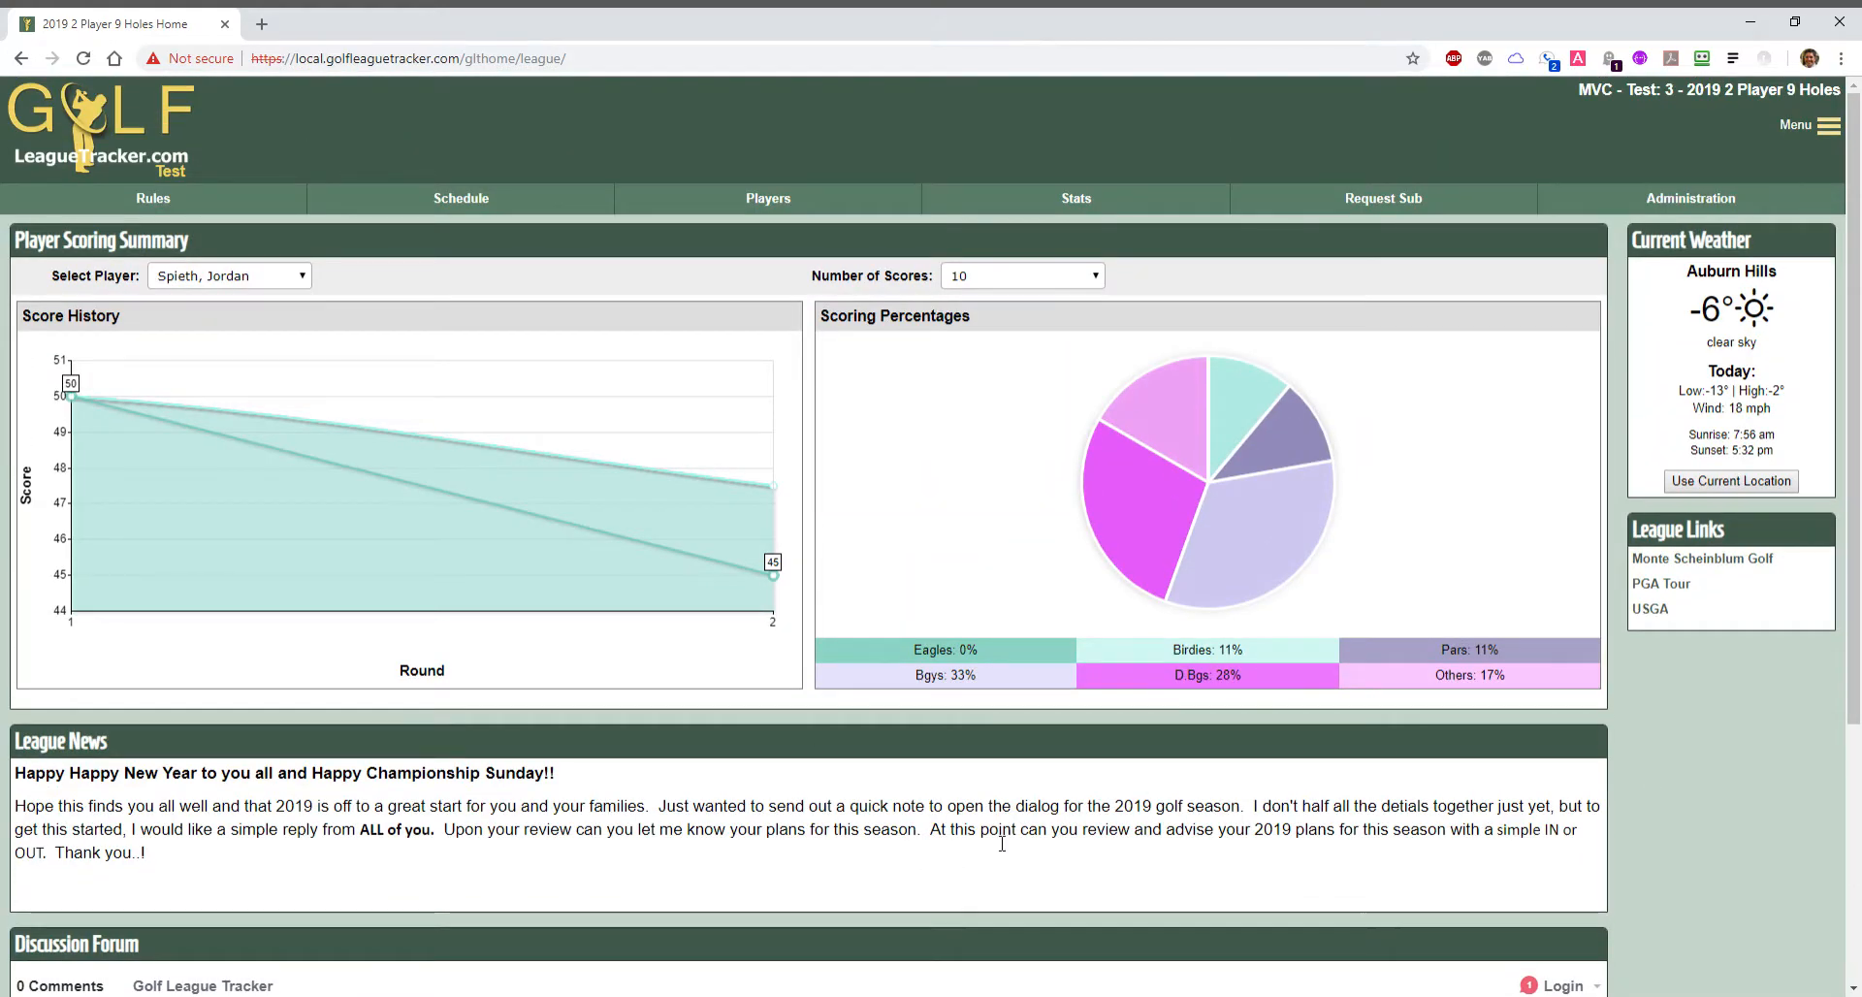
mouse_move(1691, 198)
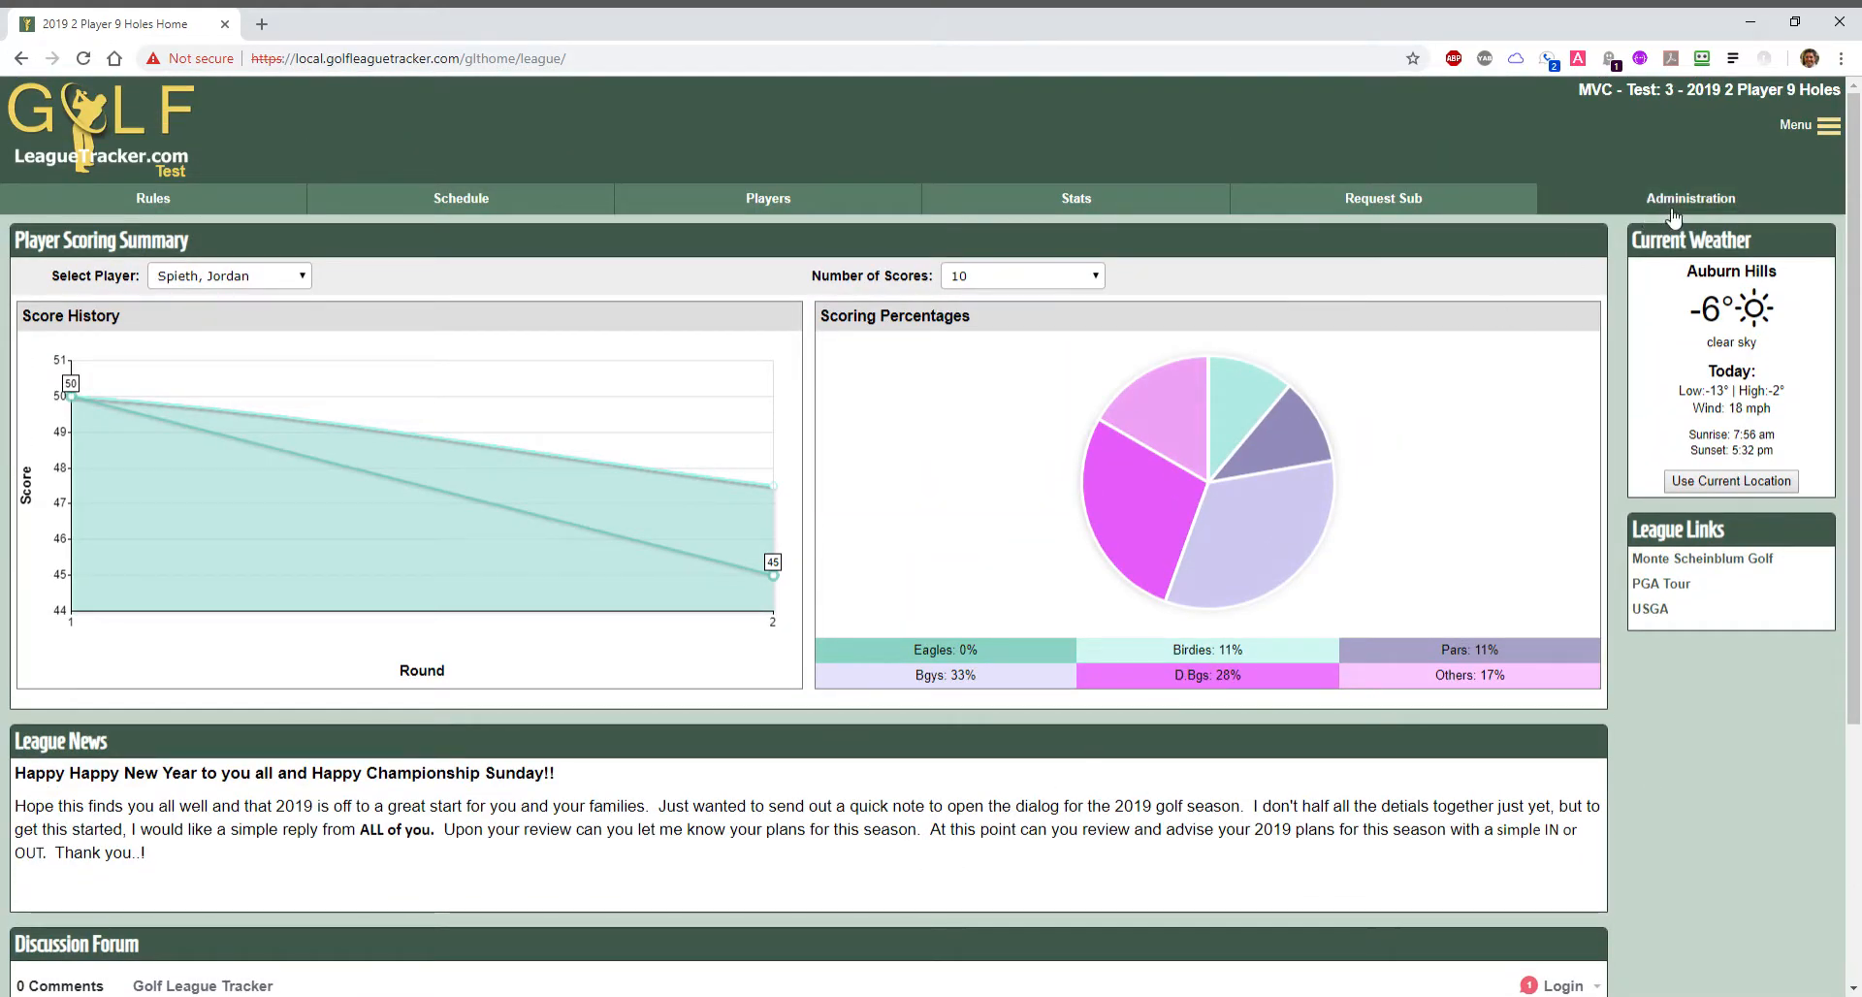
left_click(1689, 198)
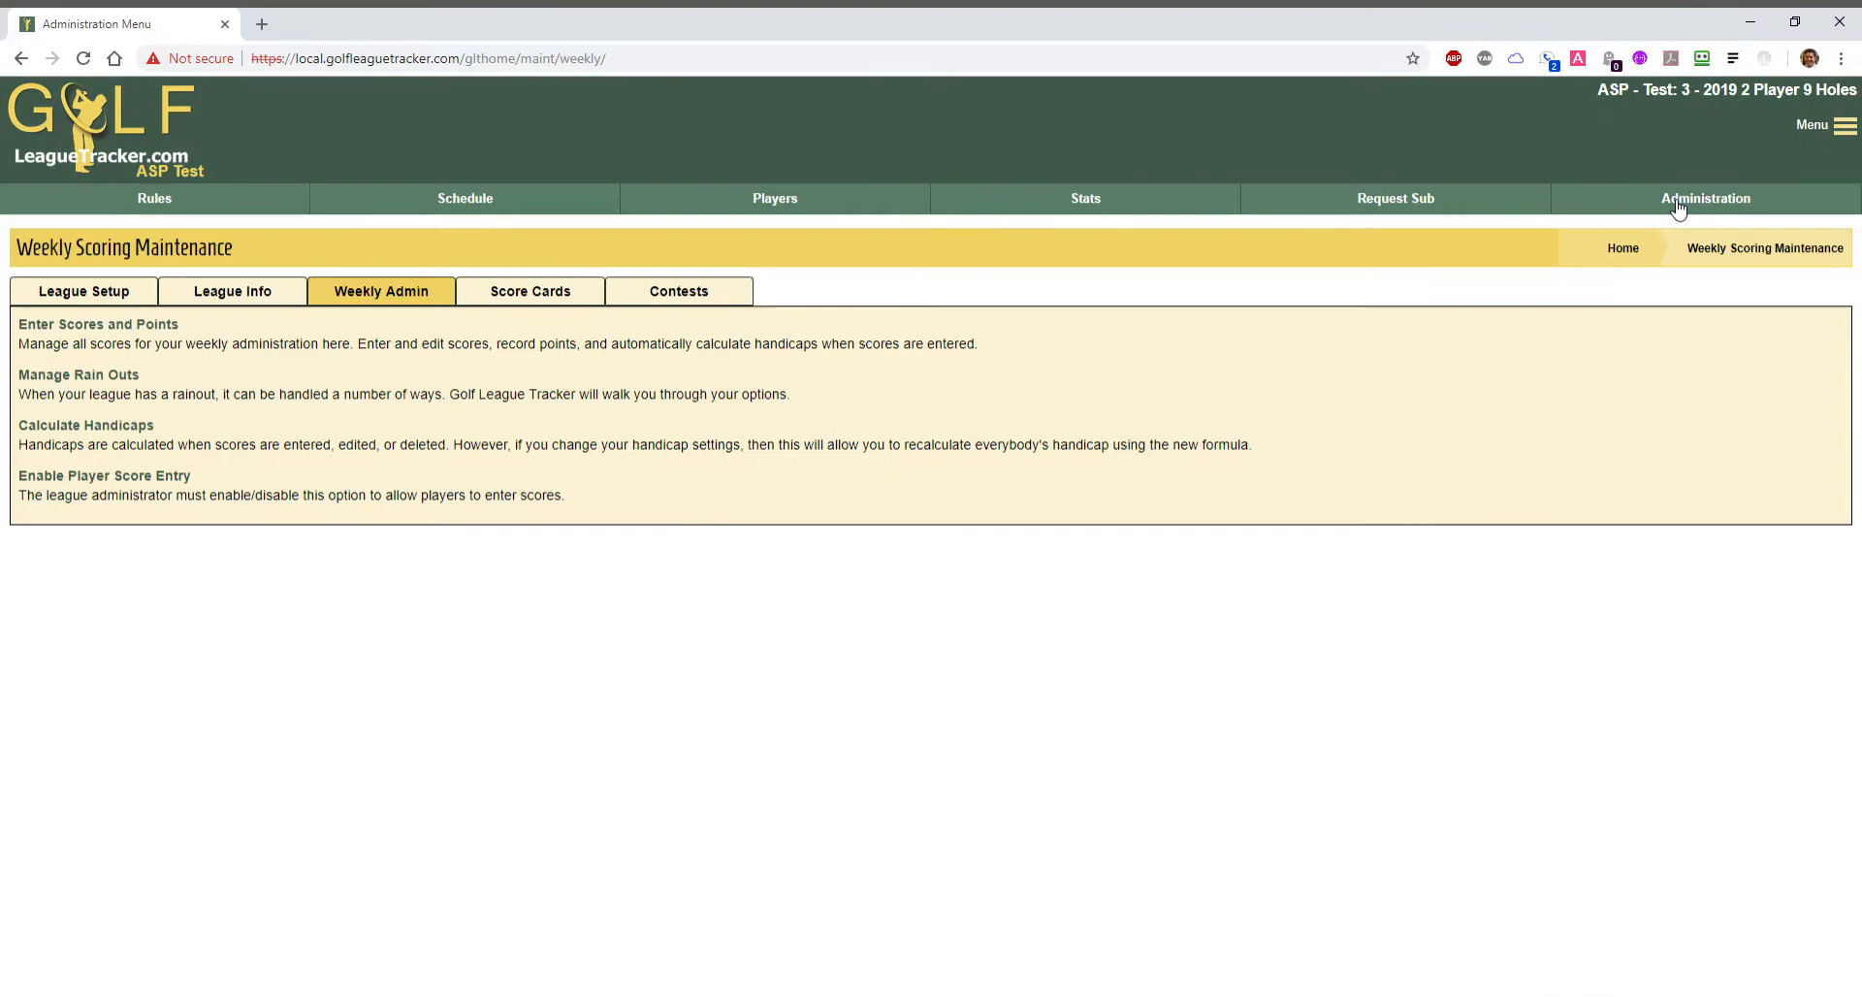
left_click(81, 291)
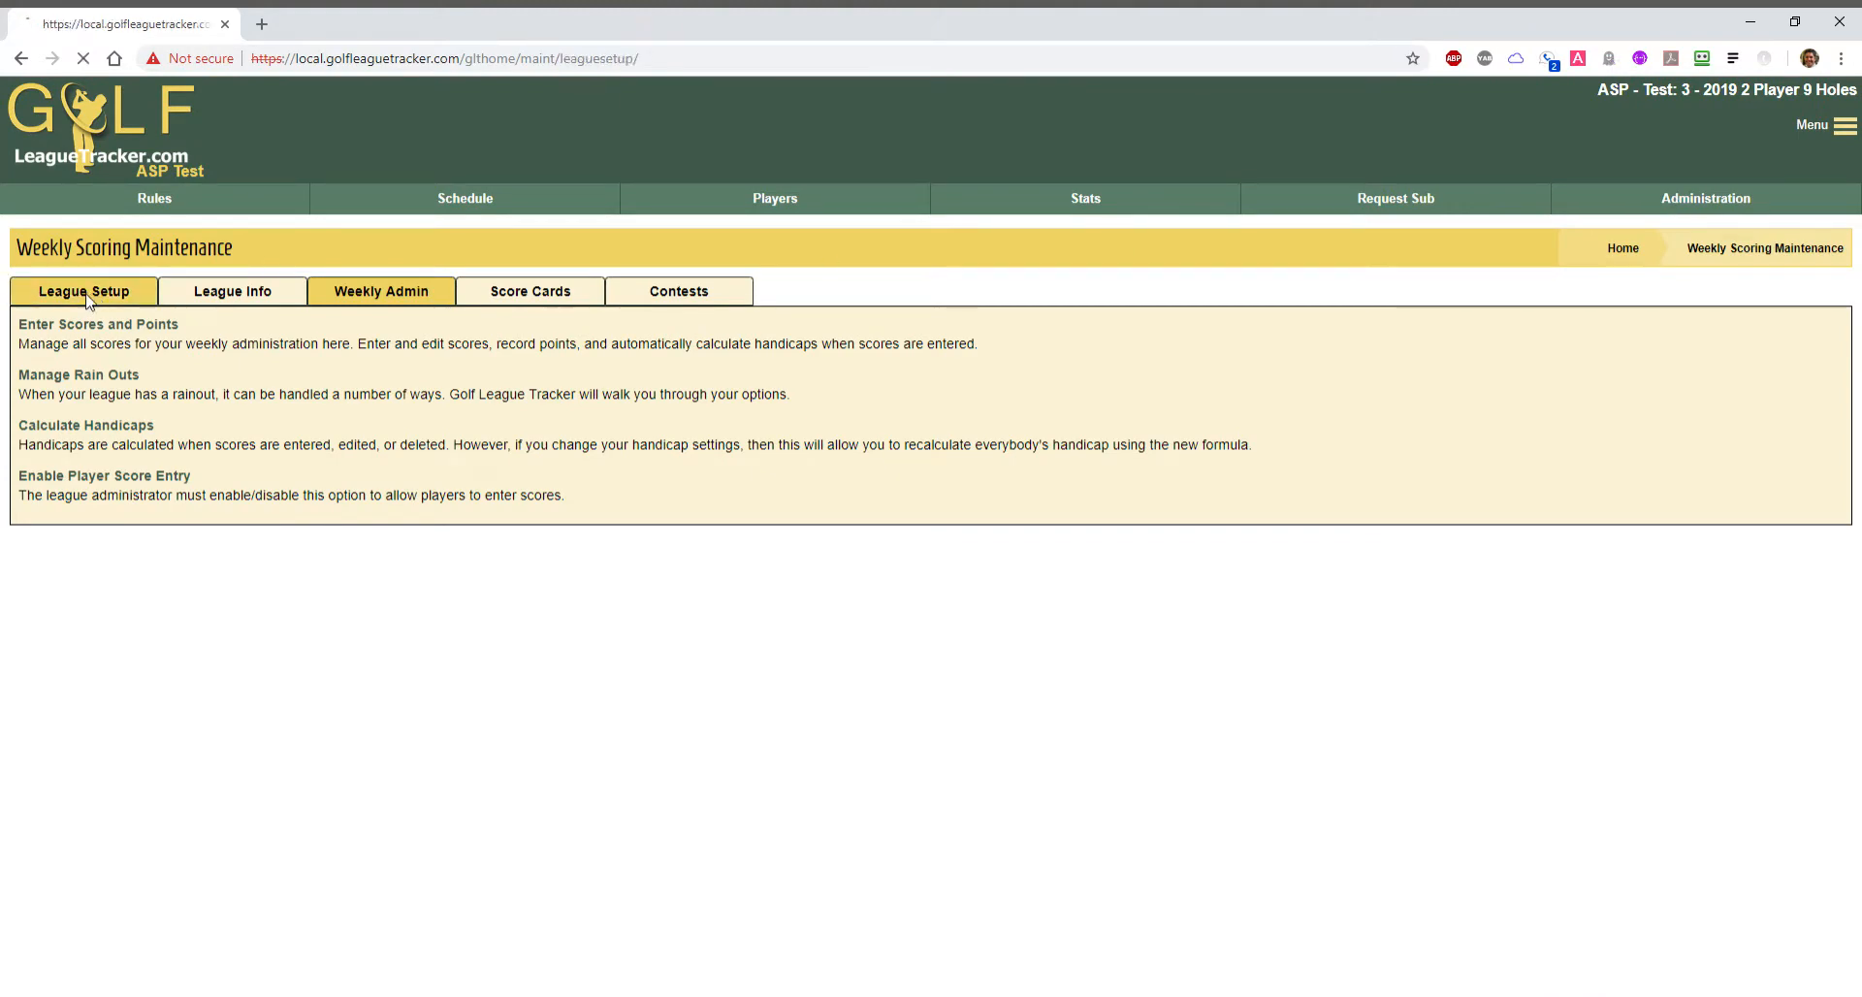
left_click(82, 291)
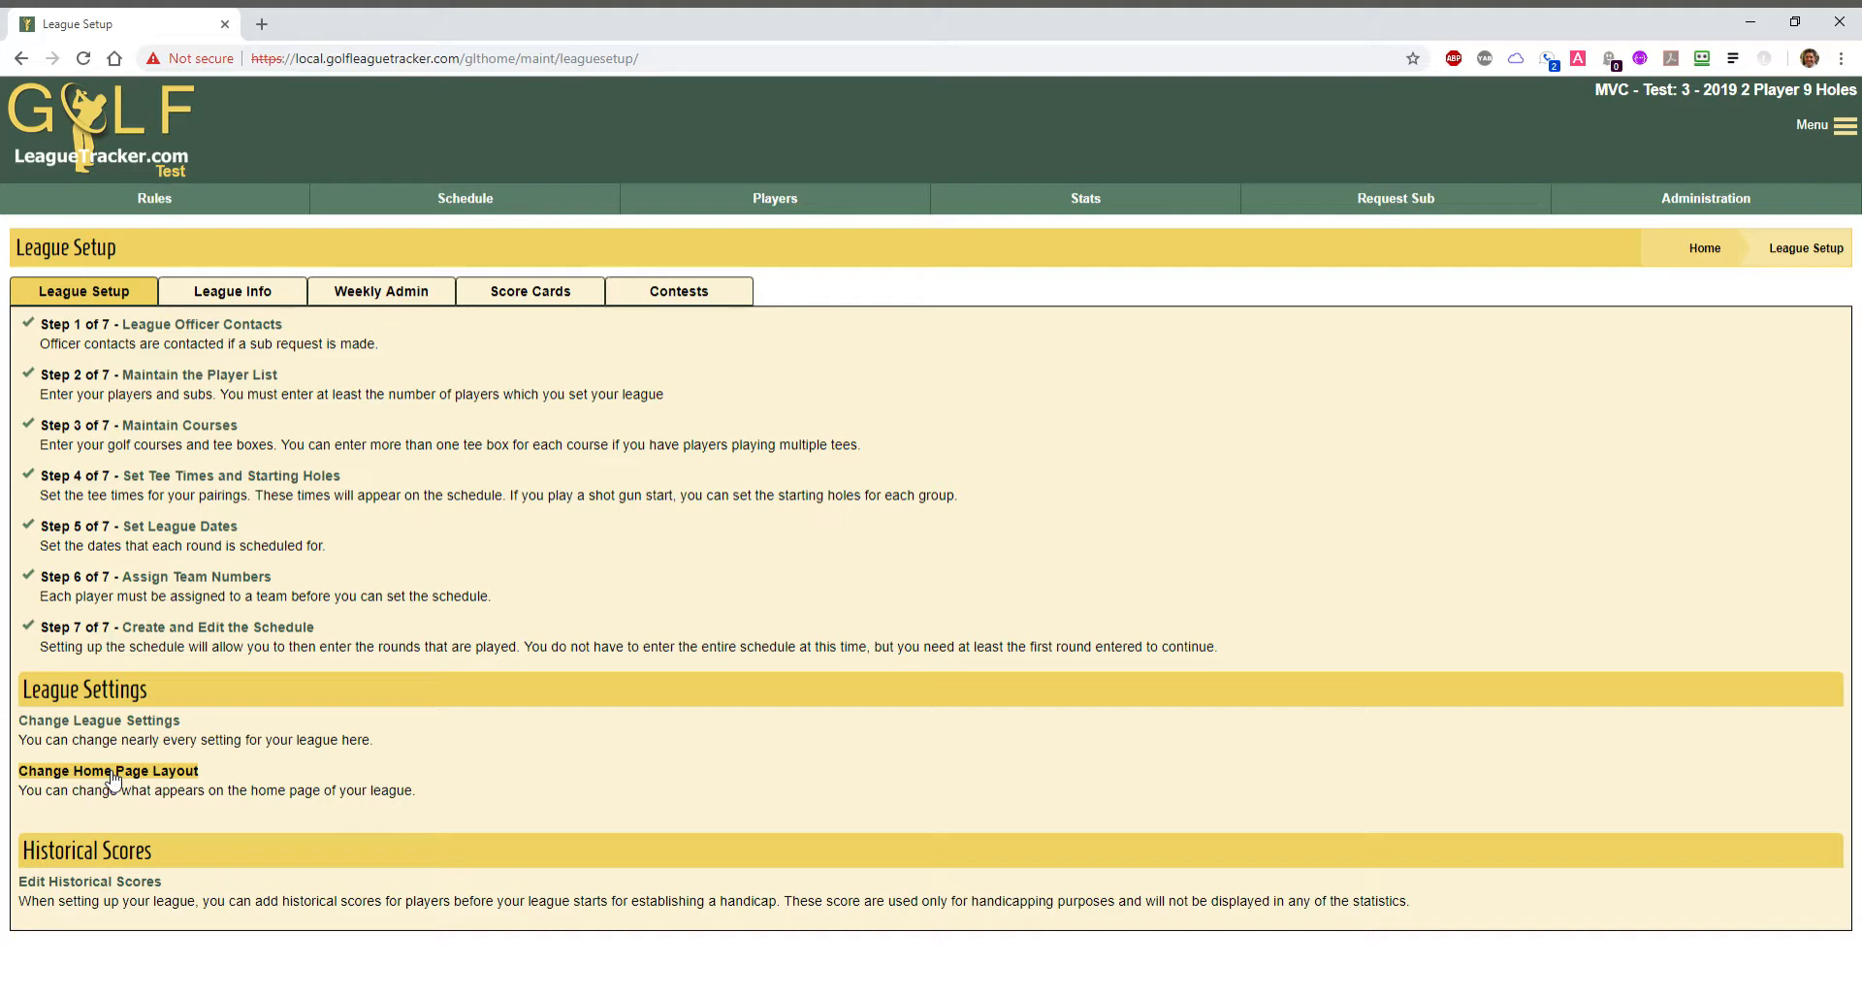
left_click(108, 770)
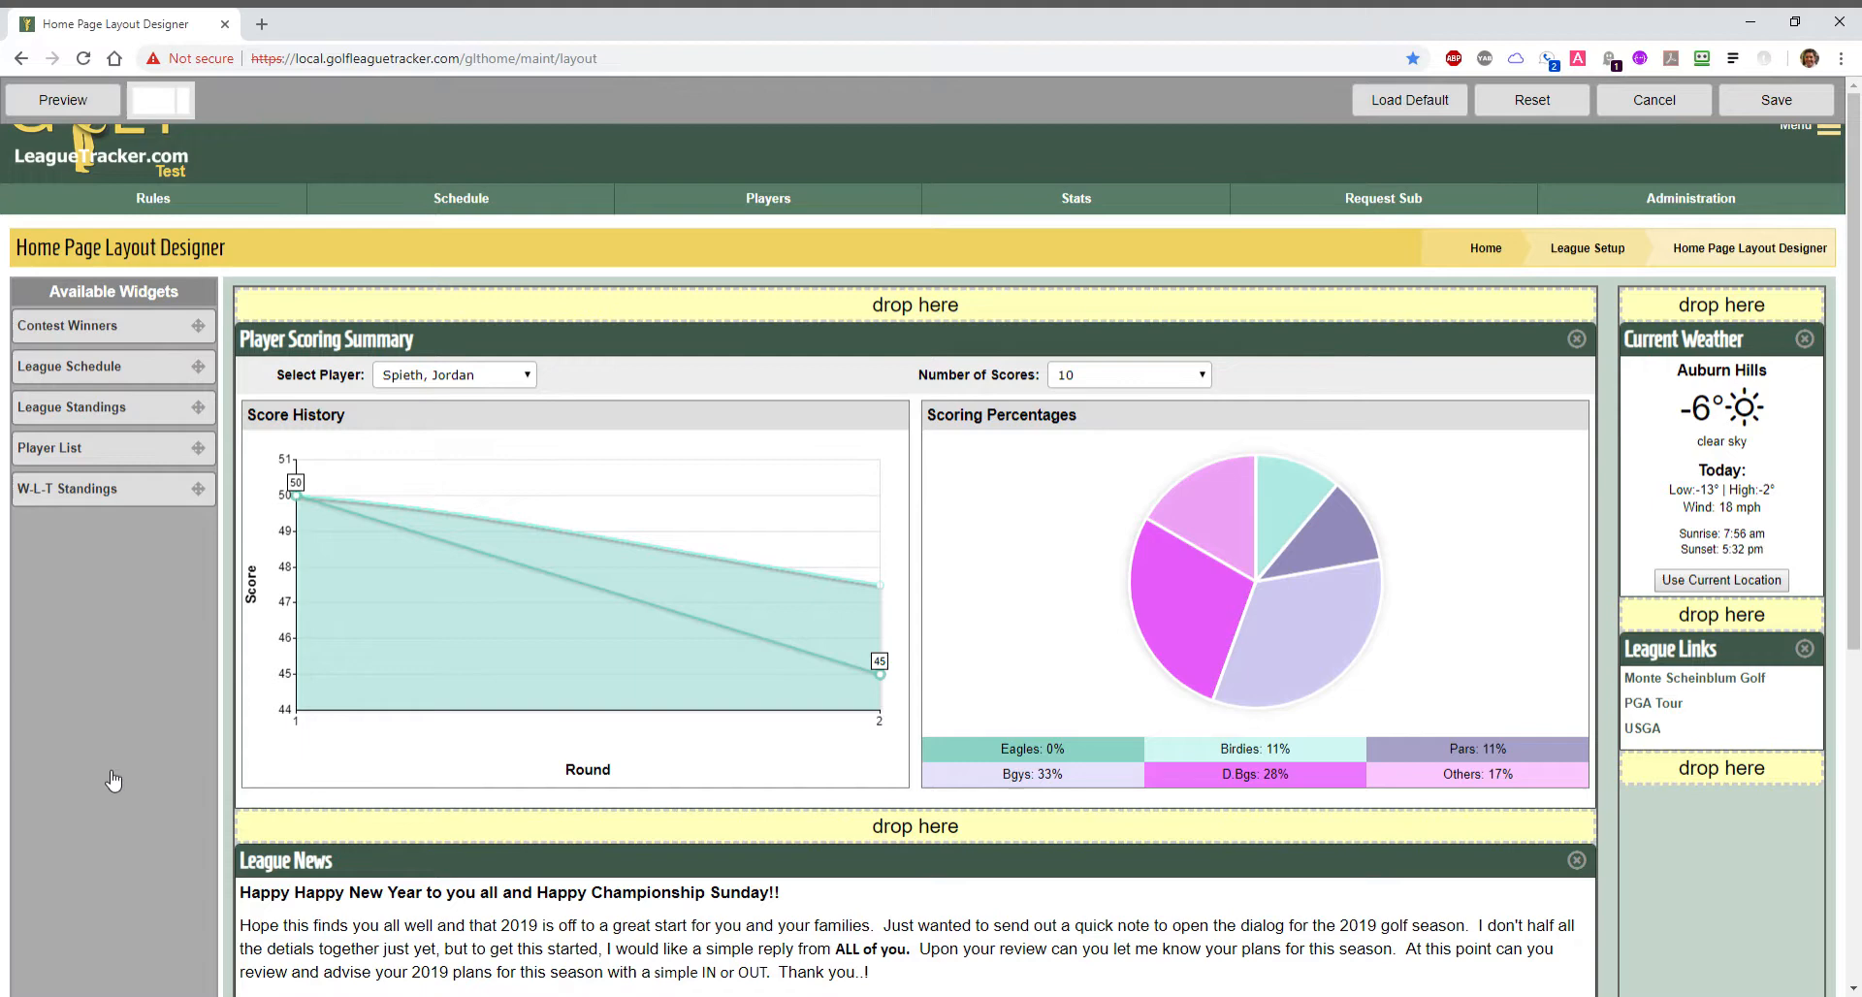
mouse_move(65, 691)
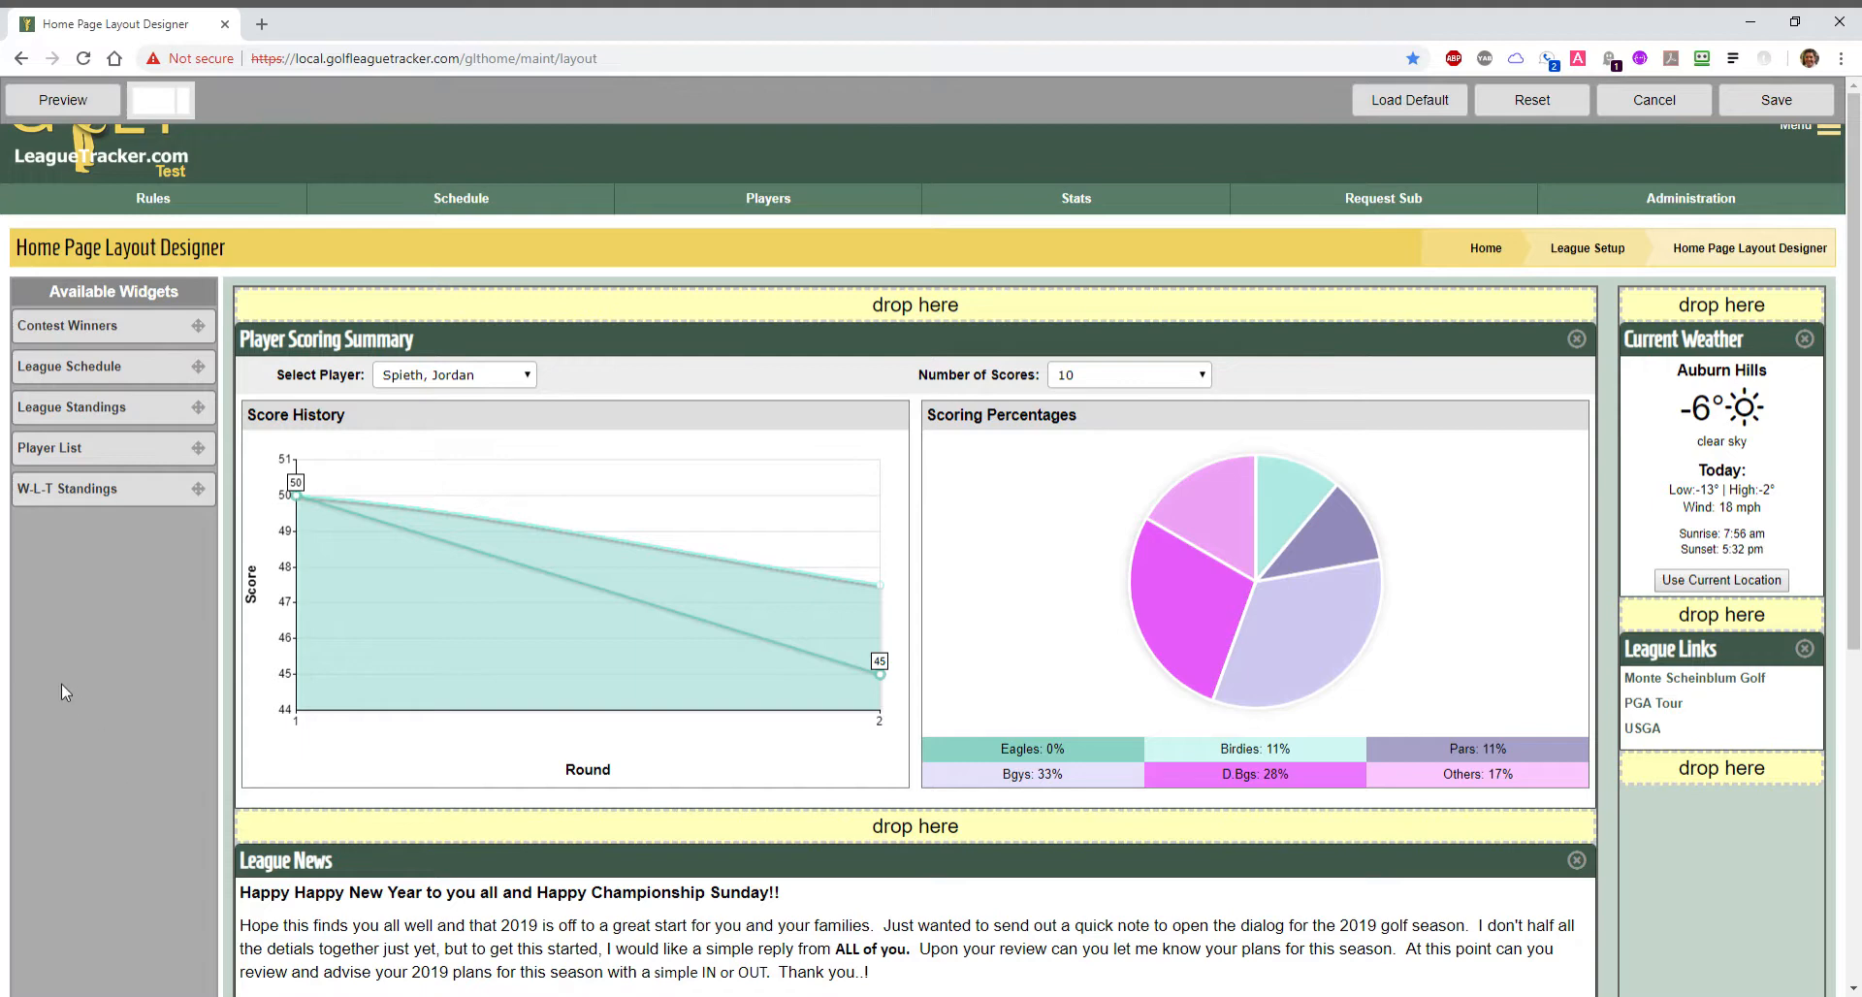
mouse_move(966, 105)
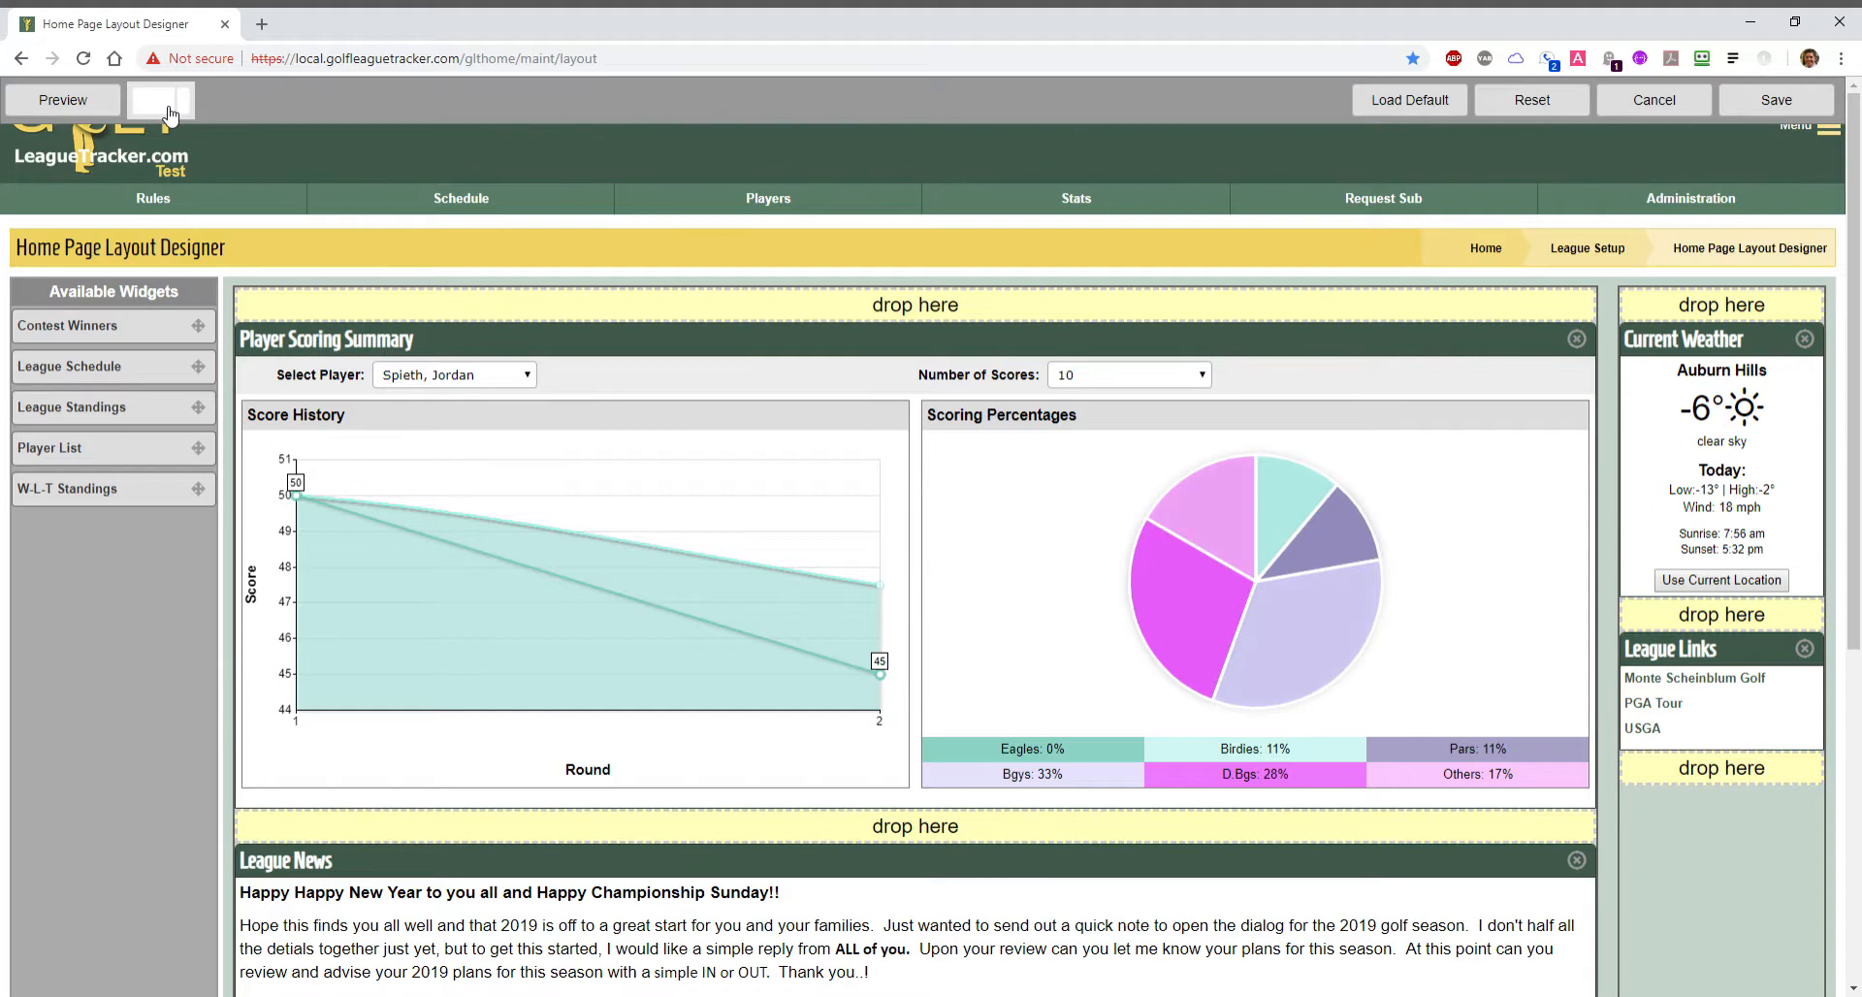
Show the nine home page layout options from the selector beside Preview.
left_click(160, 99)
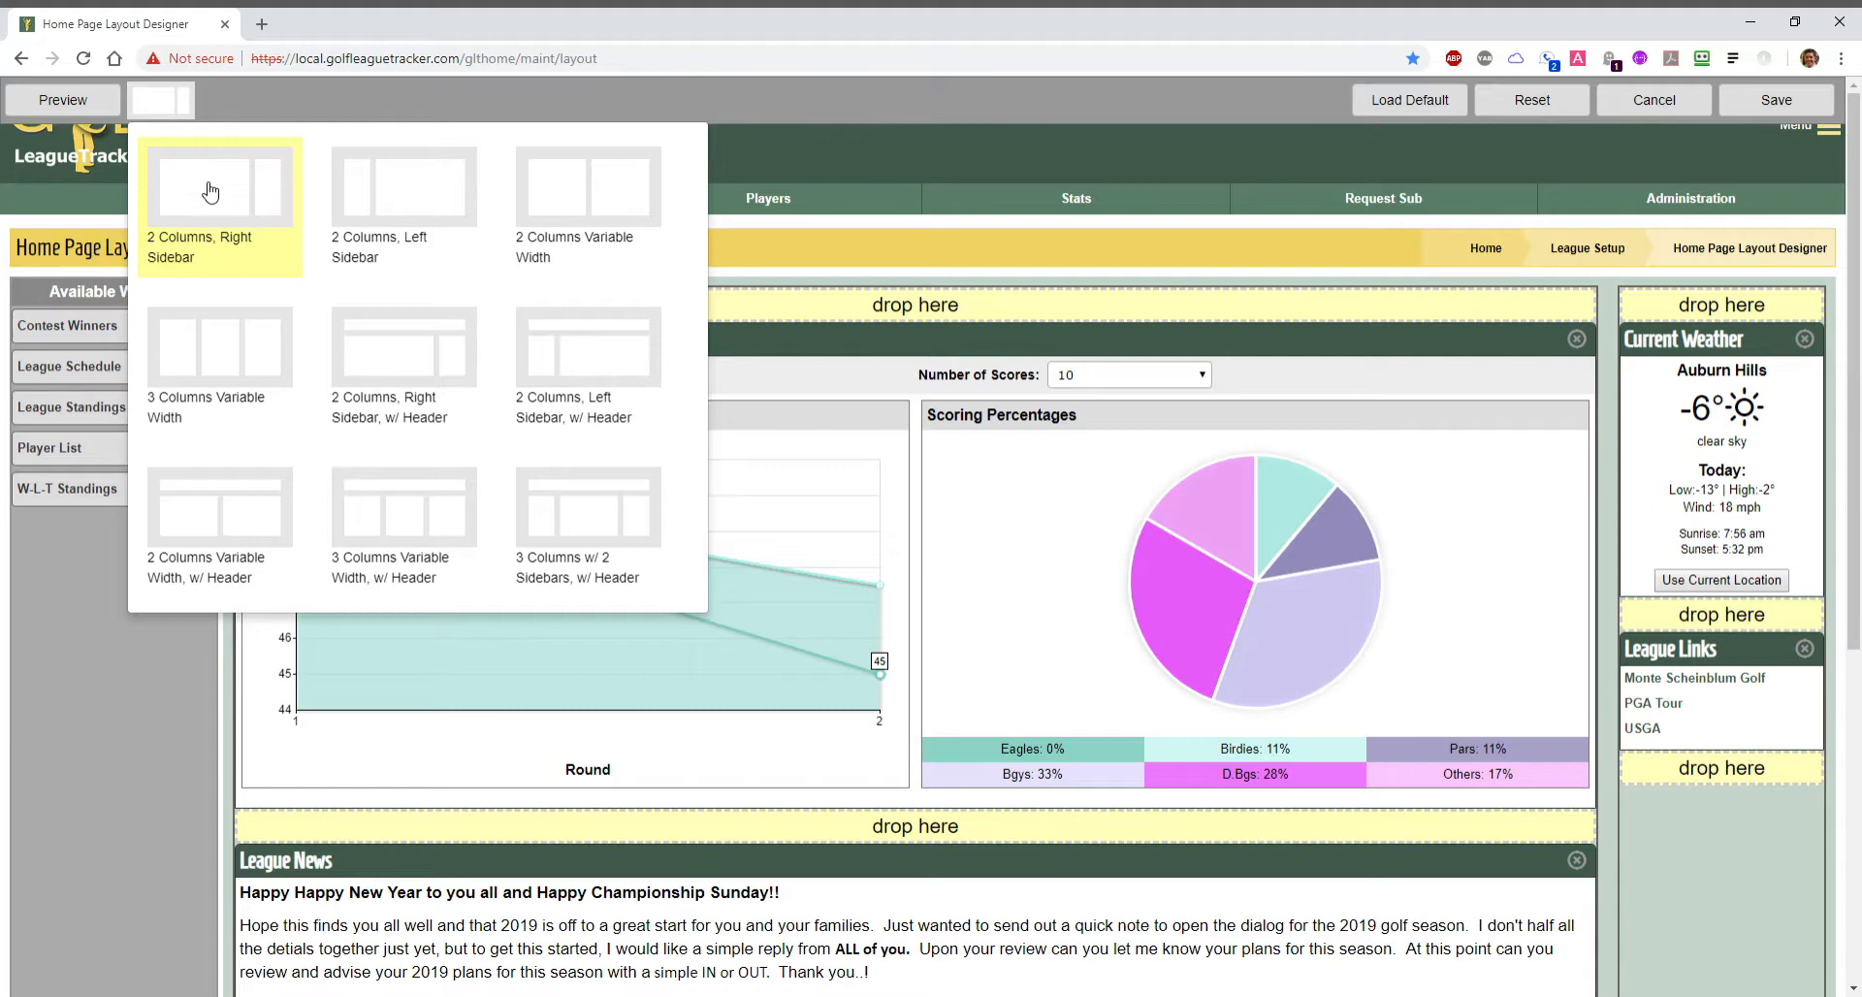
mouse_move(239, 258)
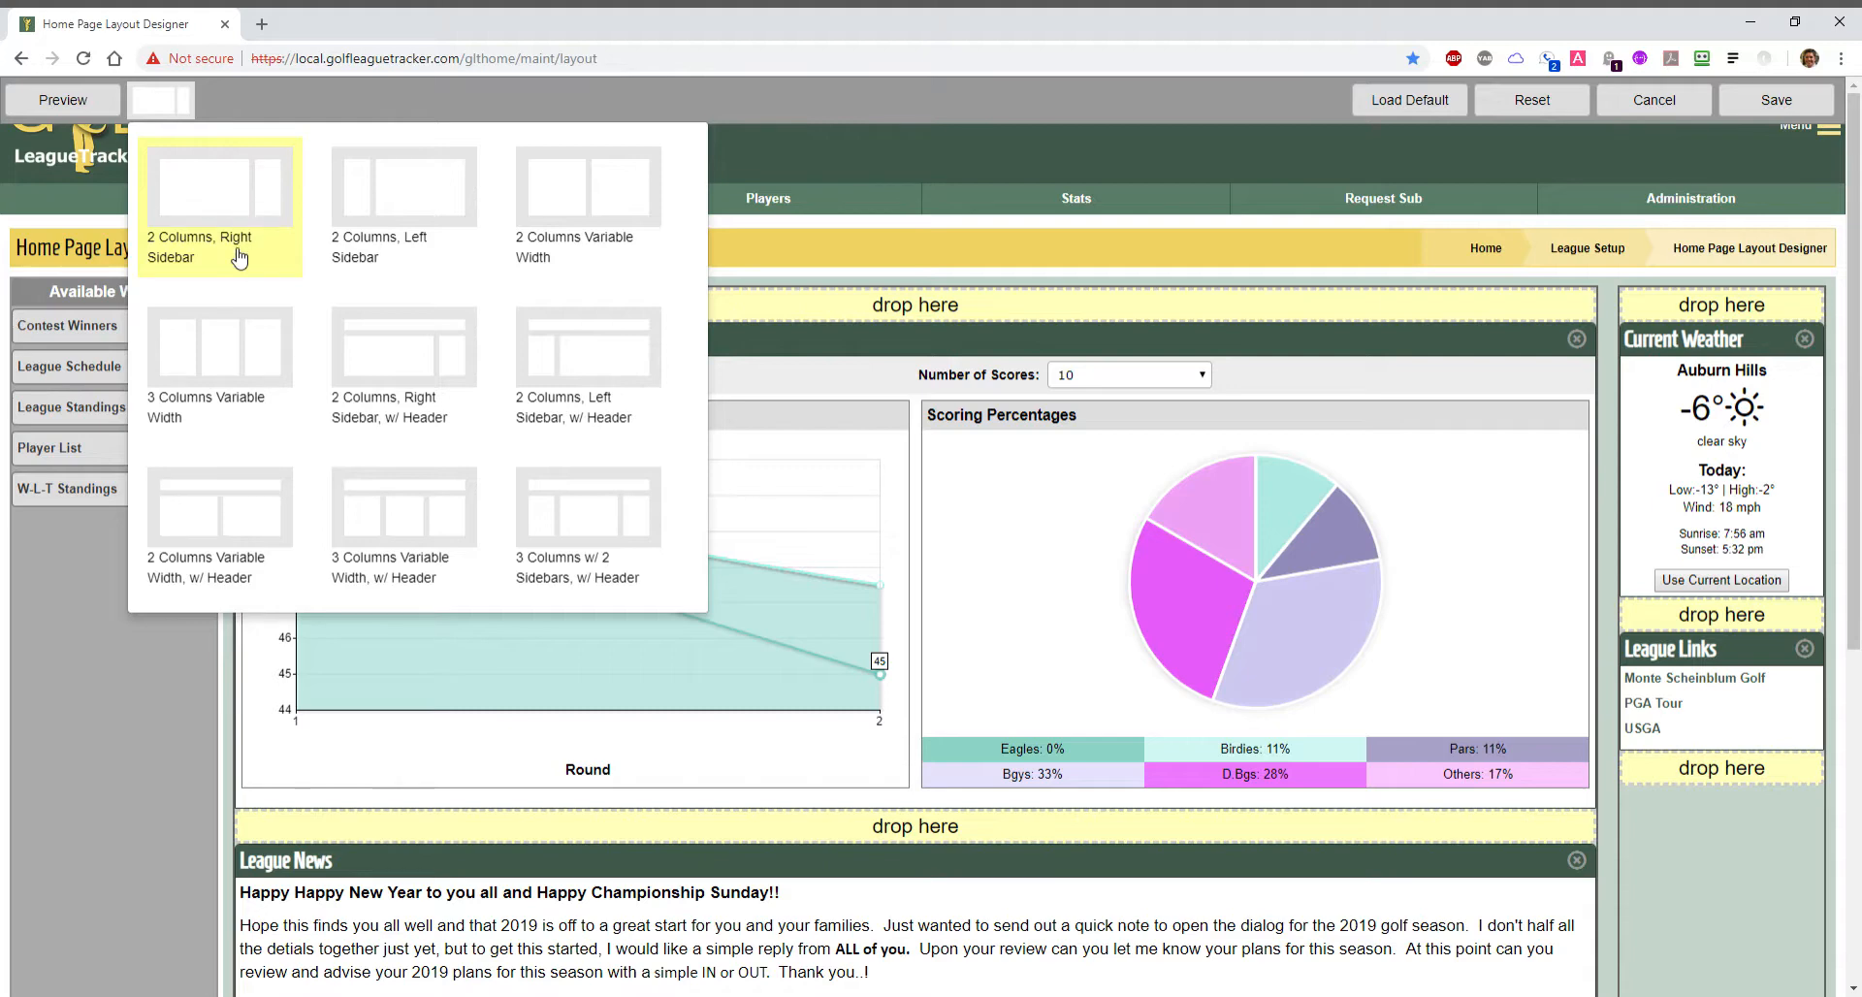
mouse_move(1787, 610)
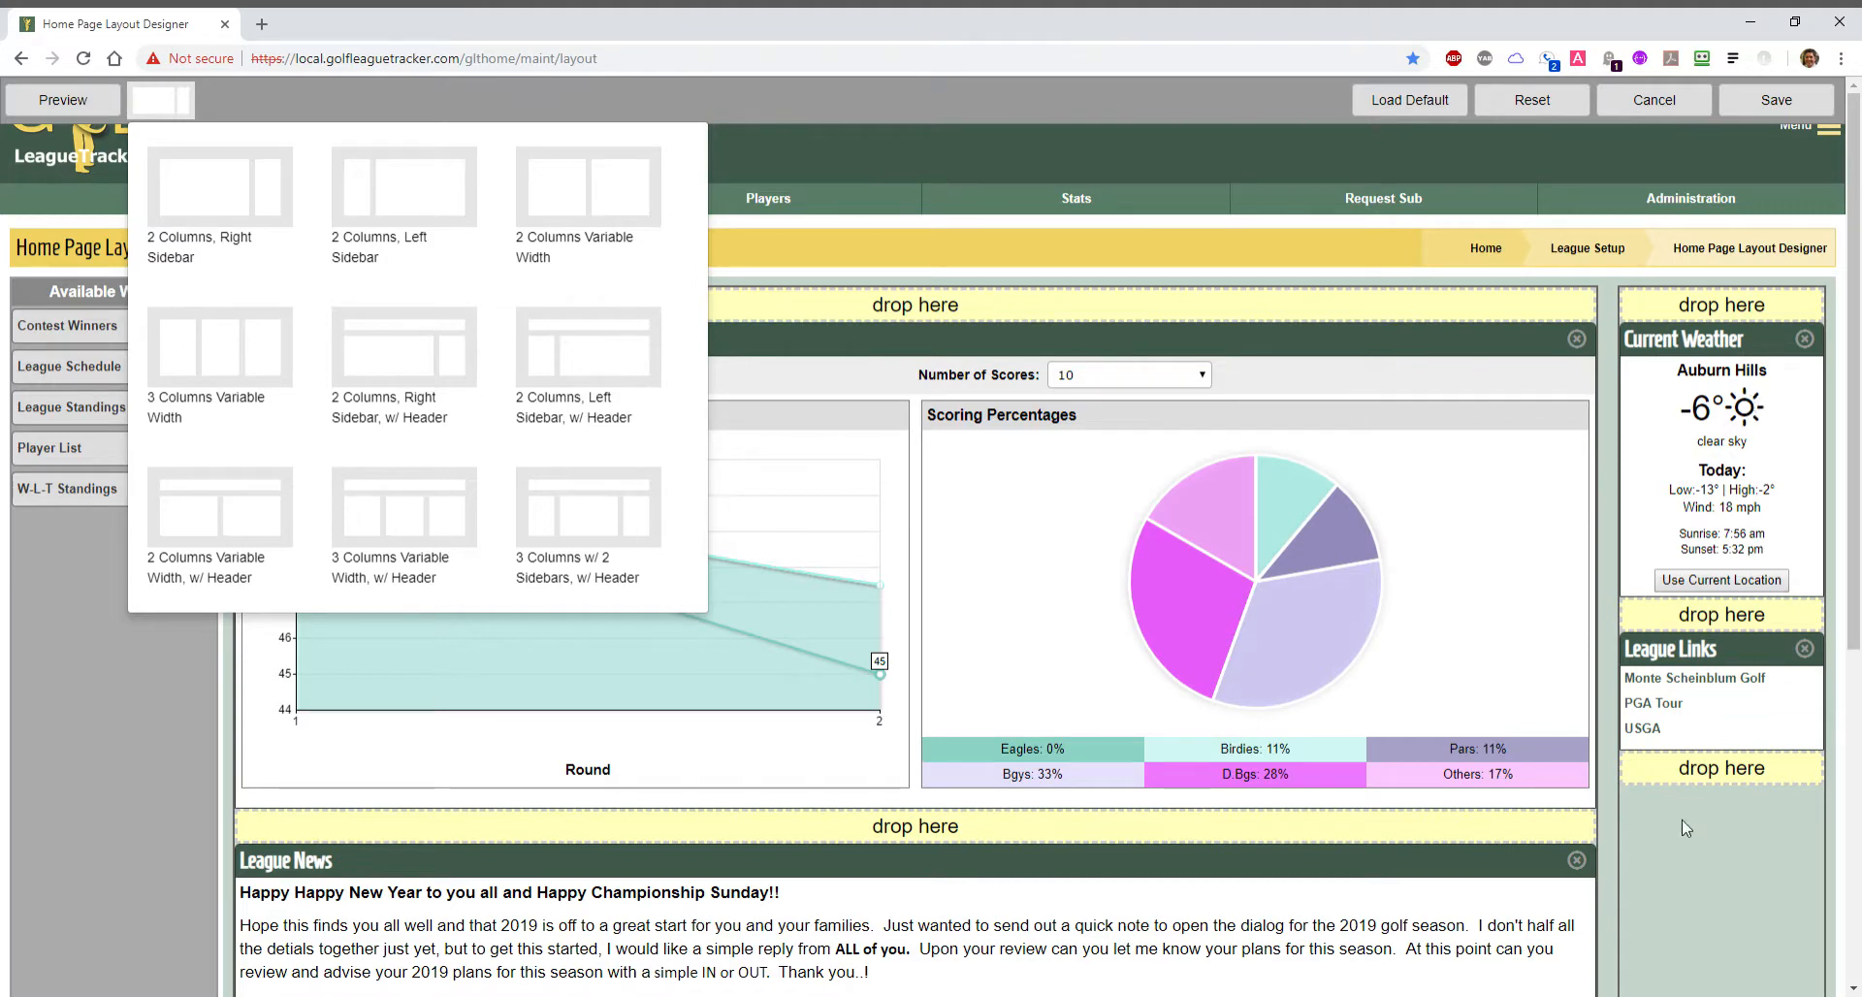
mouse_move(1709, 497)
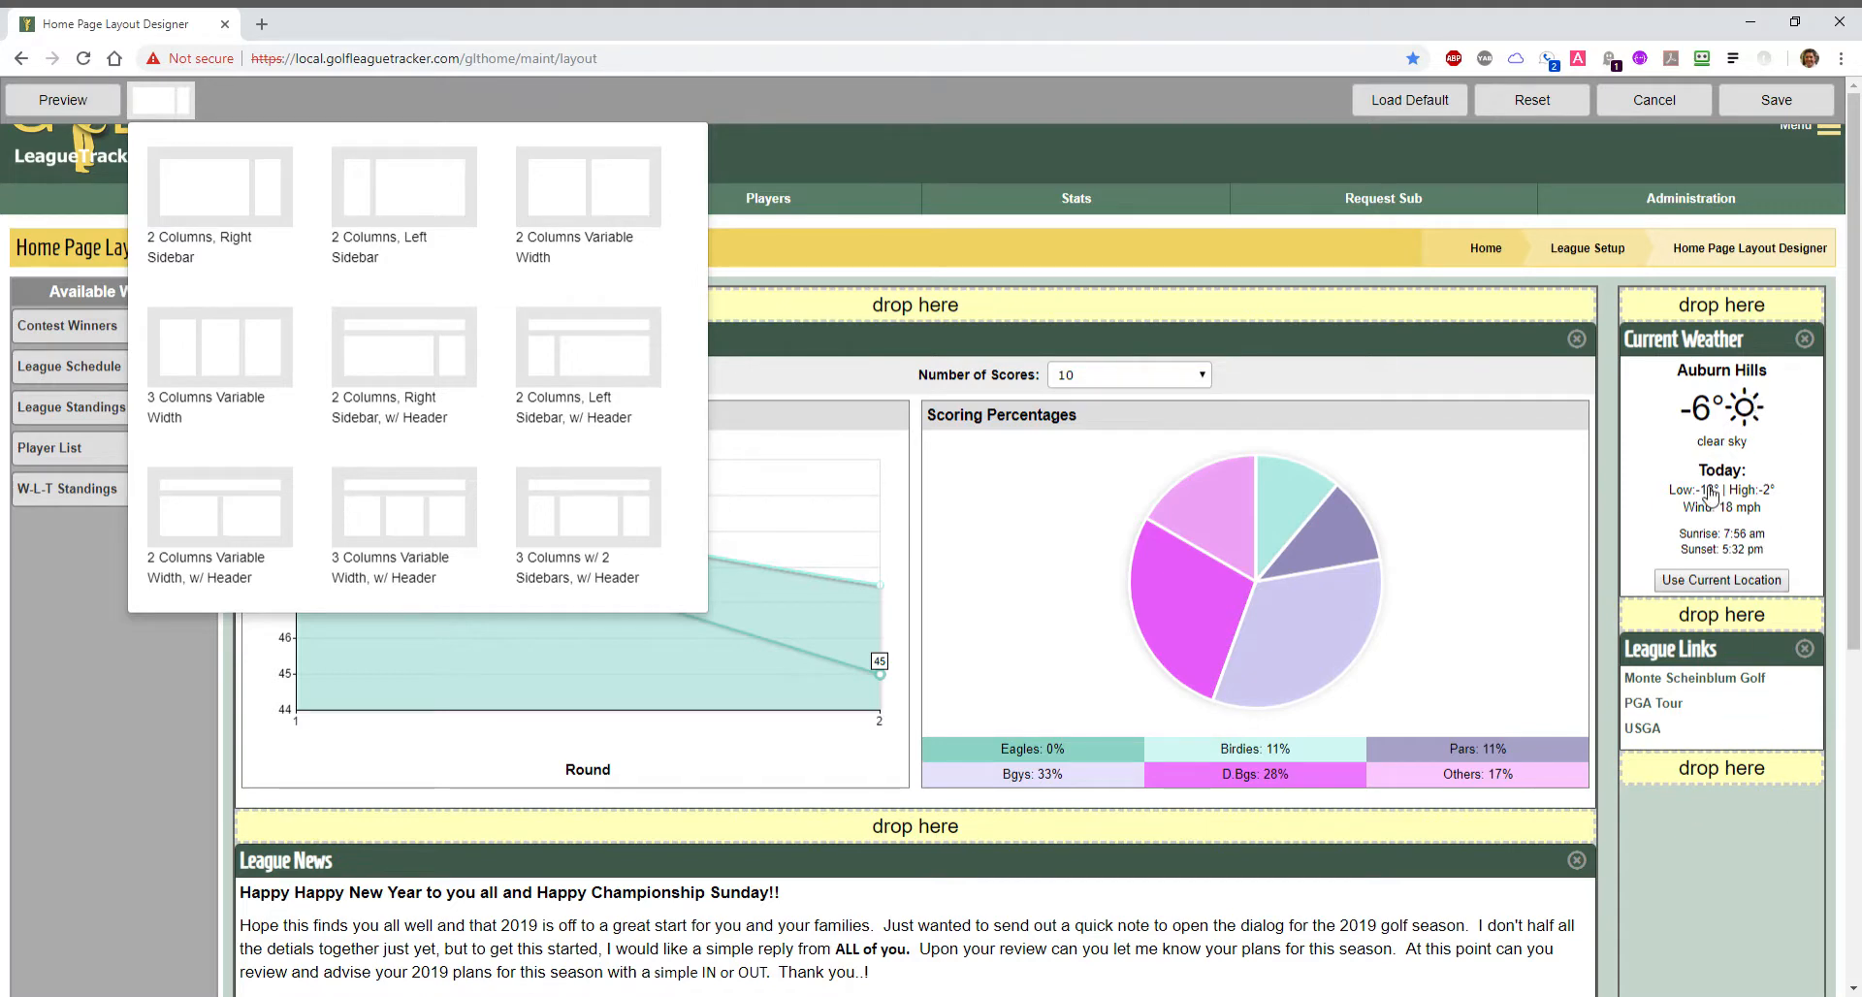
mouse_move(989, 507)
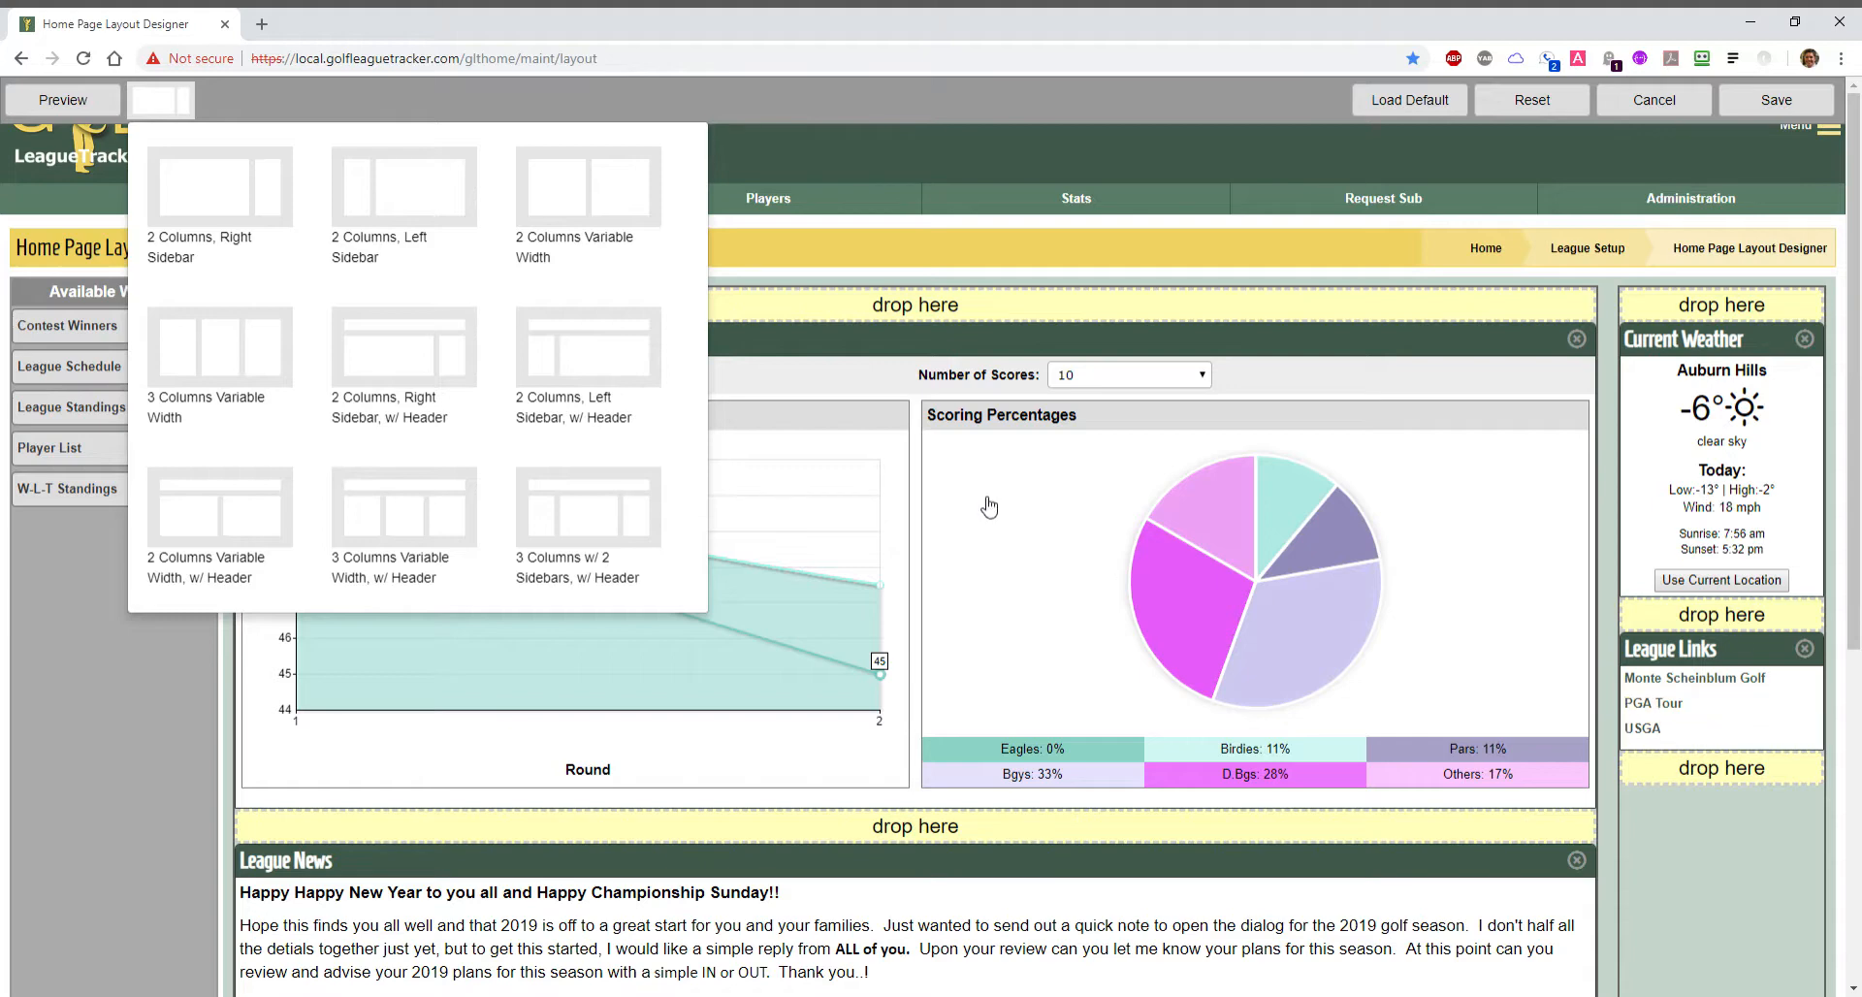
mouse_move(616, 507)
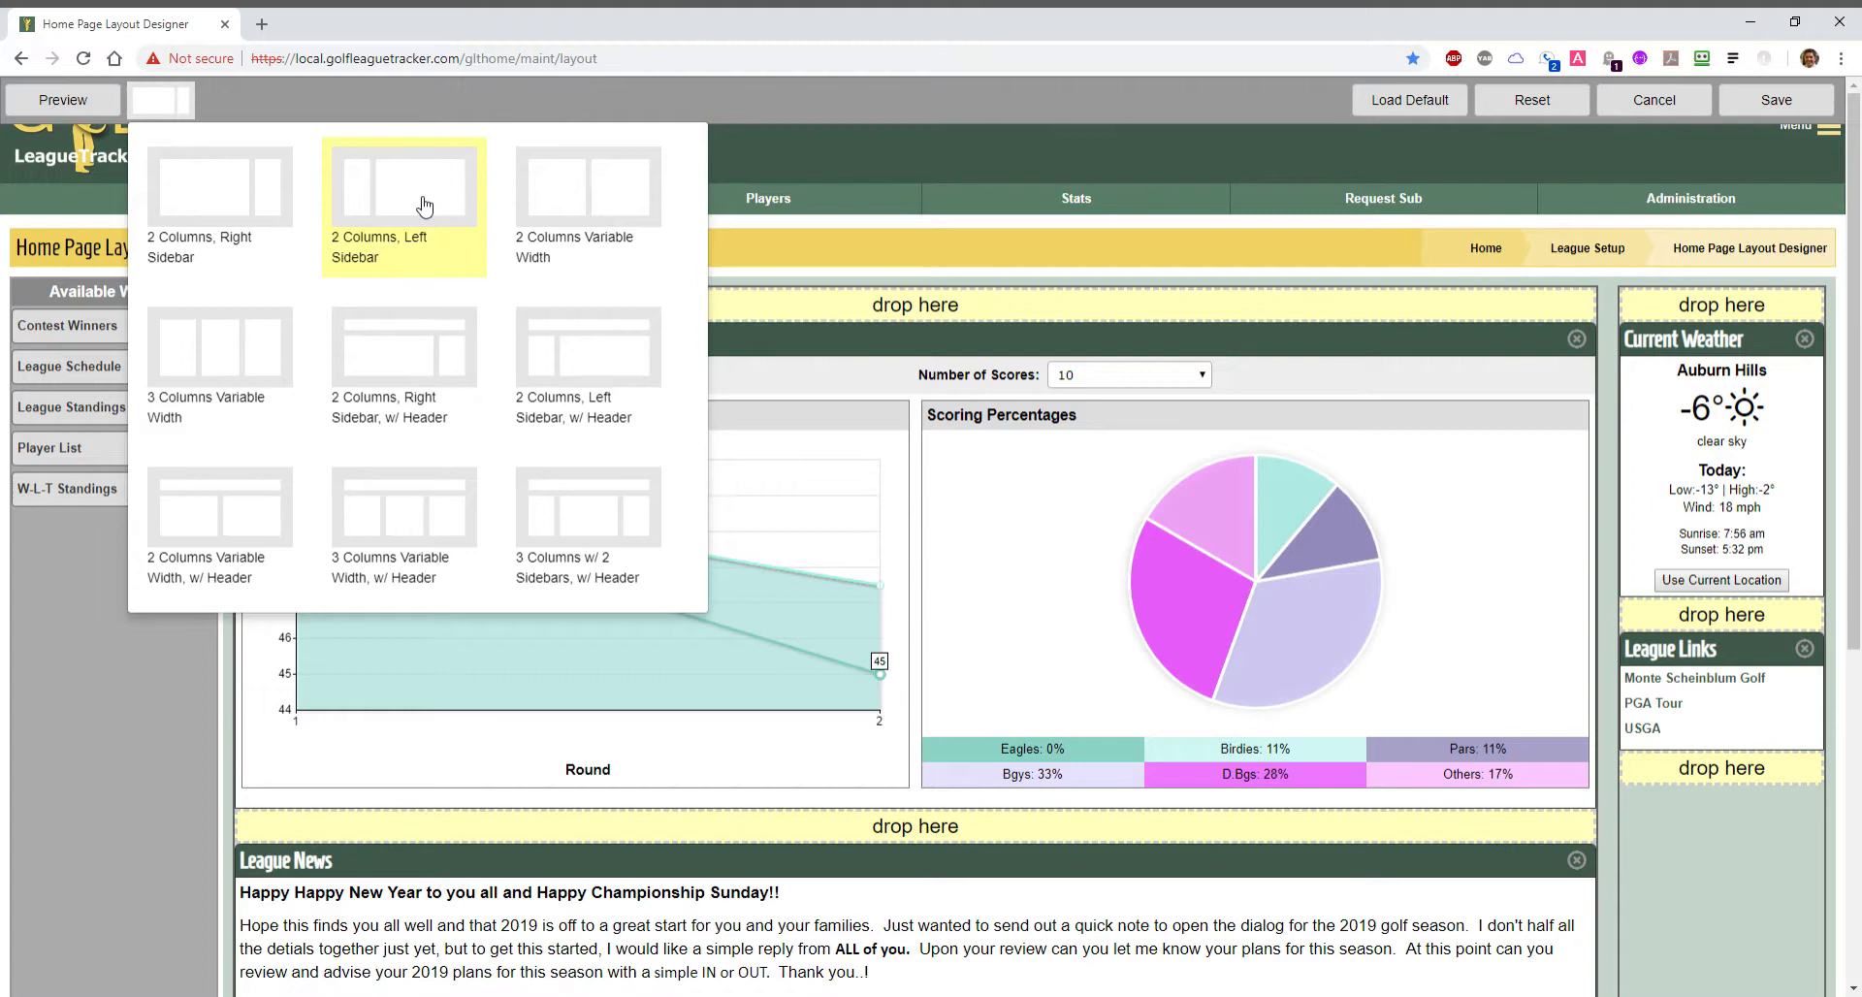
mouse_move(420, 198)
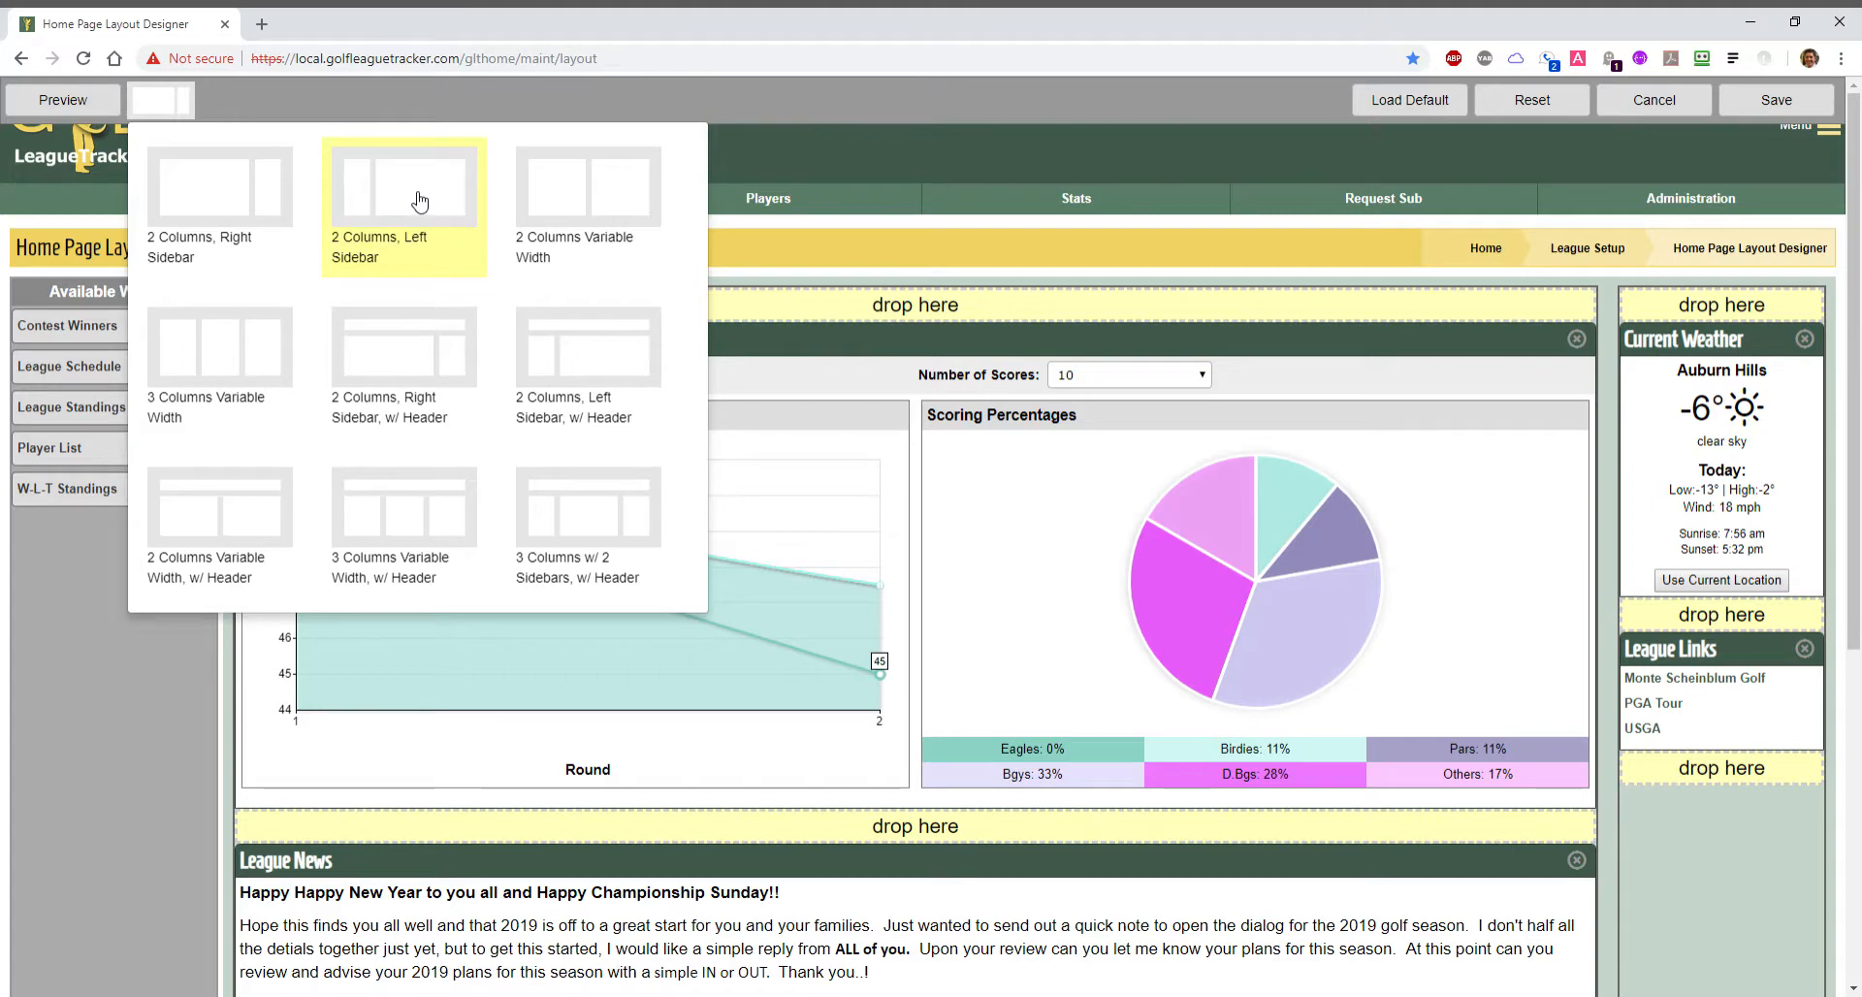
Try the left-sidebar layout, switch to two variable-width columns, and reopen the layout list.
left_click(402, 187)
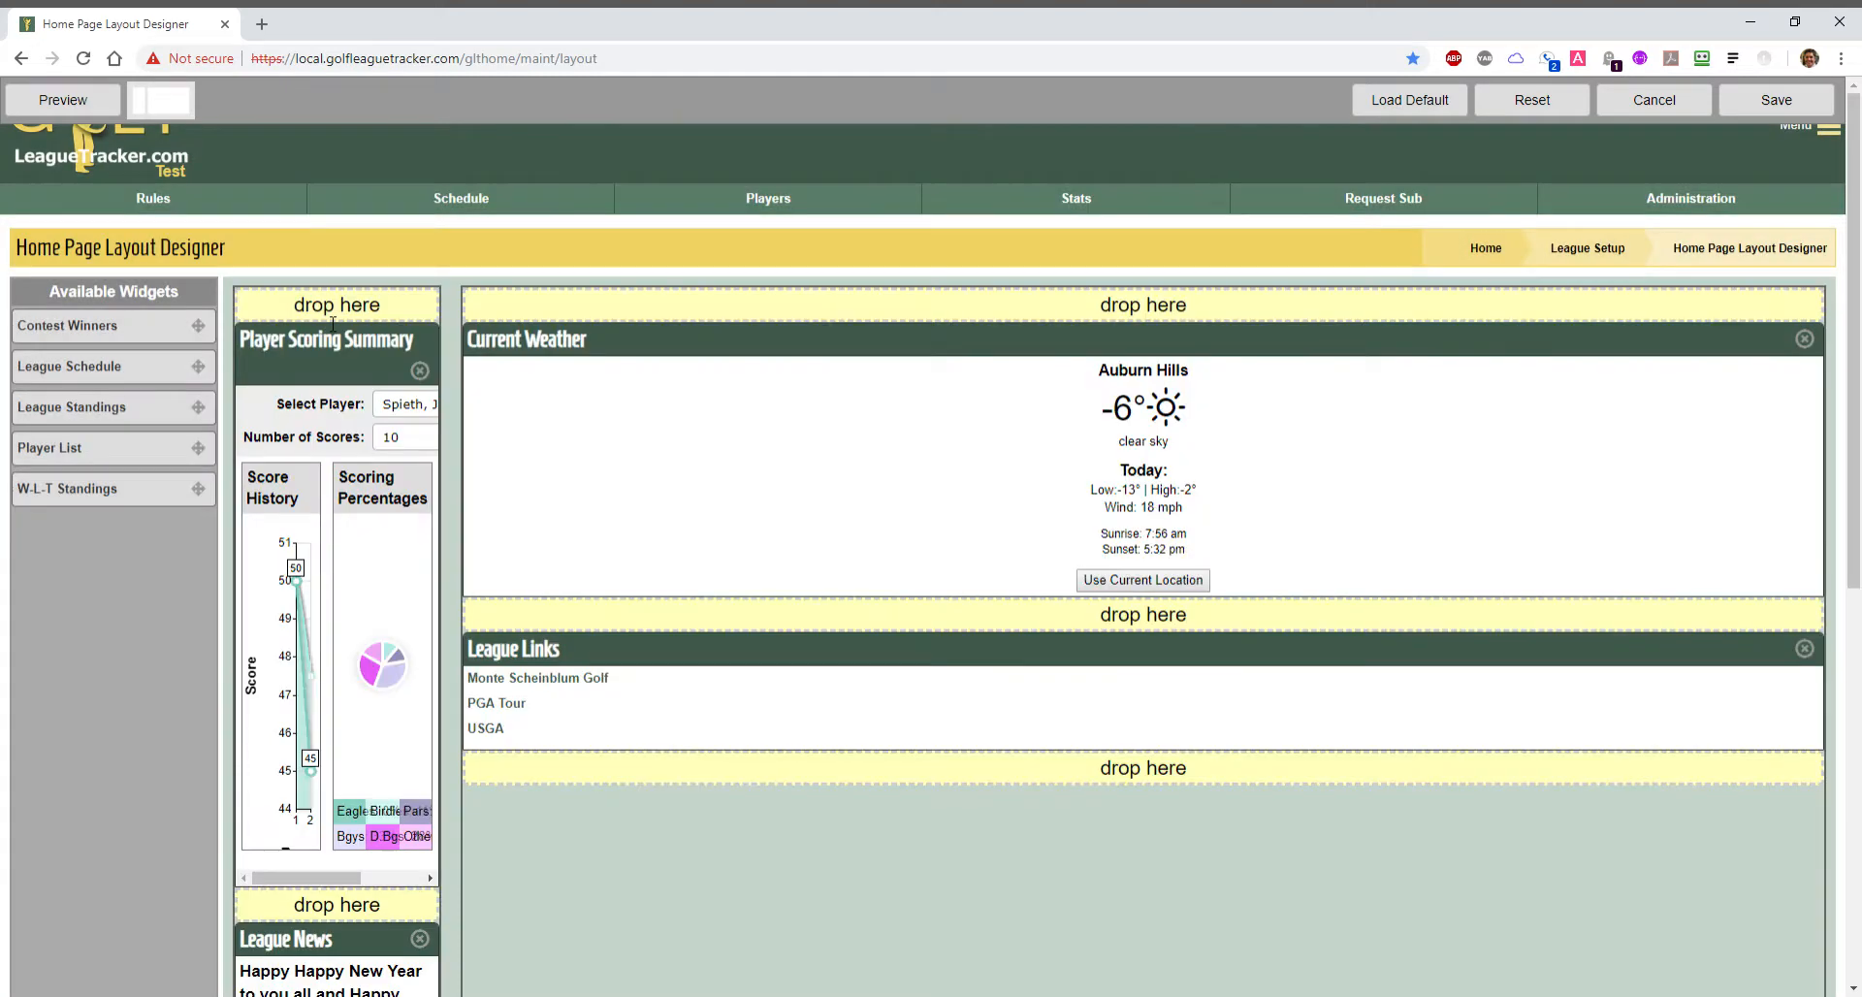
mouse_move(359, 562)
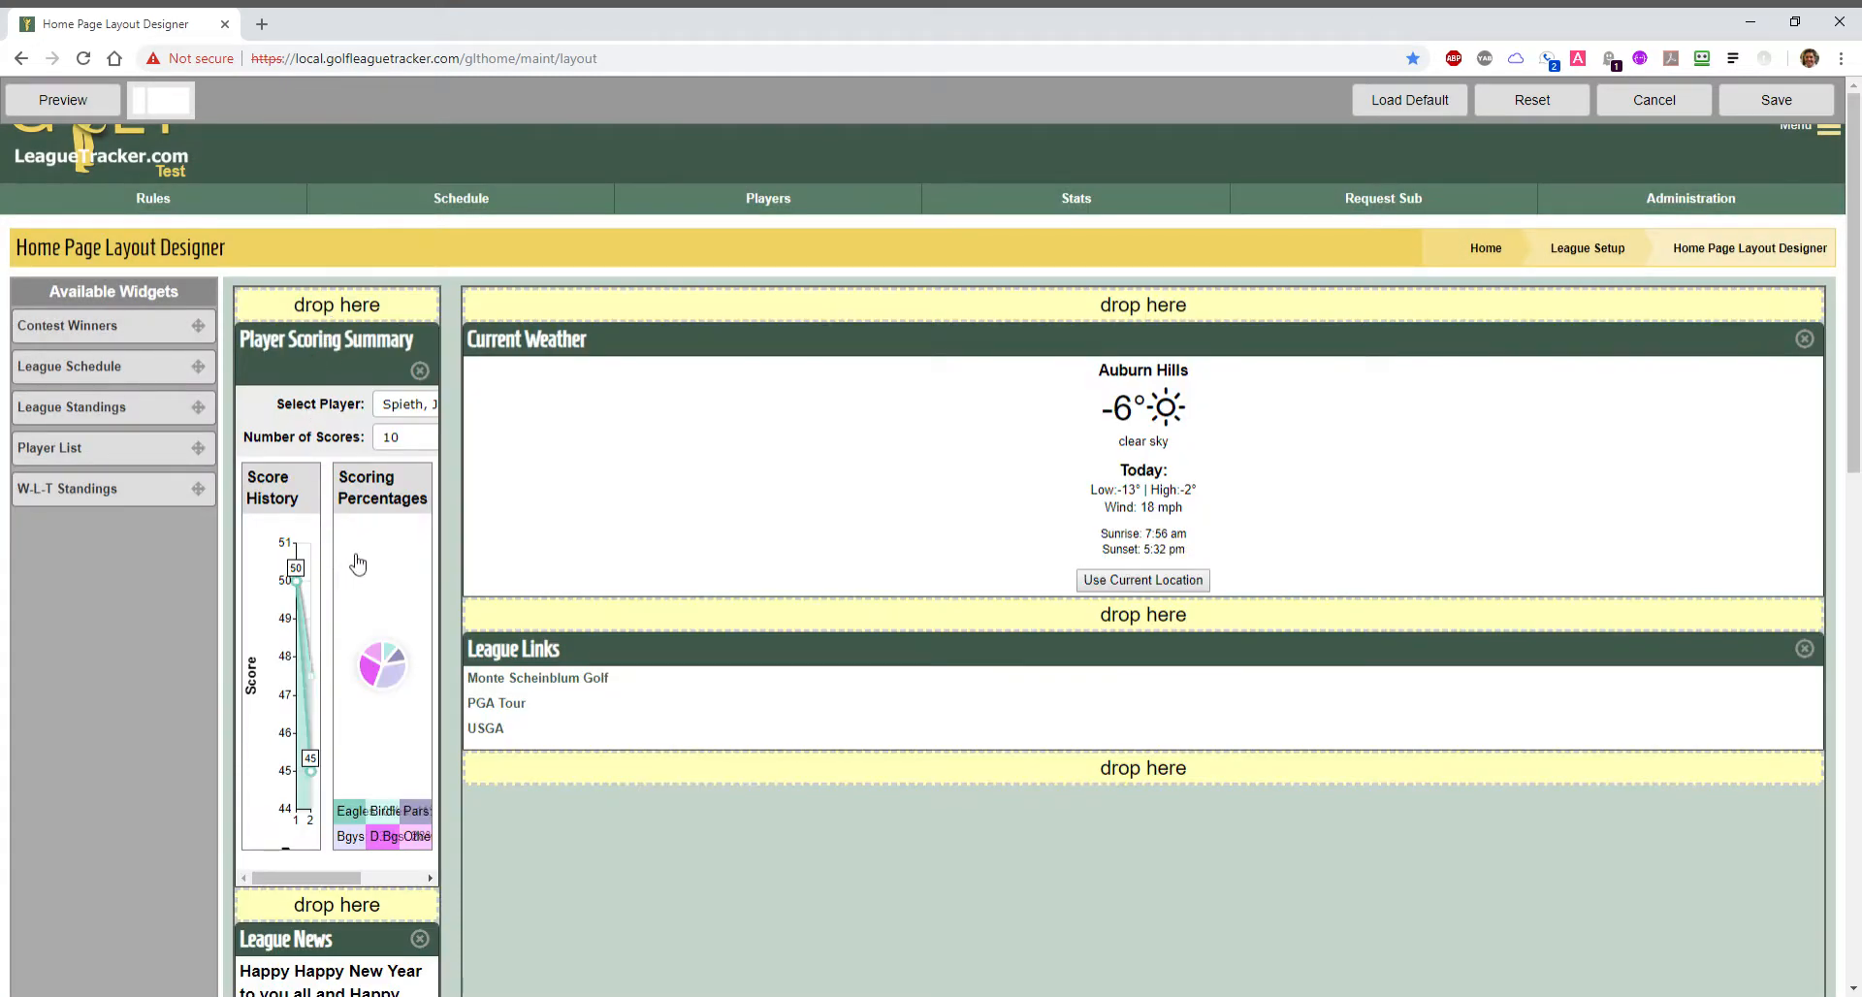
scroll("down", 3)
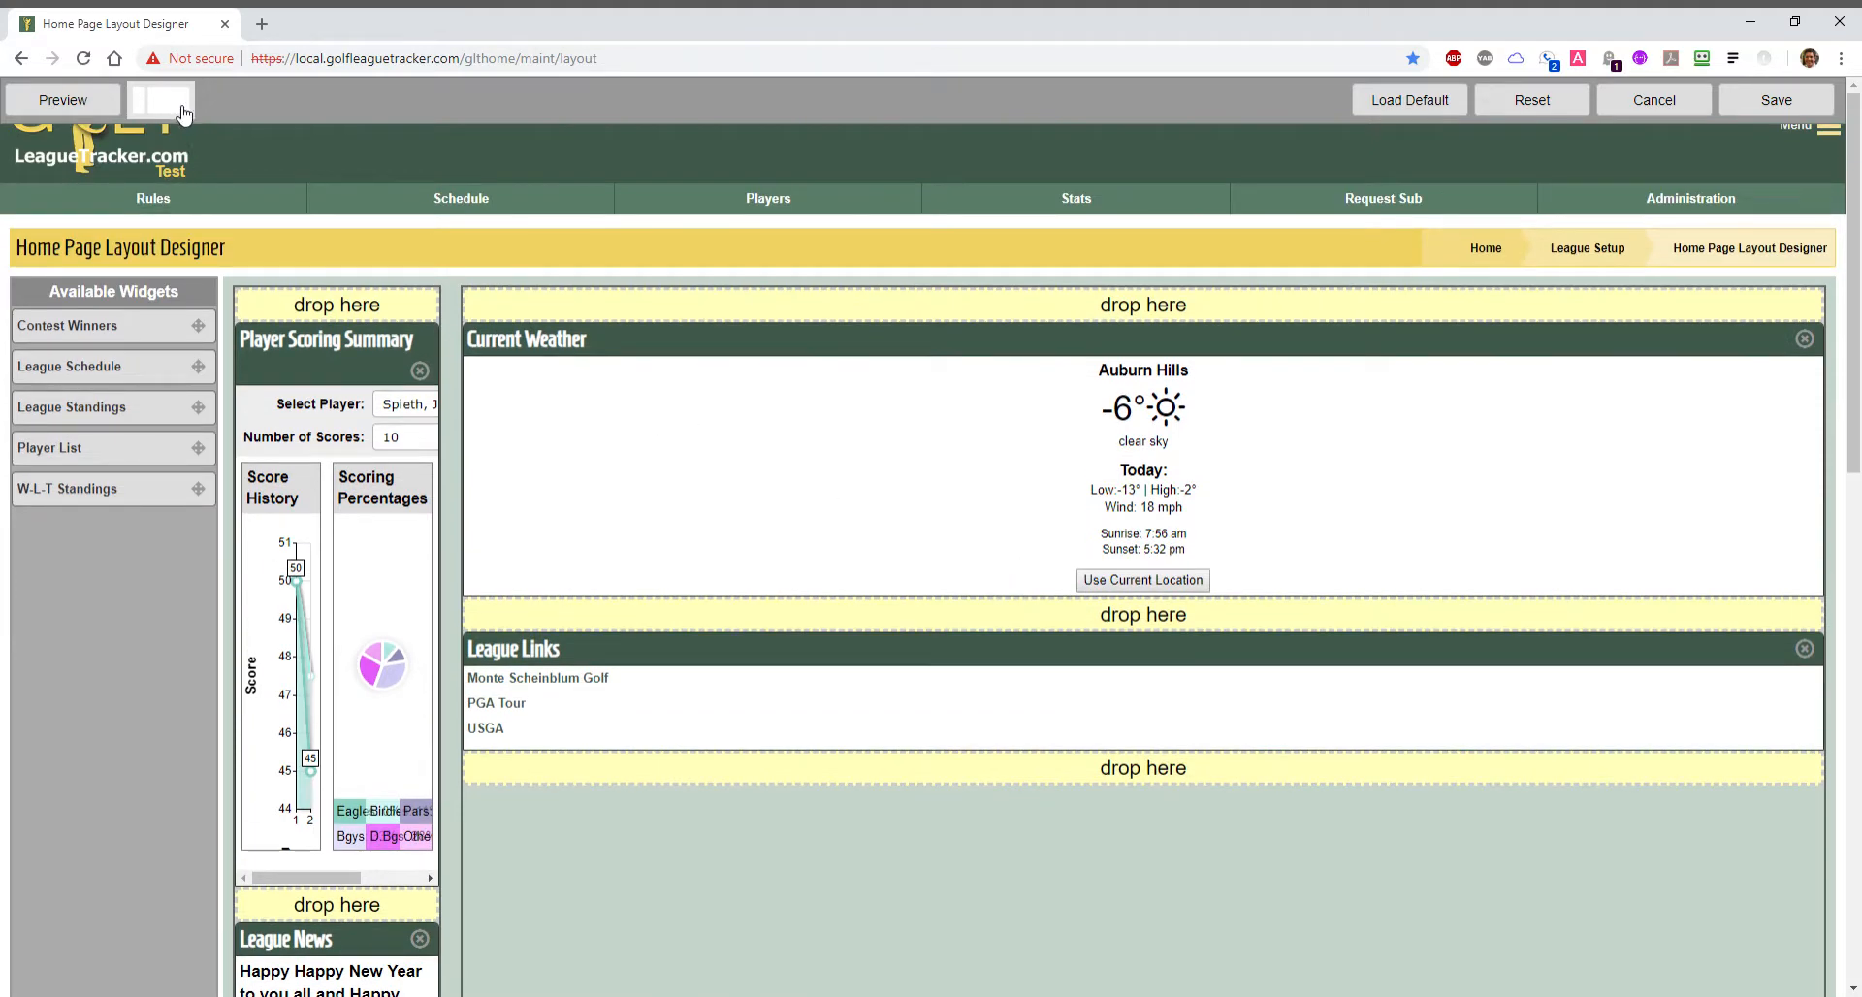
left_click(160, 100)
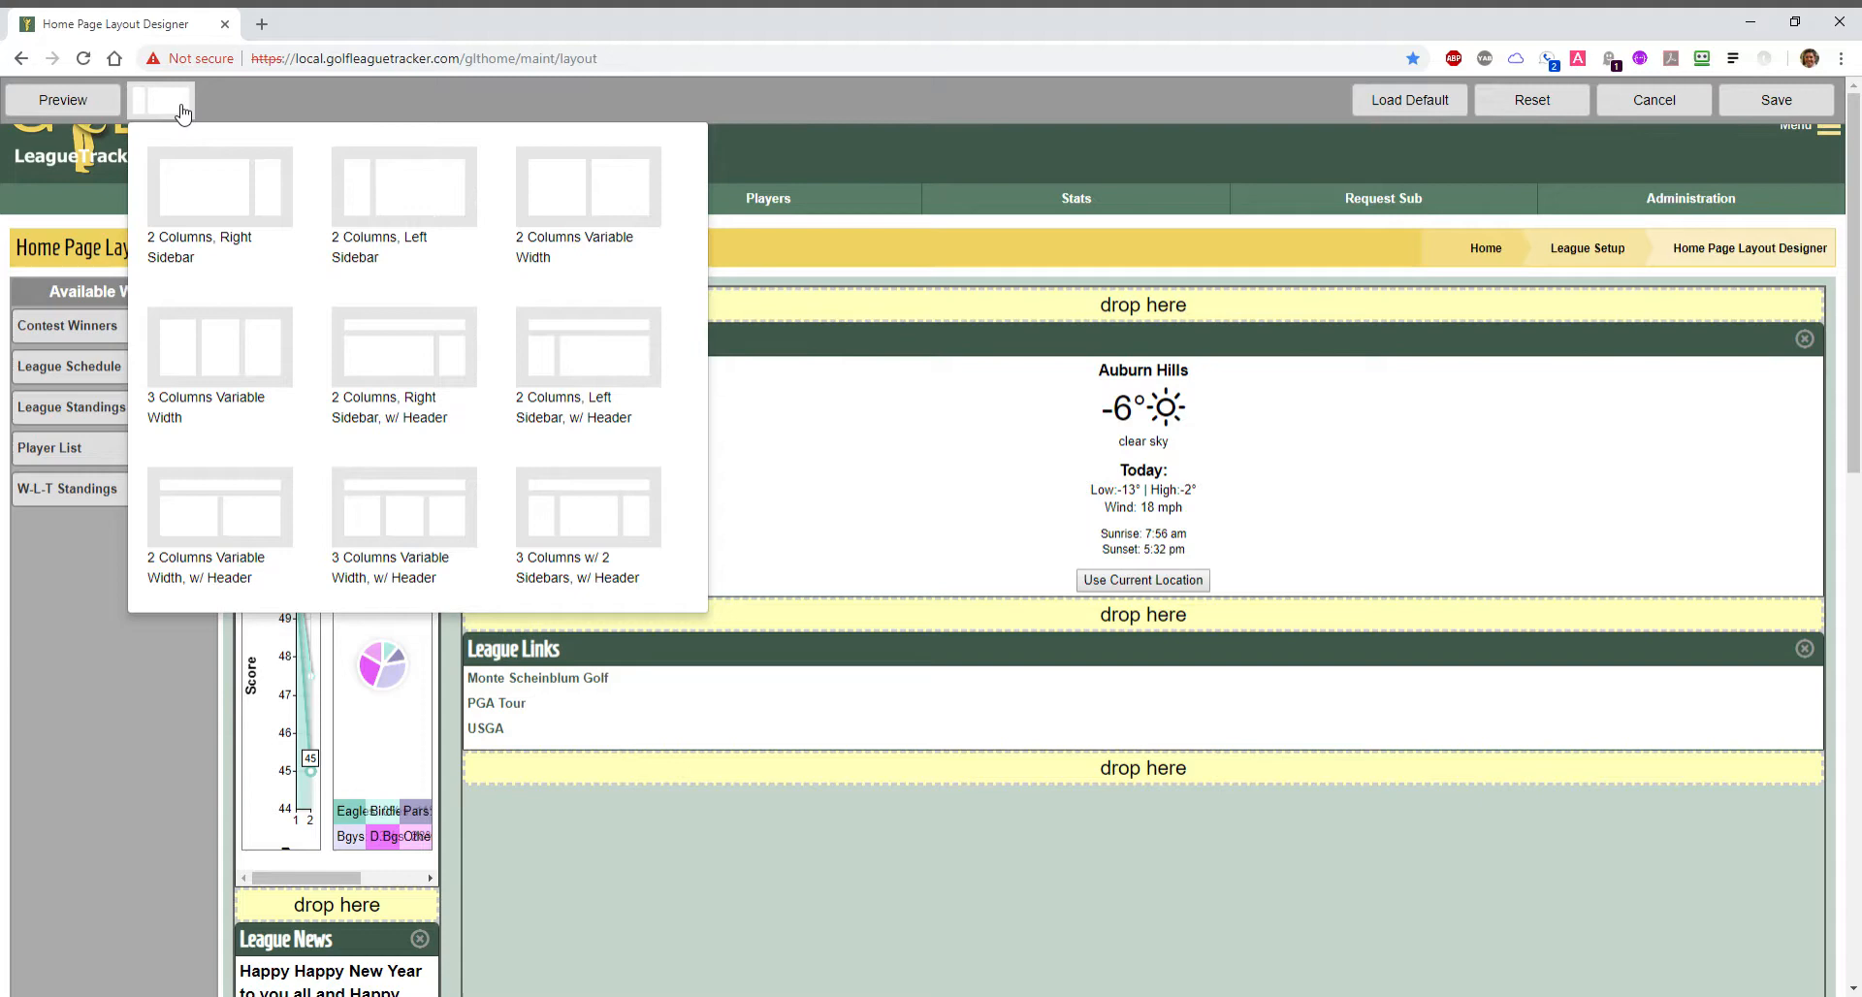
mouse_move(588, 195)
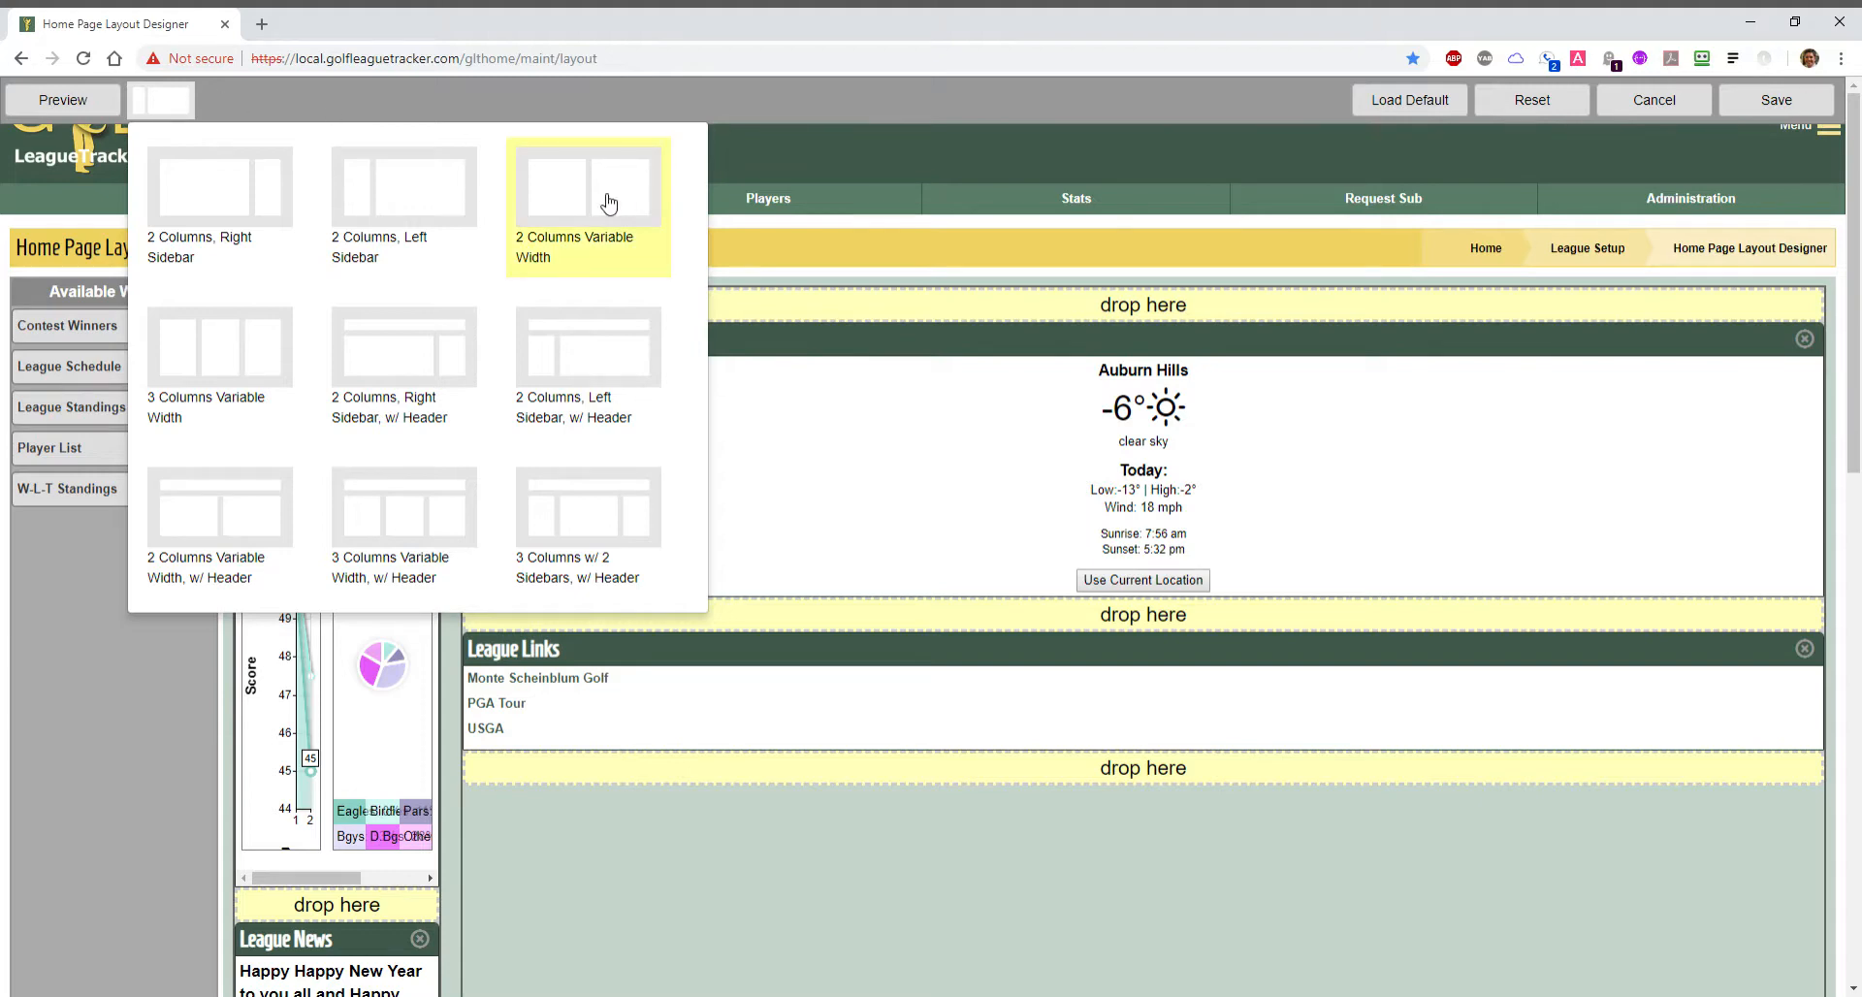
left_click(587, 188)
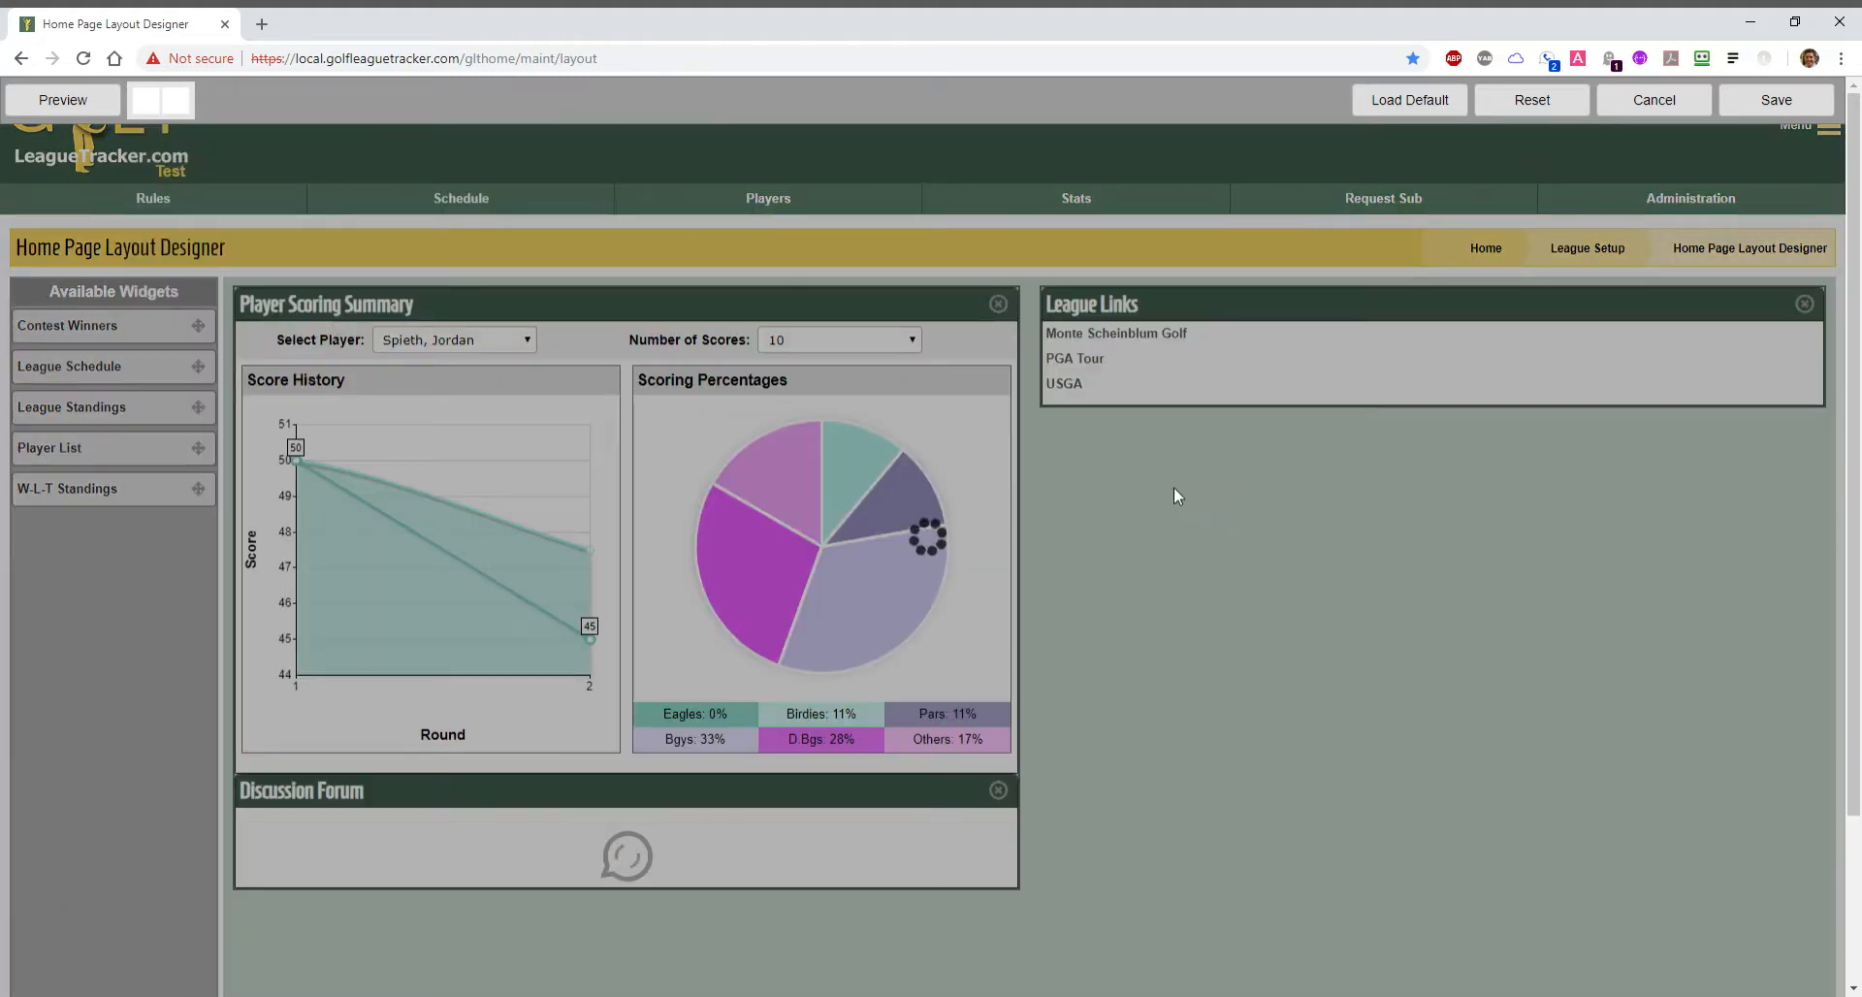
left_click(160, 99)
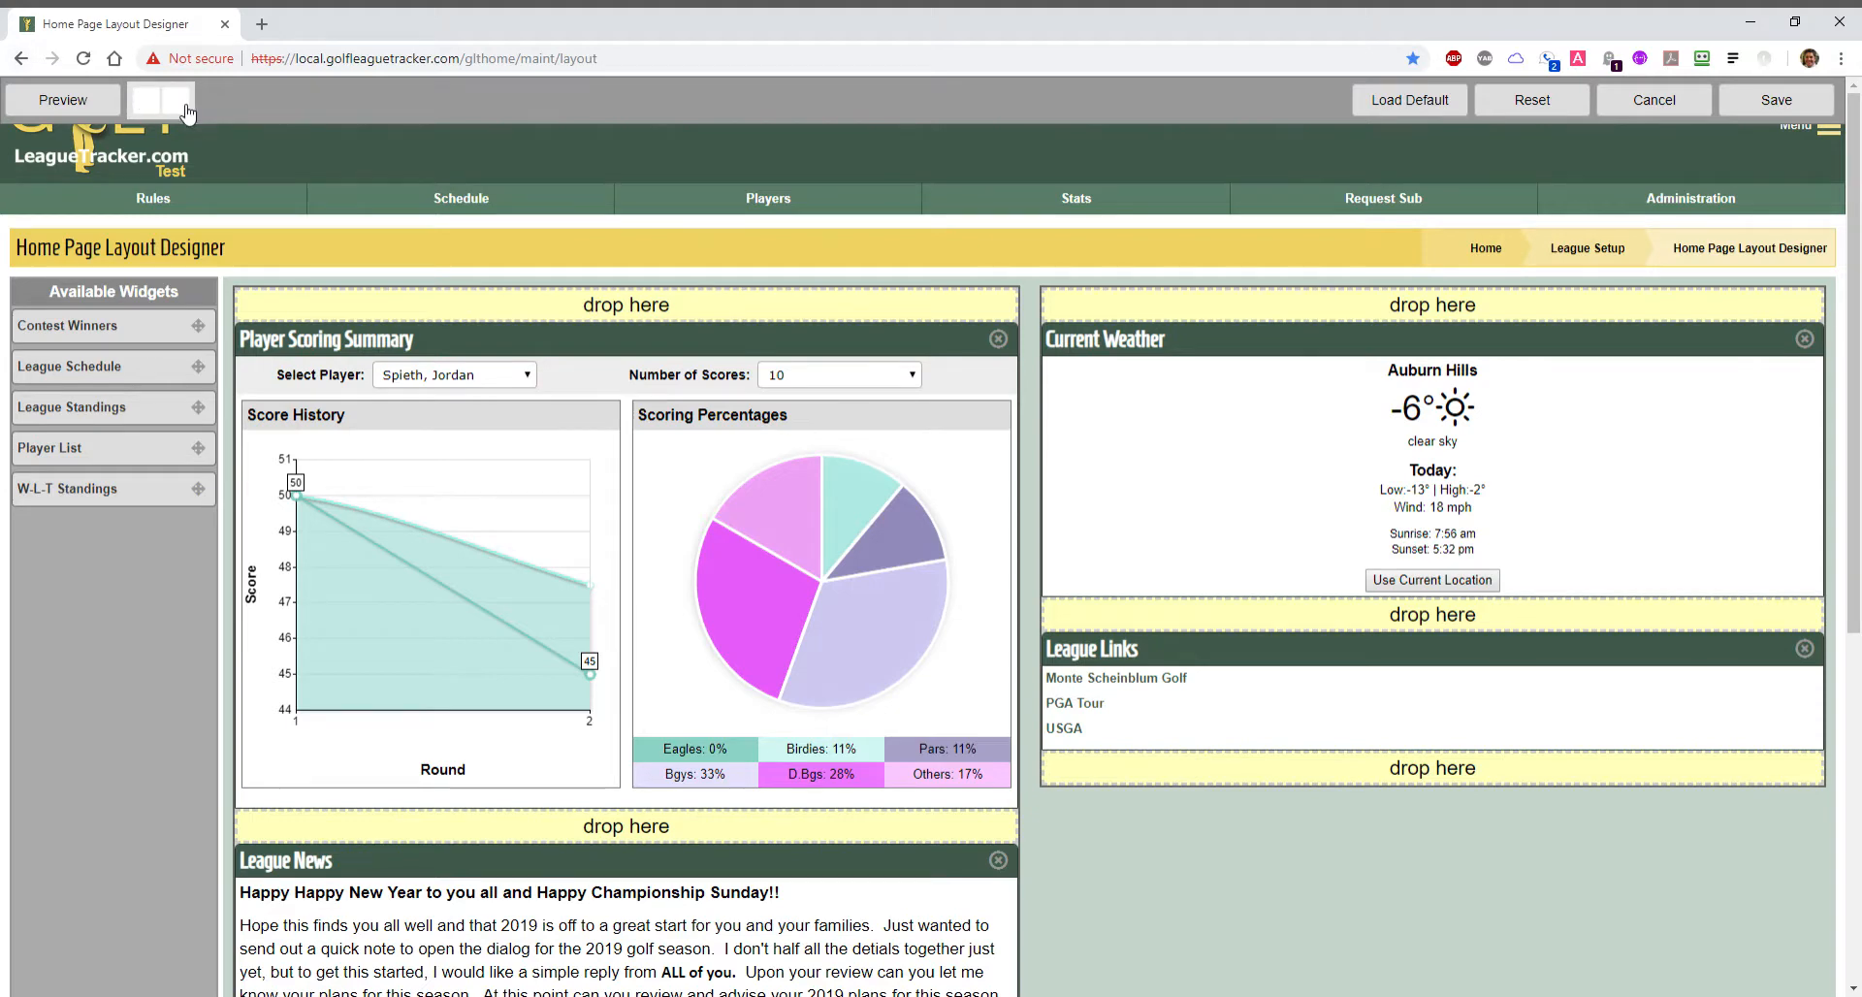
left_click(158, 99)
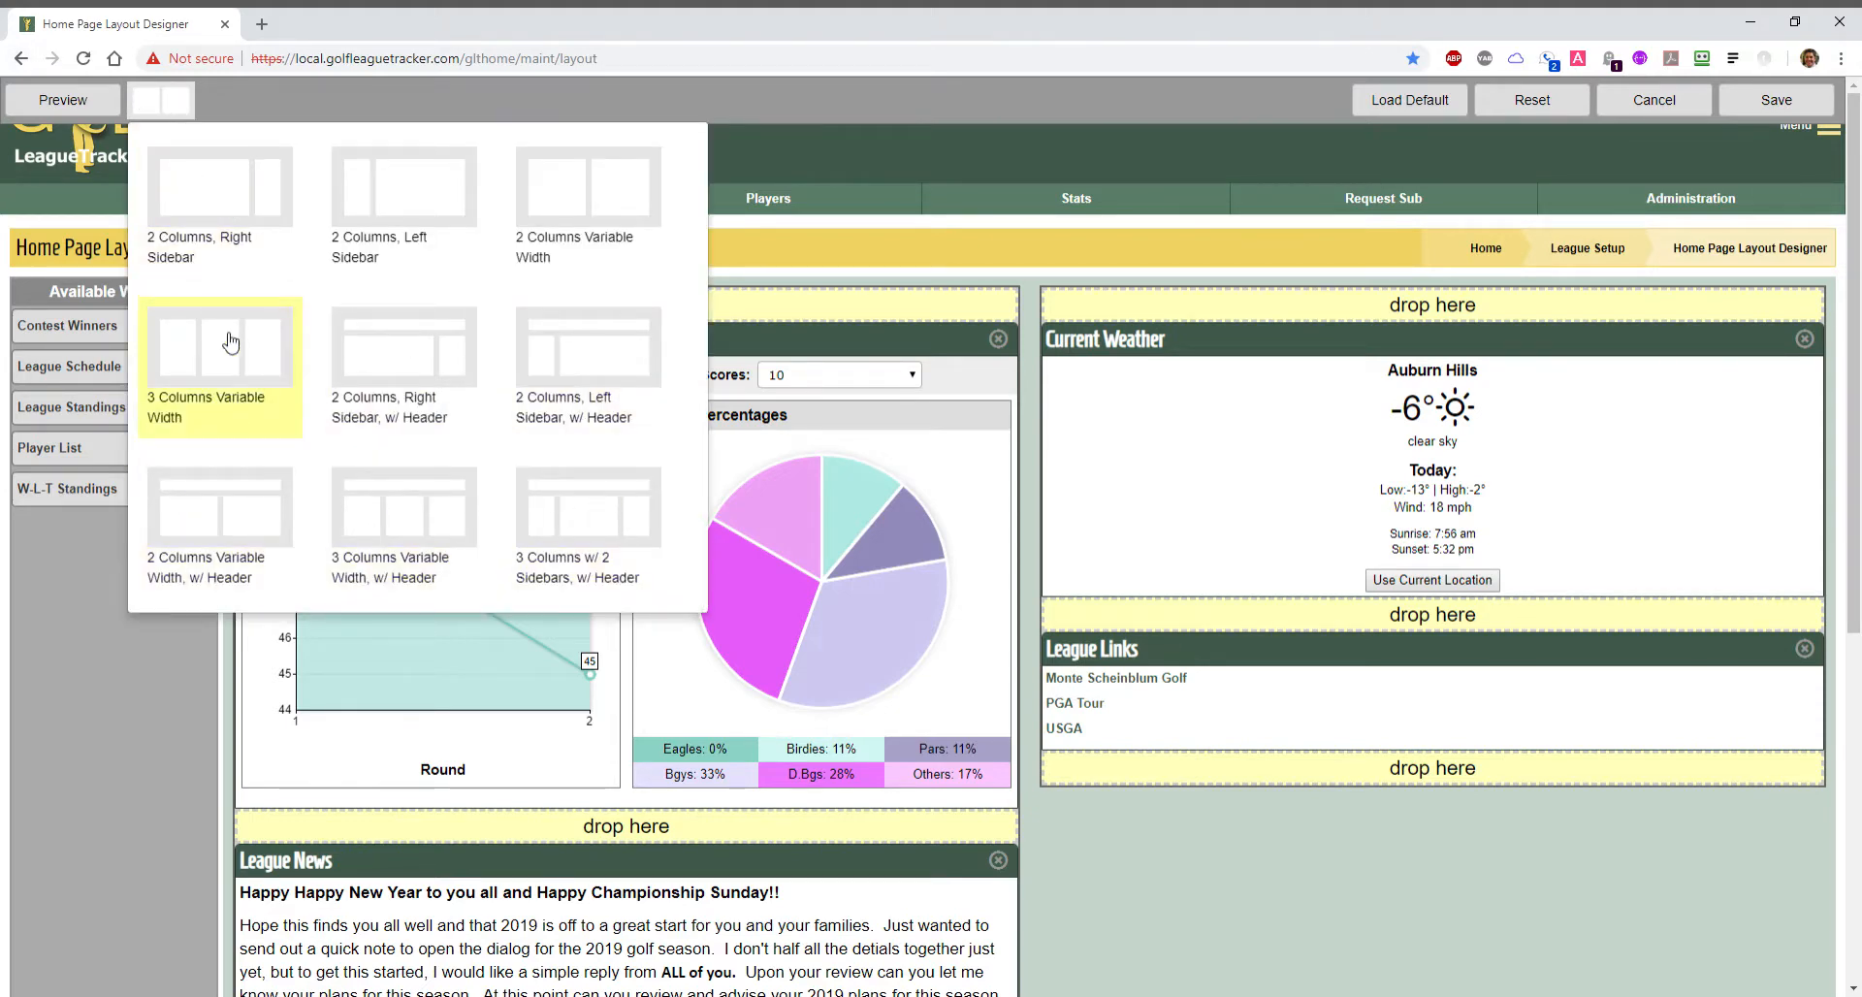
mouse_move(420, 514)
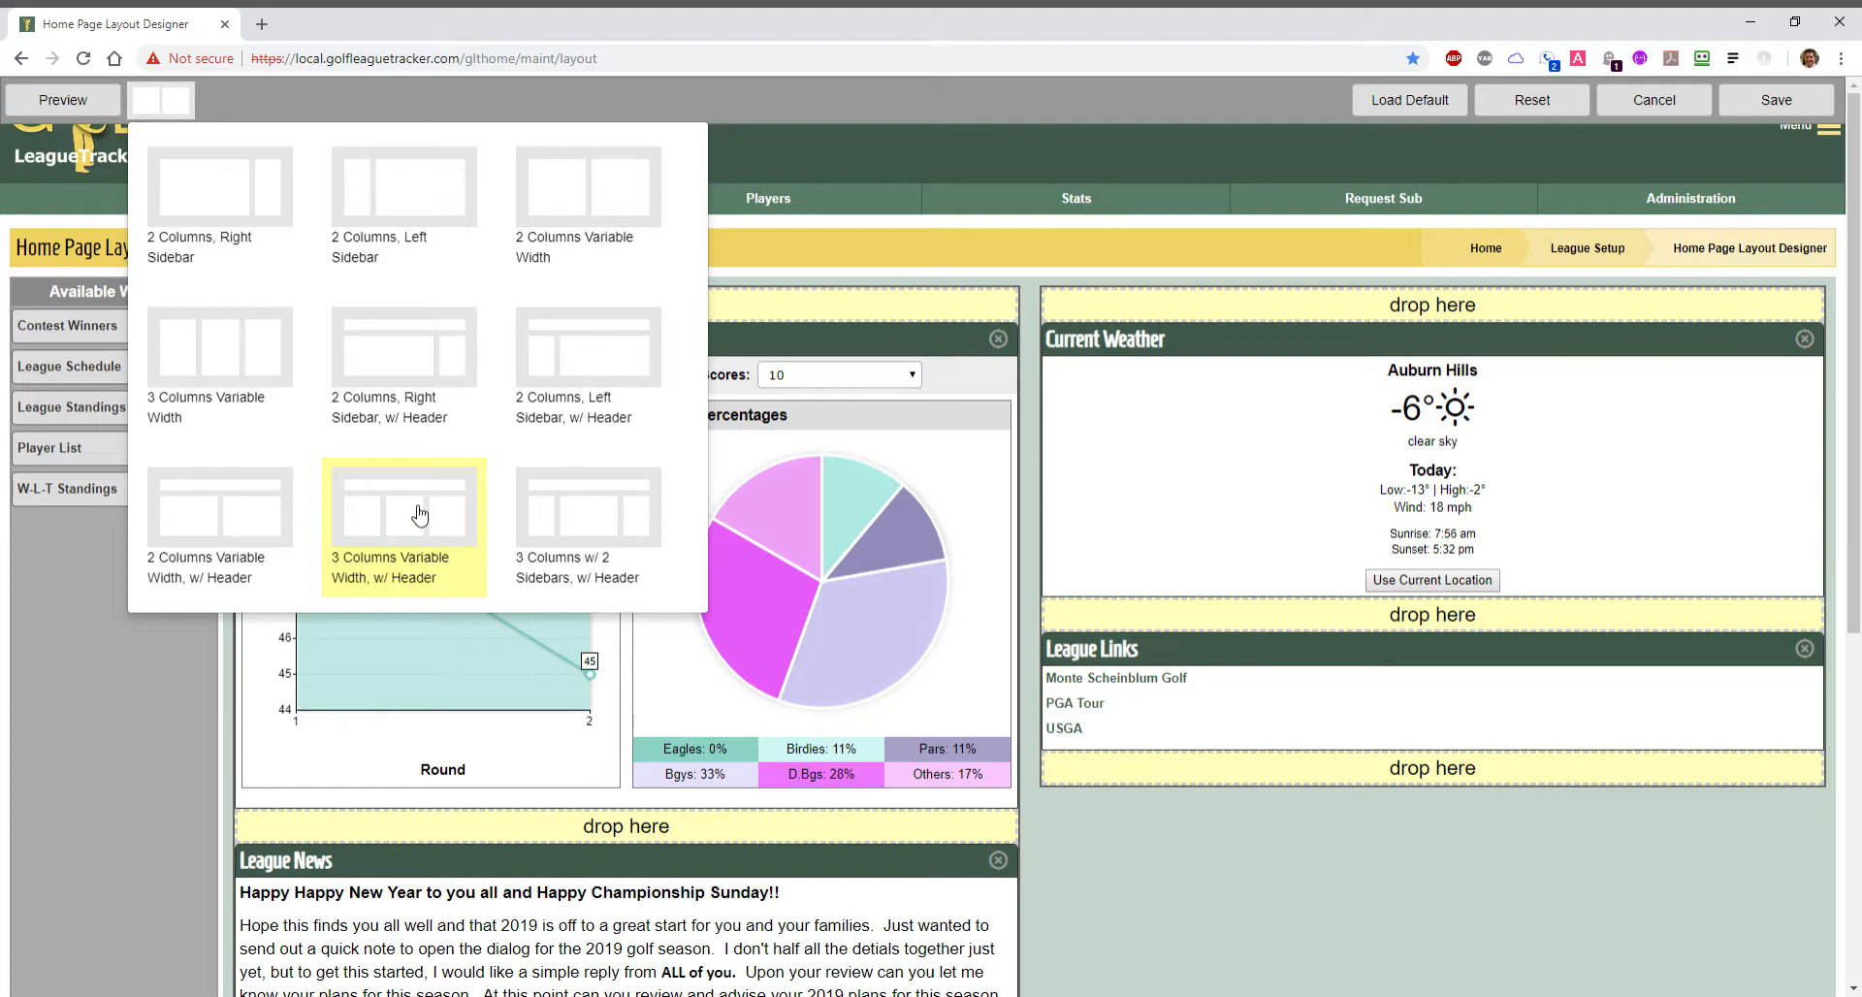
mouse_move(412, 514)
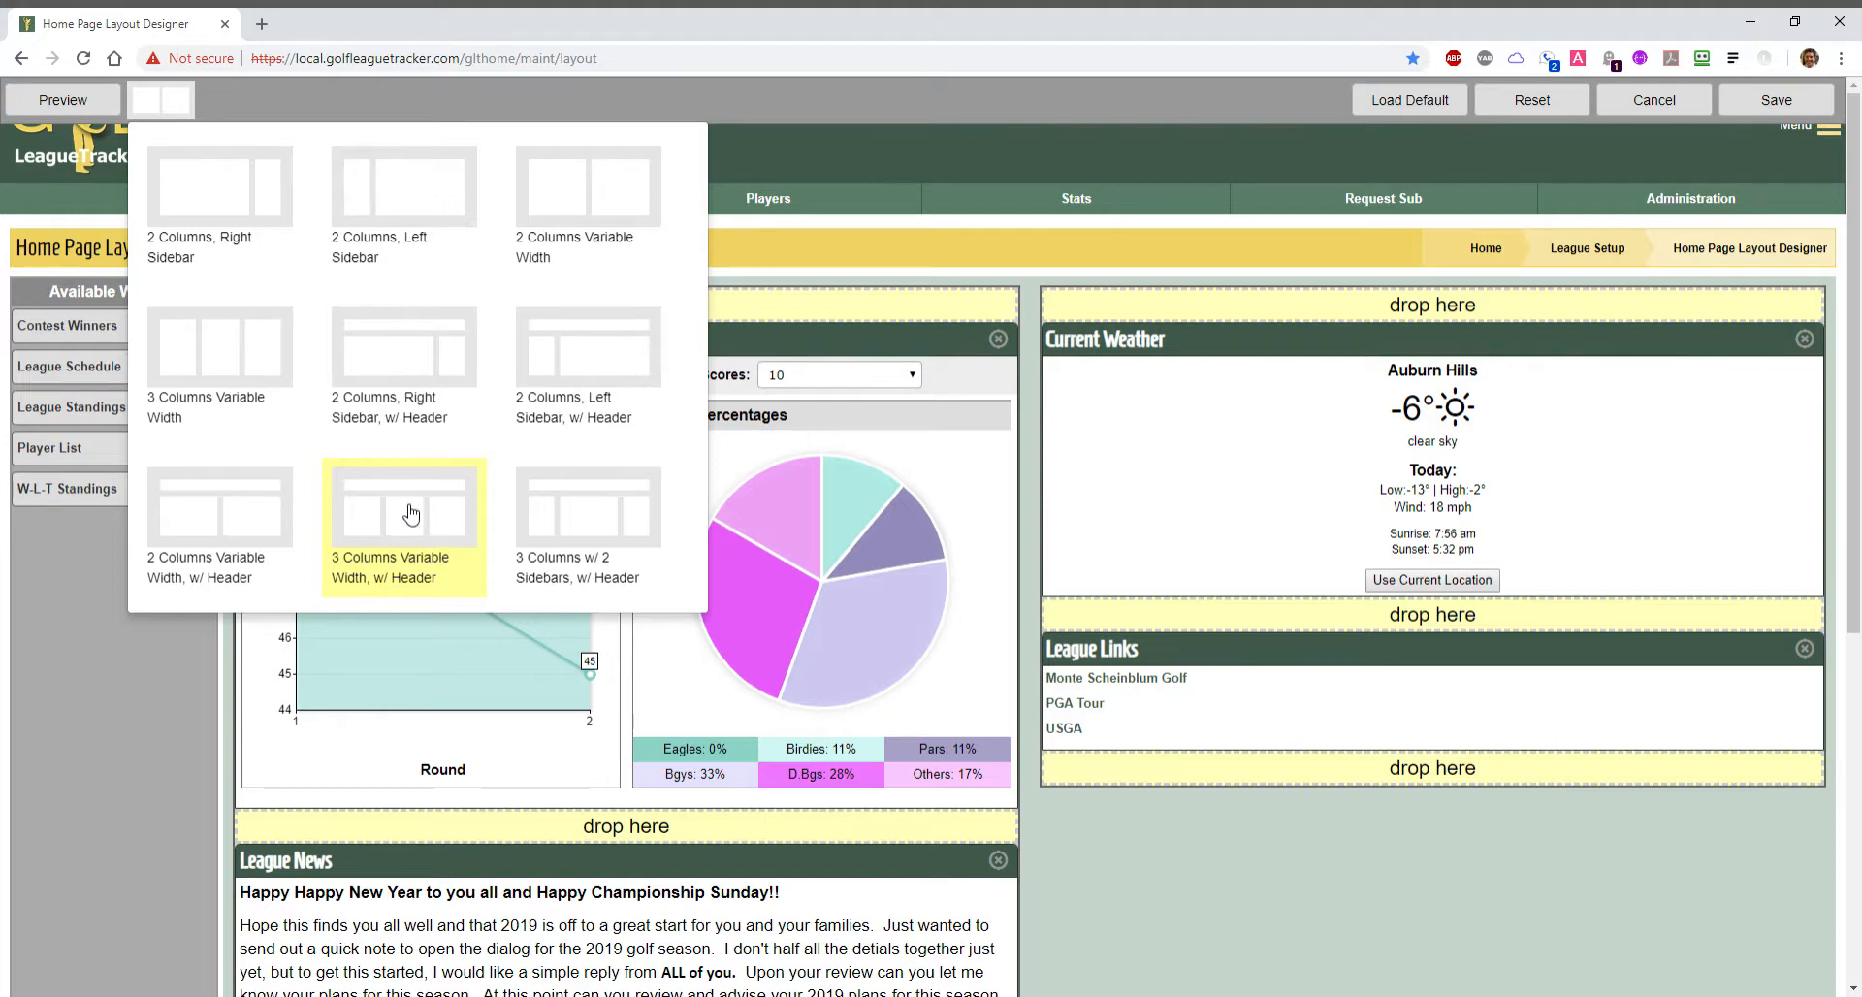
Choose the '3 Columns Variable Width, w/ Header' layout.
left_click(403, 522)
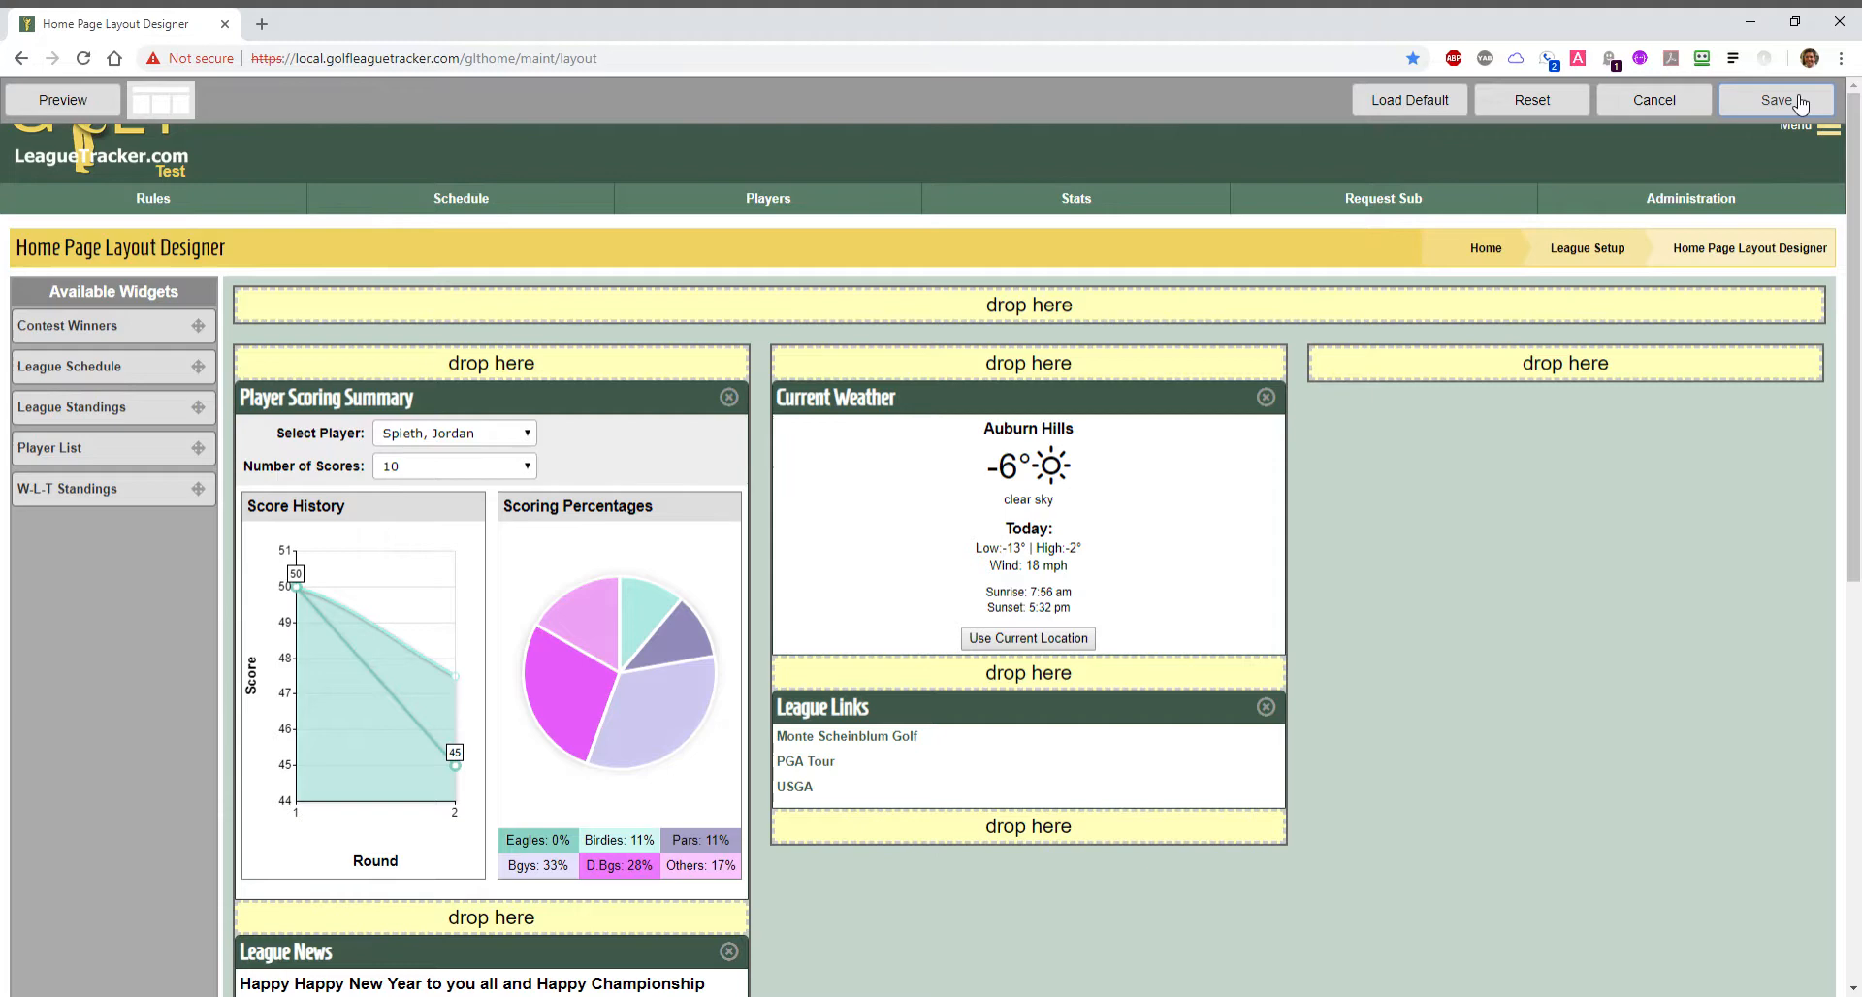
mouse_move(1514, 223)
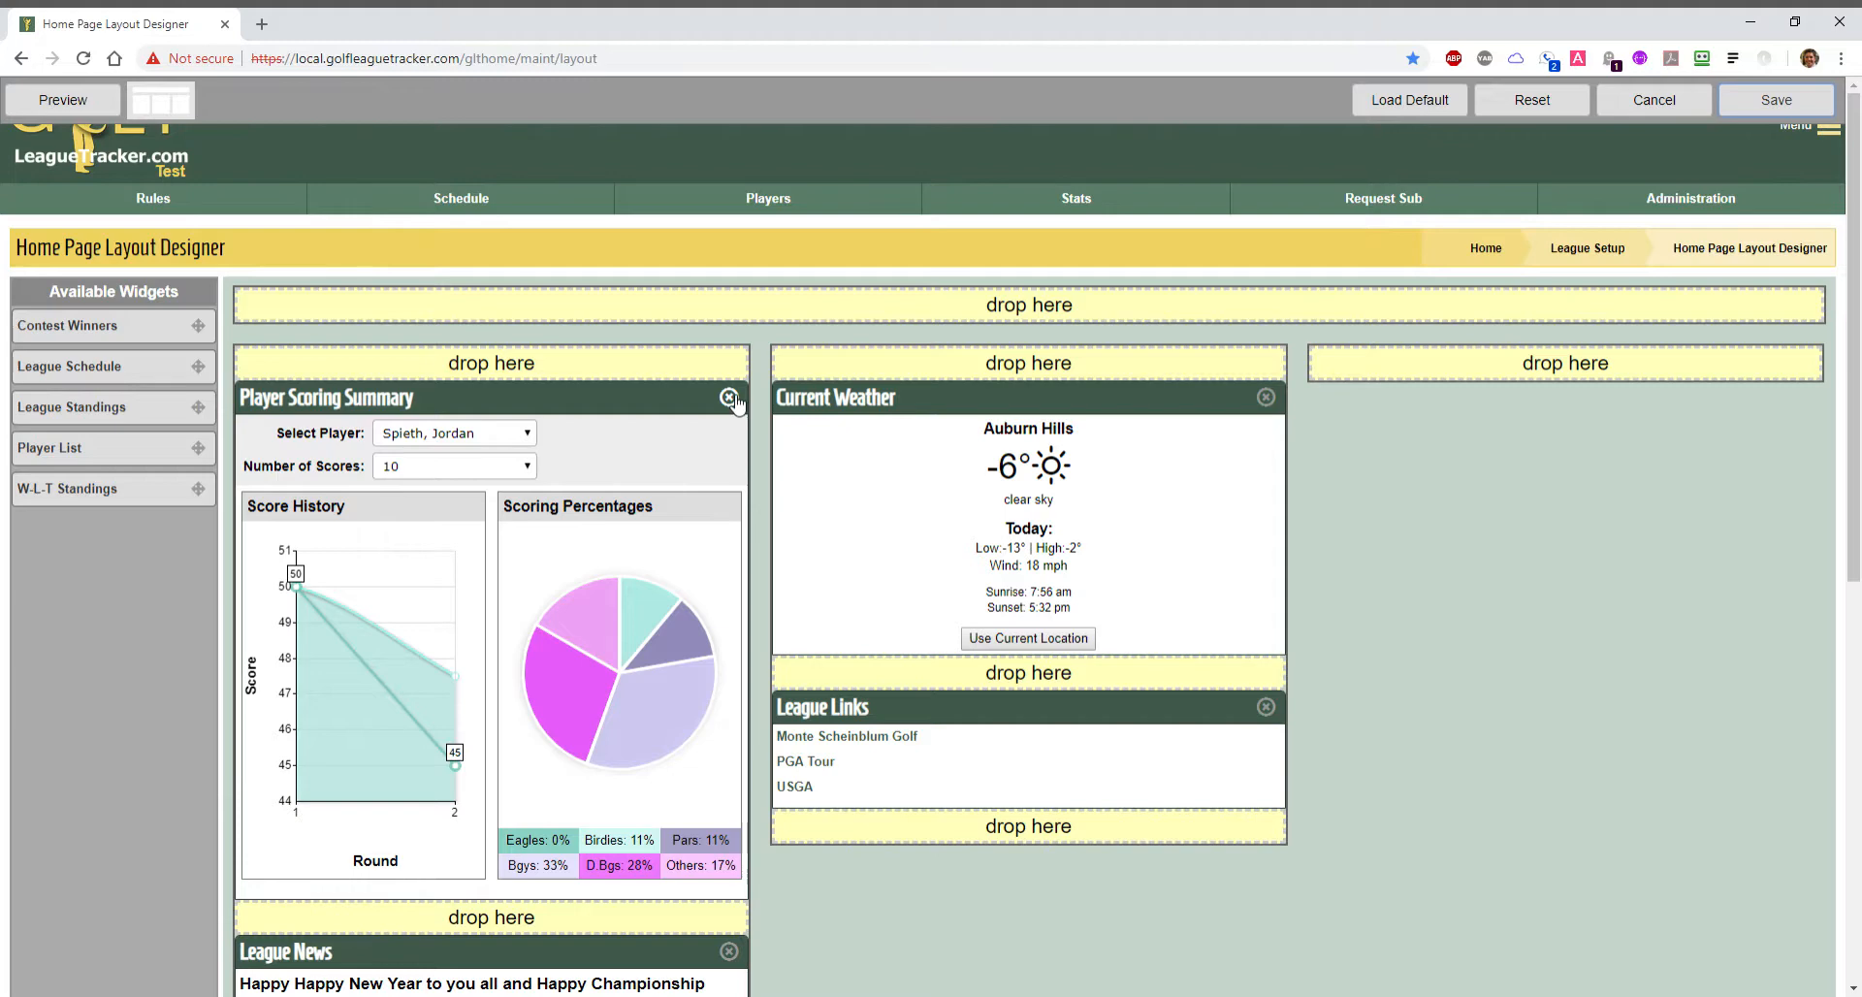
Remove all widgets so the header and three columns show only empty drop zones.
left_click(730, 398)
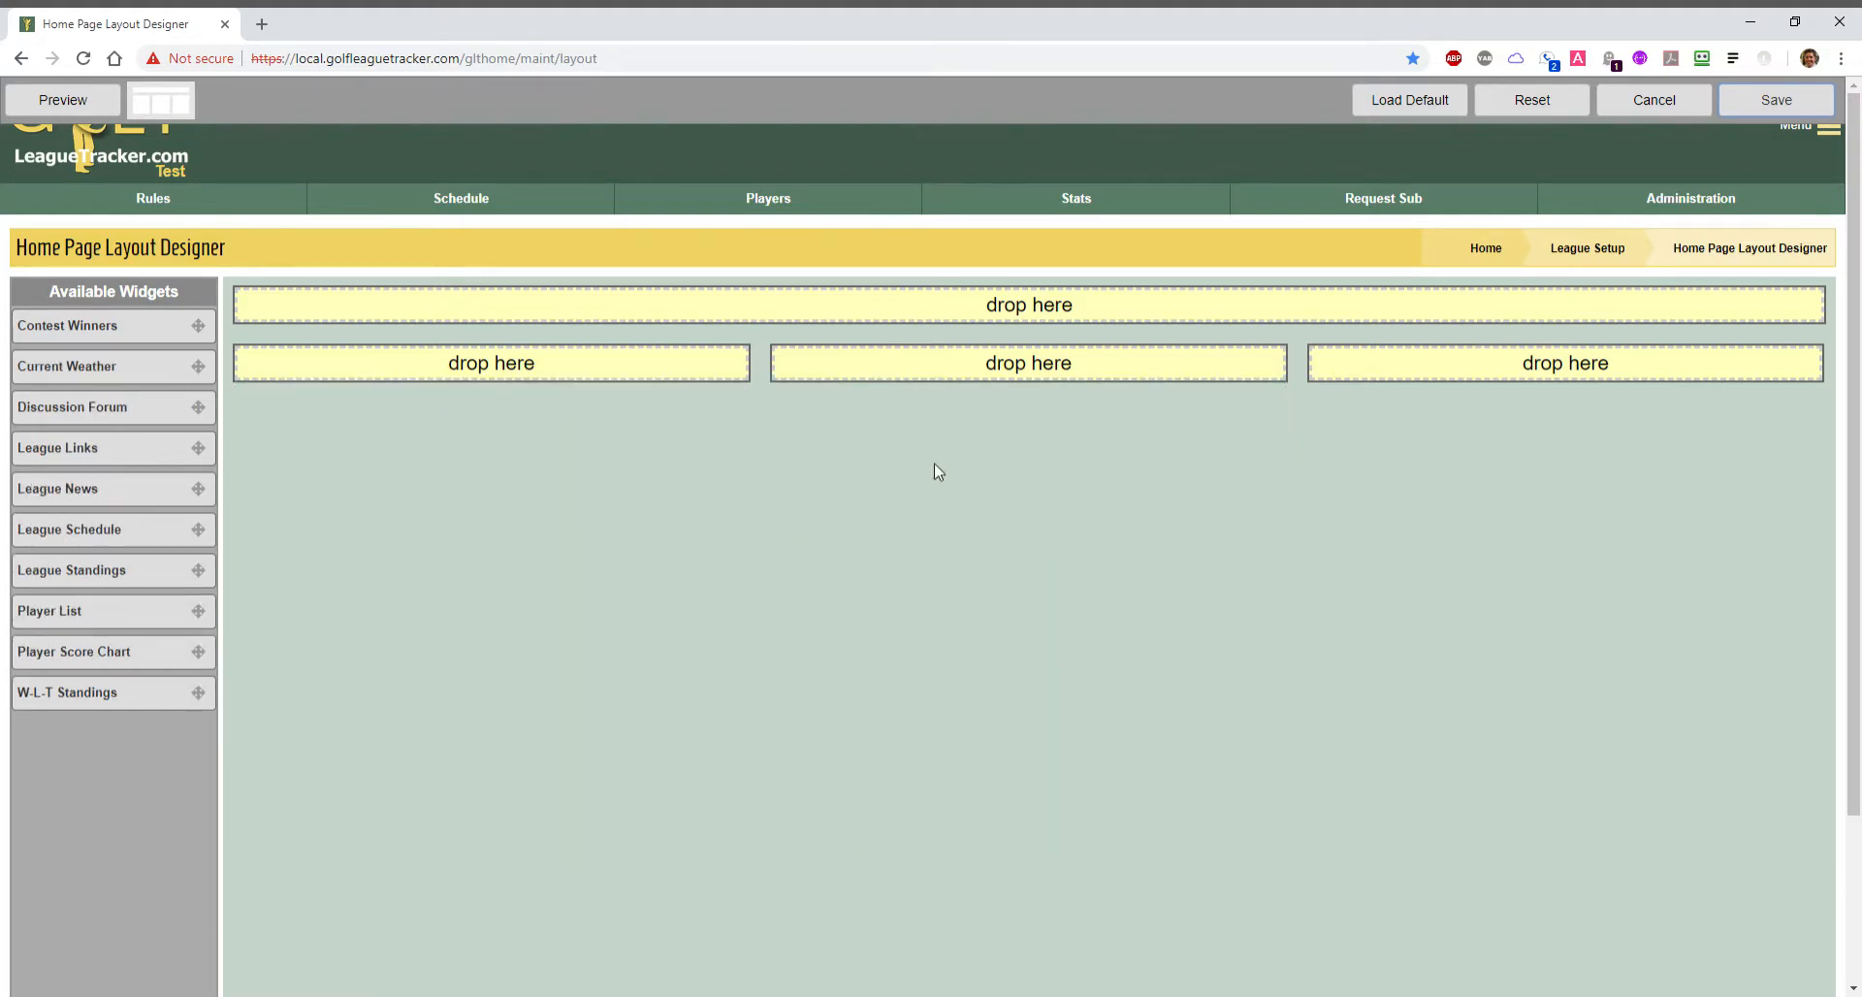
mouse_move(113, 691)
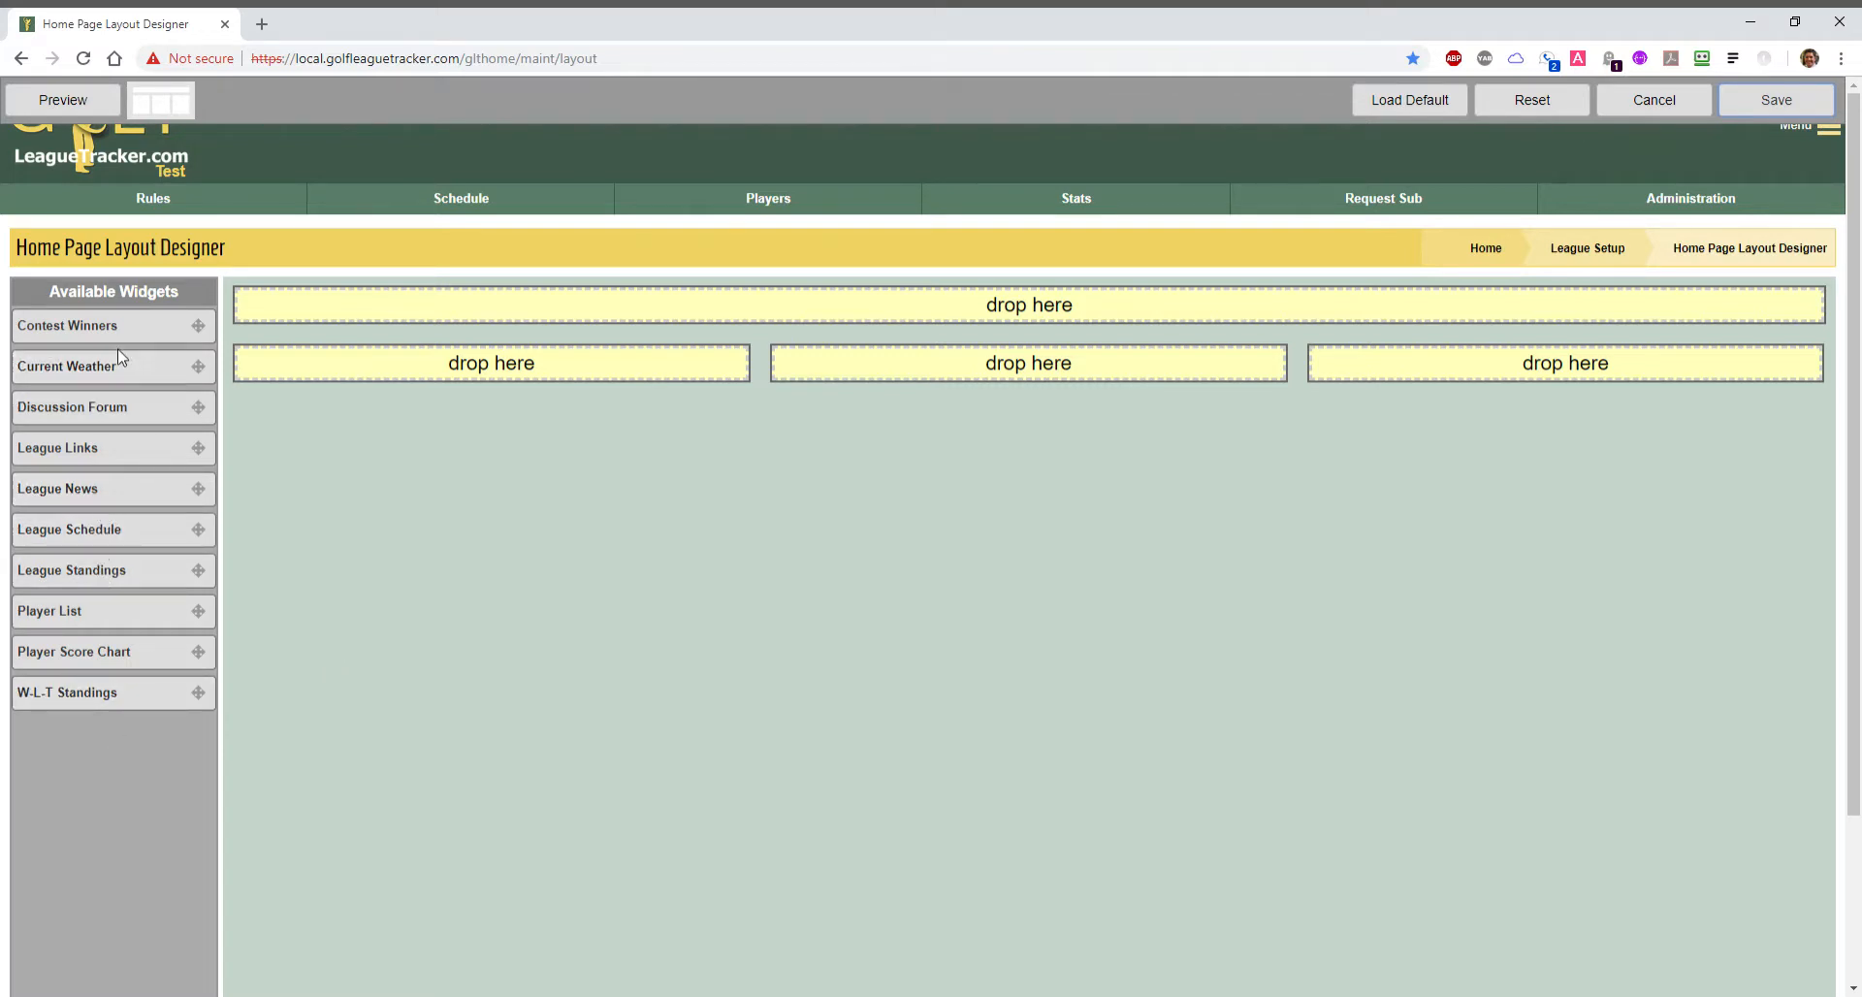
mouse_move(112, 569)
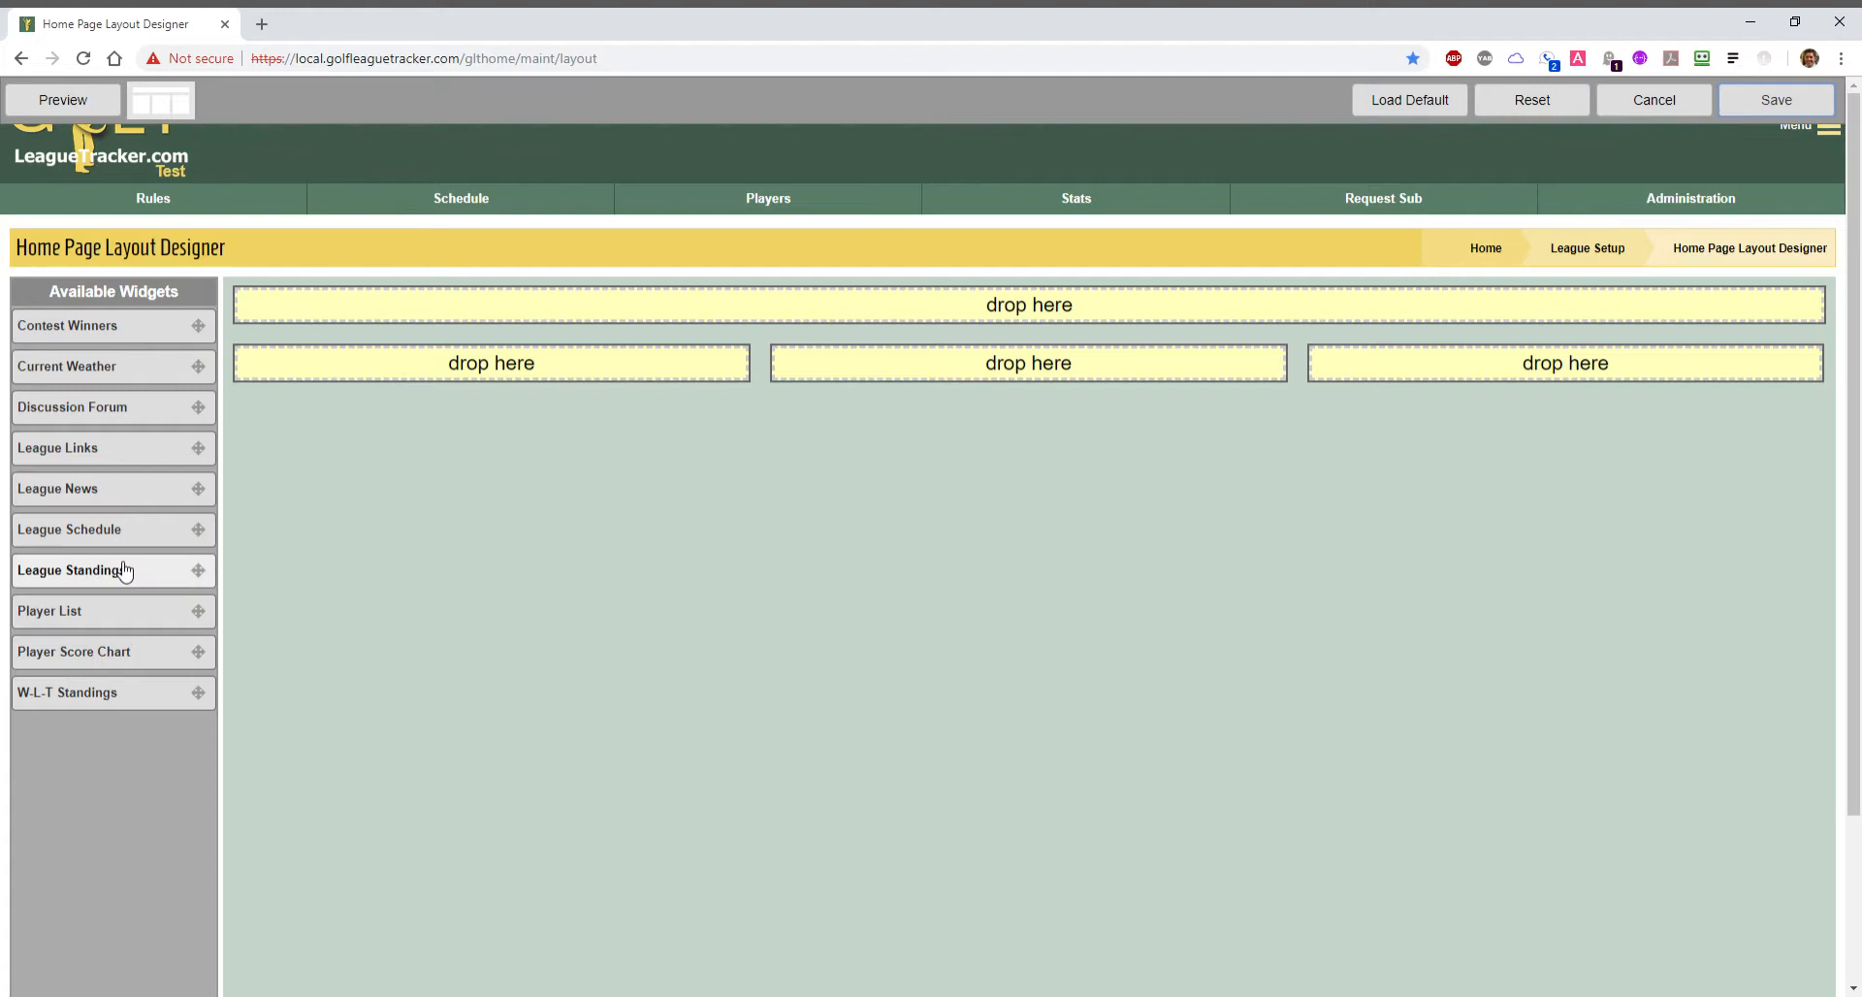
mouse_move(94, 556)
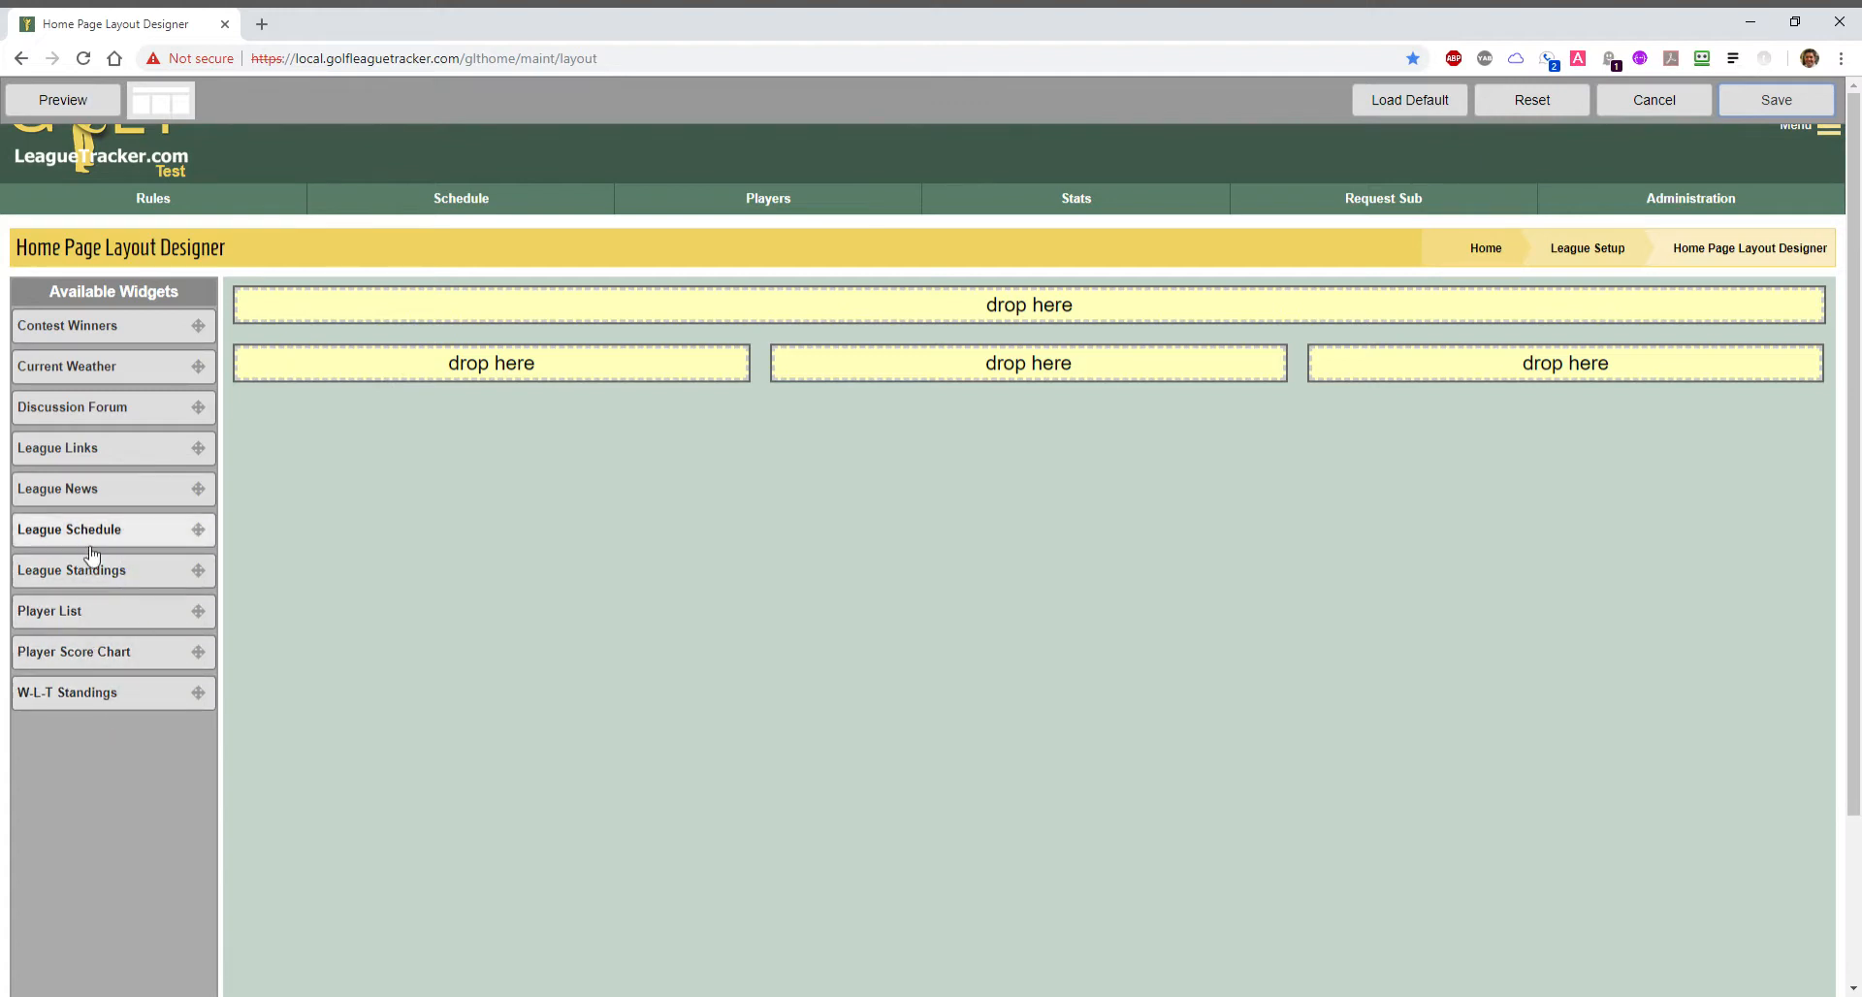
mouse_move(97, 630)
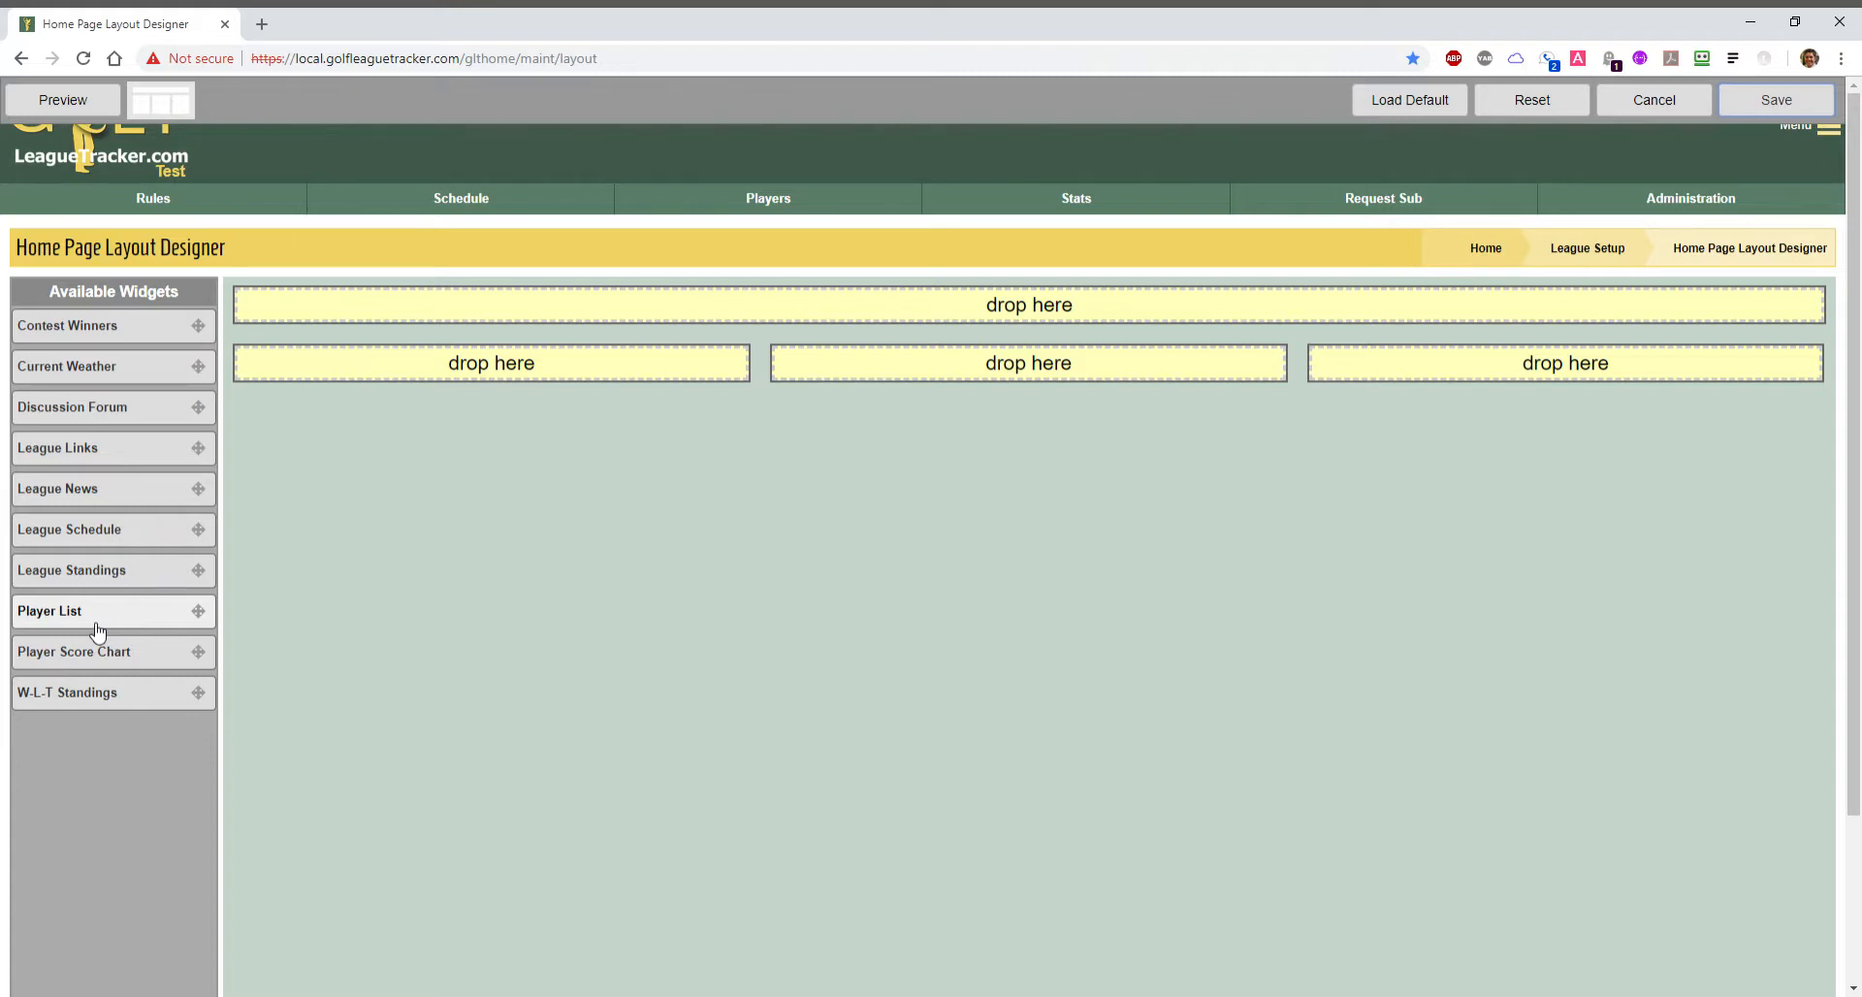
mouse_move(137, 555)
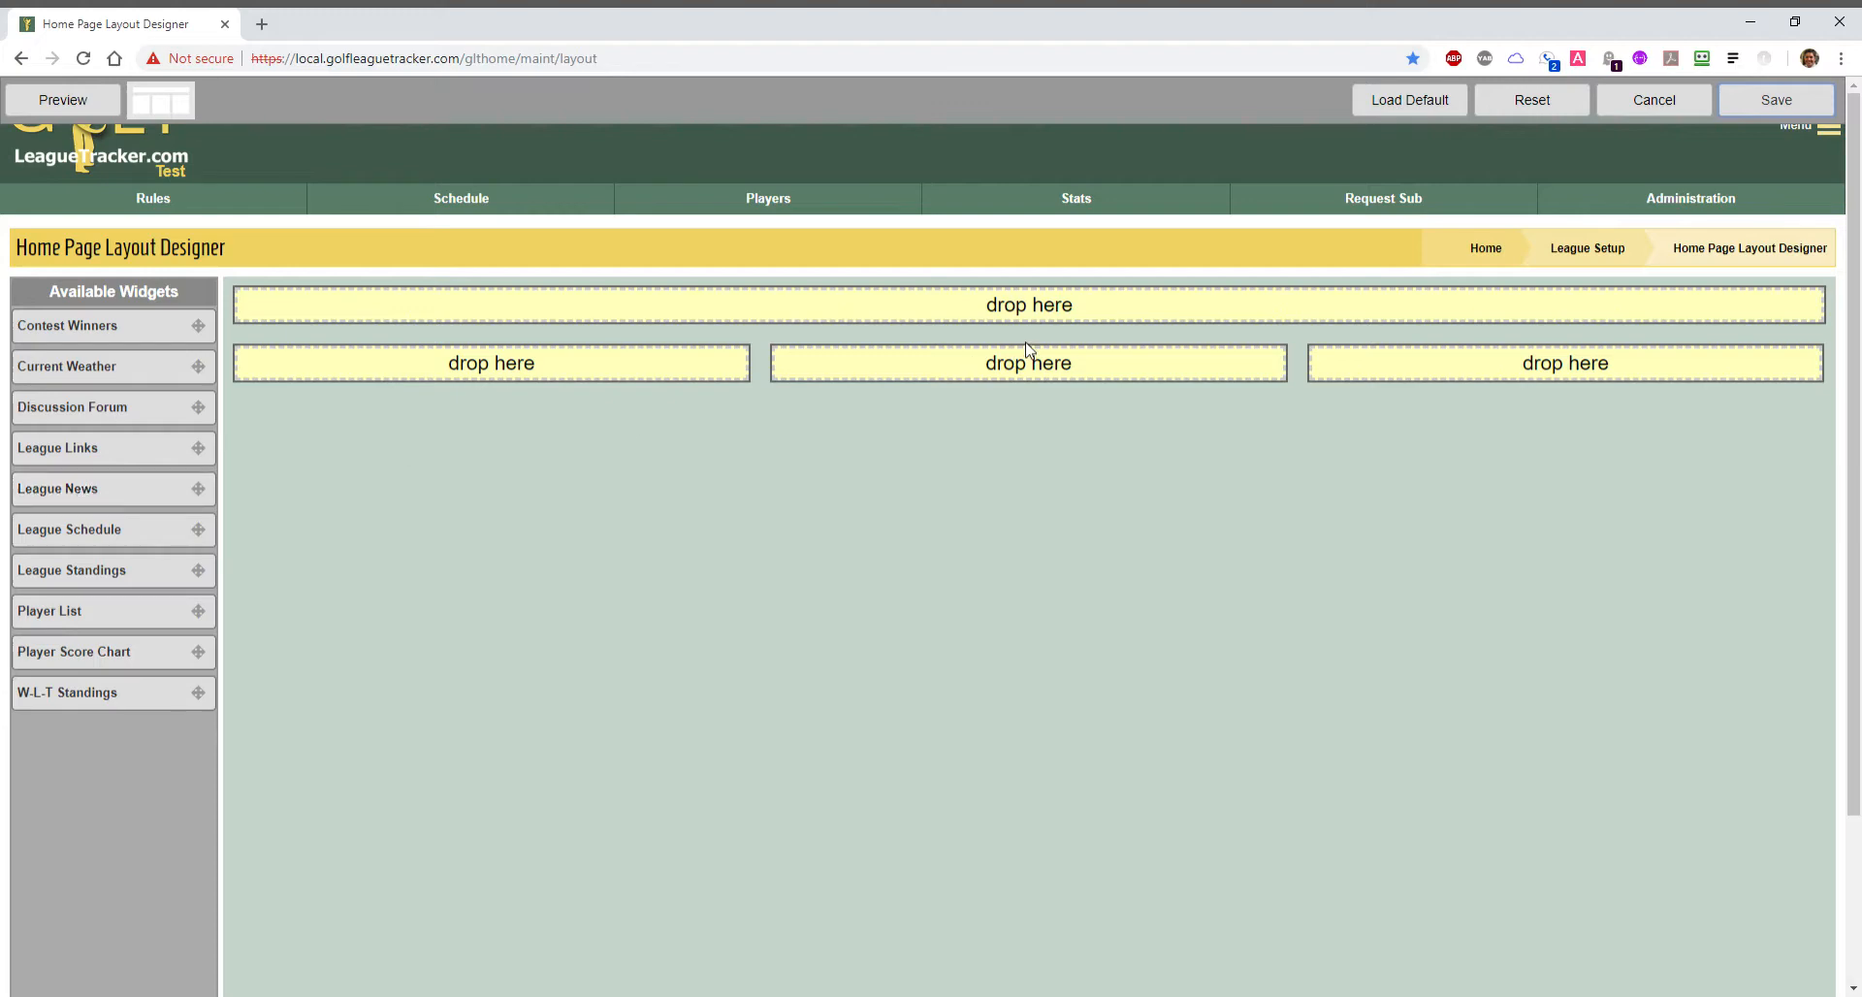
mouse_move(75, 495)
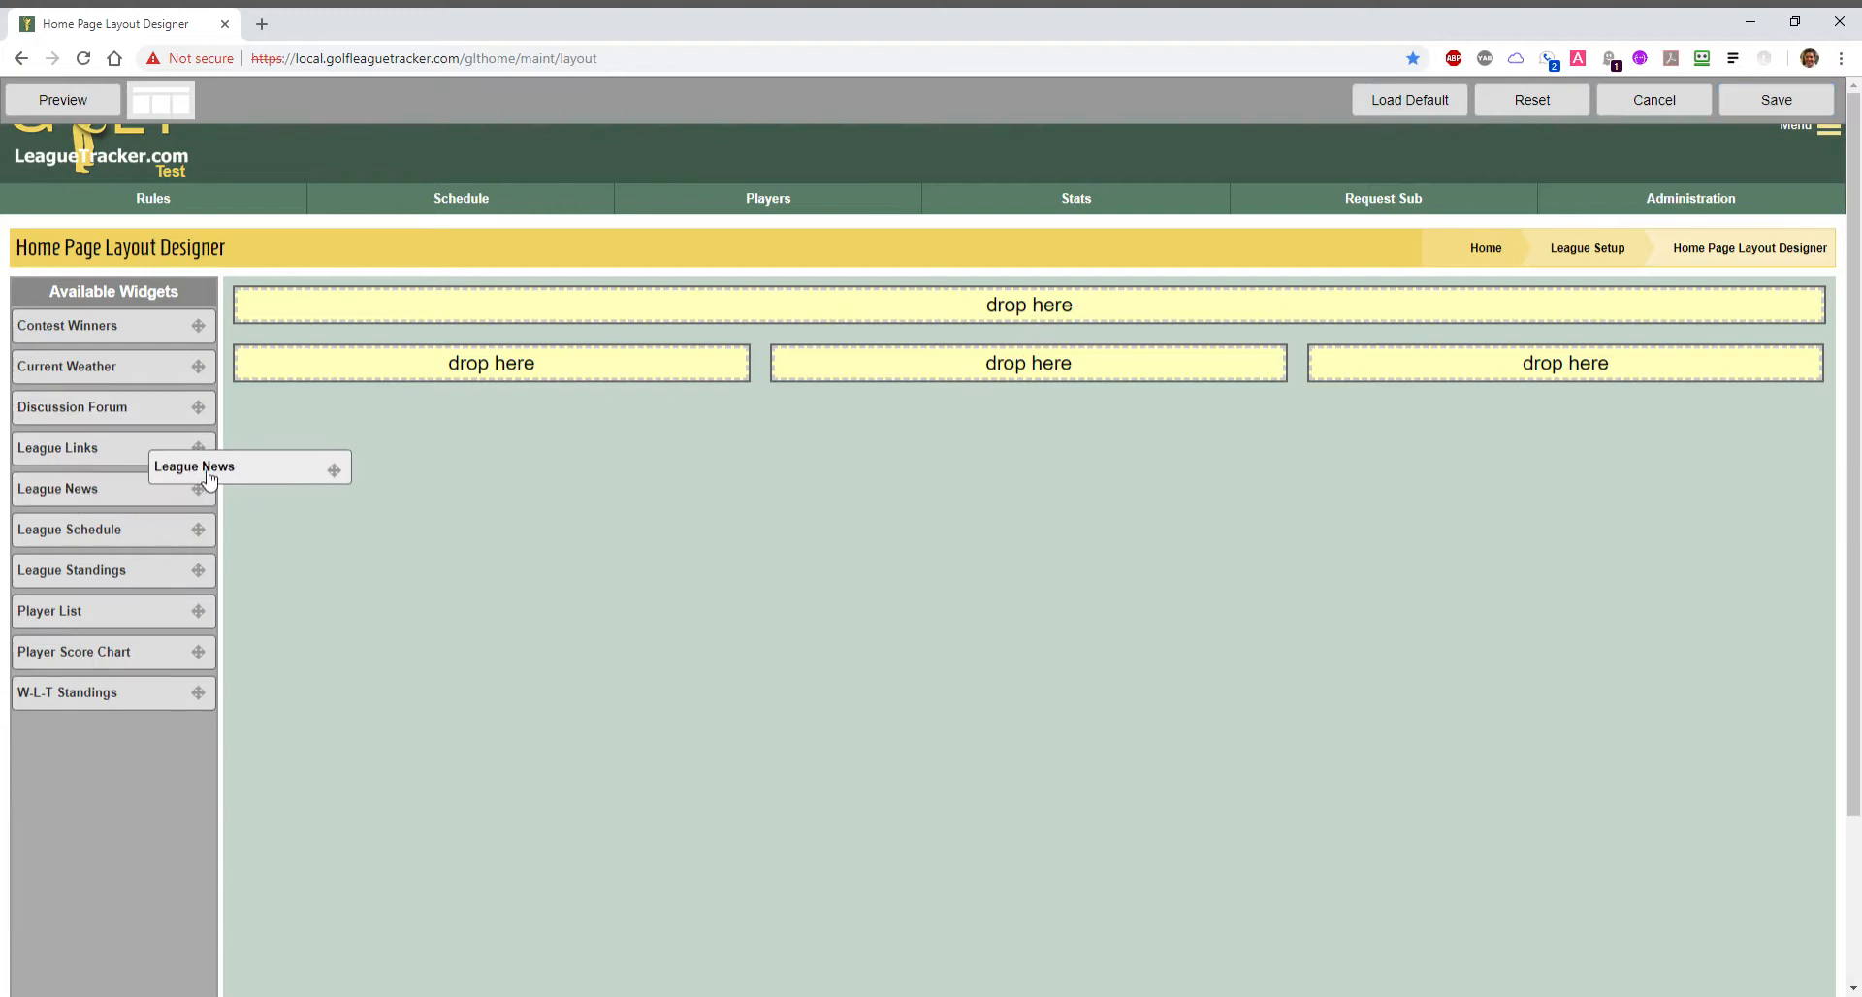
Drag League News from Available Widgets into the full-width header row.
left_click_drag(207, 465, 823, 306)
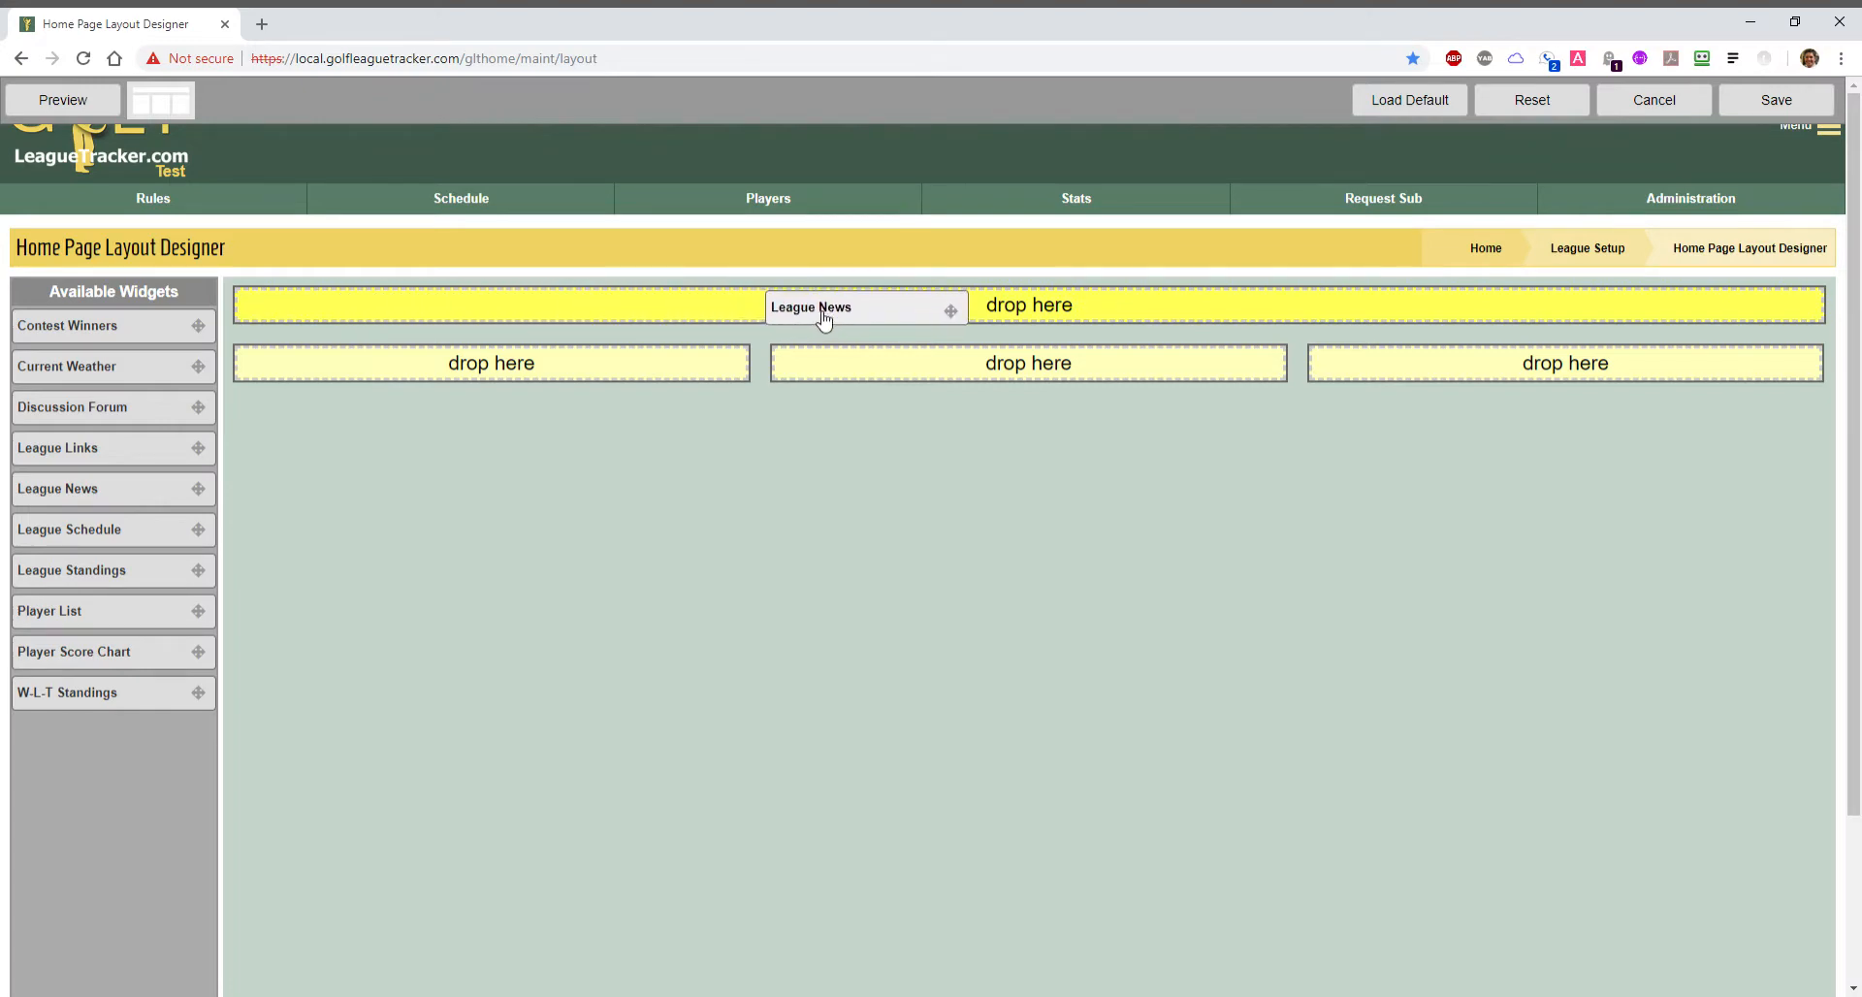
left_click_drag(810, 306, 614, 362)
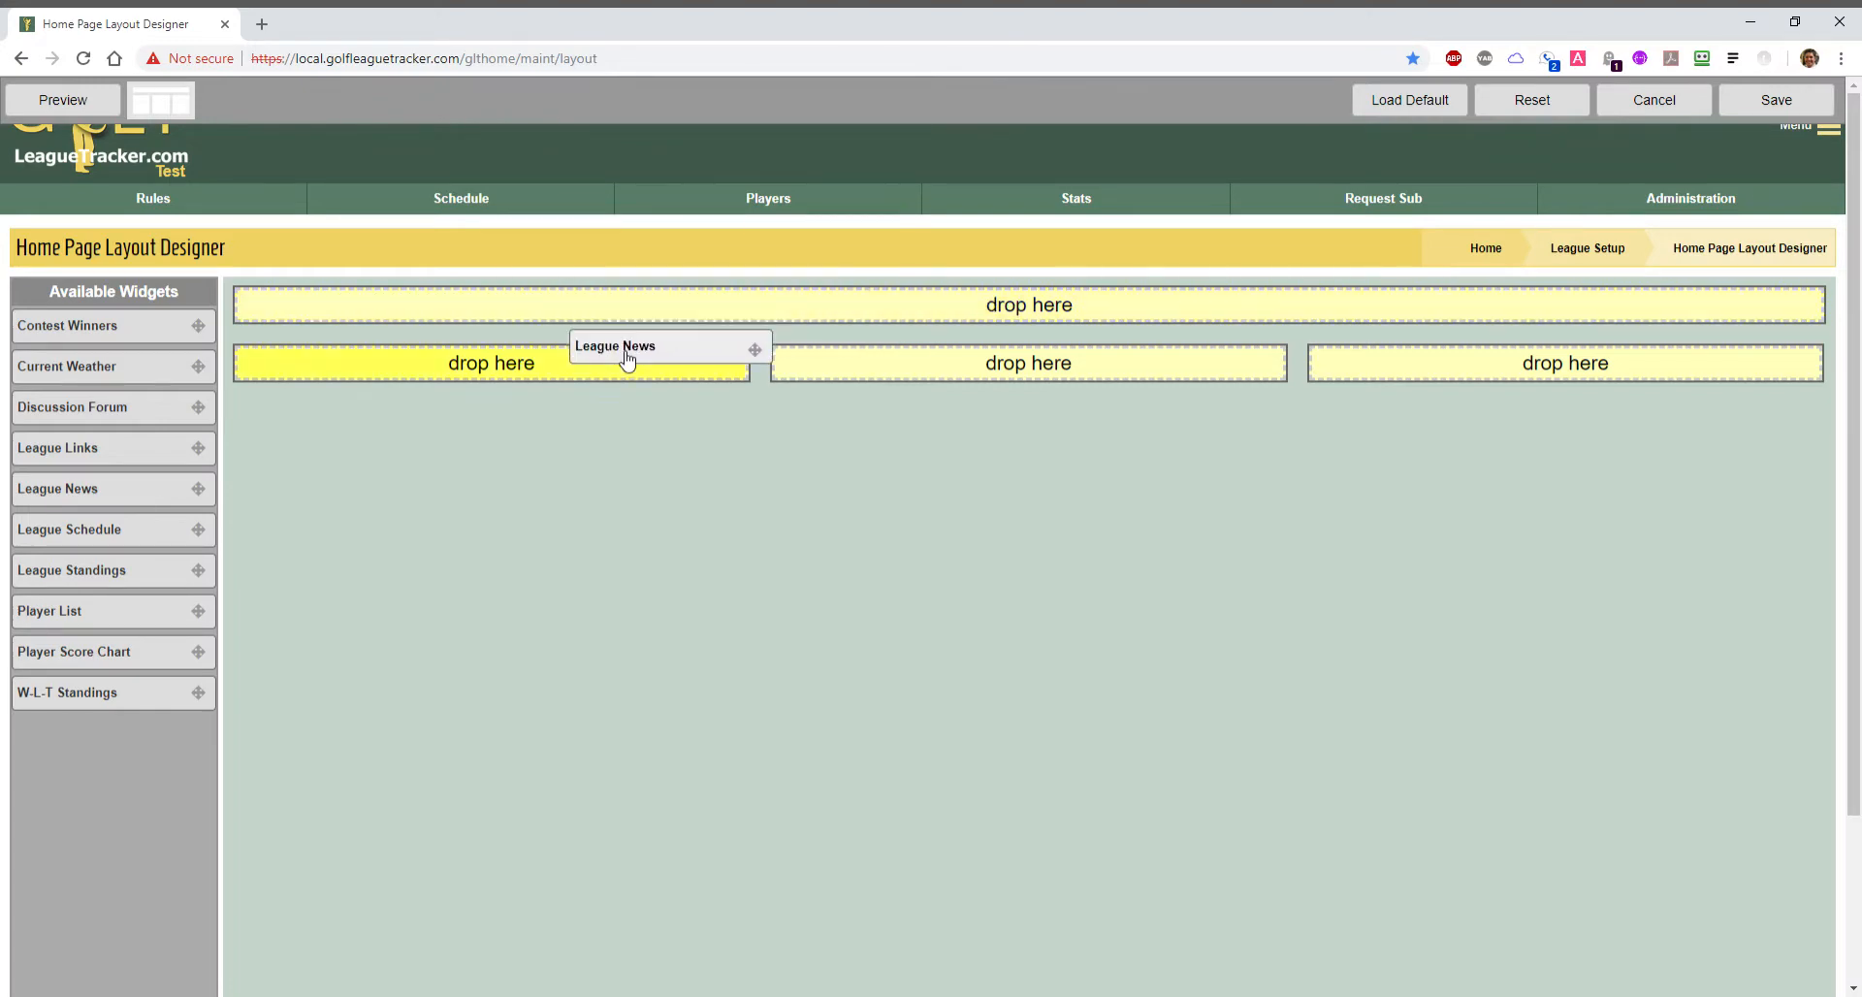
left_click_drag(623, 359, 1301, 380)
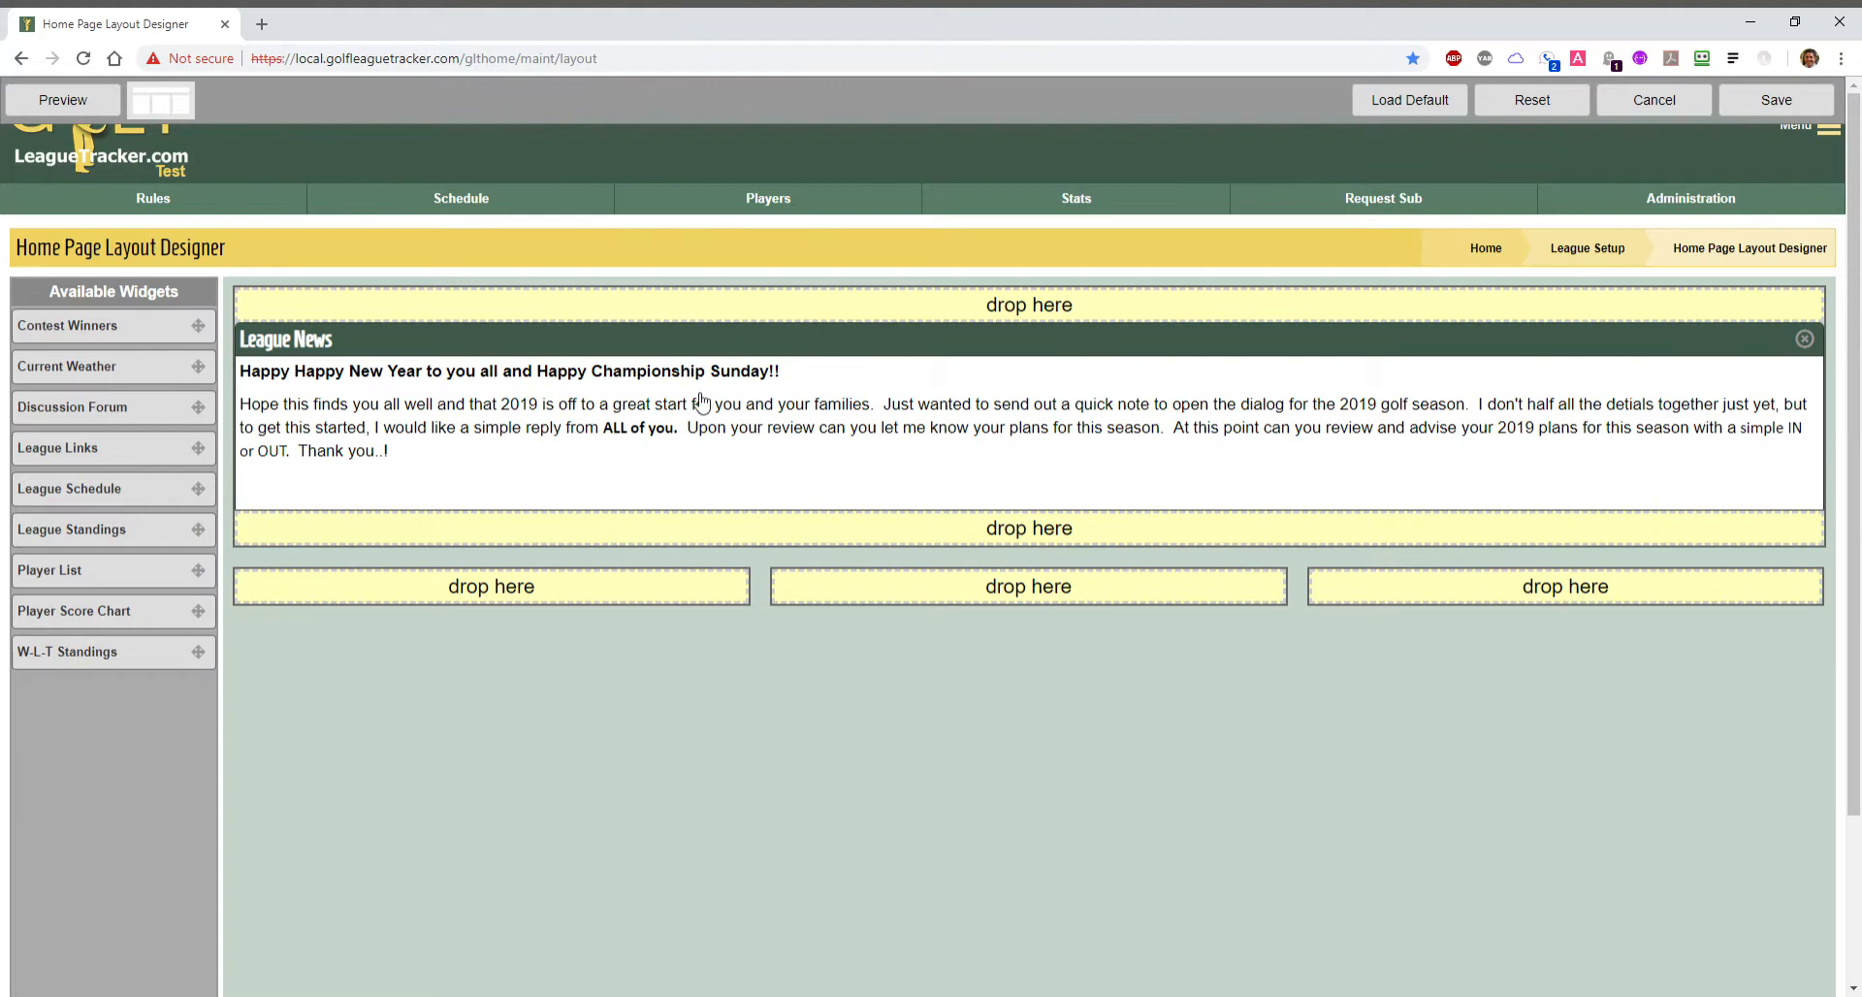
mouse_move(430, 407)
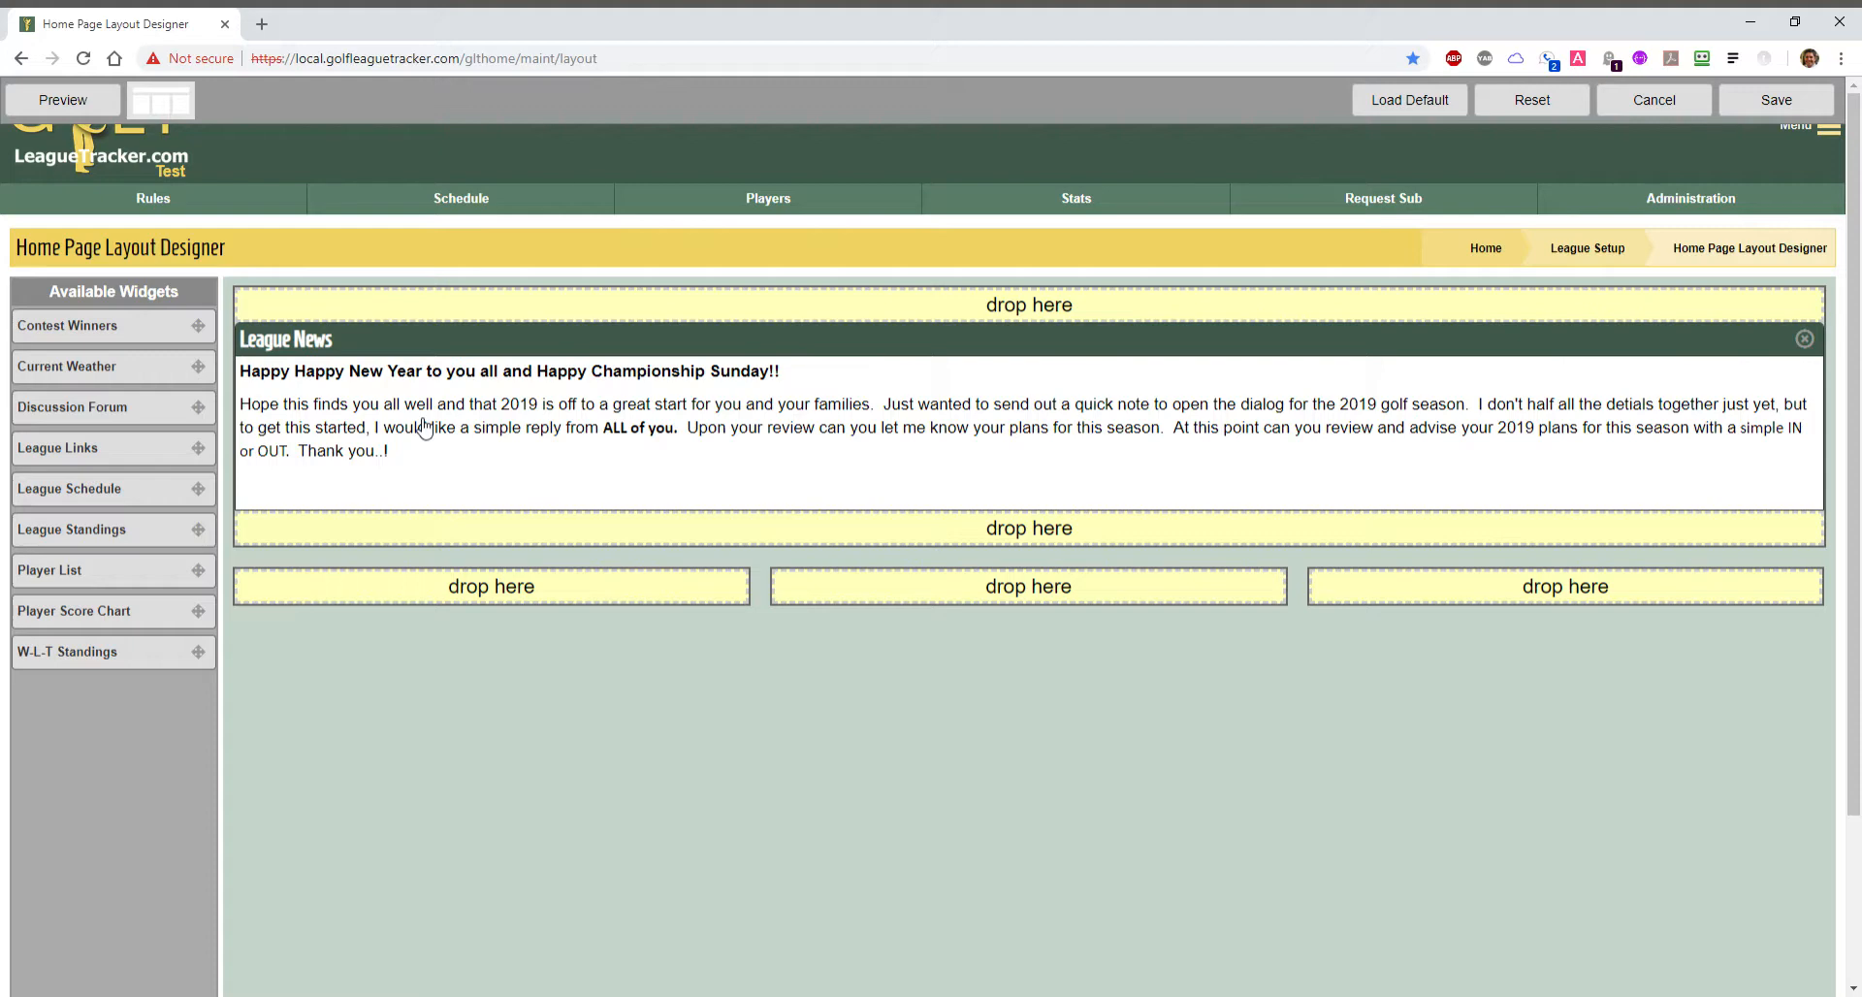
mouse_move(867, 537)
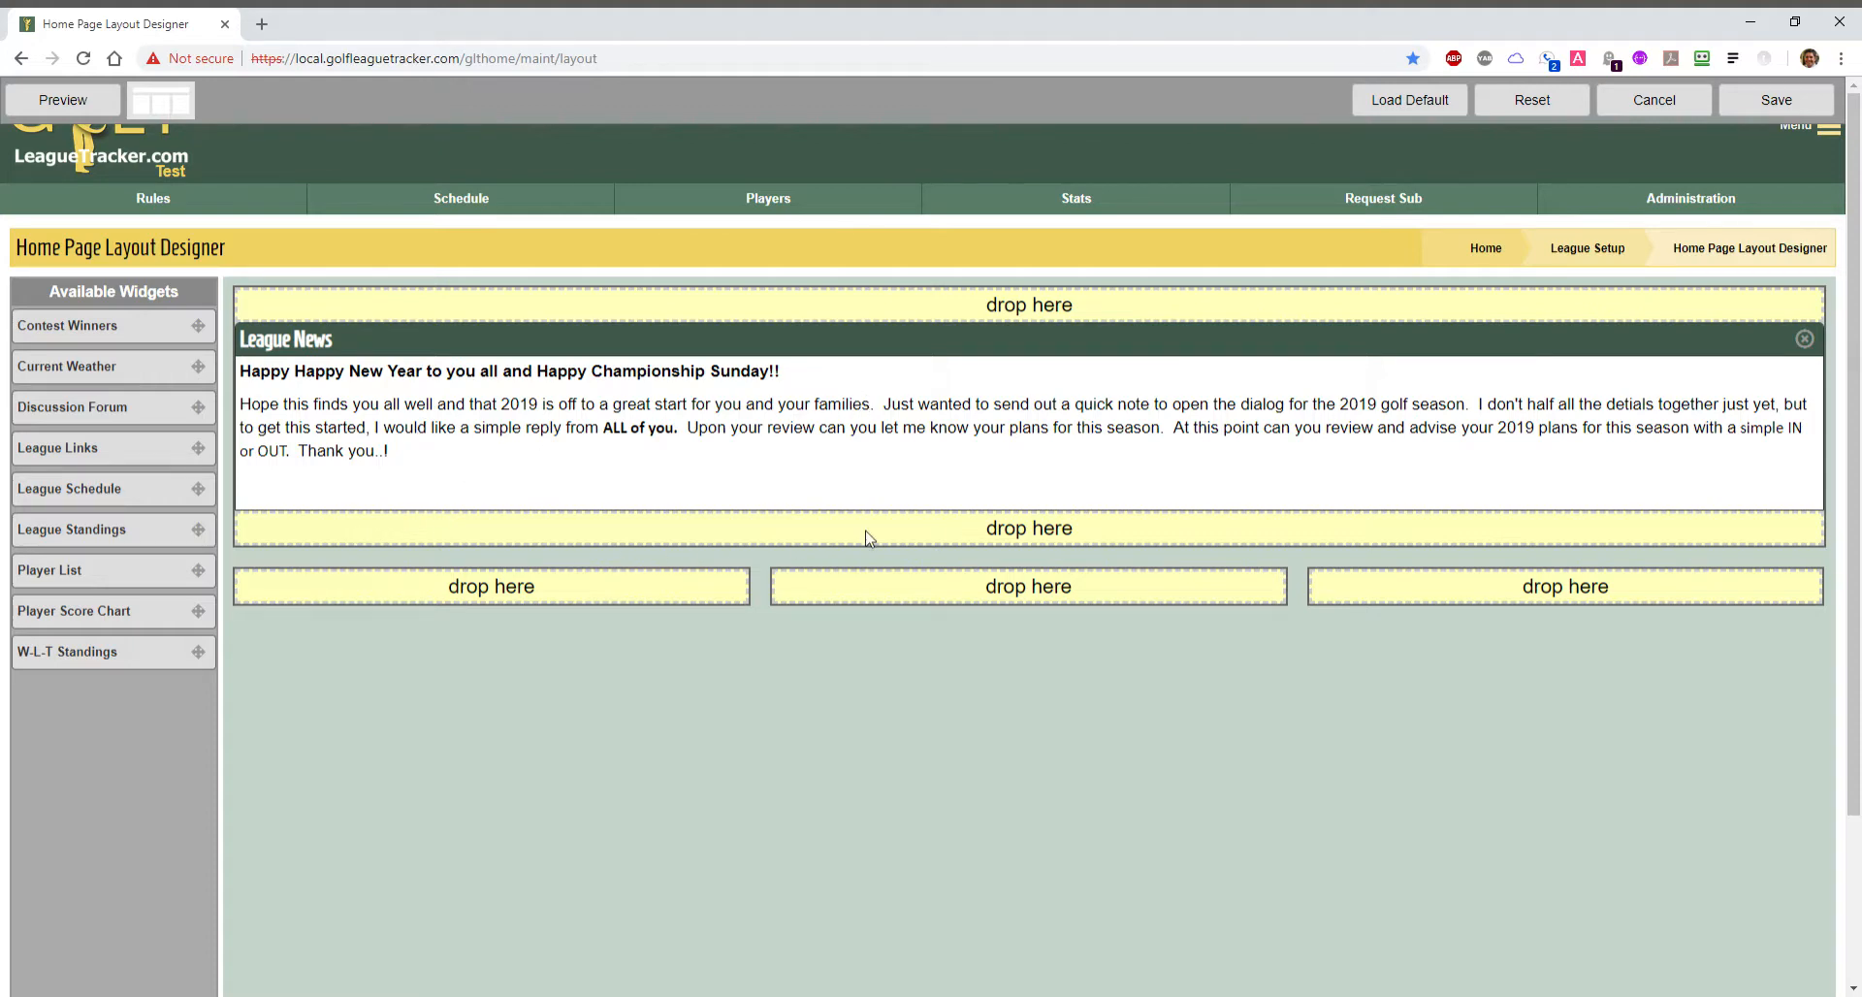
mouse_move(1019, 305)
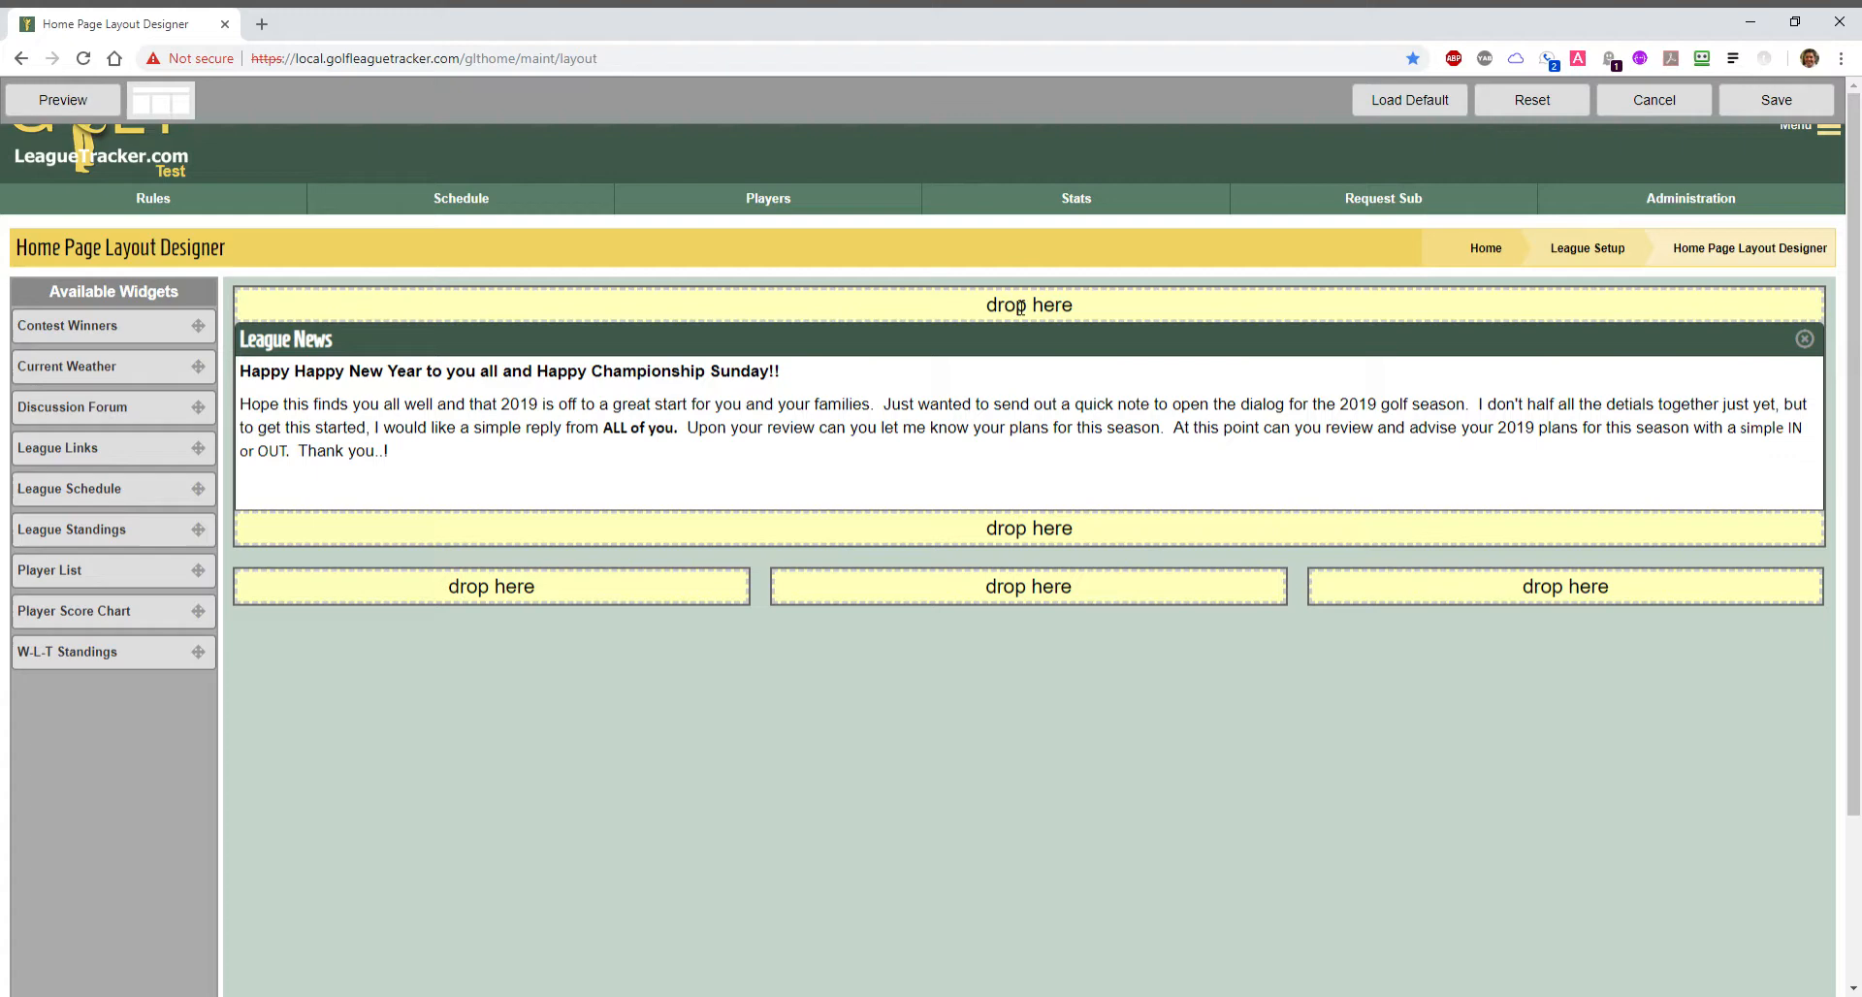
mouse_move(879, 579)
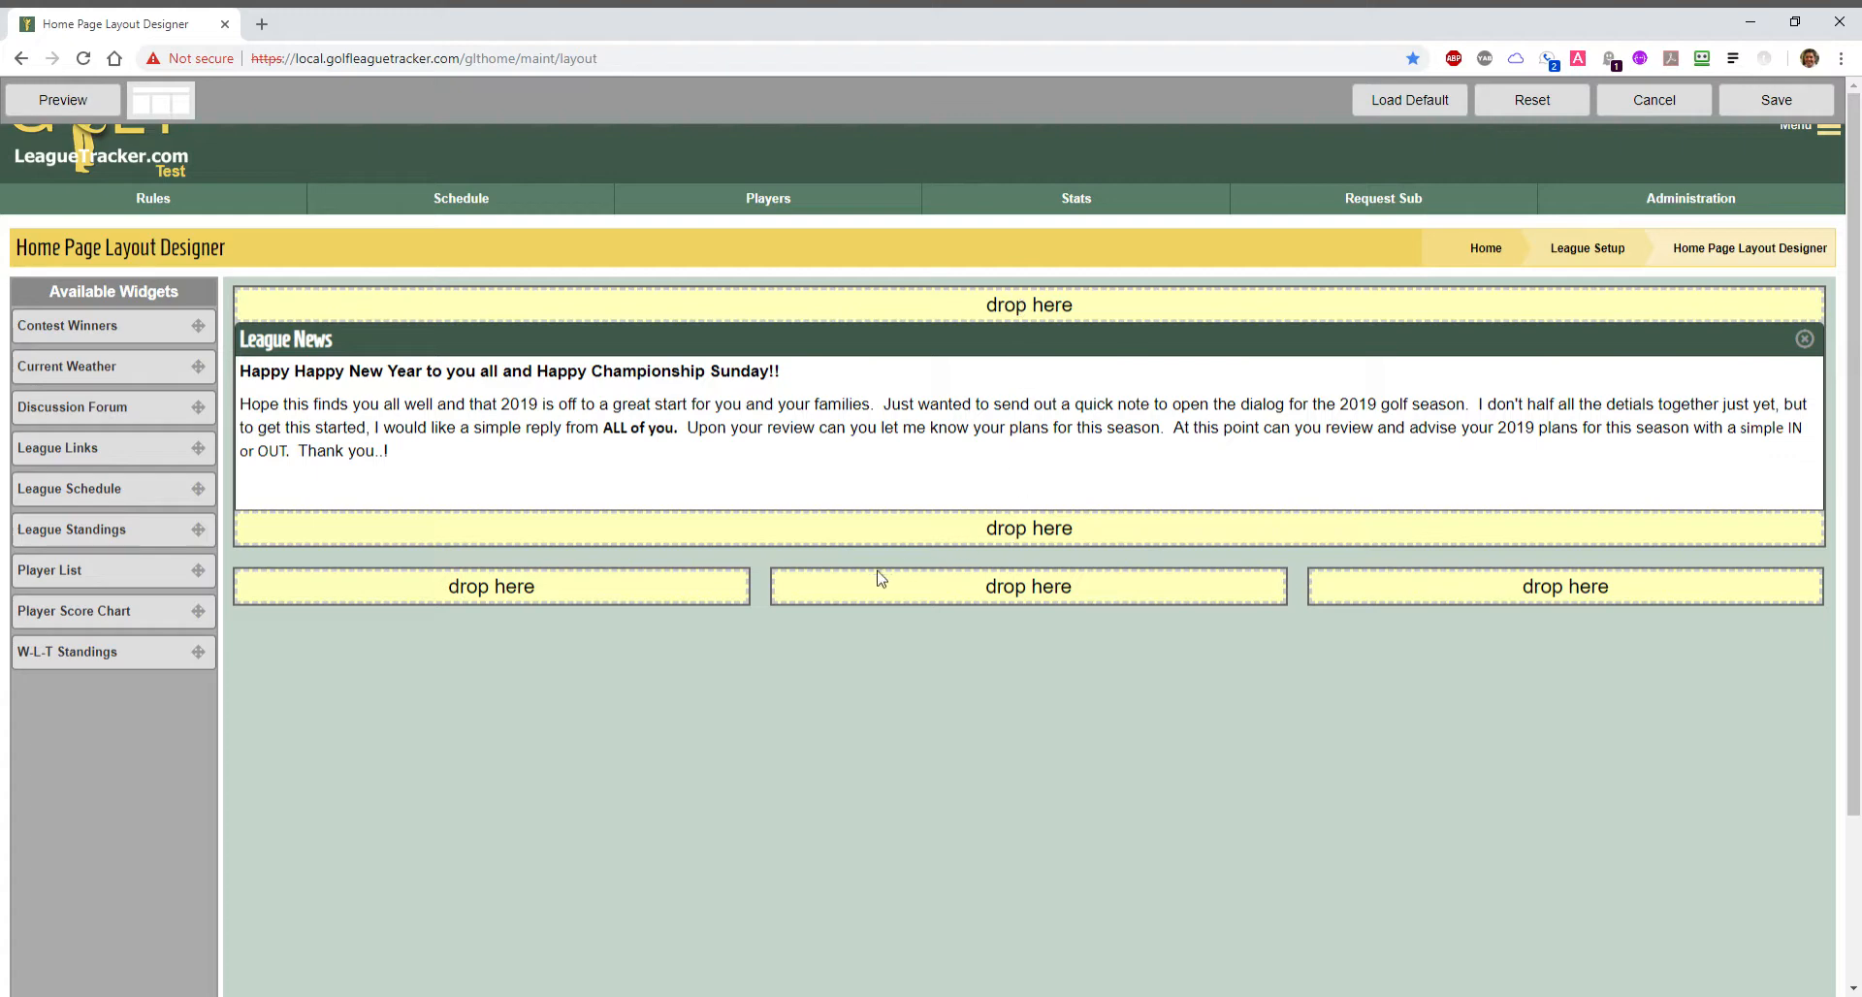
mouse_move(657, 526)
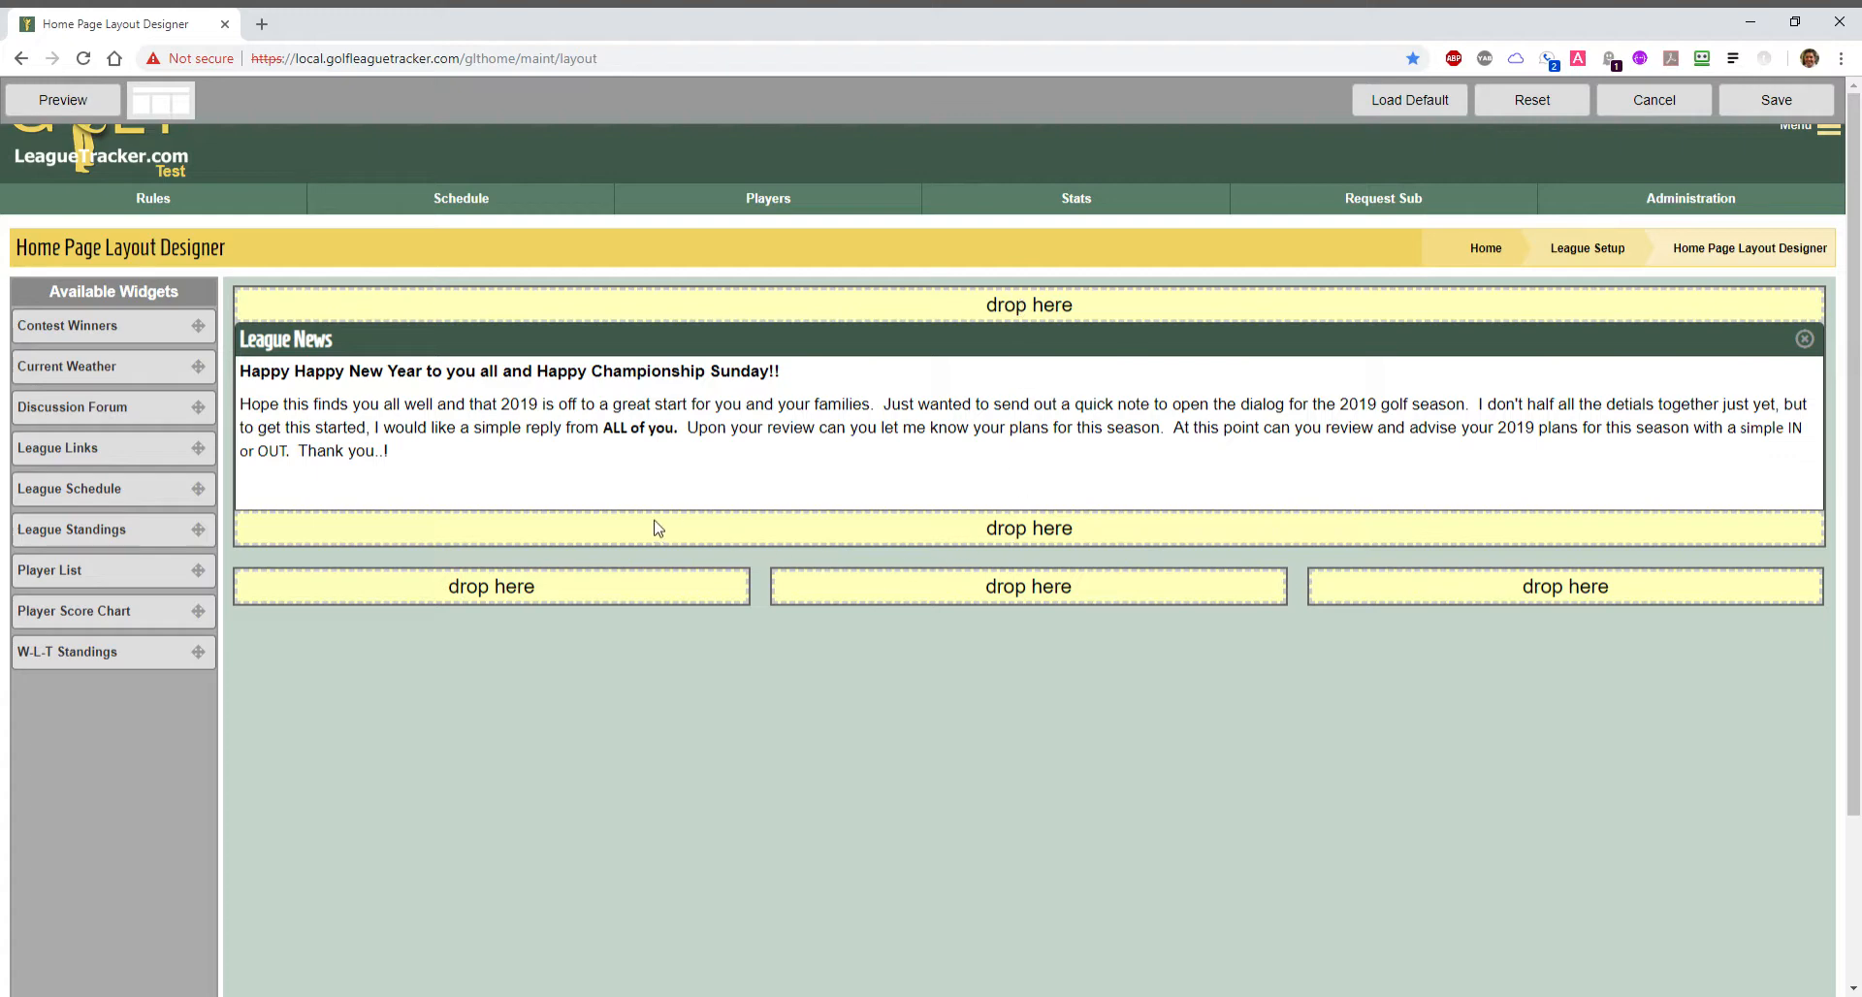
mouse_move(97, 415)
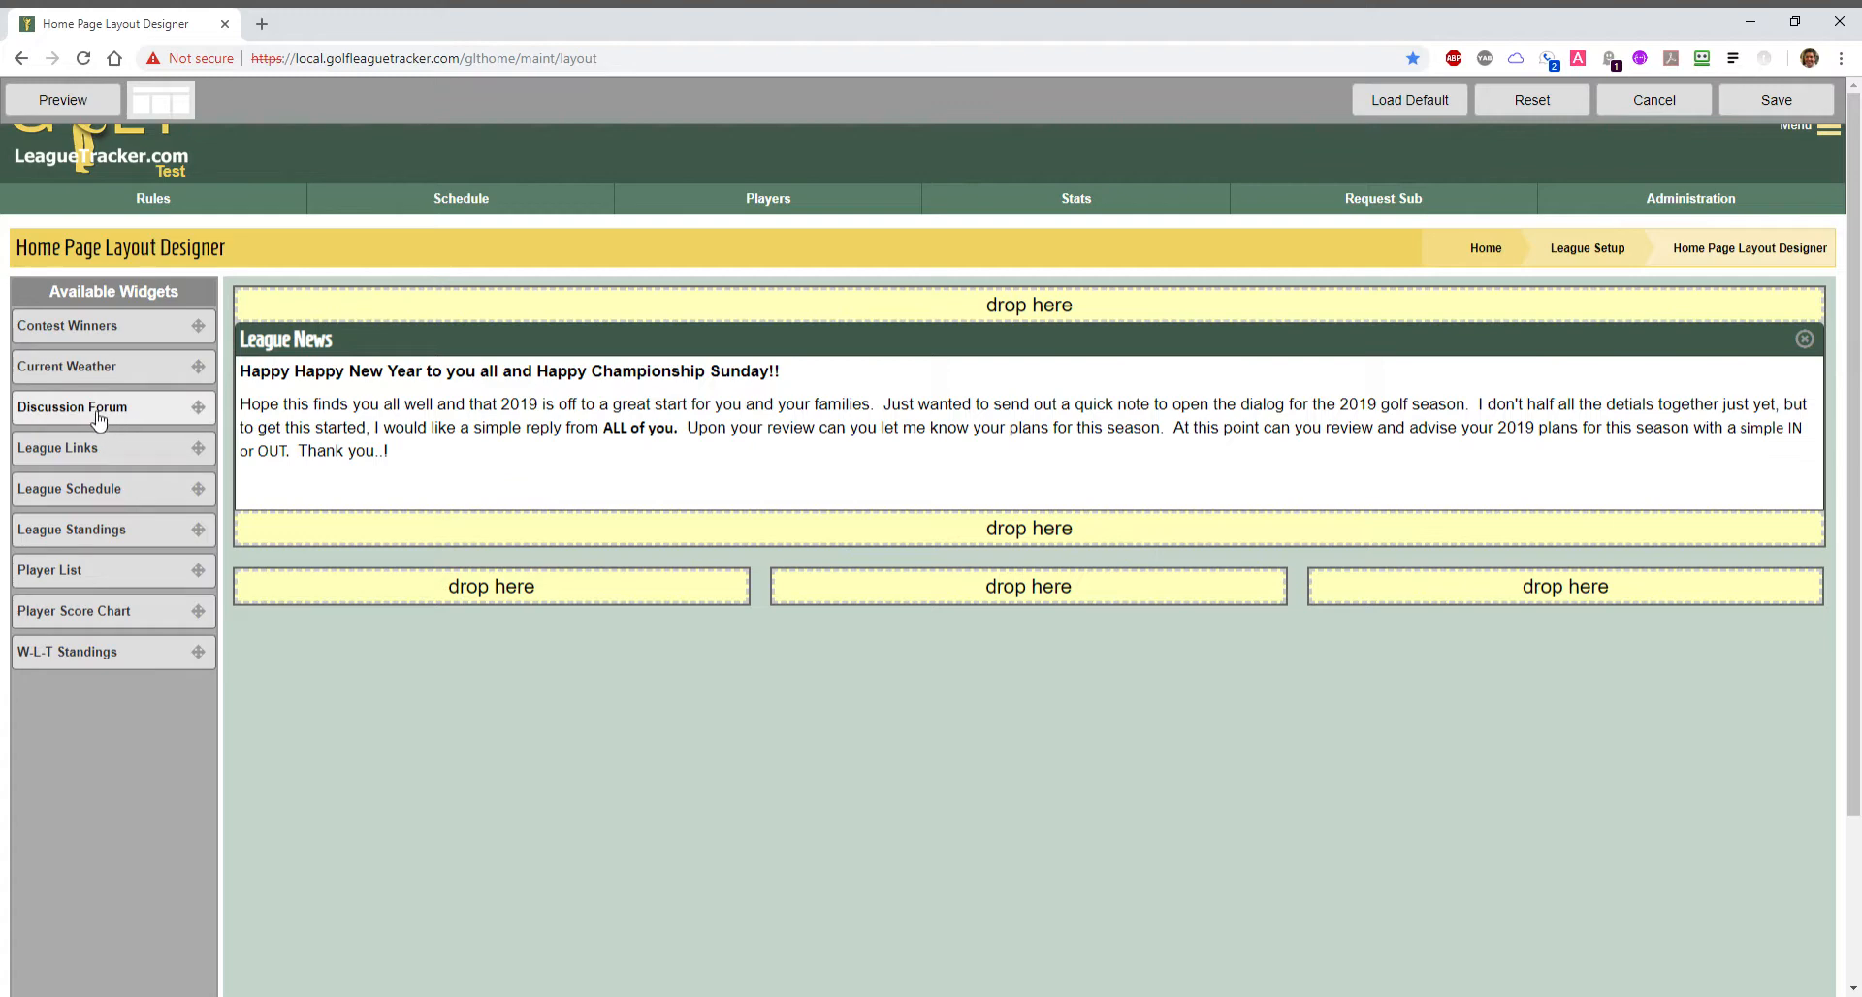
left_click_drag(101, 406, 962, 548)
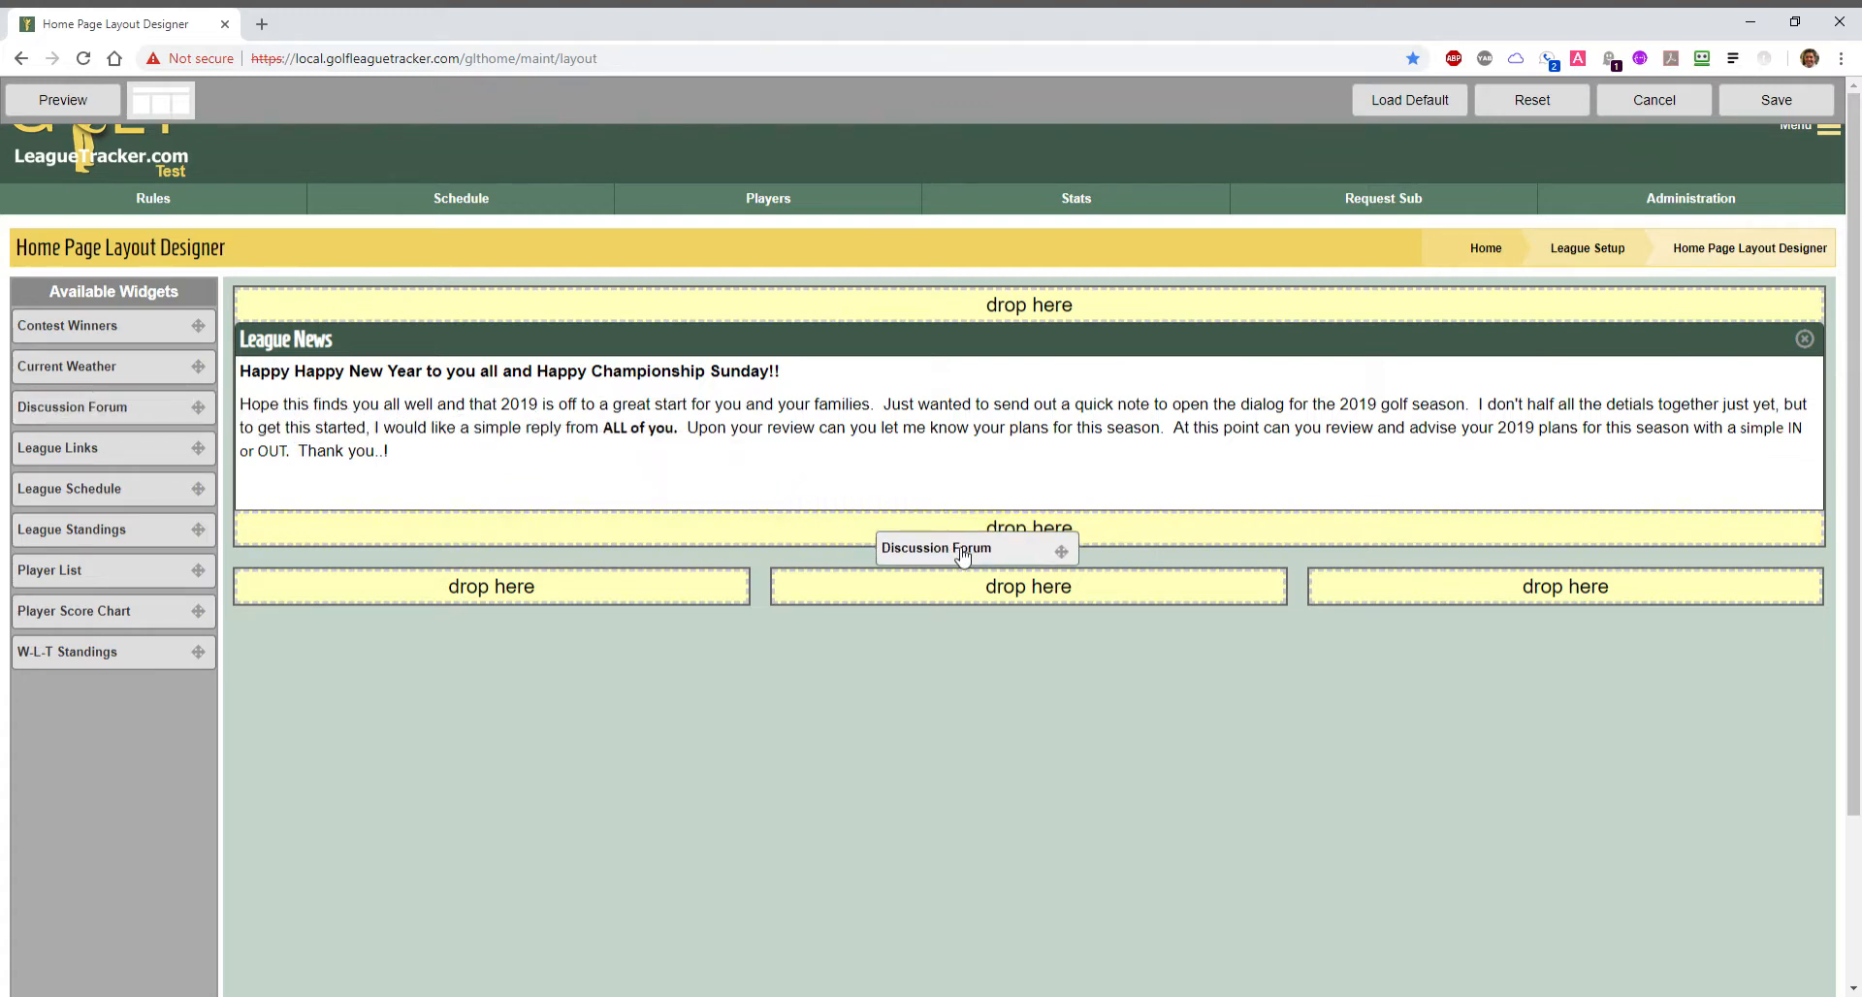
left_click_drag(962, 547, 1051, 527)
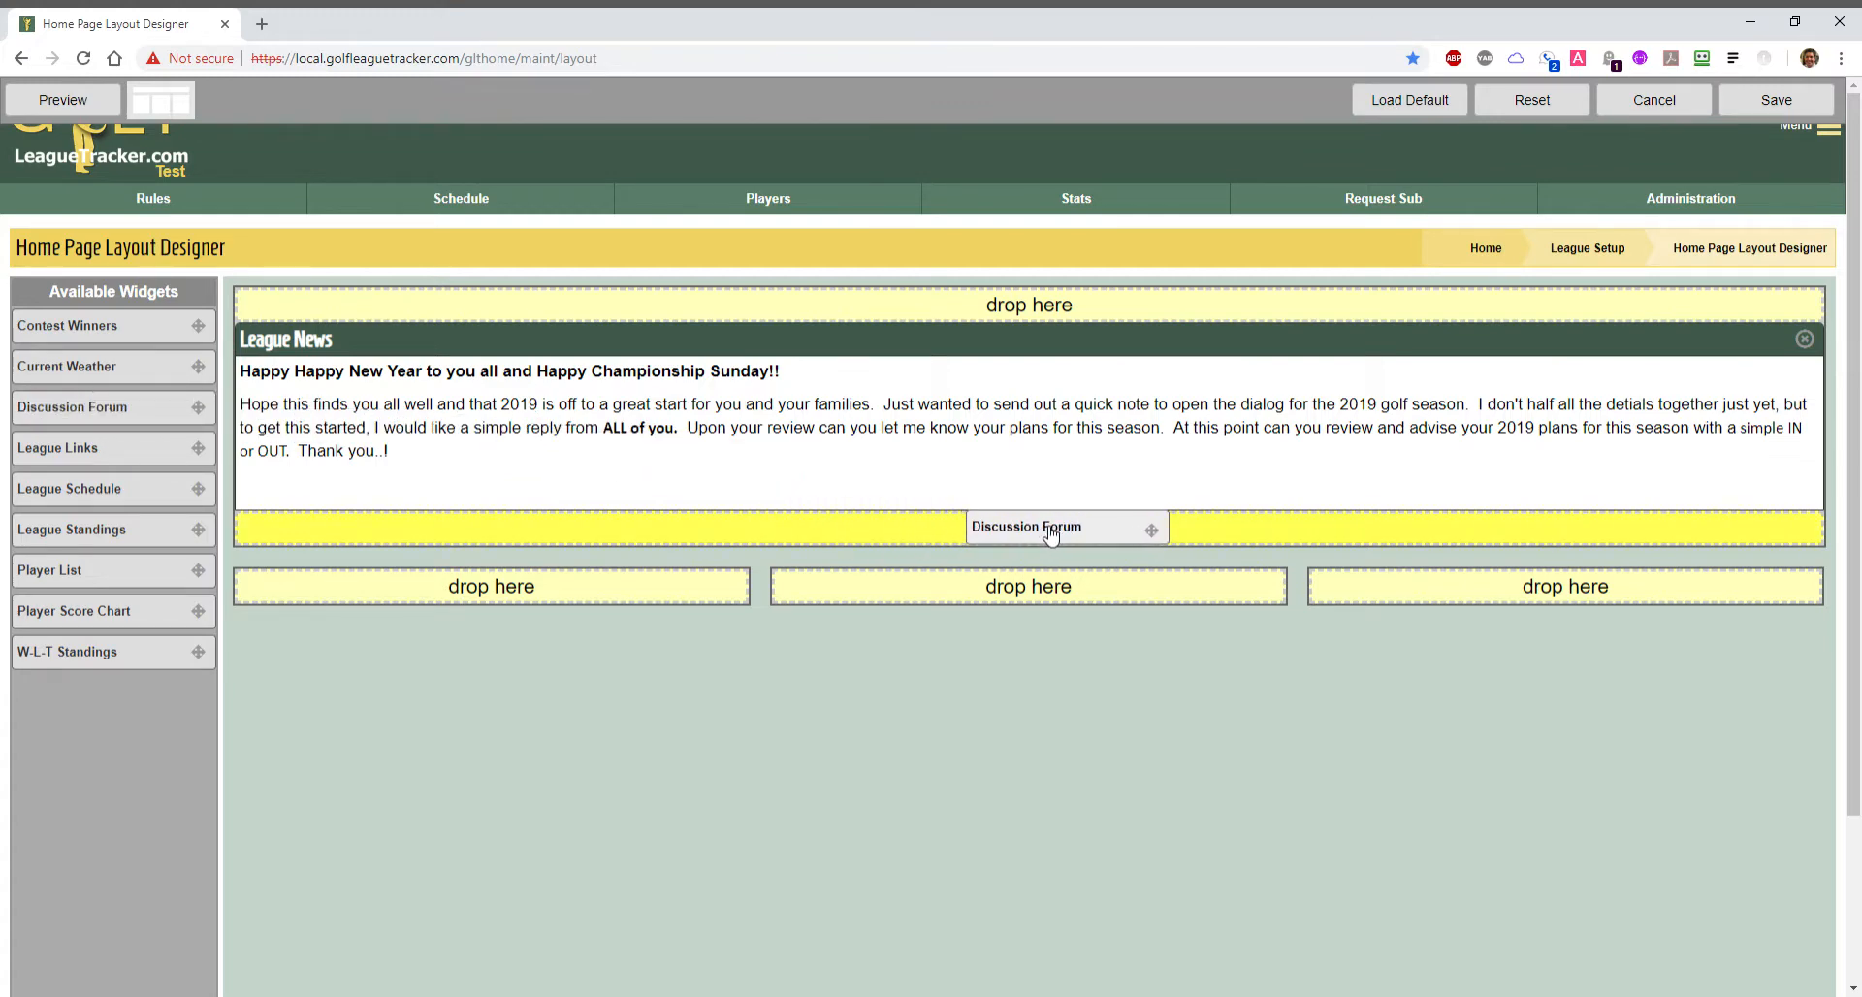
left_click_drag(1063, 526, 1027, 527)
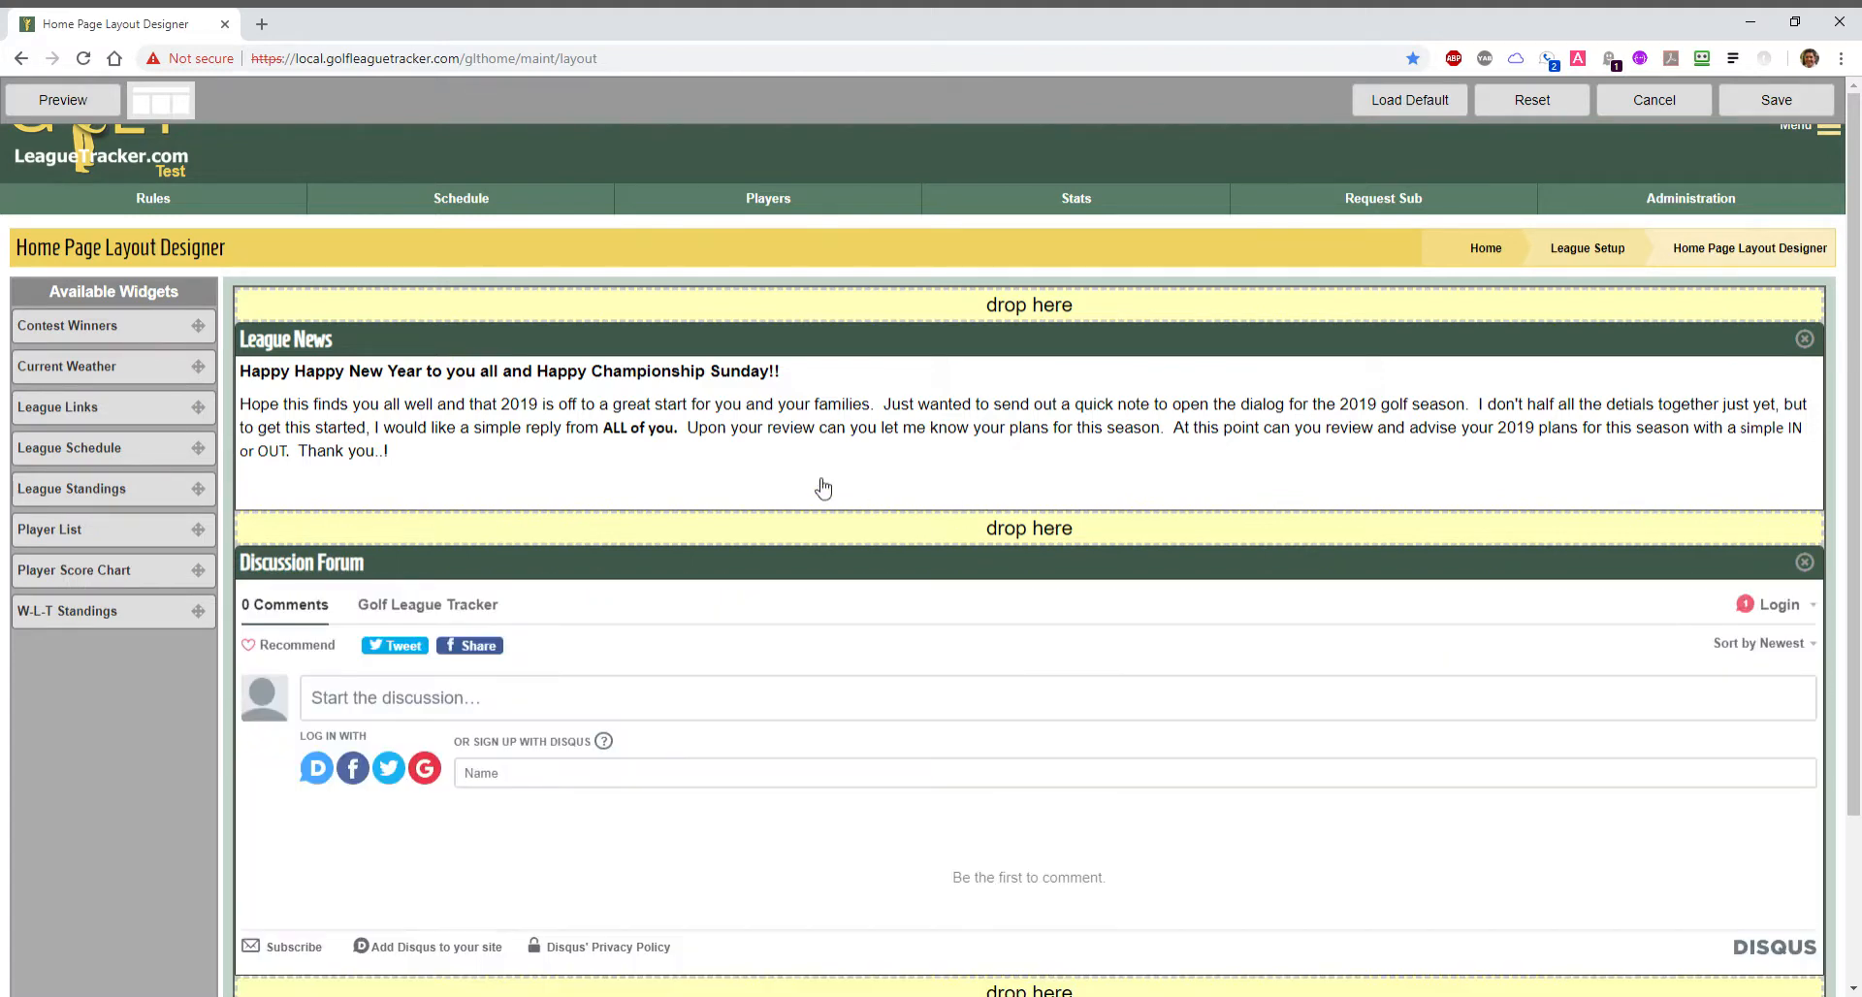
mouse_move(740, 438)
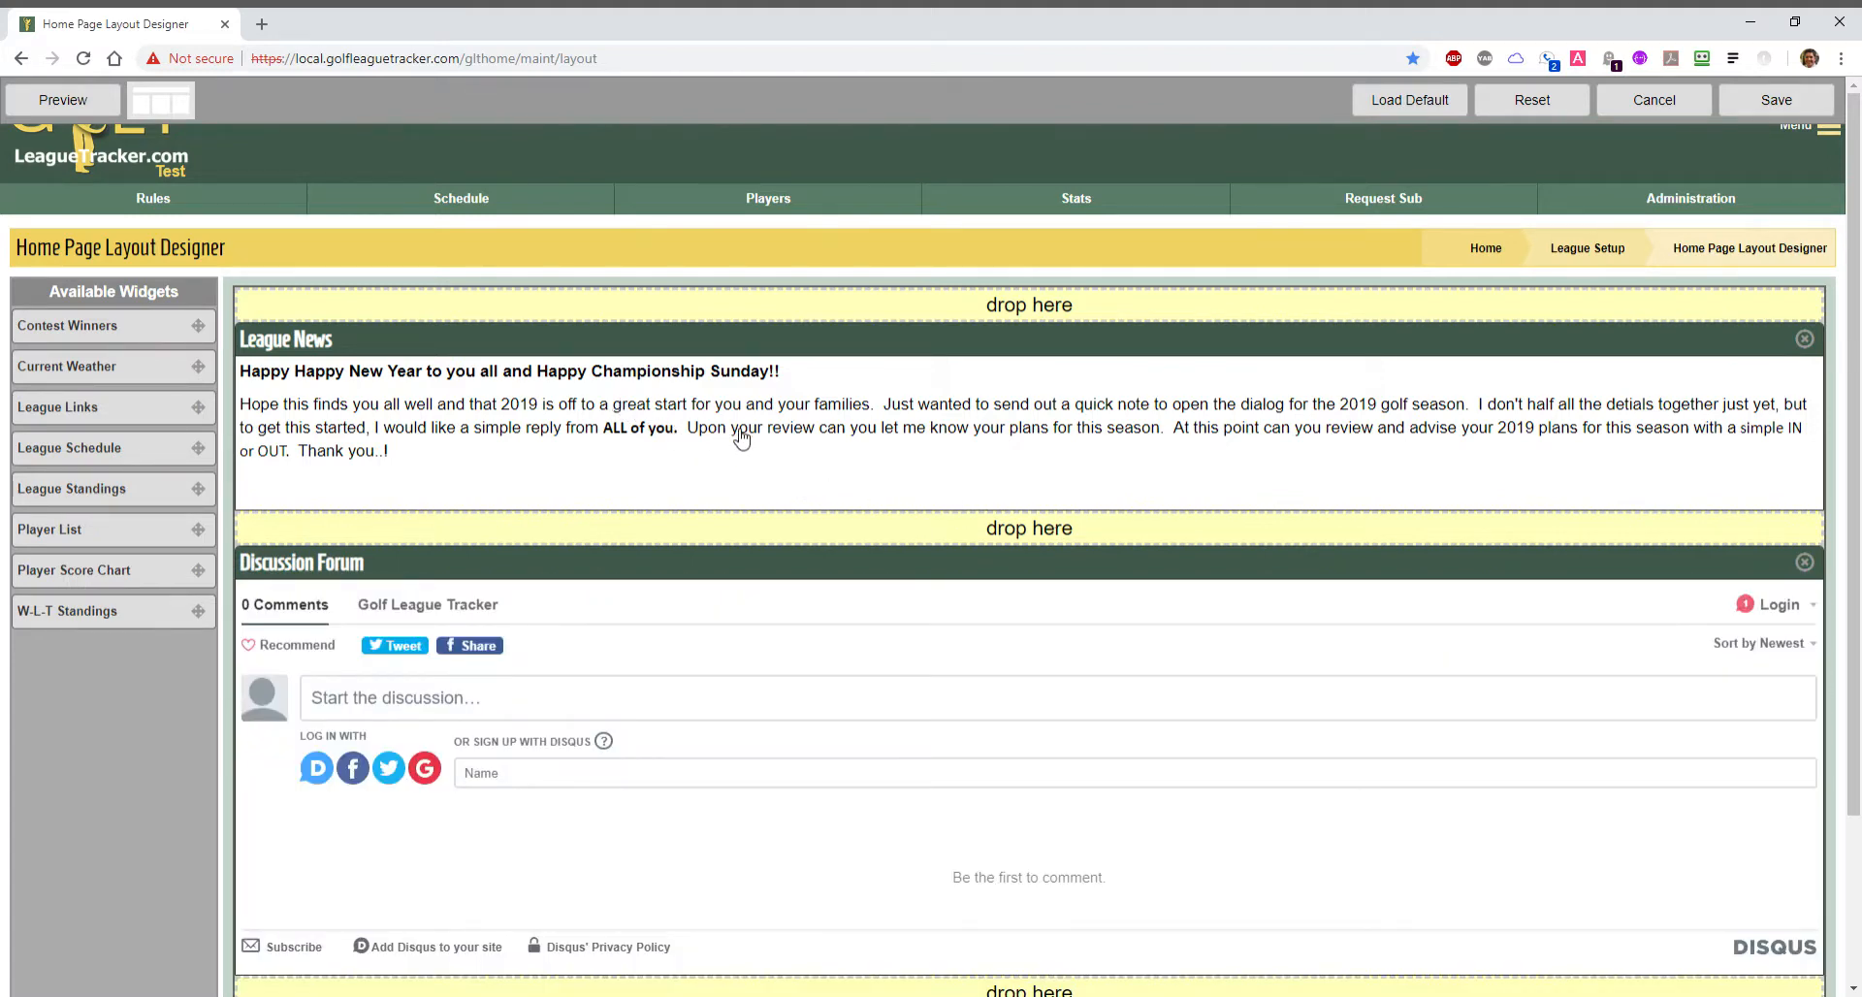
scroll("down", 3)
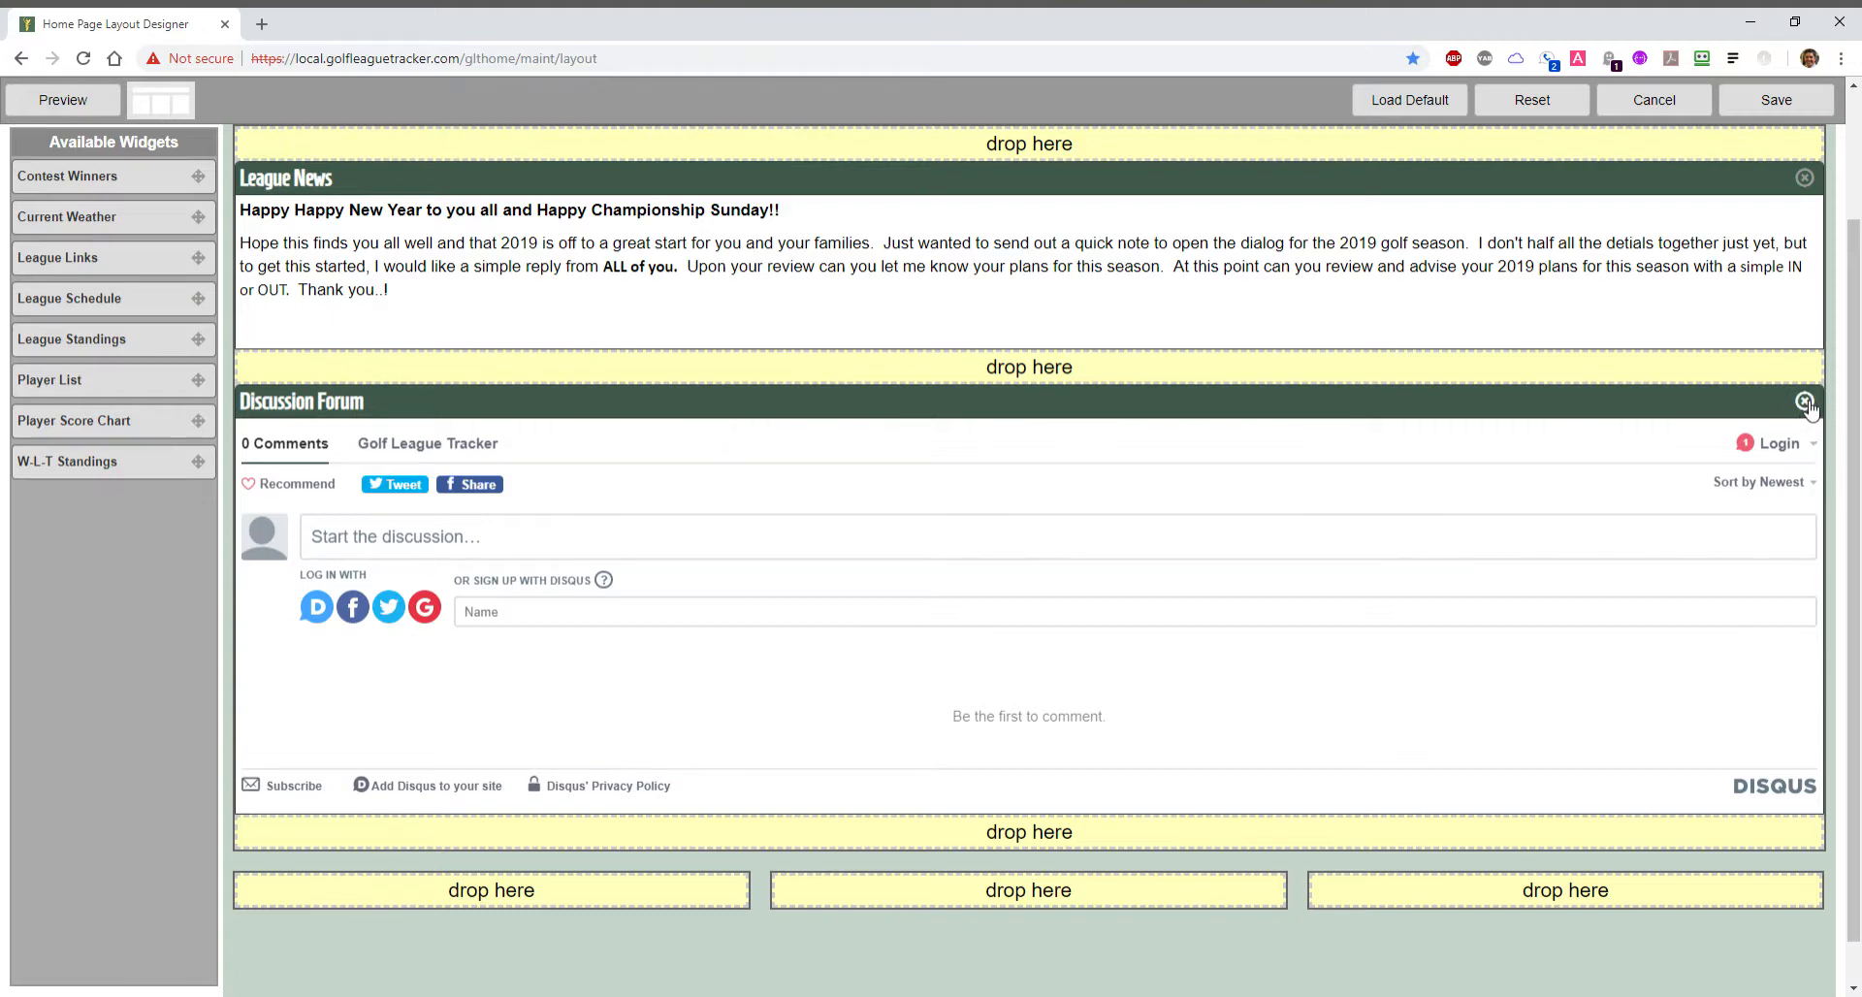
left_click(1803, 402)
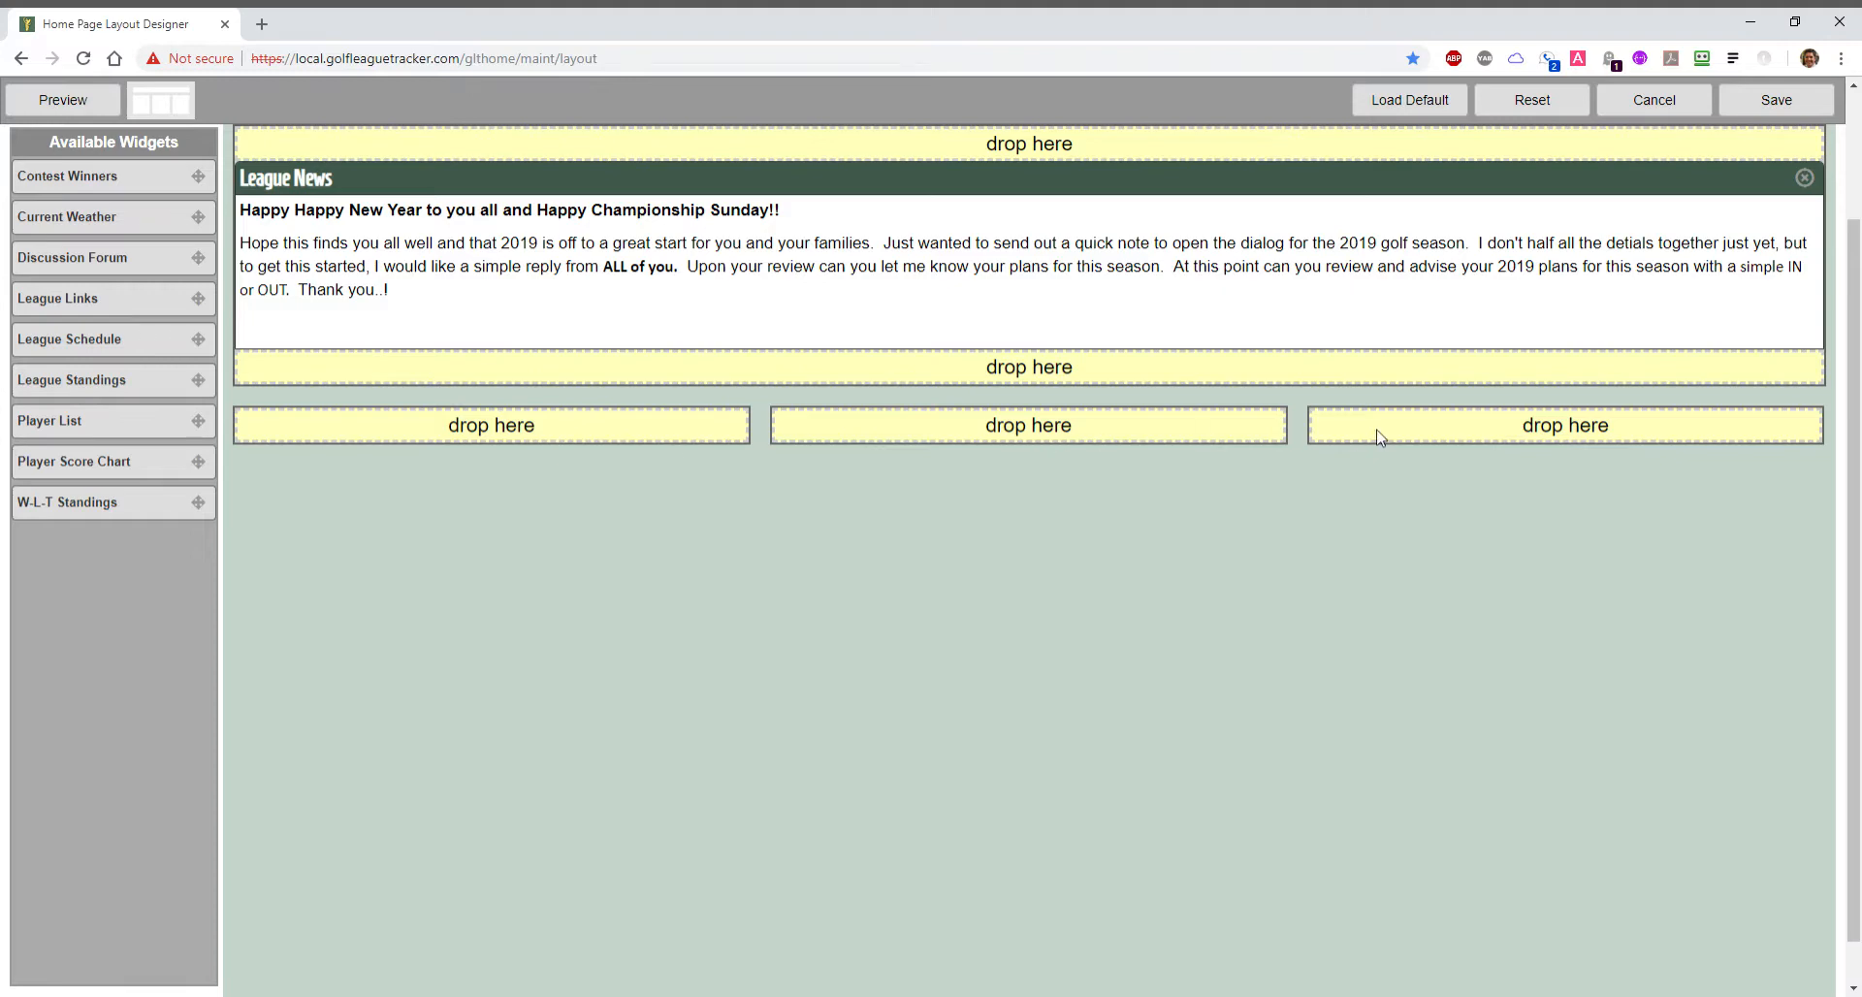
mouse_move(50, 420)
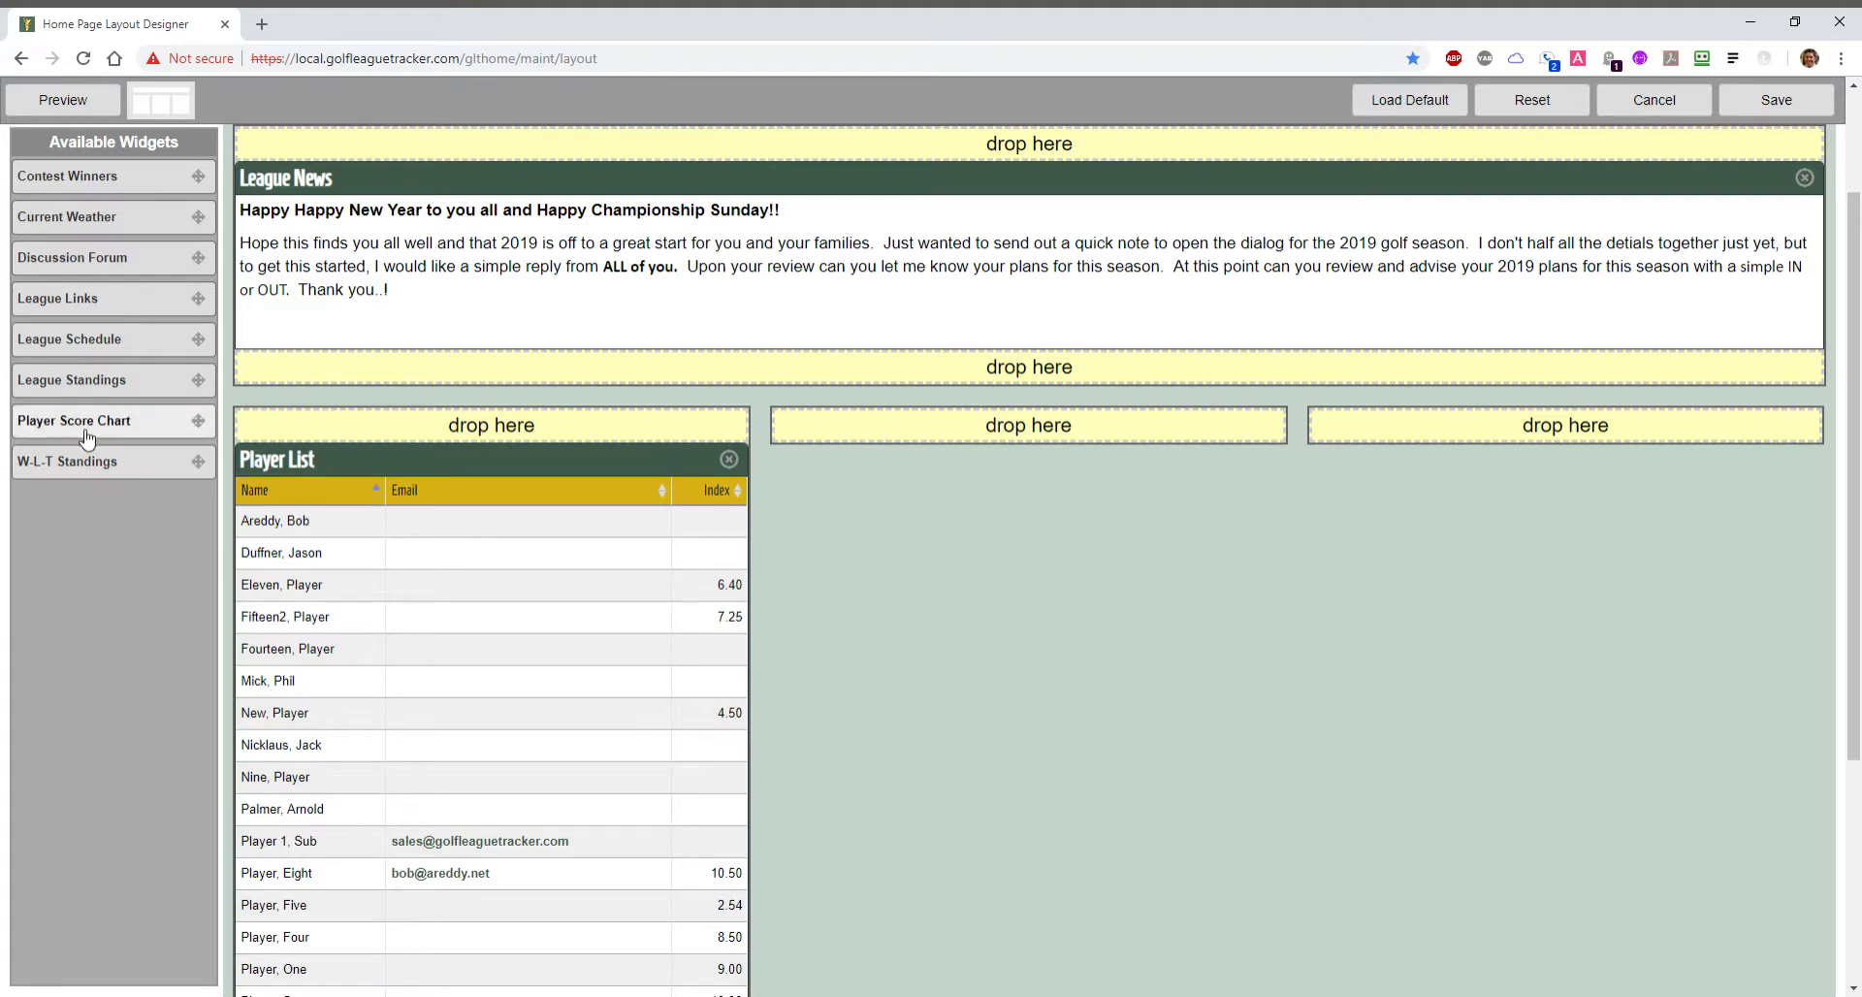
mouse_move(74, 340)
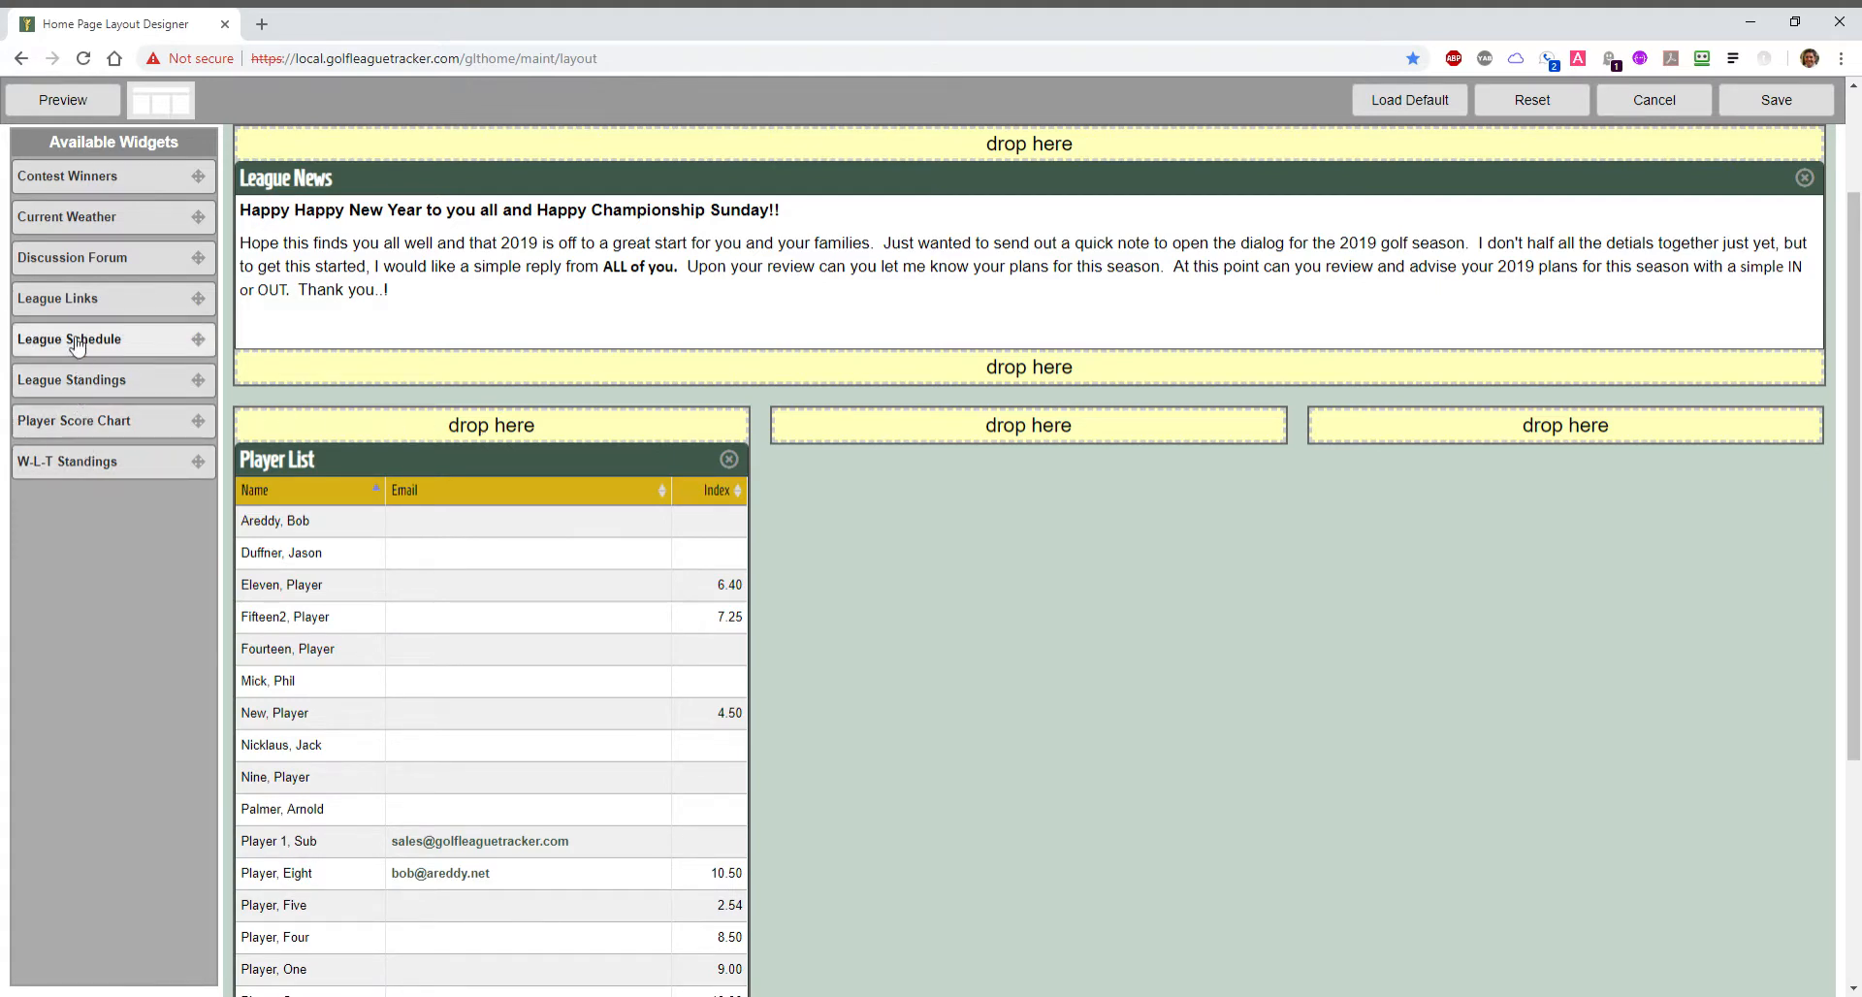
mouse_move(956, 430)
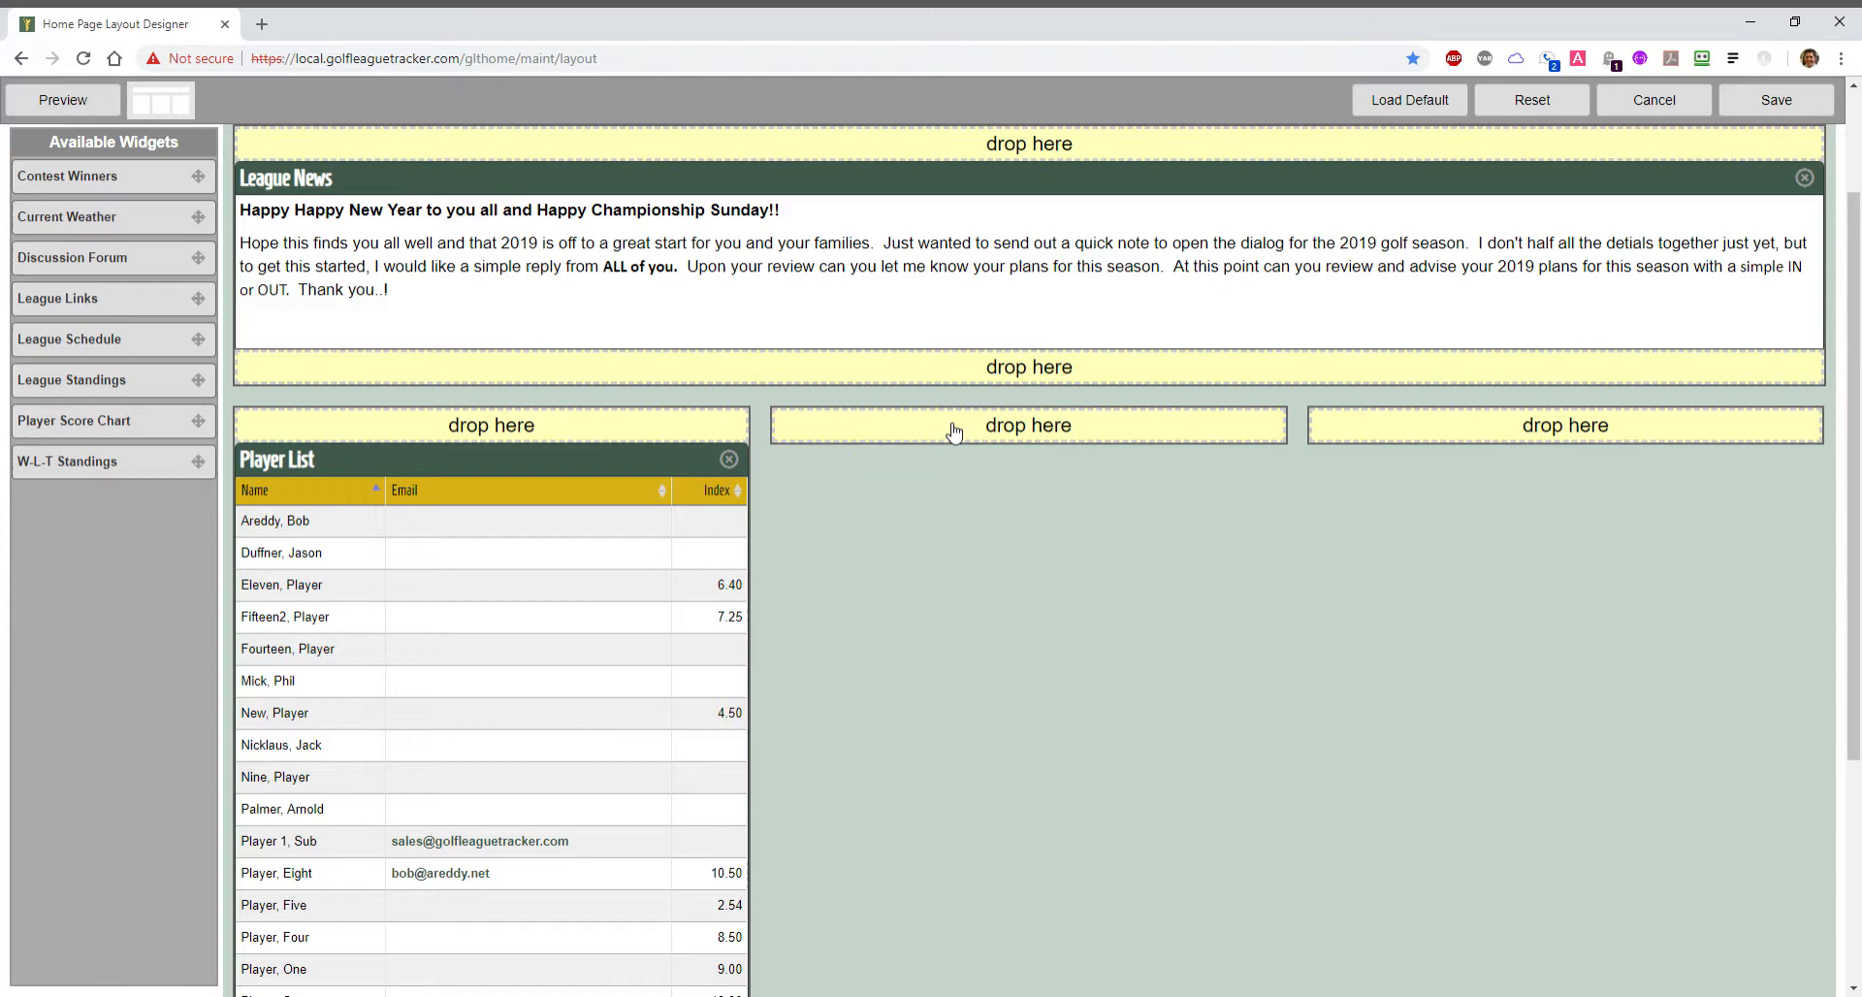
Drag the Upcoming Schedule widget into the middle column.
left_click_drag(69, 339, 1026, 425)
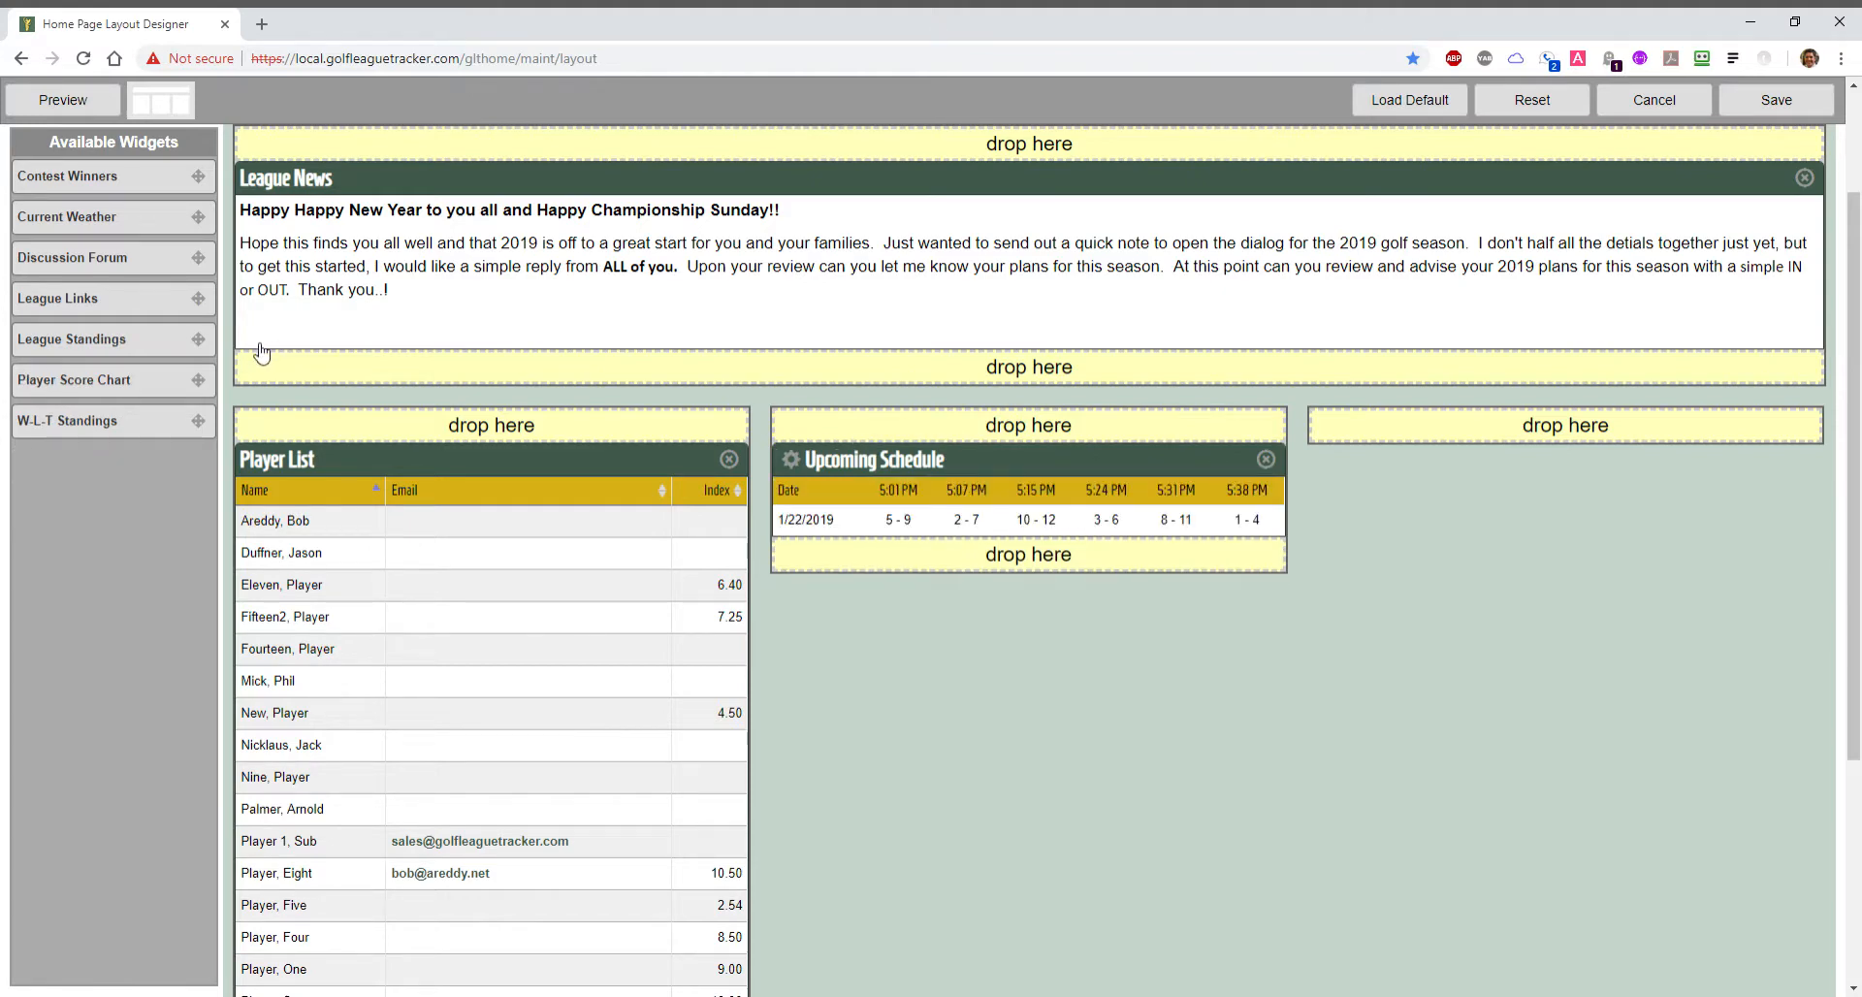
mouse_move(100, 427)
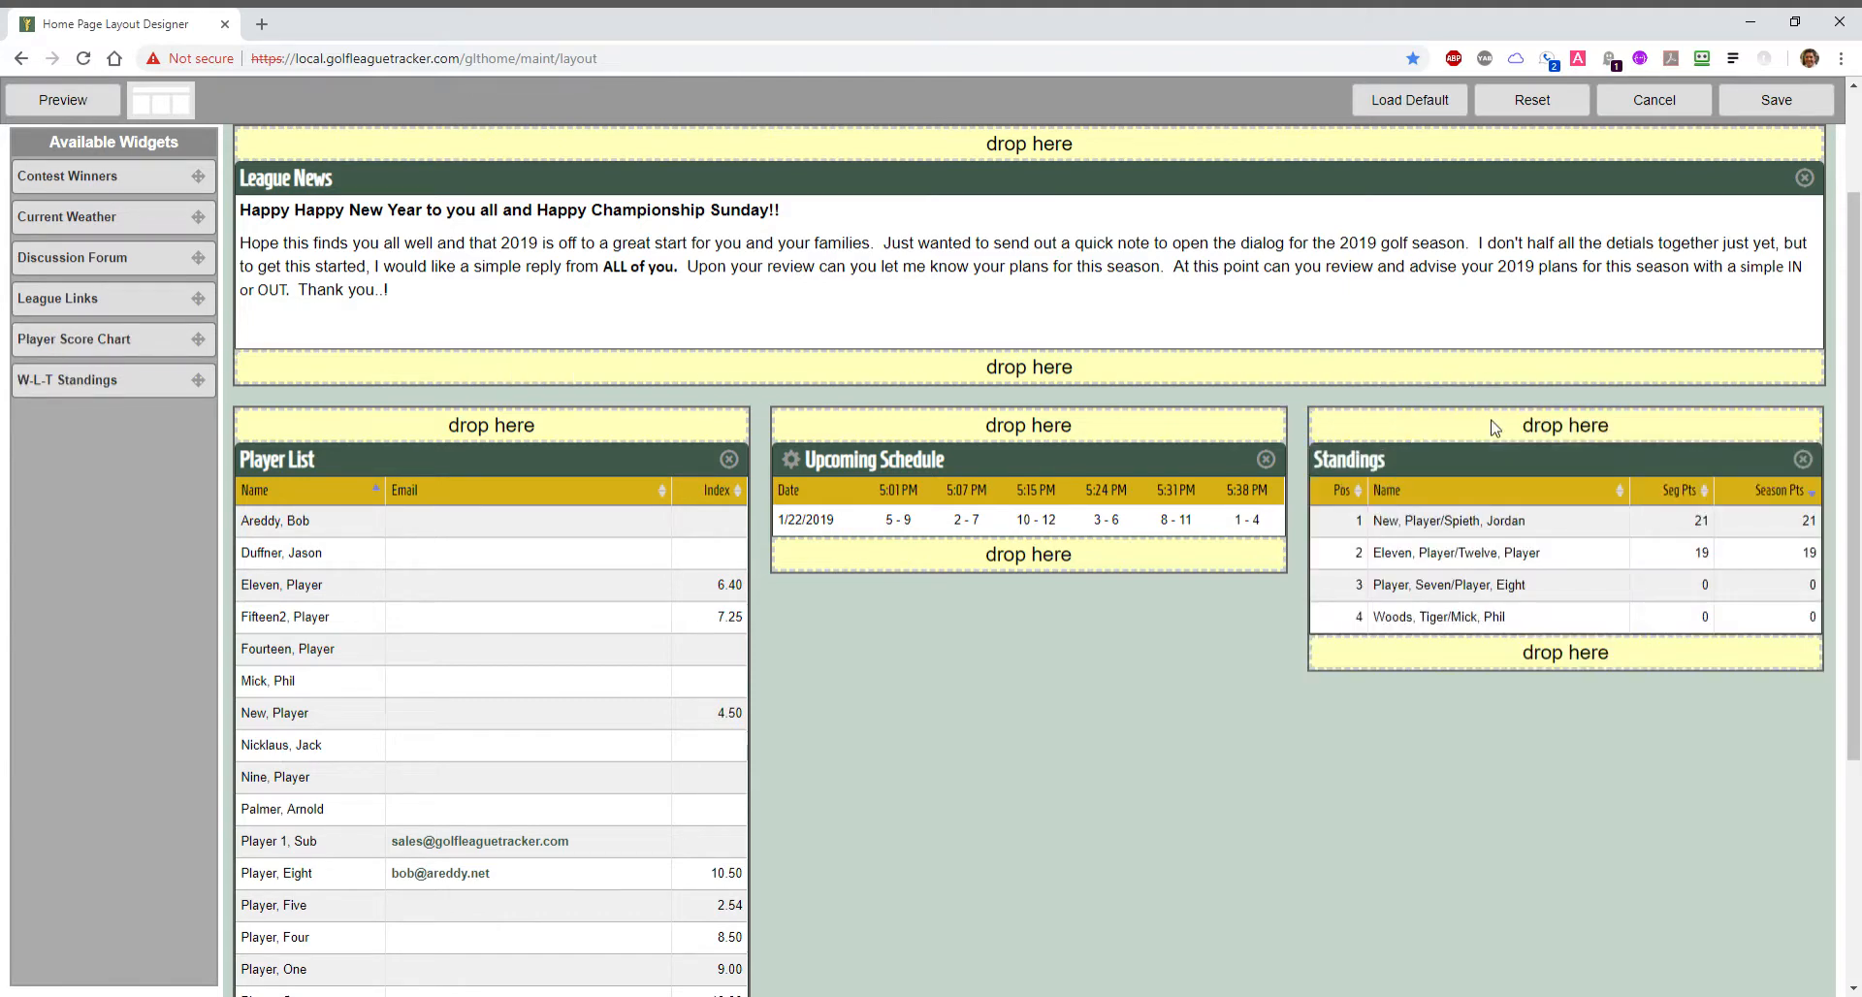
mouse_move(1290, 641)
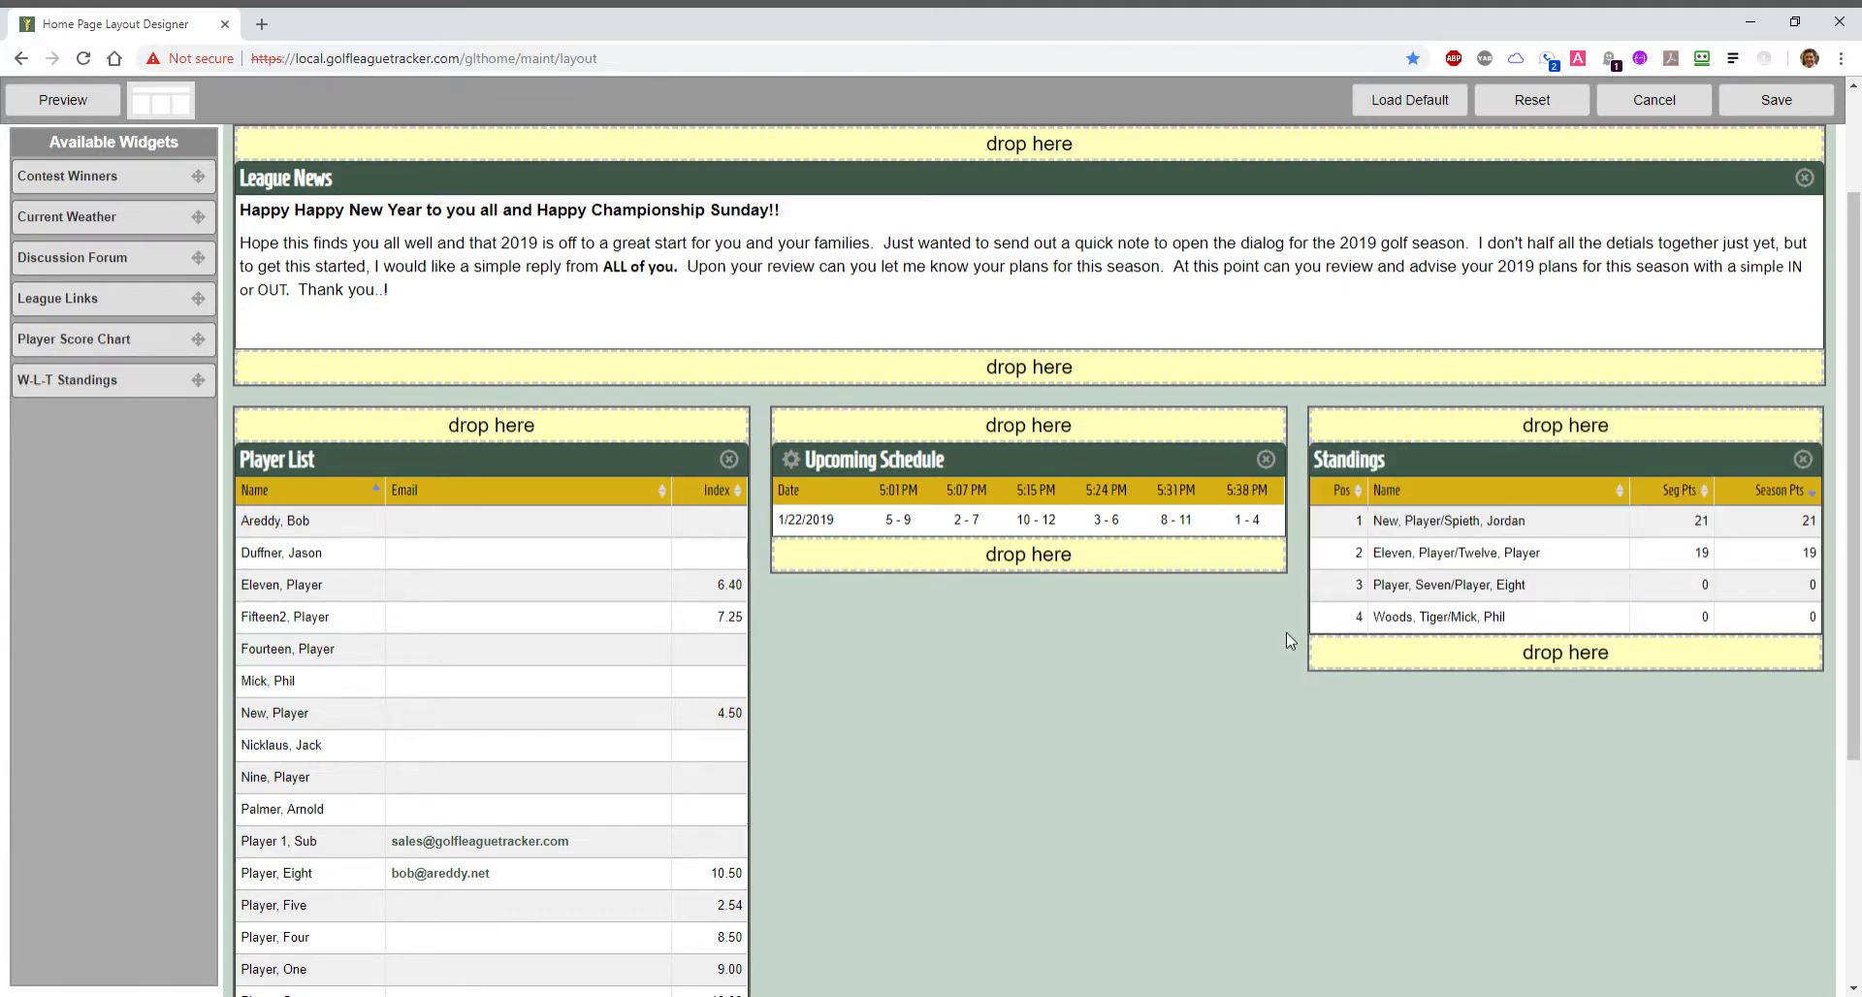
mouse_move(1147, 716)
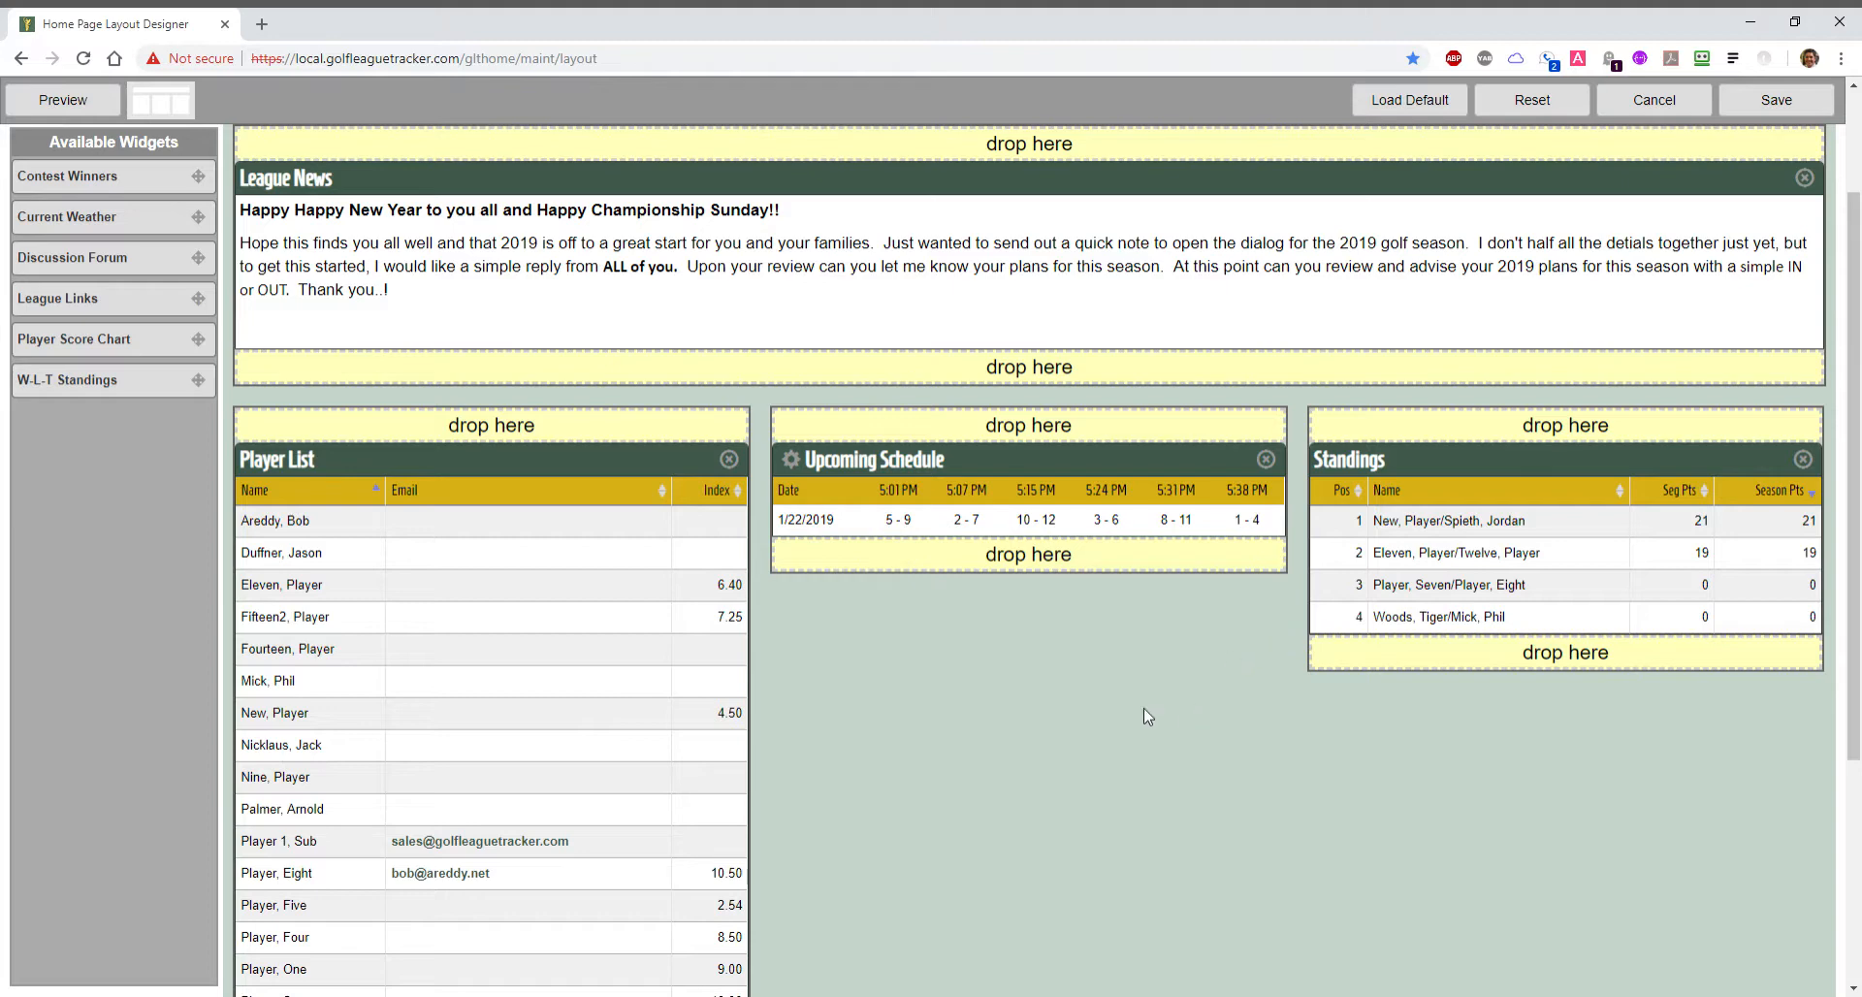
mouse_move(1388, 756)
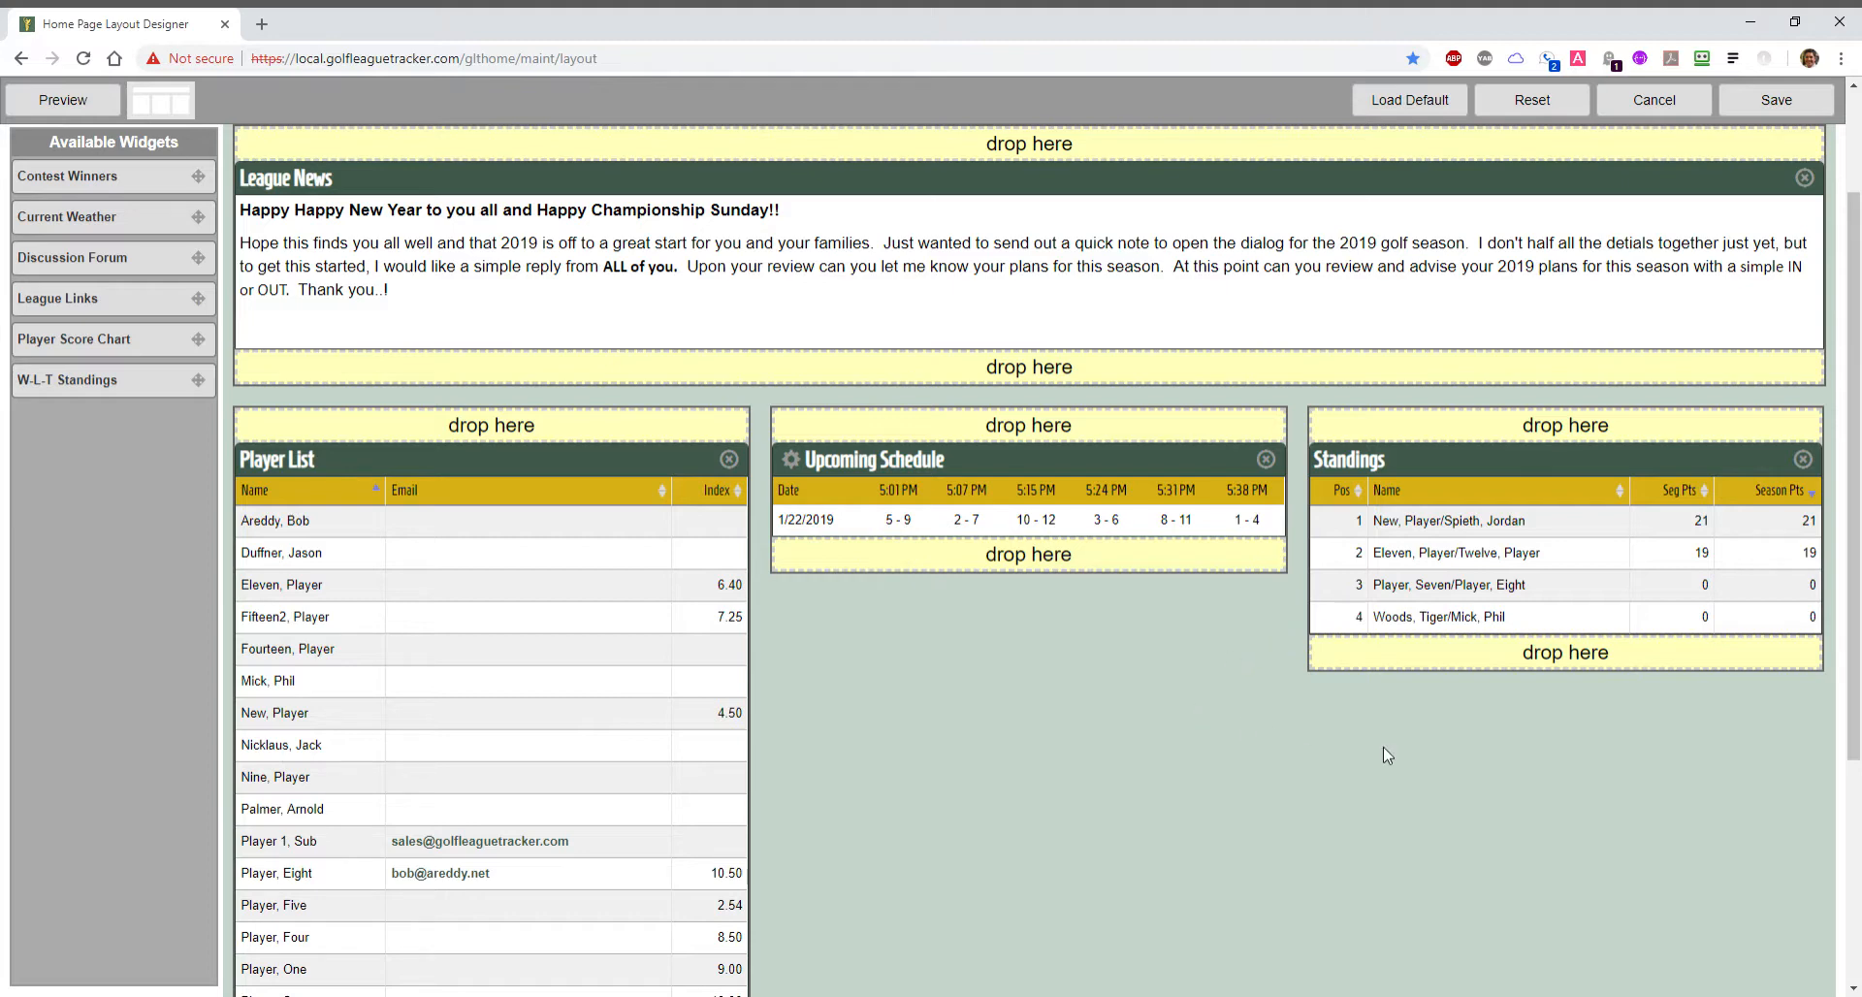
scroll("up", 3)
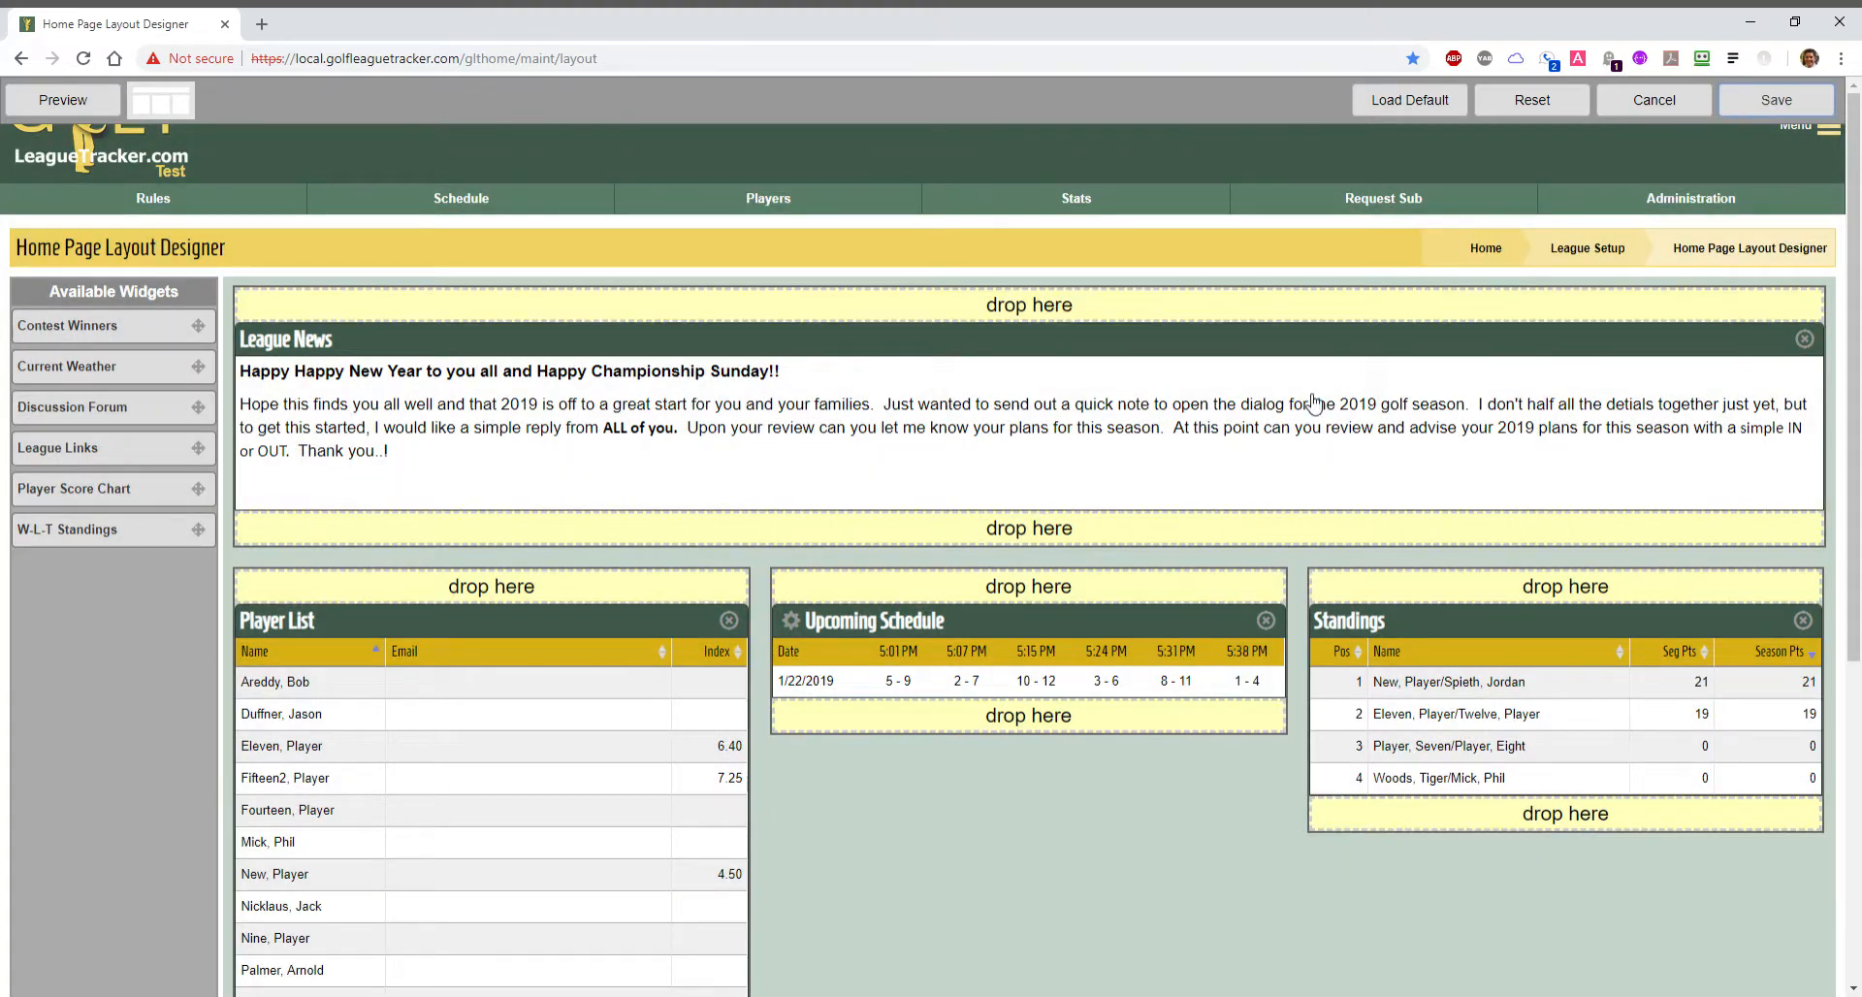
mouse_move(816, 783)
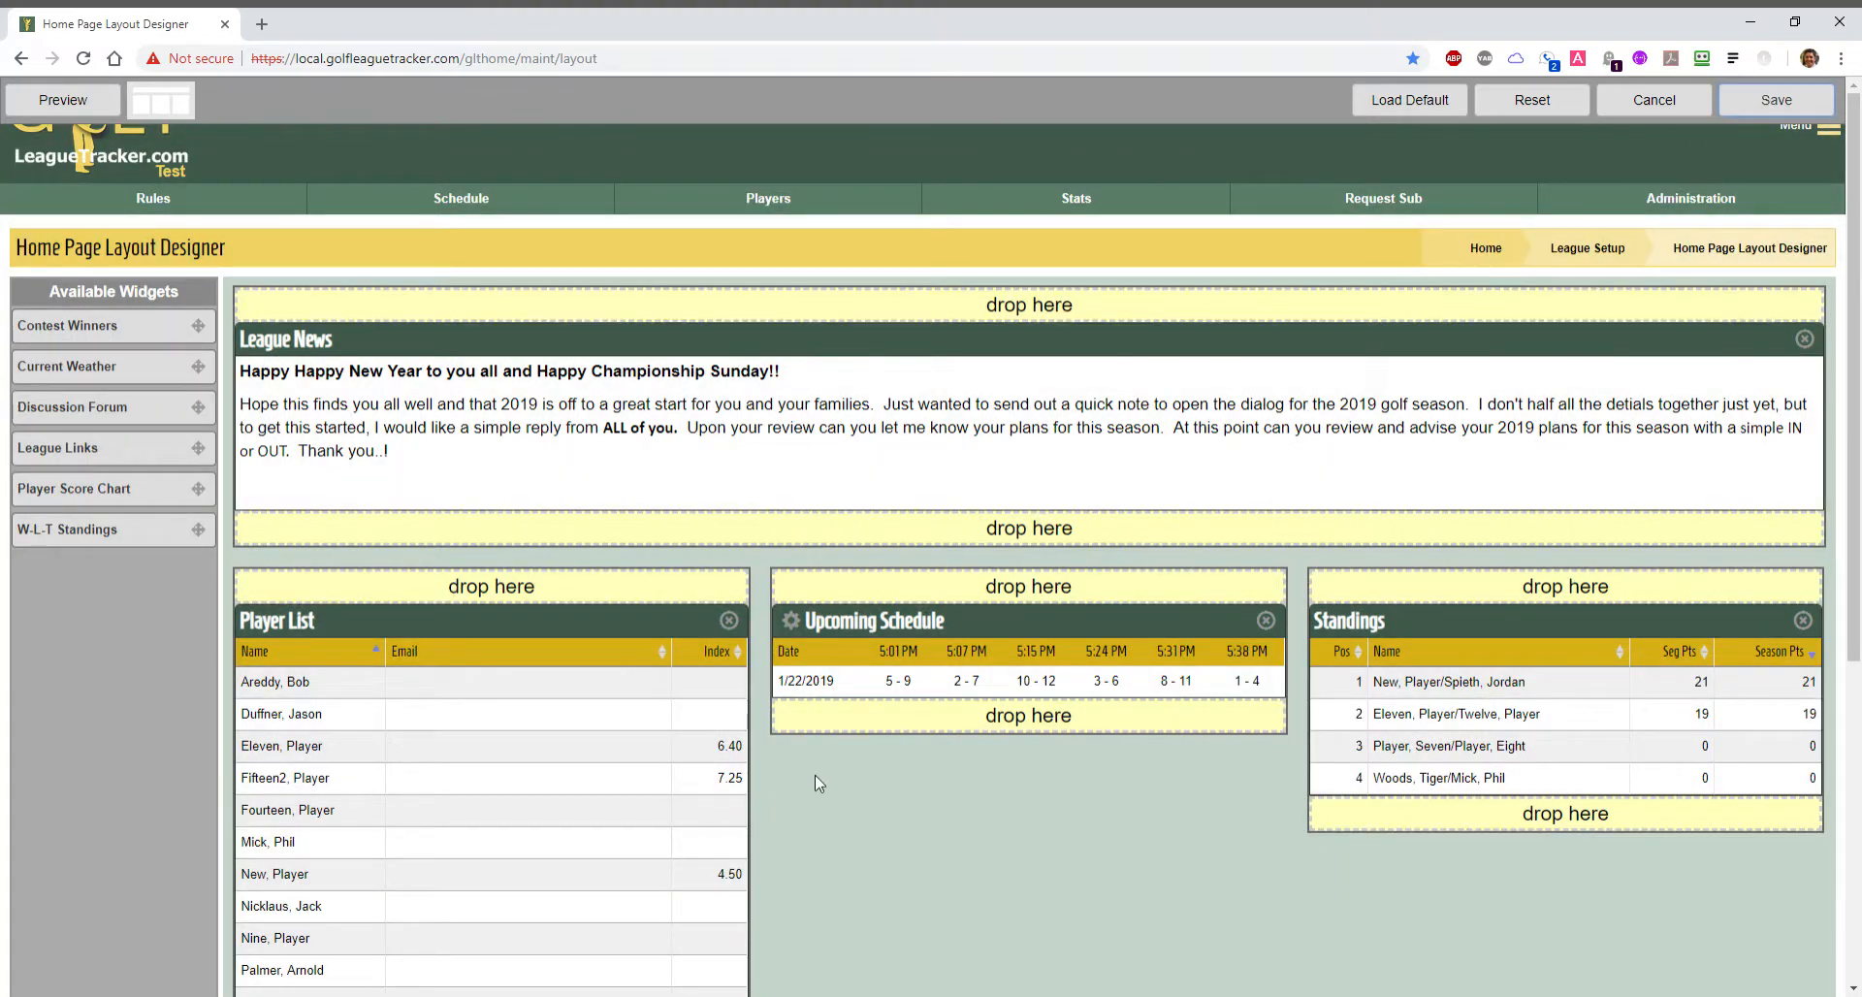
mouse_move(1195, 837)
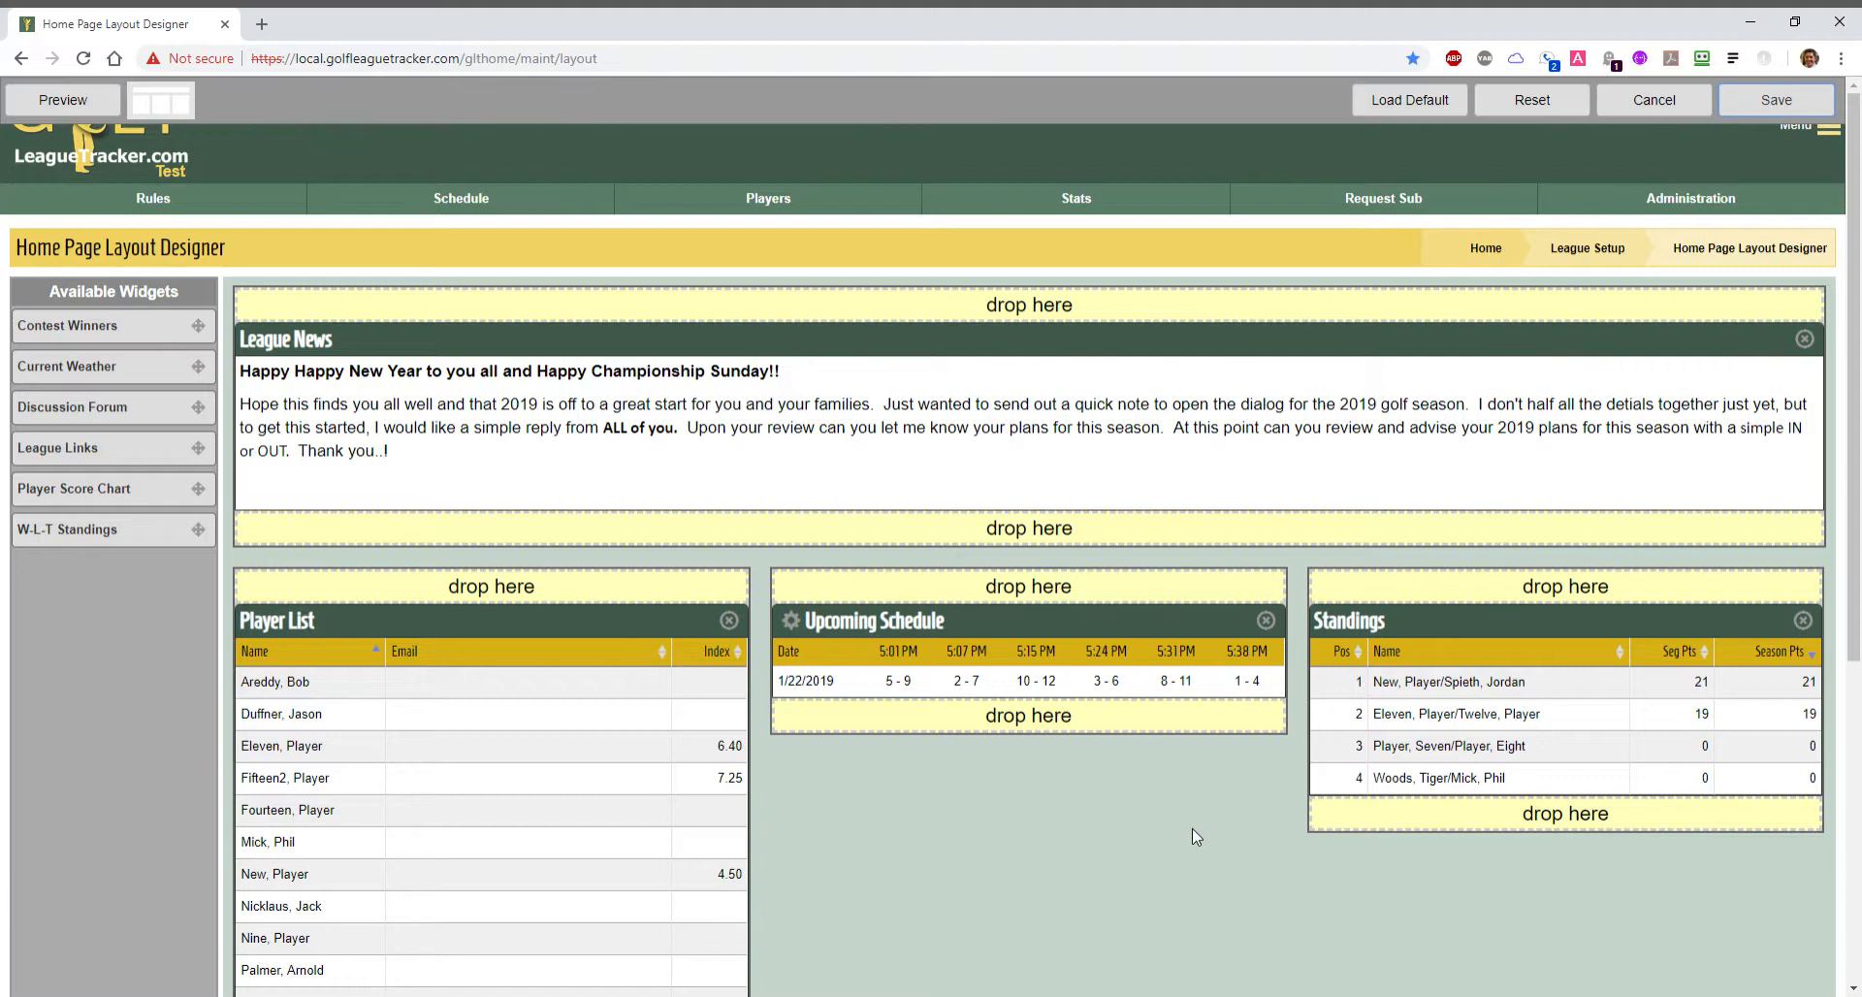
mouse_move(1566, 742)
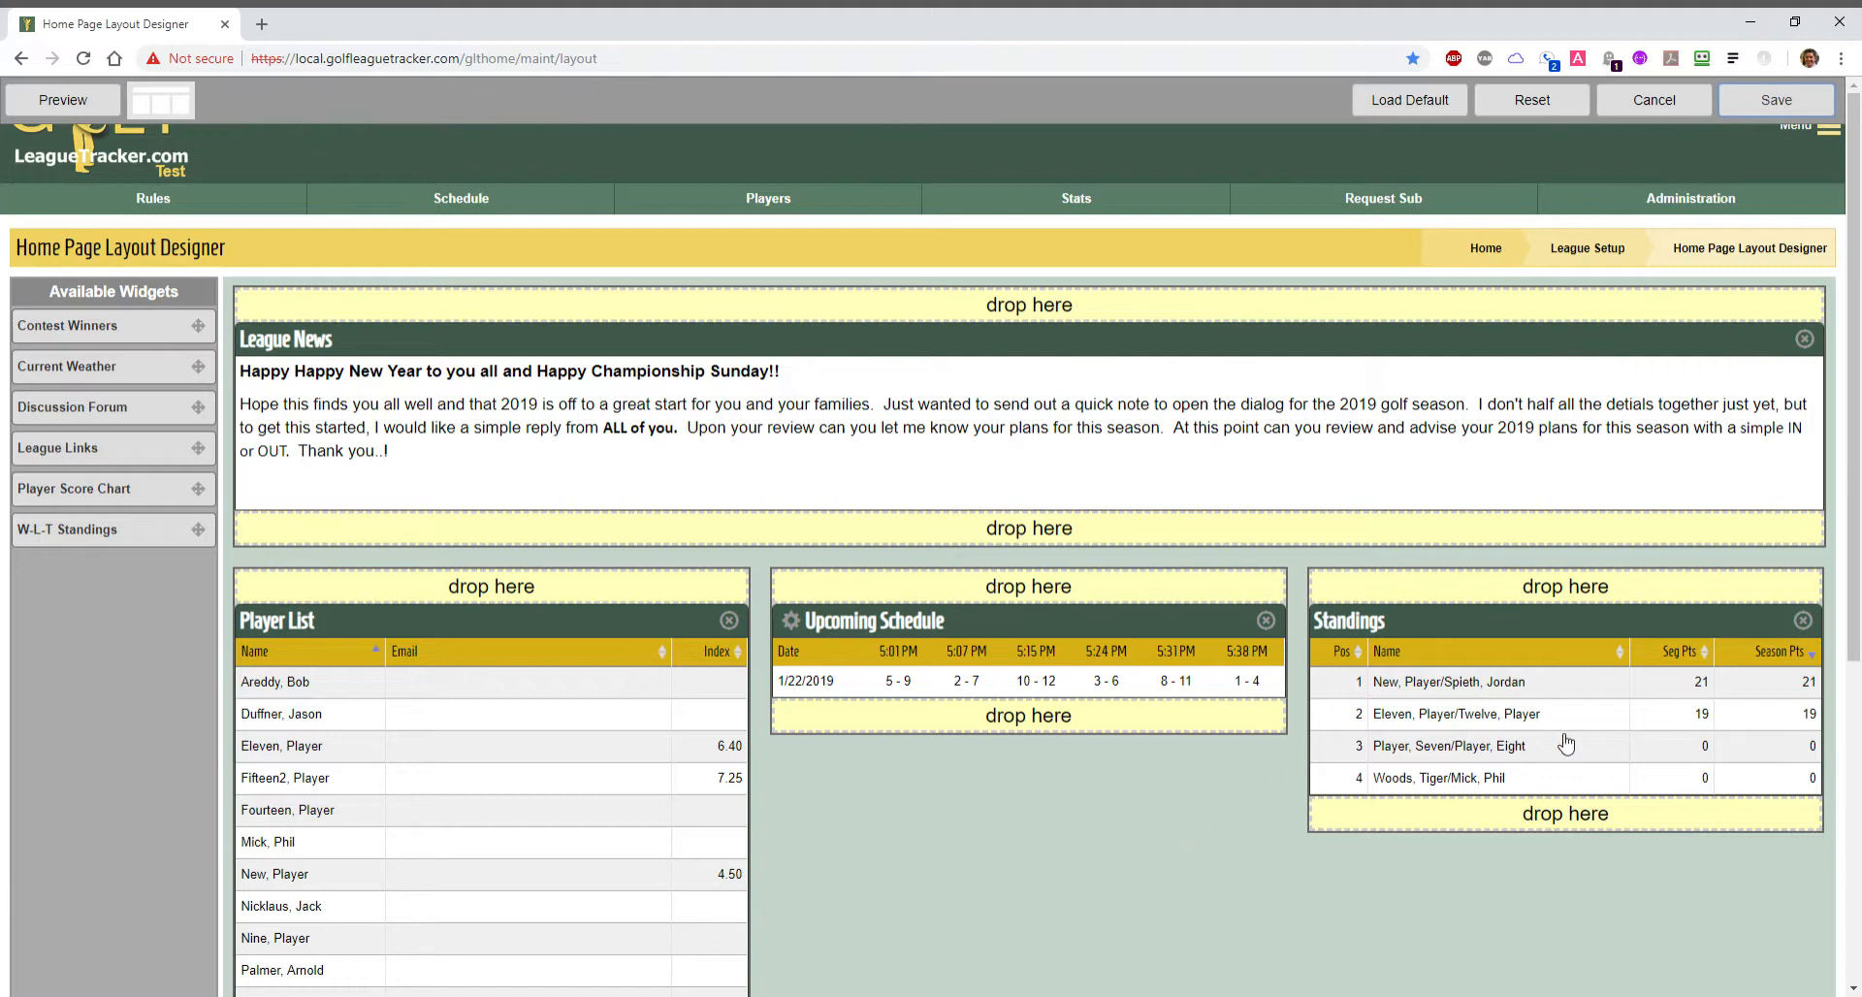
mouse_move(1550, 726)
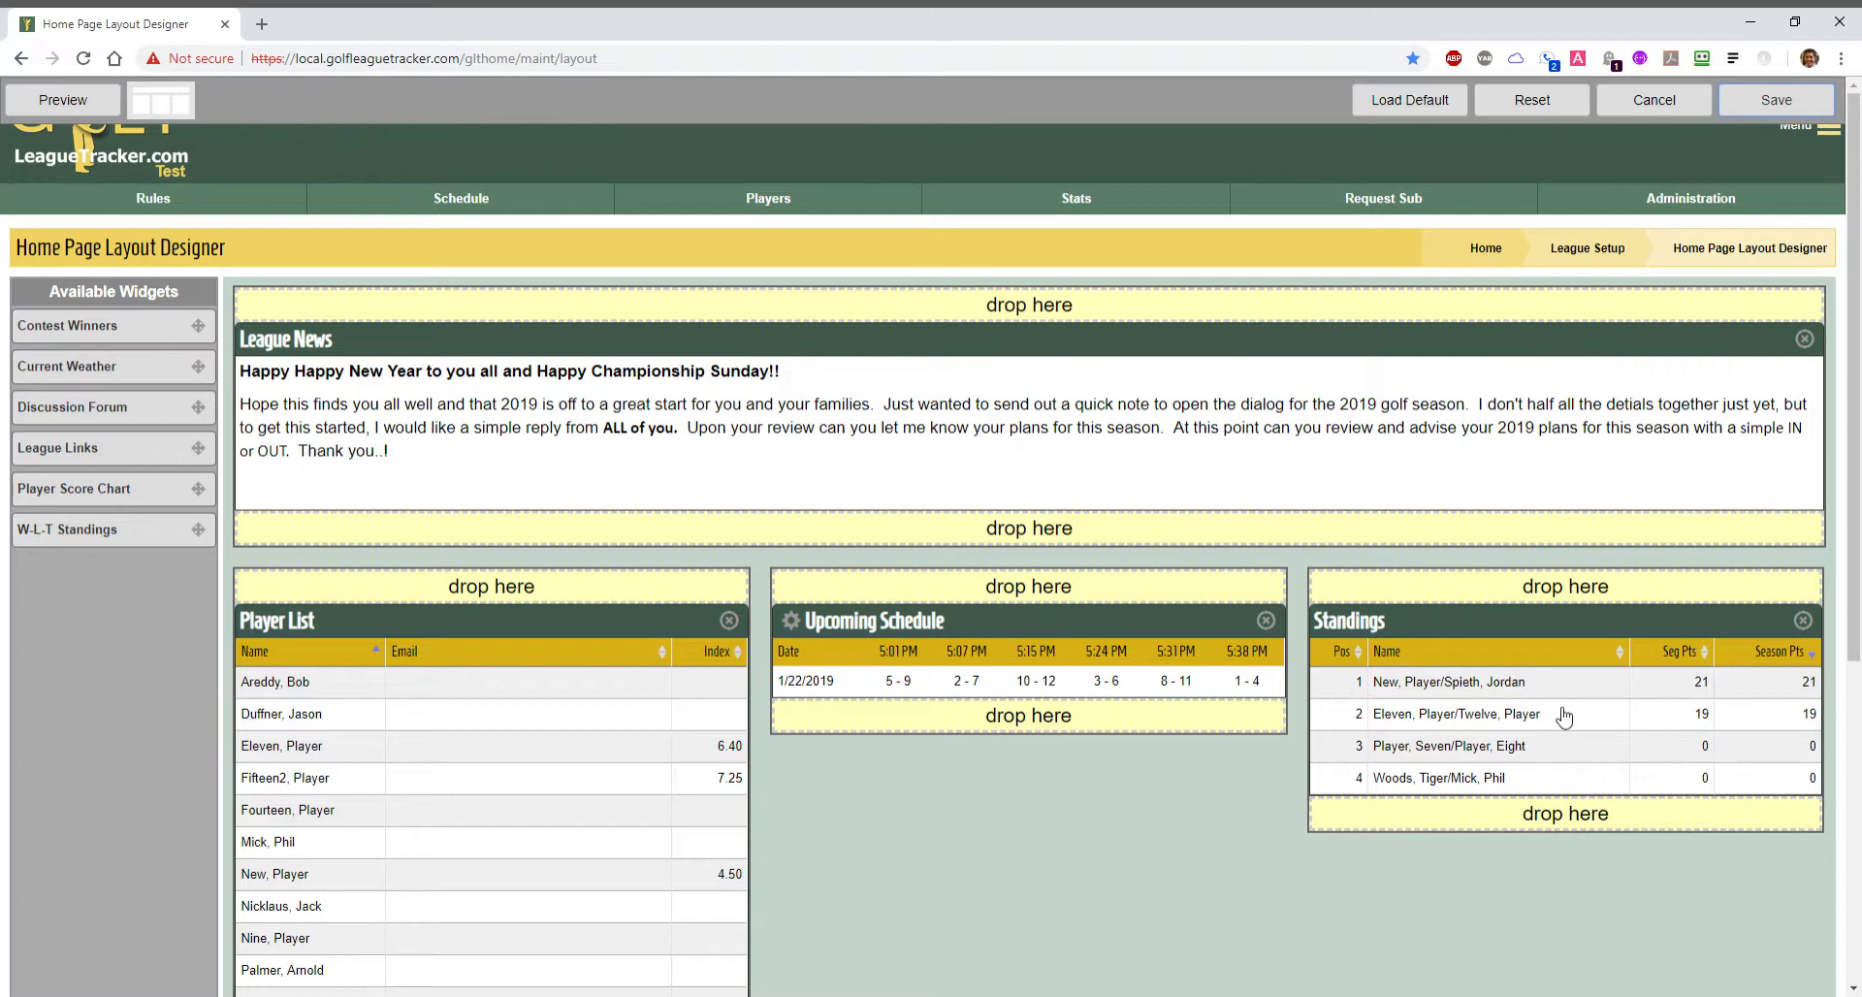
mouse_move(1579, 714)
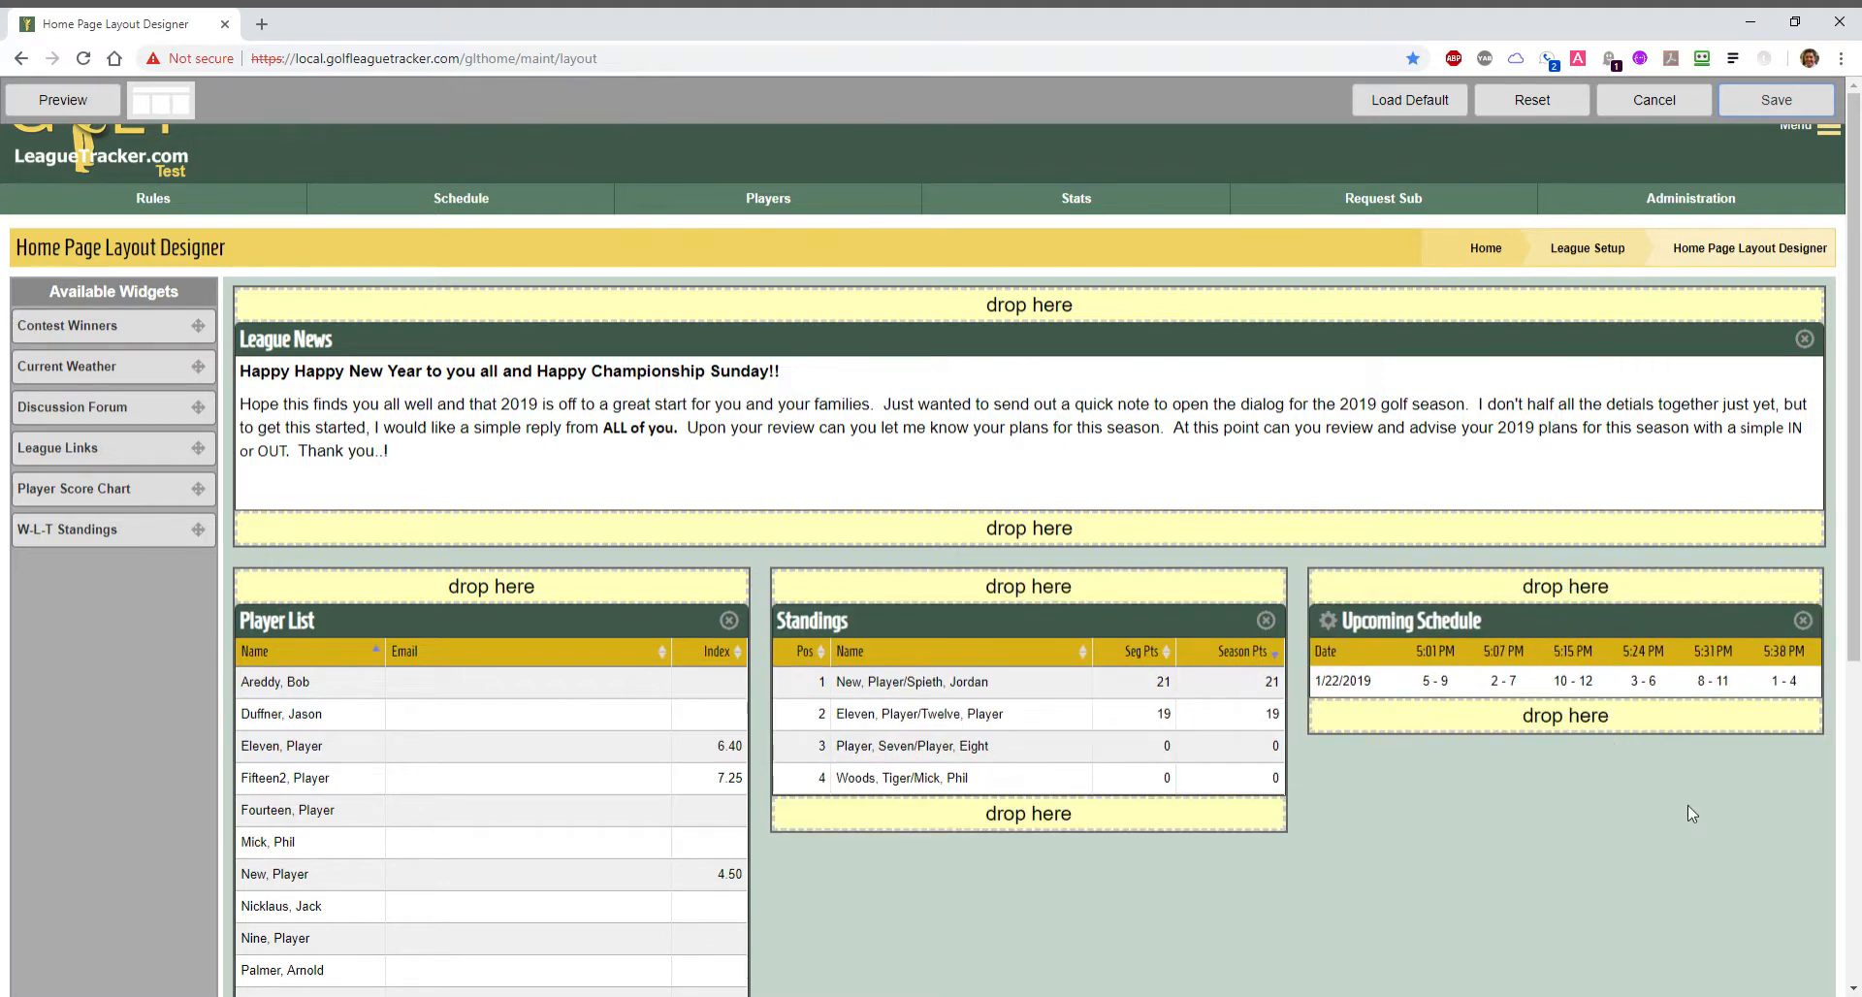
mouse_move(1625, 834)
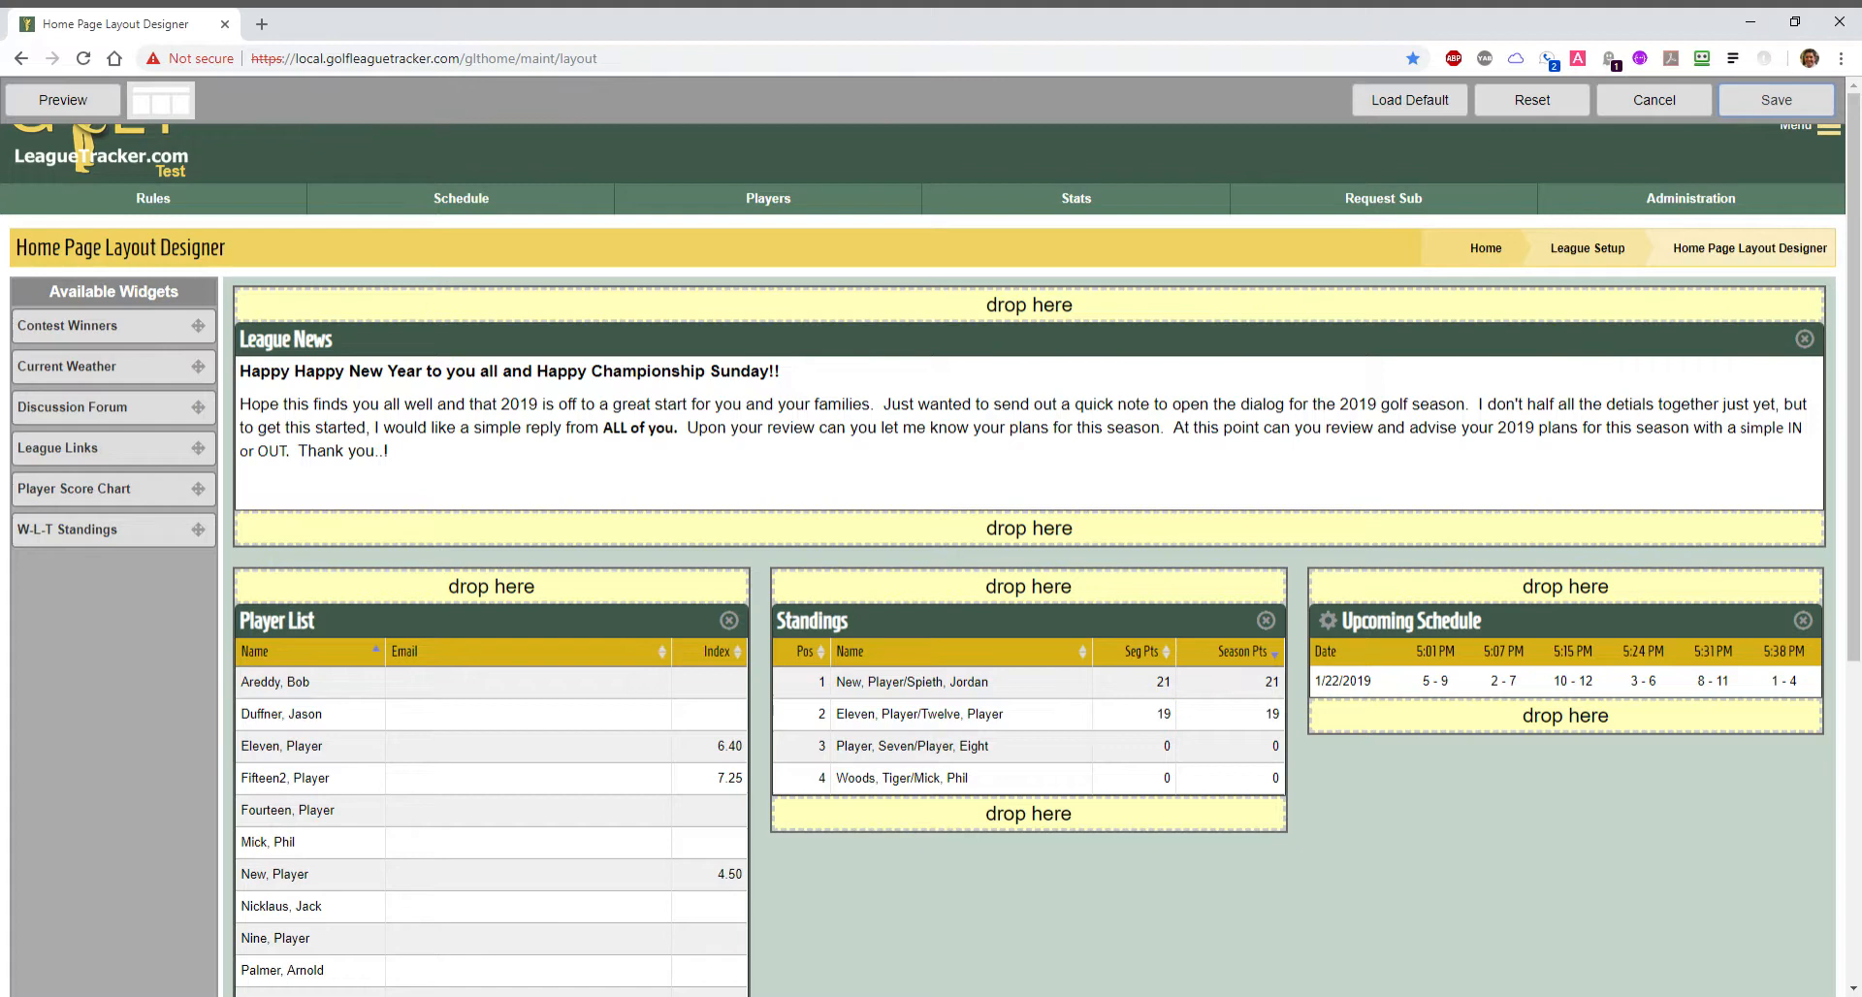
mouse_move(803, 591)
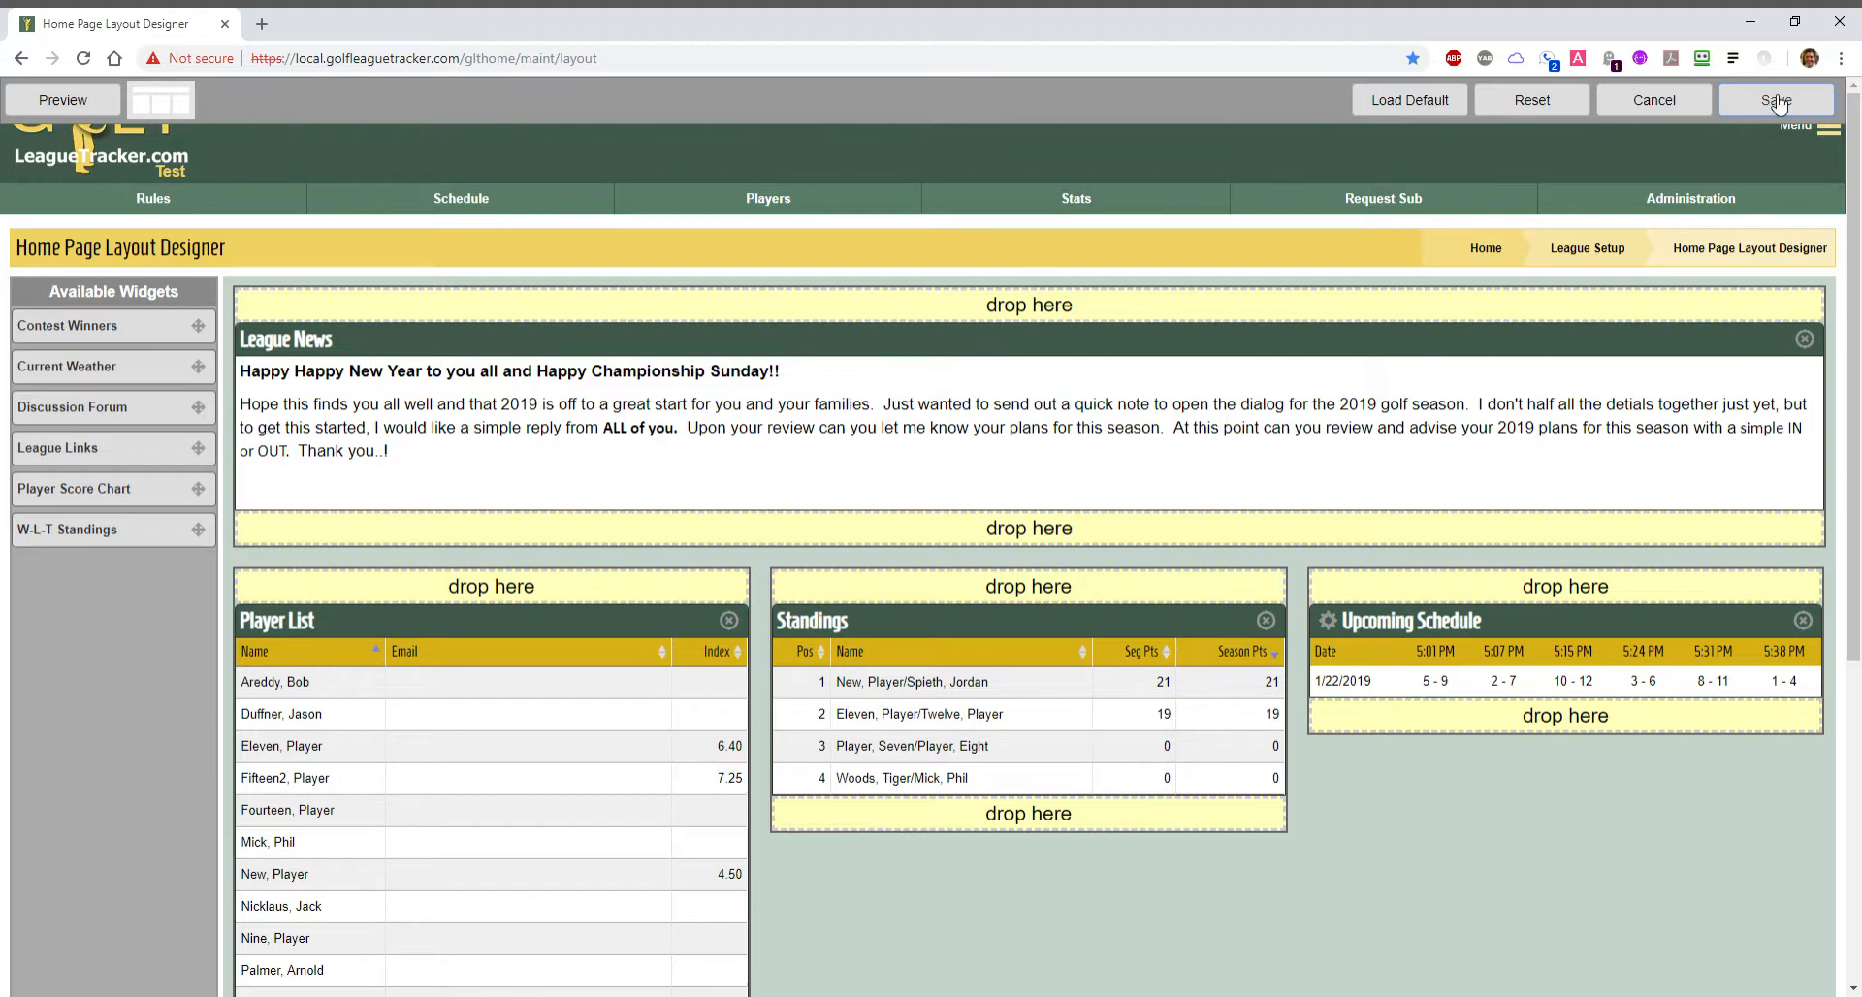
mouse_move(1466, 495)
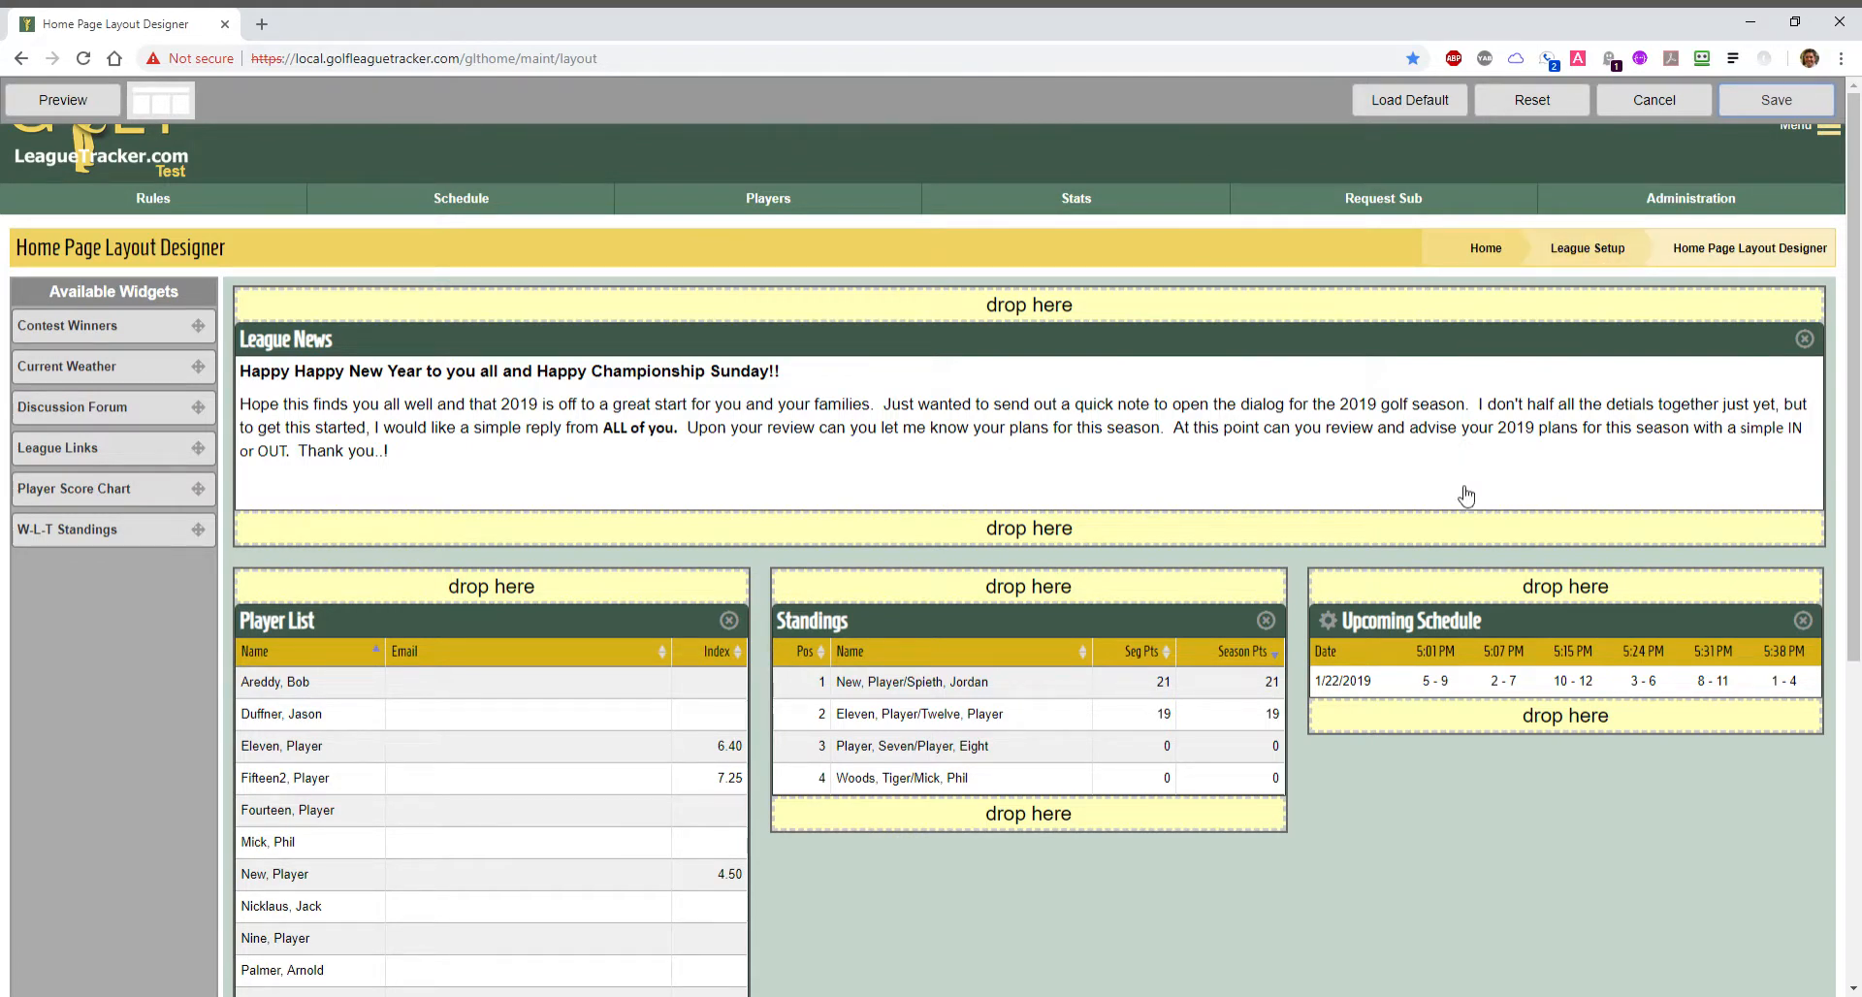
mouse_move(1526, 810)
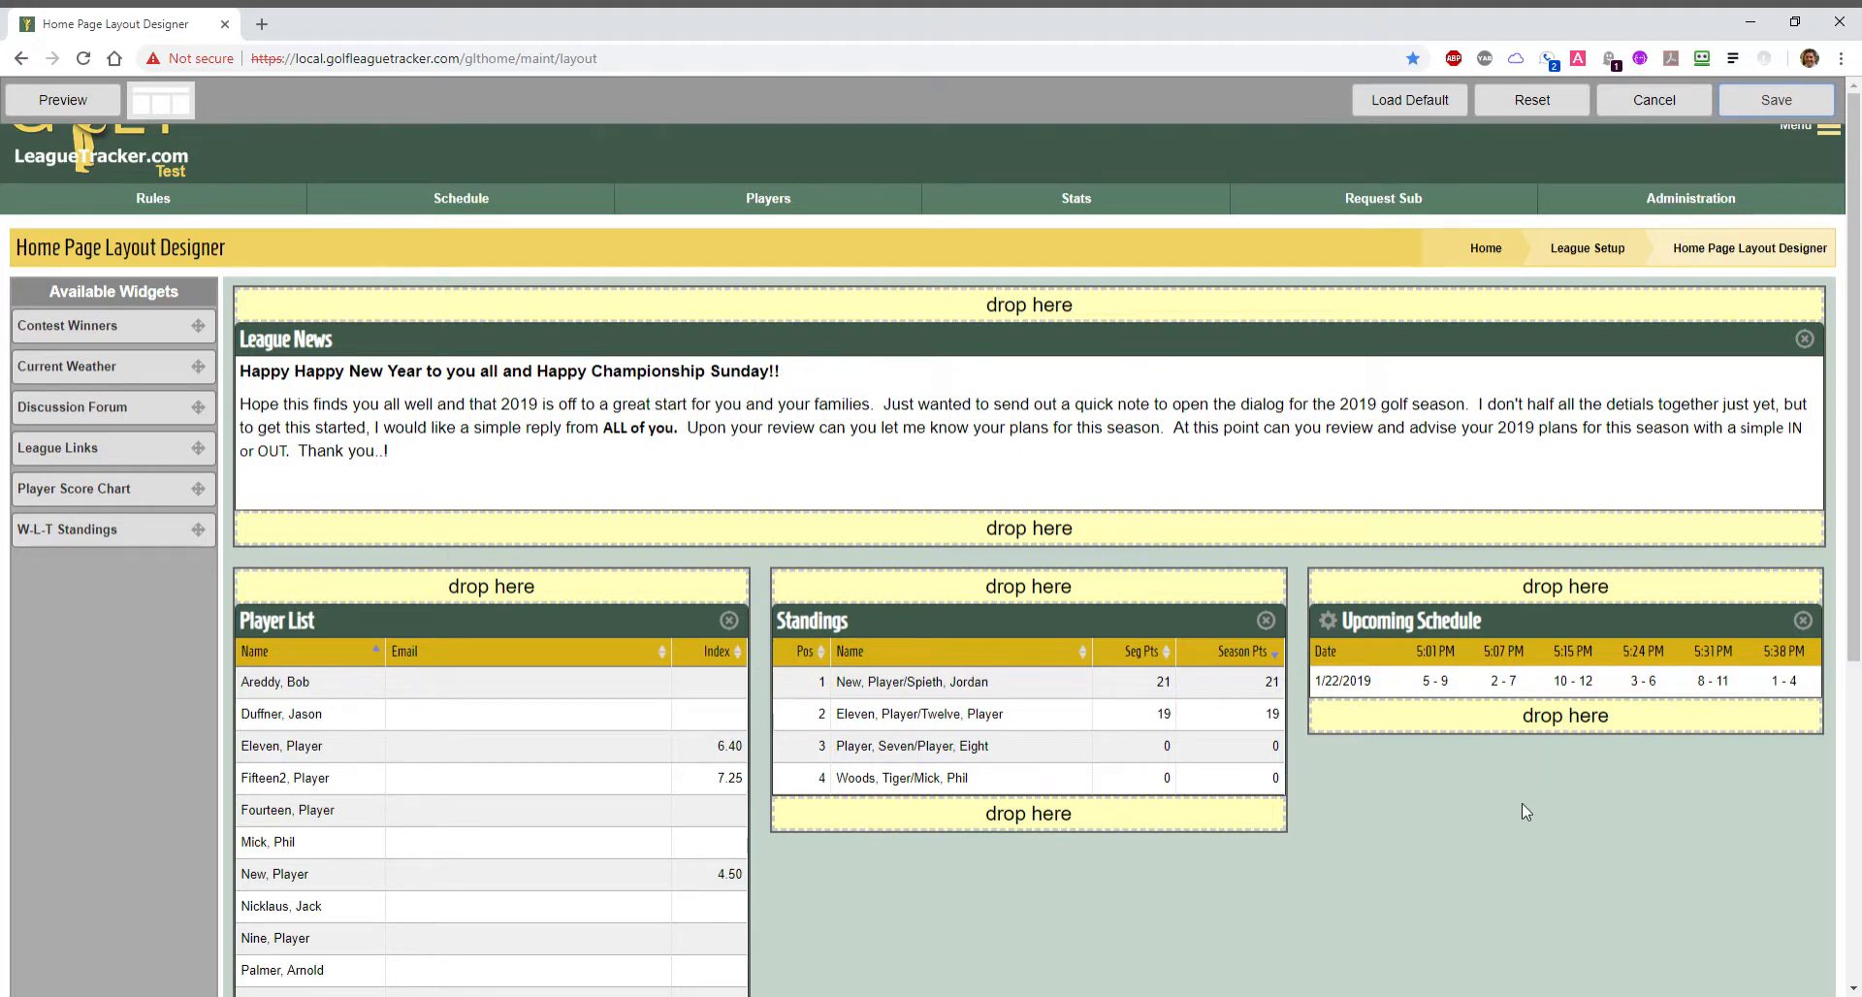
mouse_move(1405, 631)
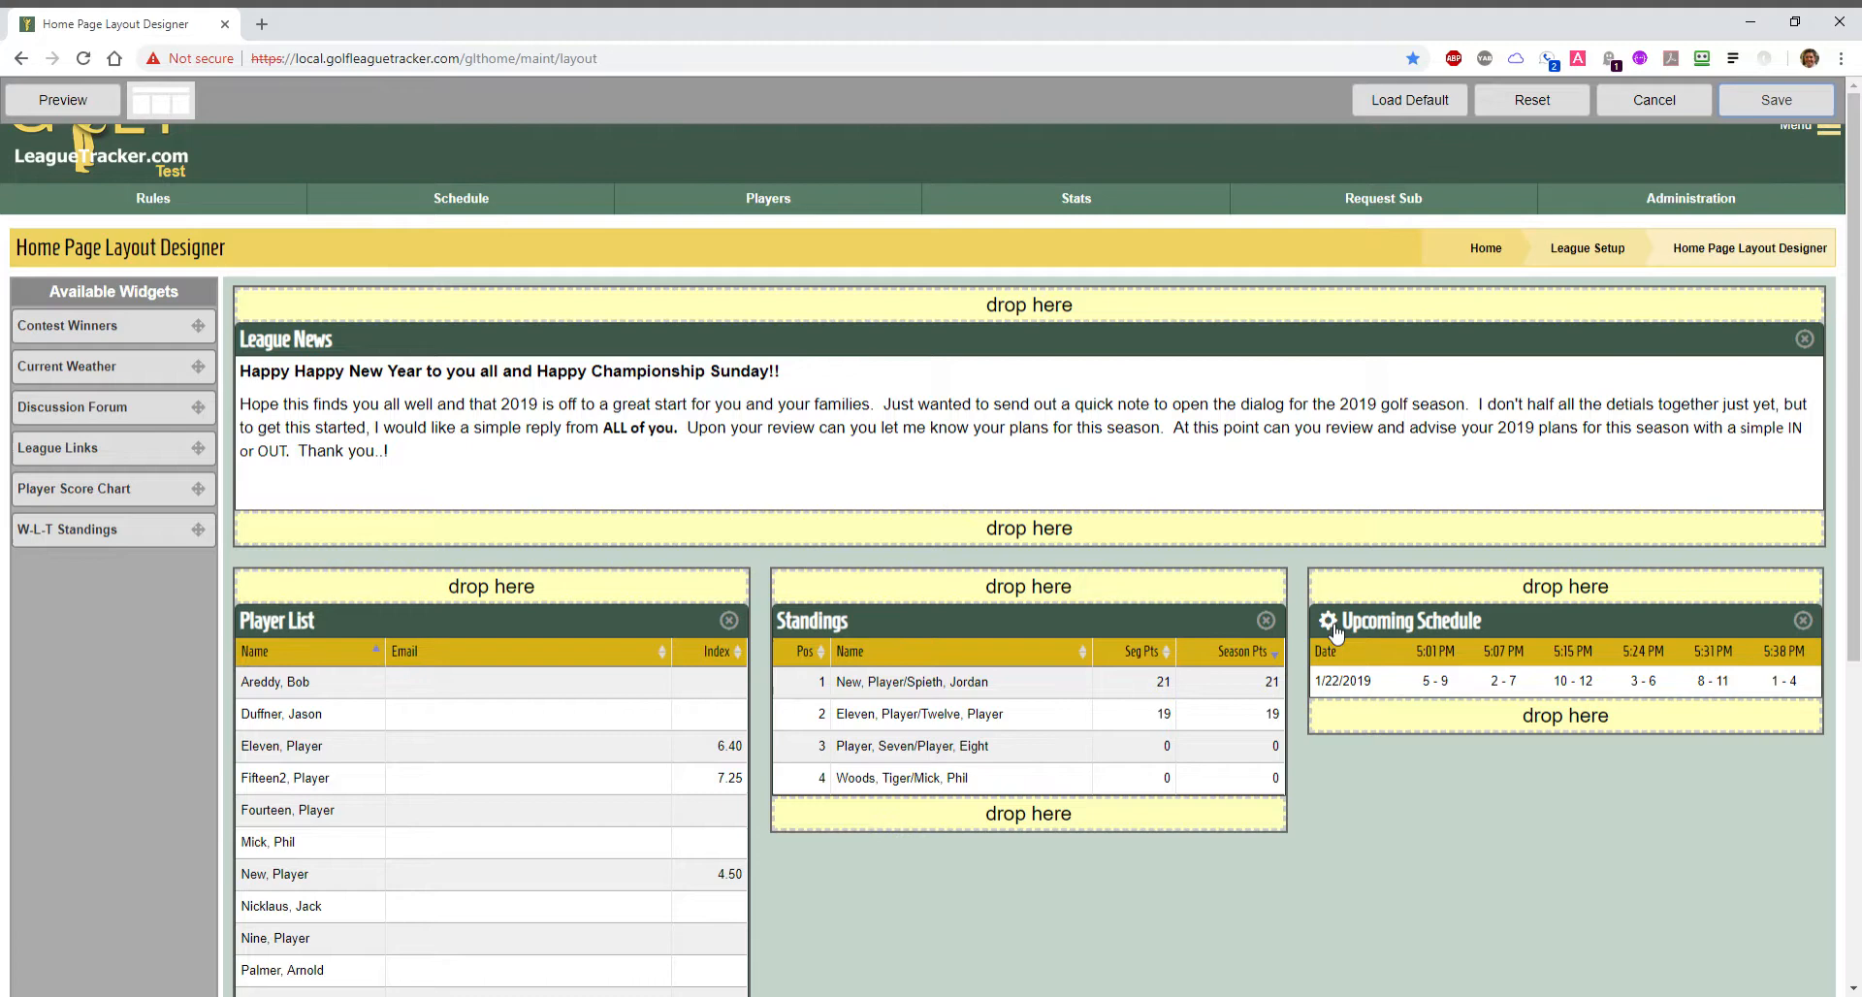
Set Upcoming Schedule to 3 rounds with Include Schedule Link on, and save.
left_click(1326, 620)
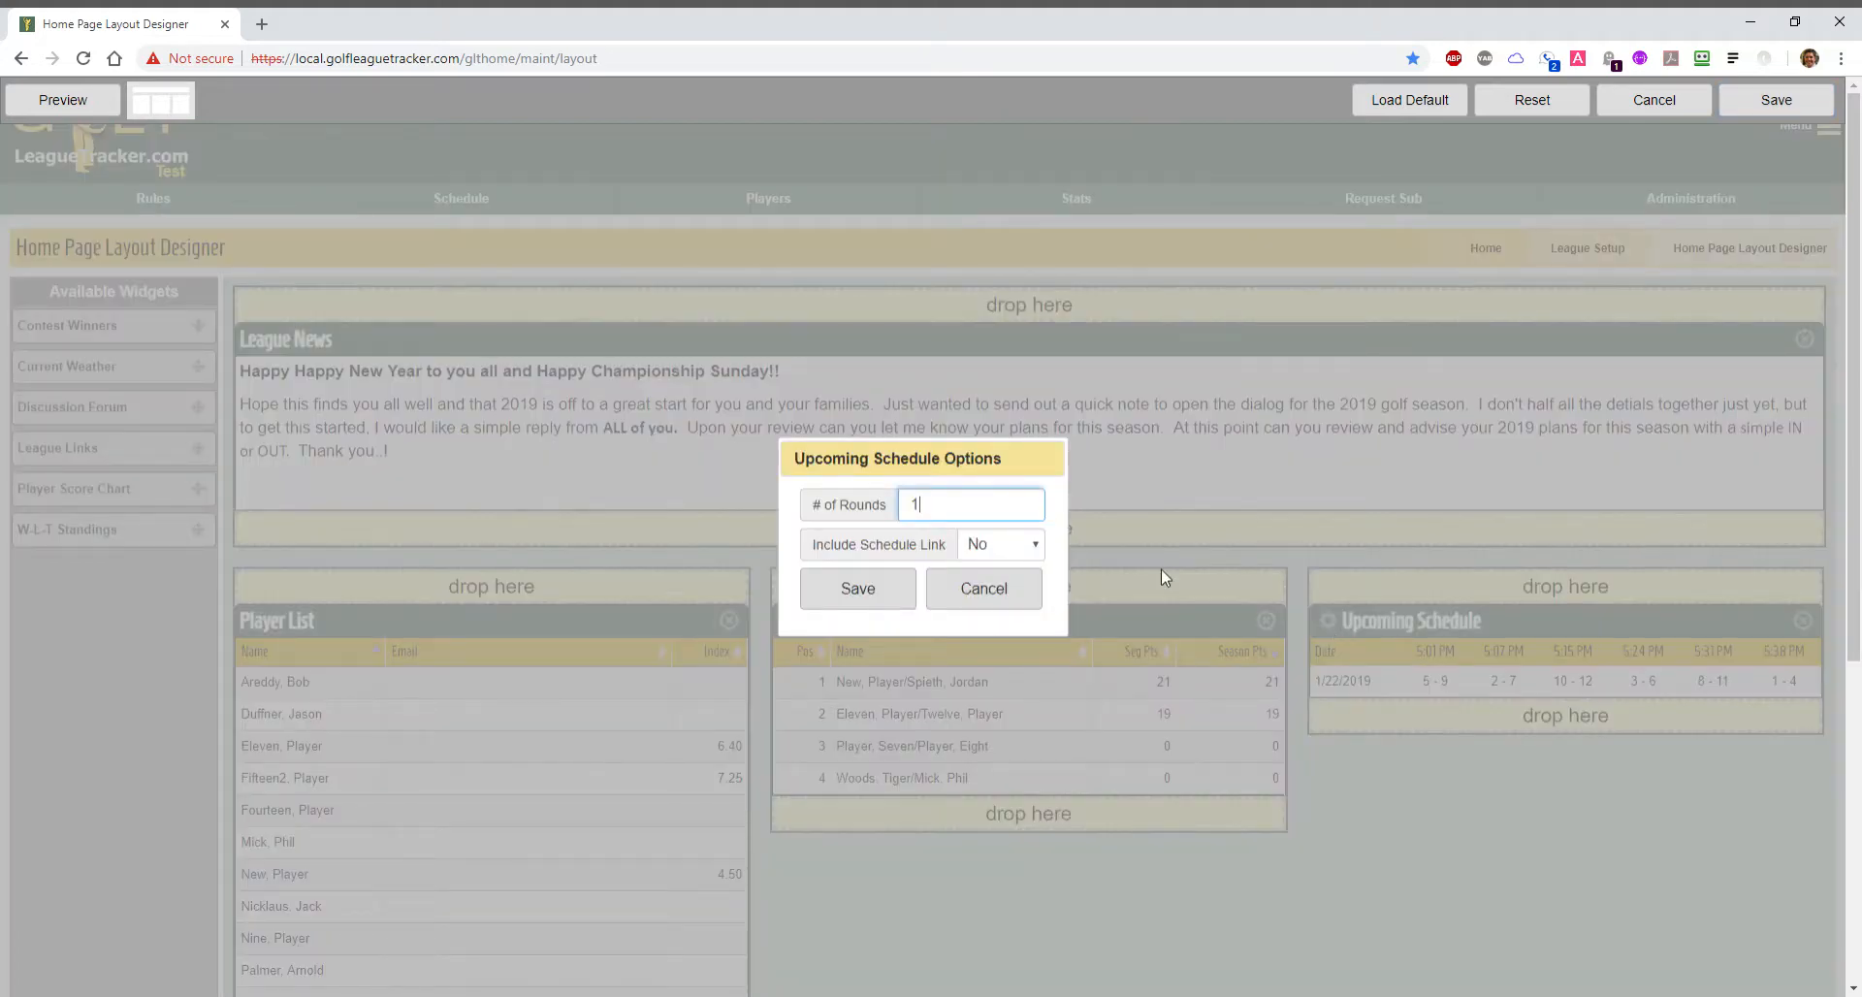
mouse_move(1395, 630)
type("3")
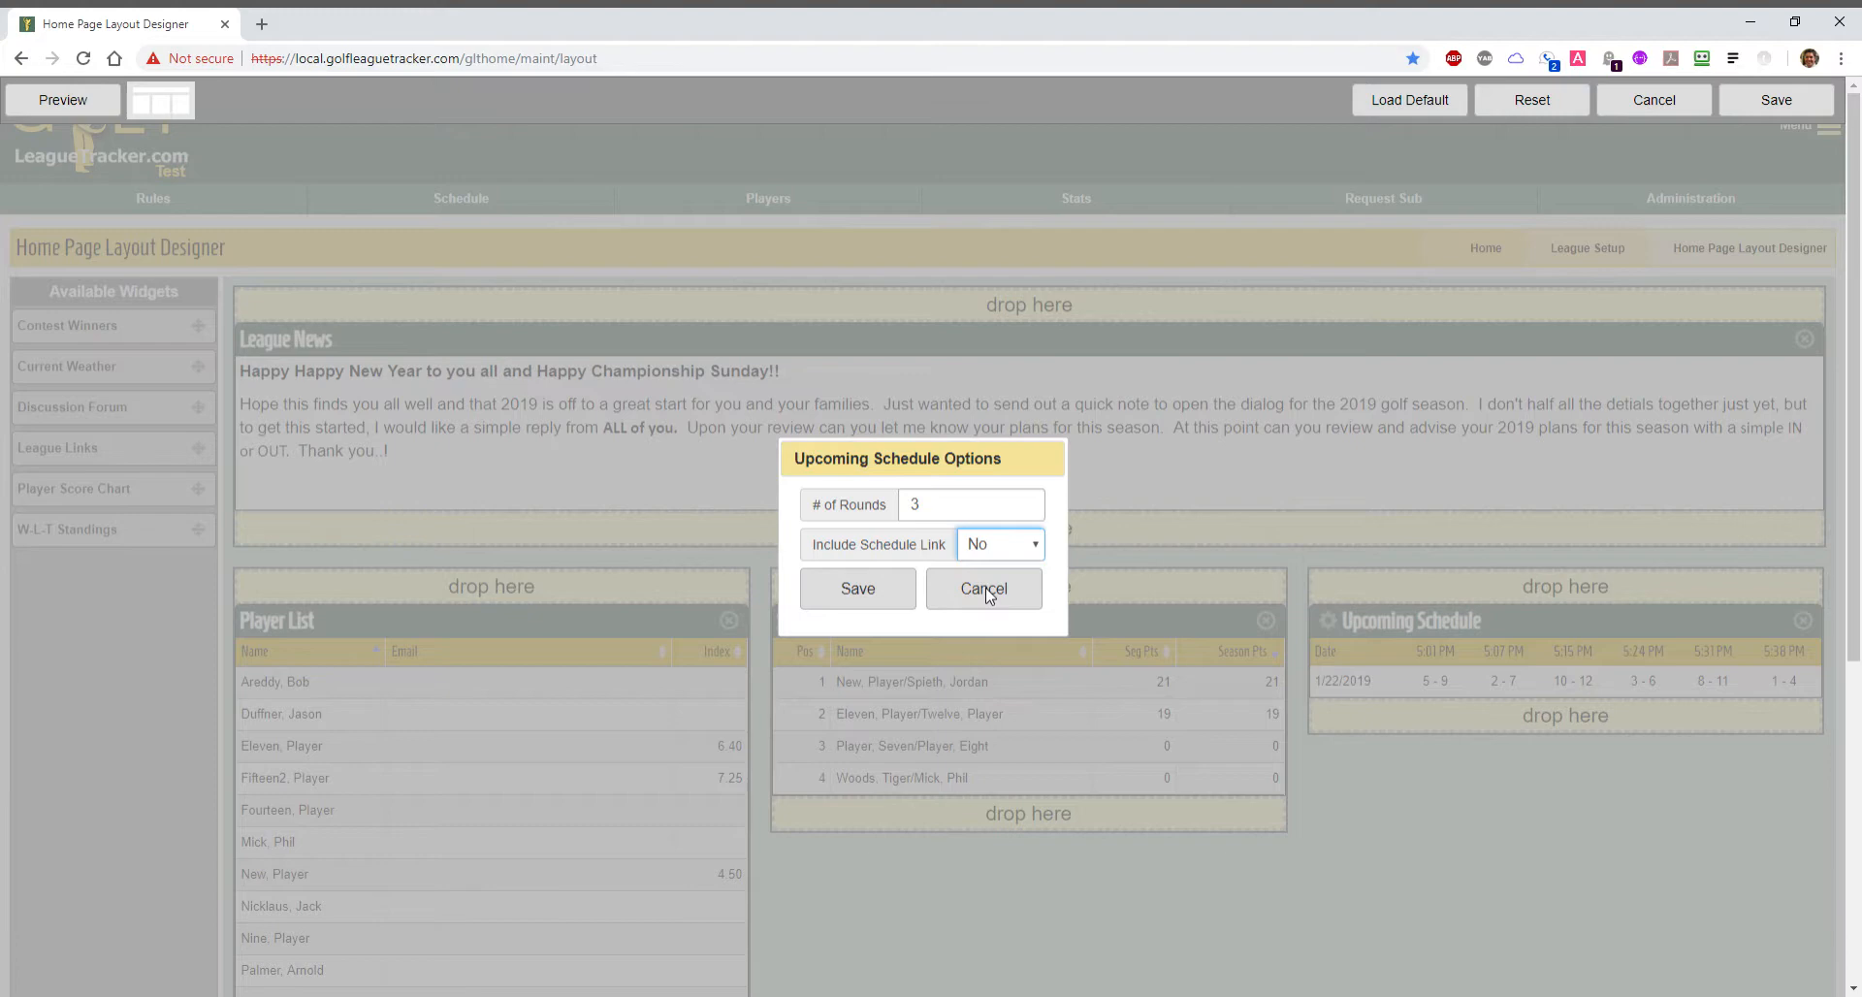
left_click(998, 544)
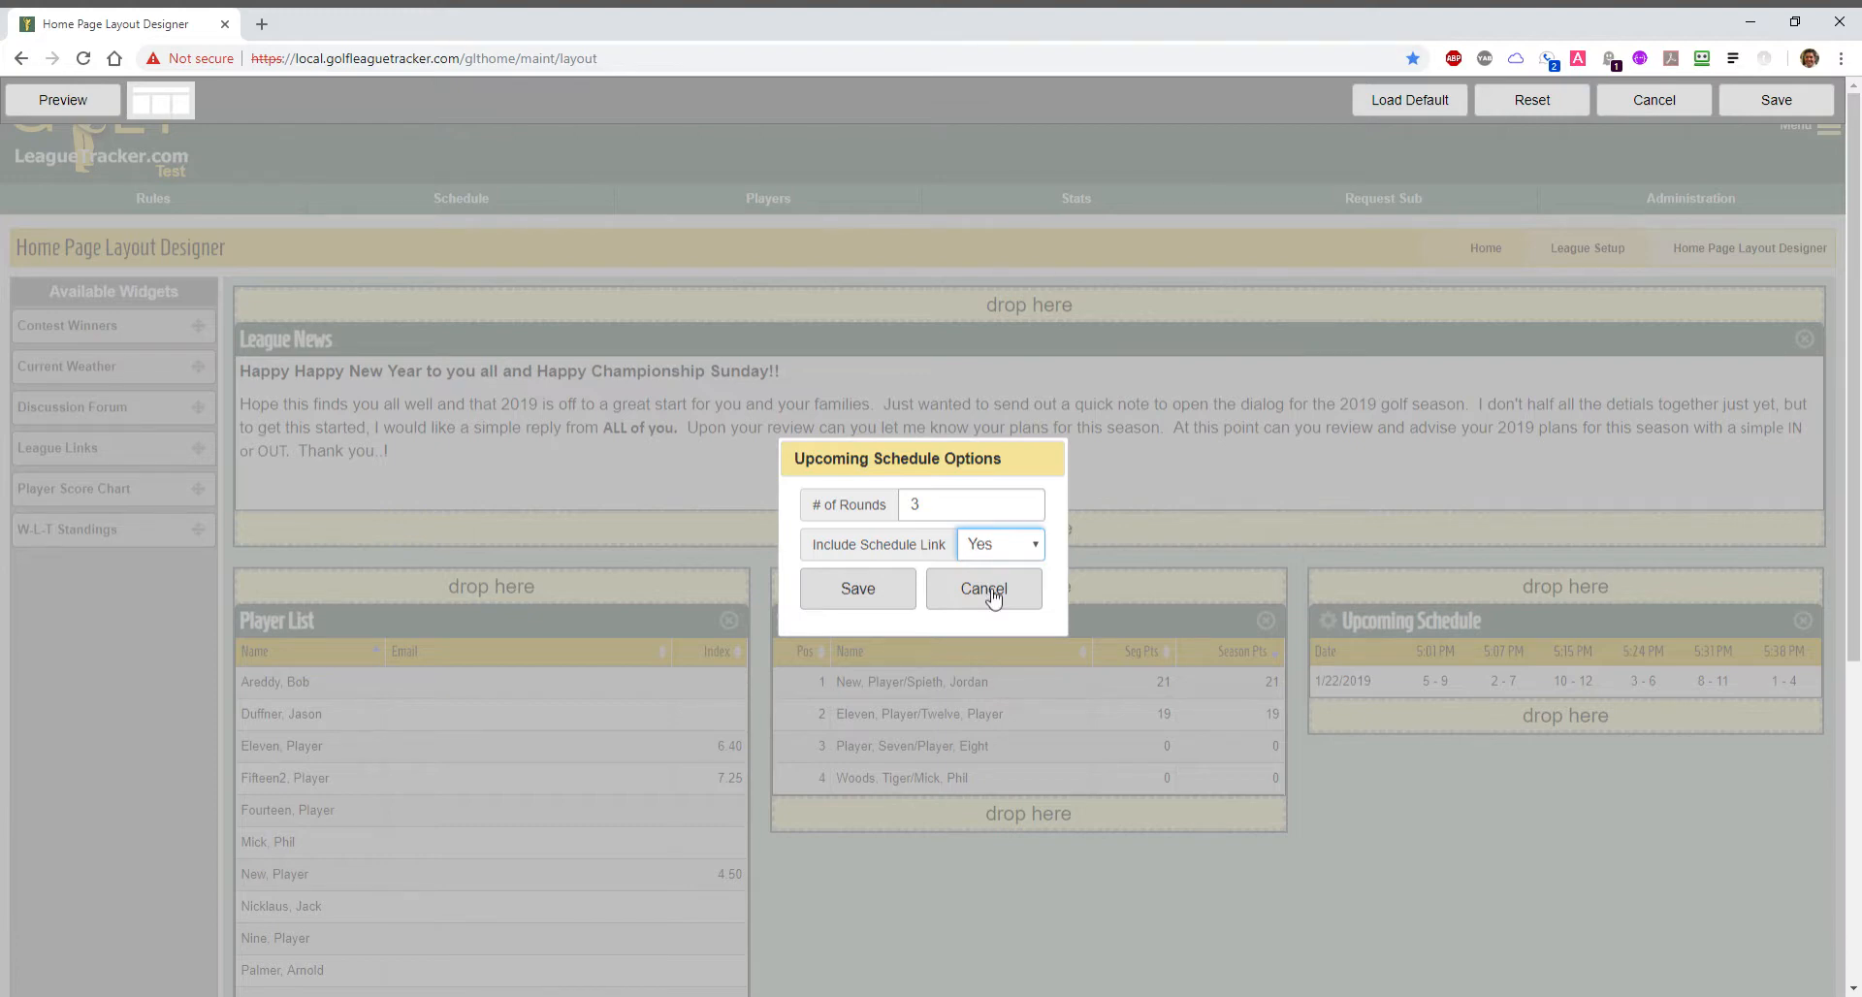
left_click(983, 589)
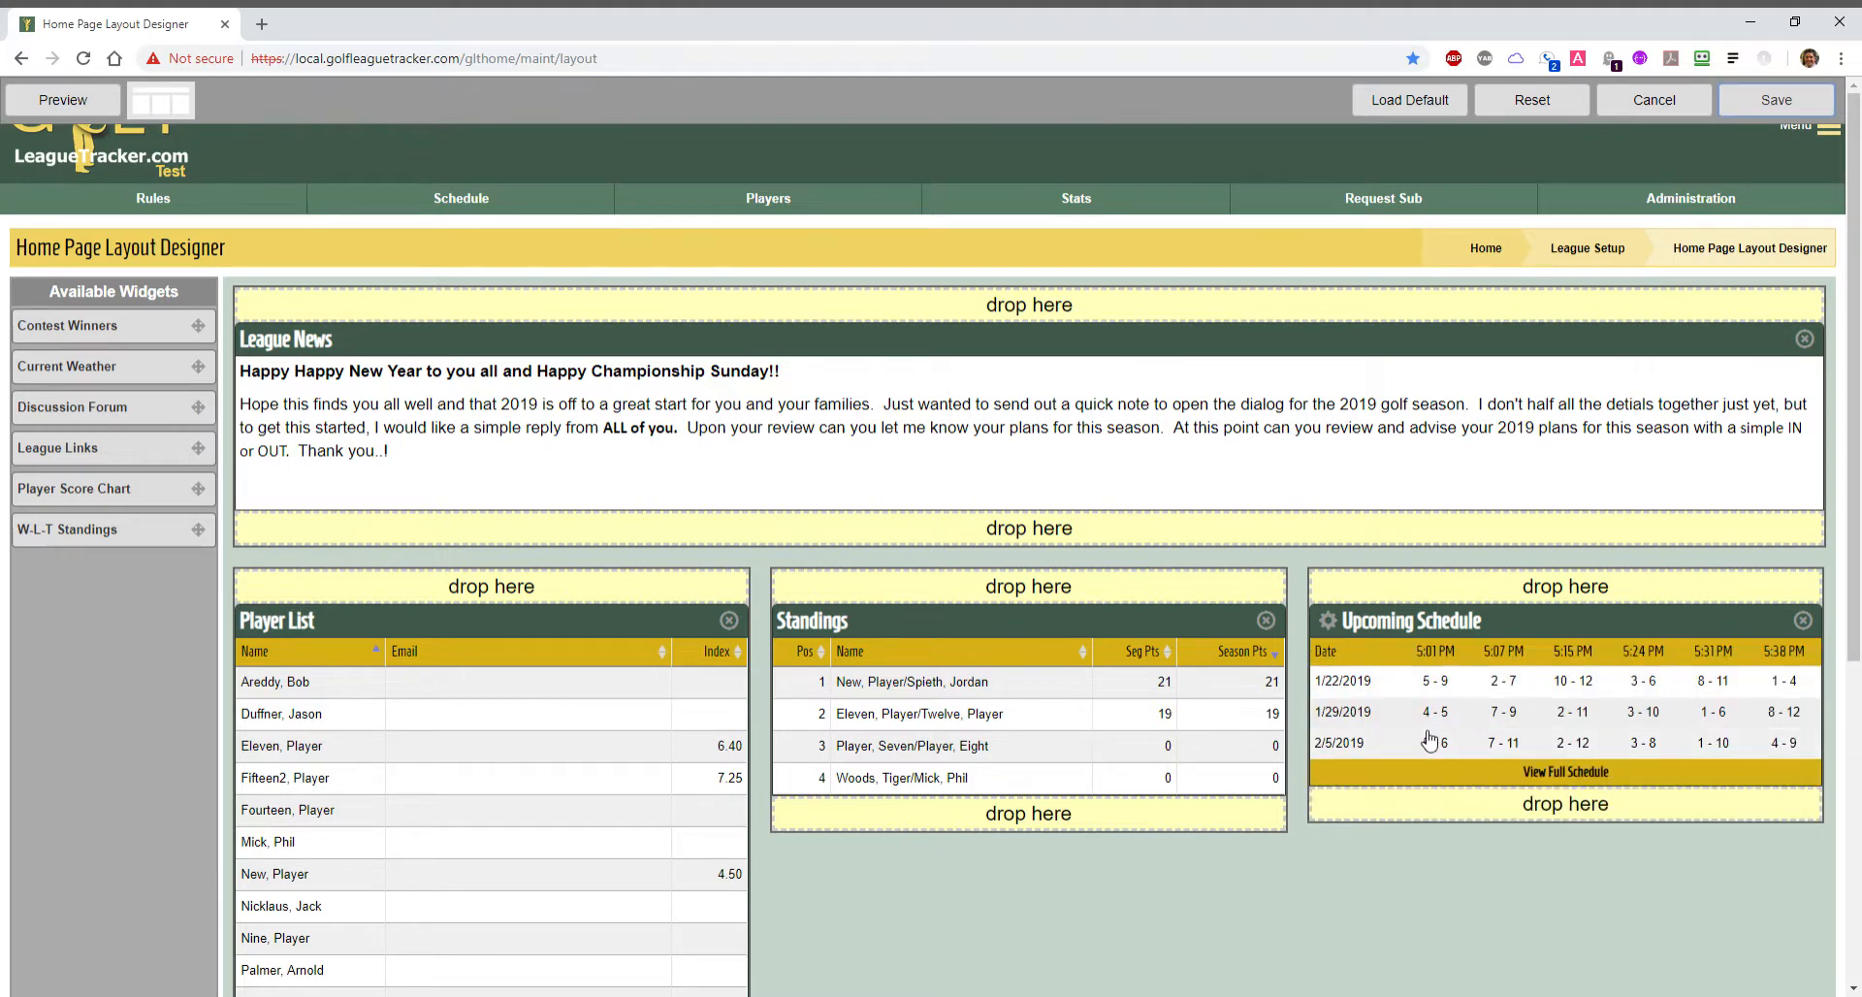
mouse_move(1490, 754)
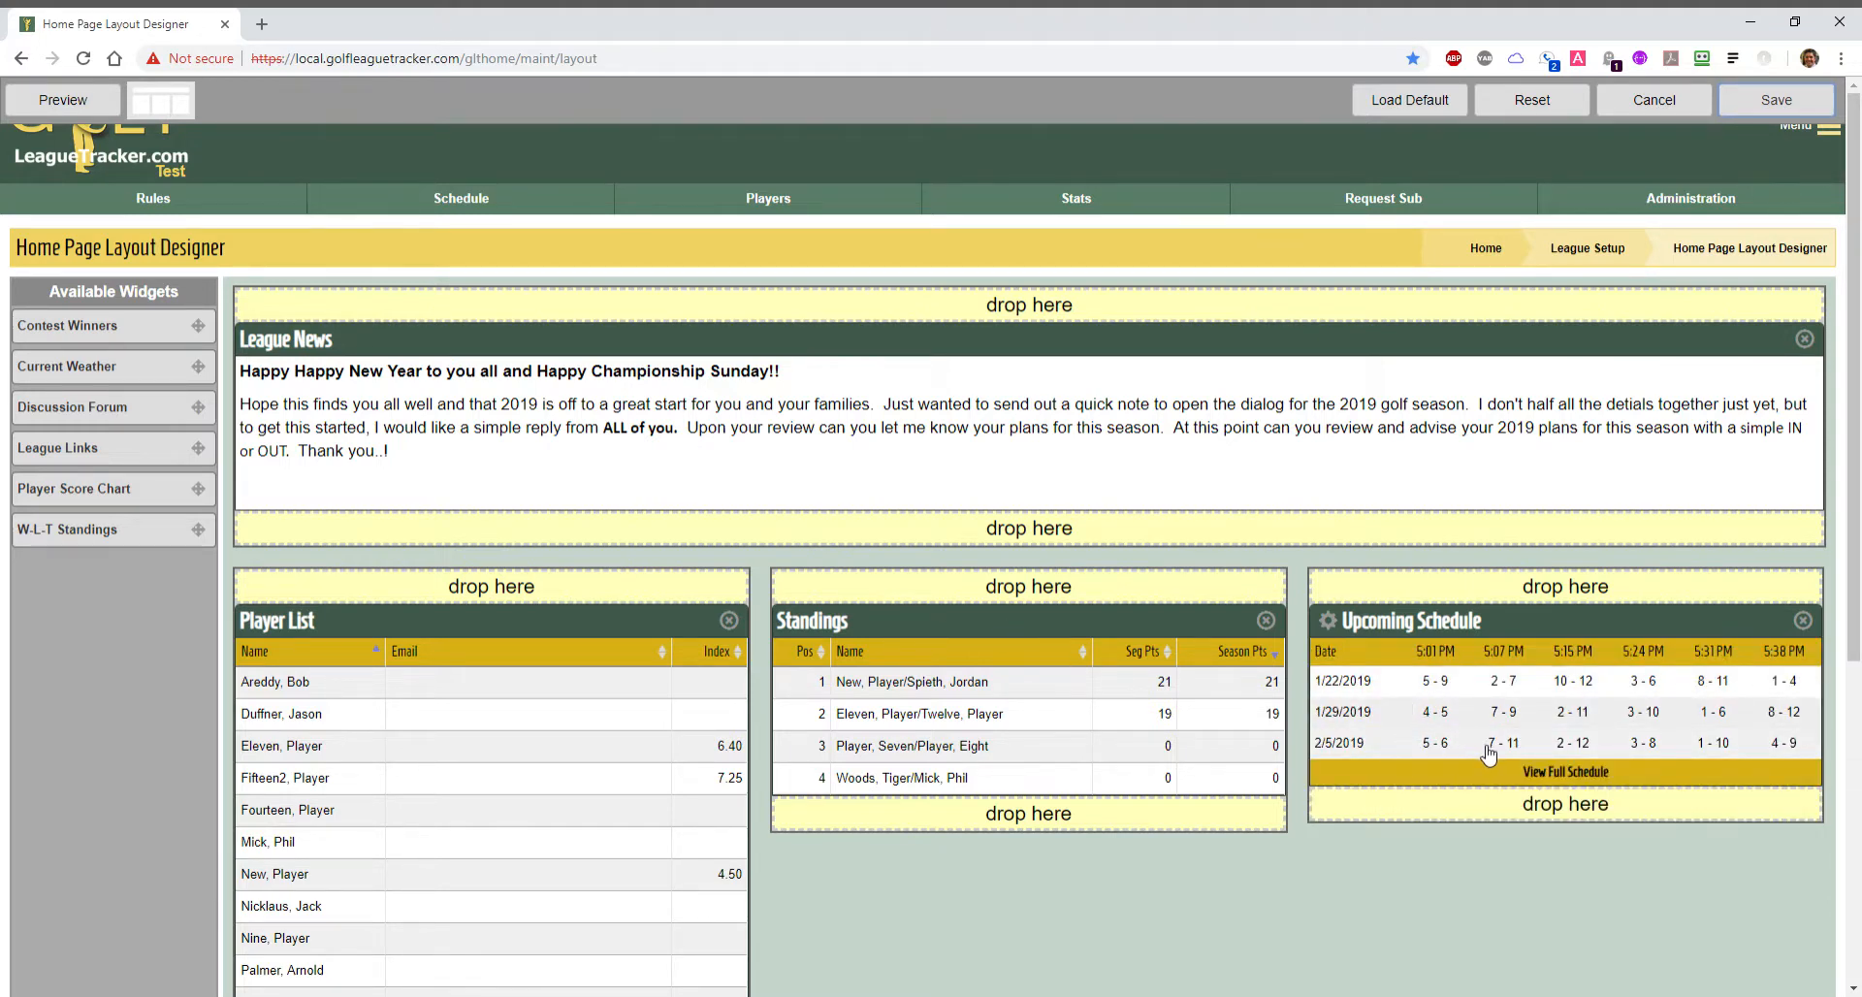
mouse_move(1565, 770)
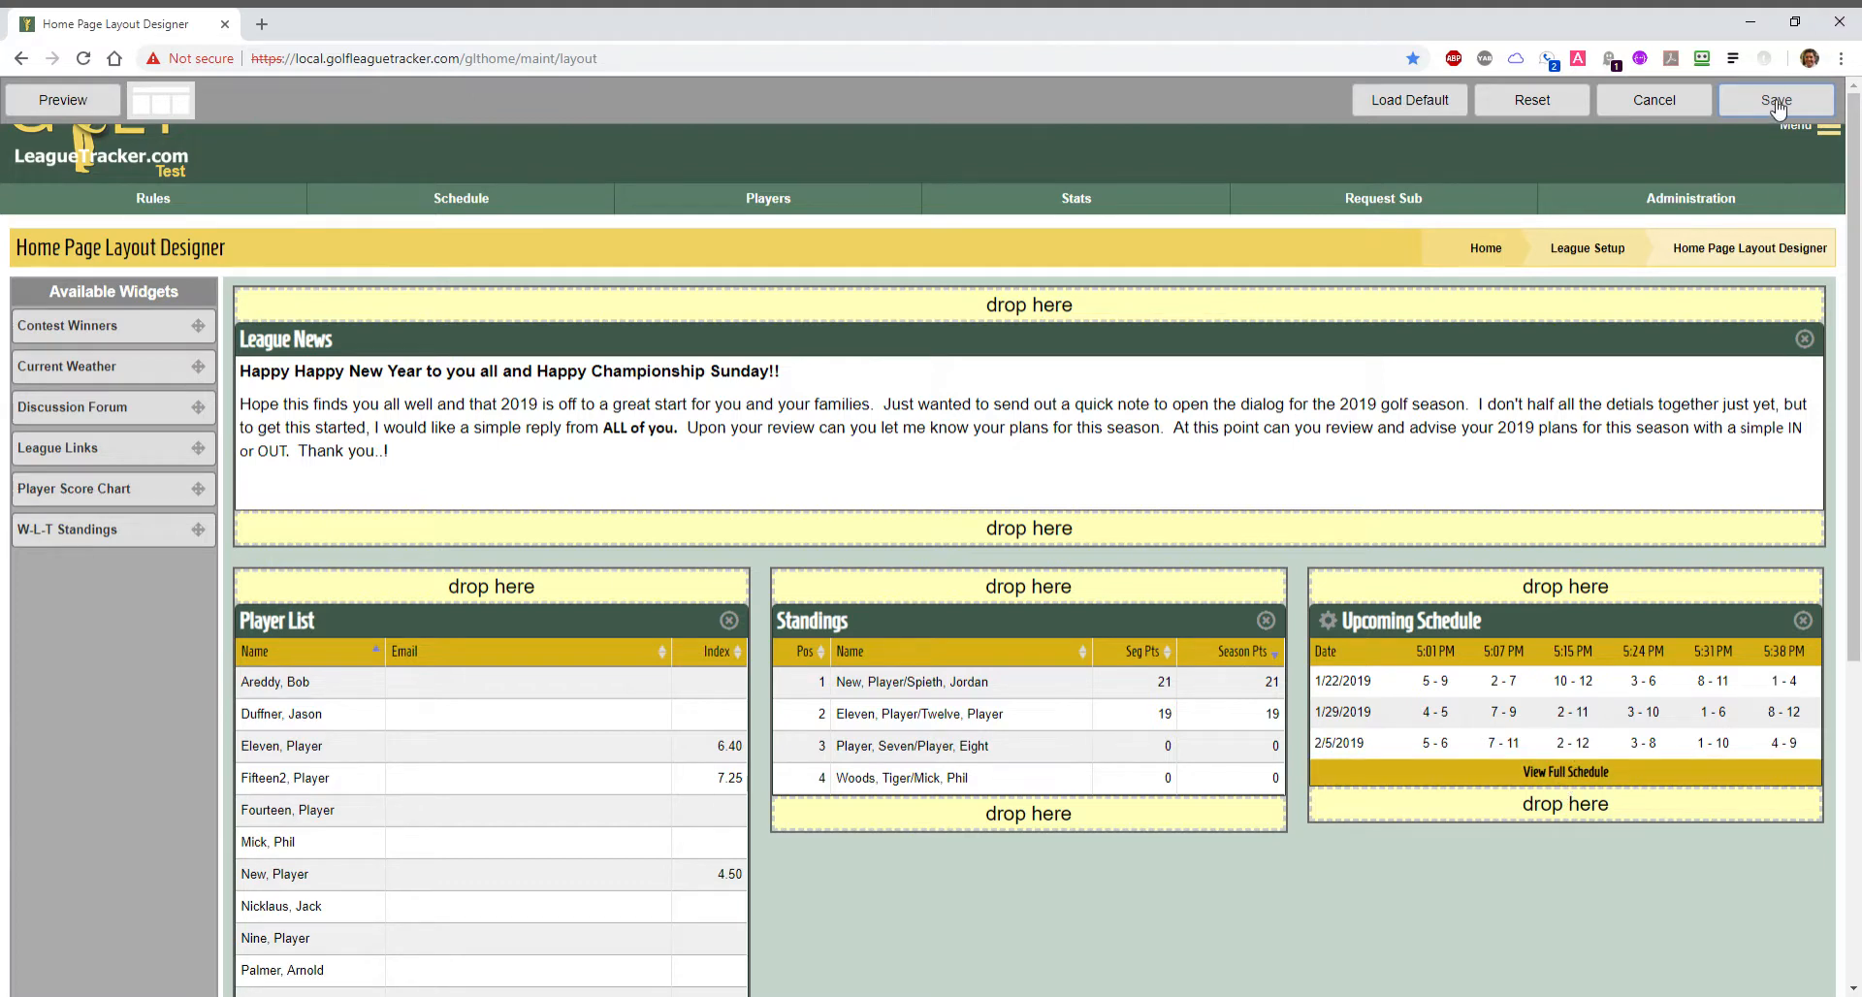
mouse_move(481, 280)
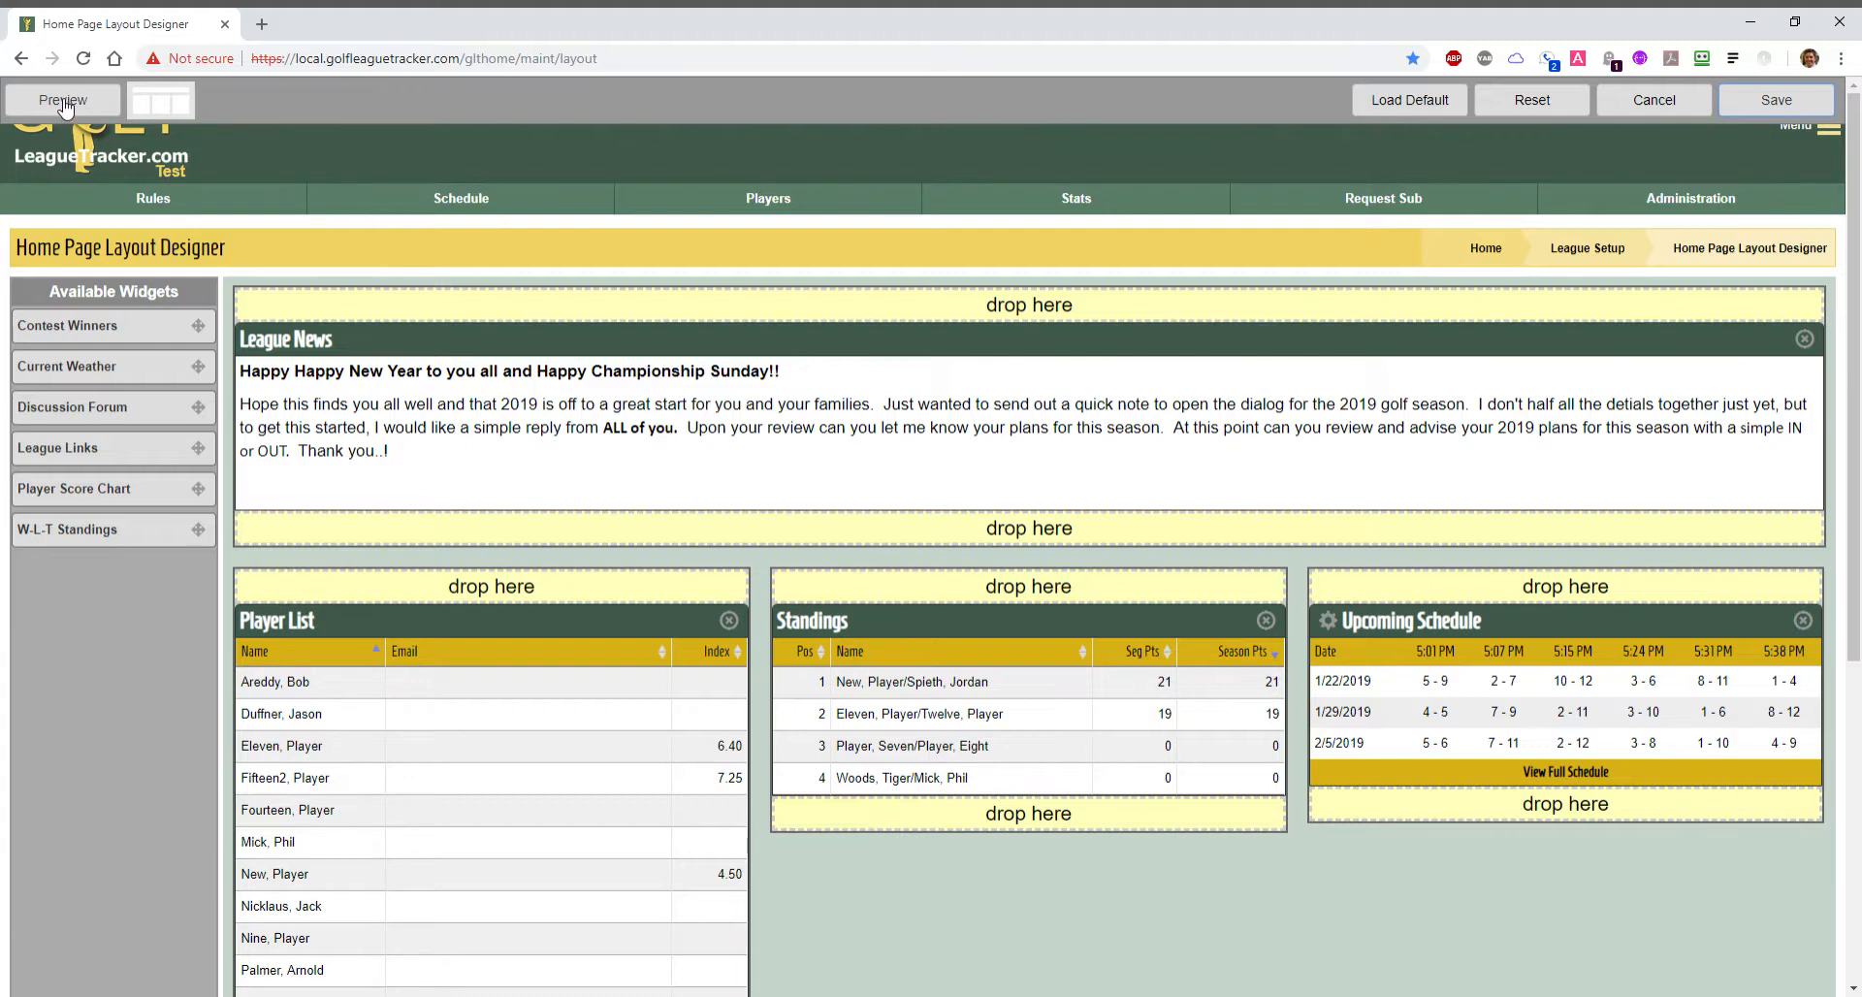
left_click(62, 100)
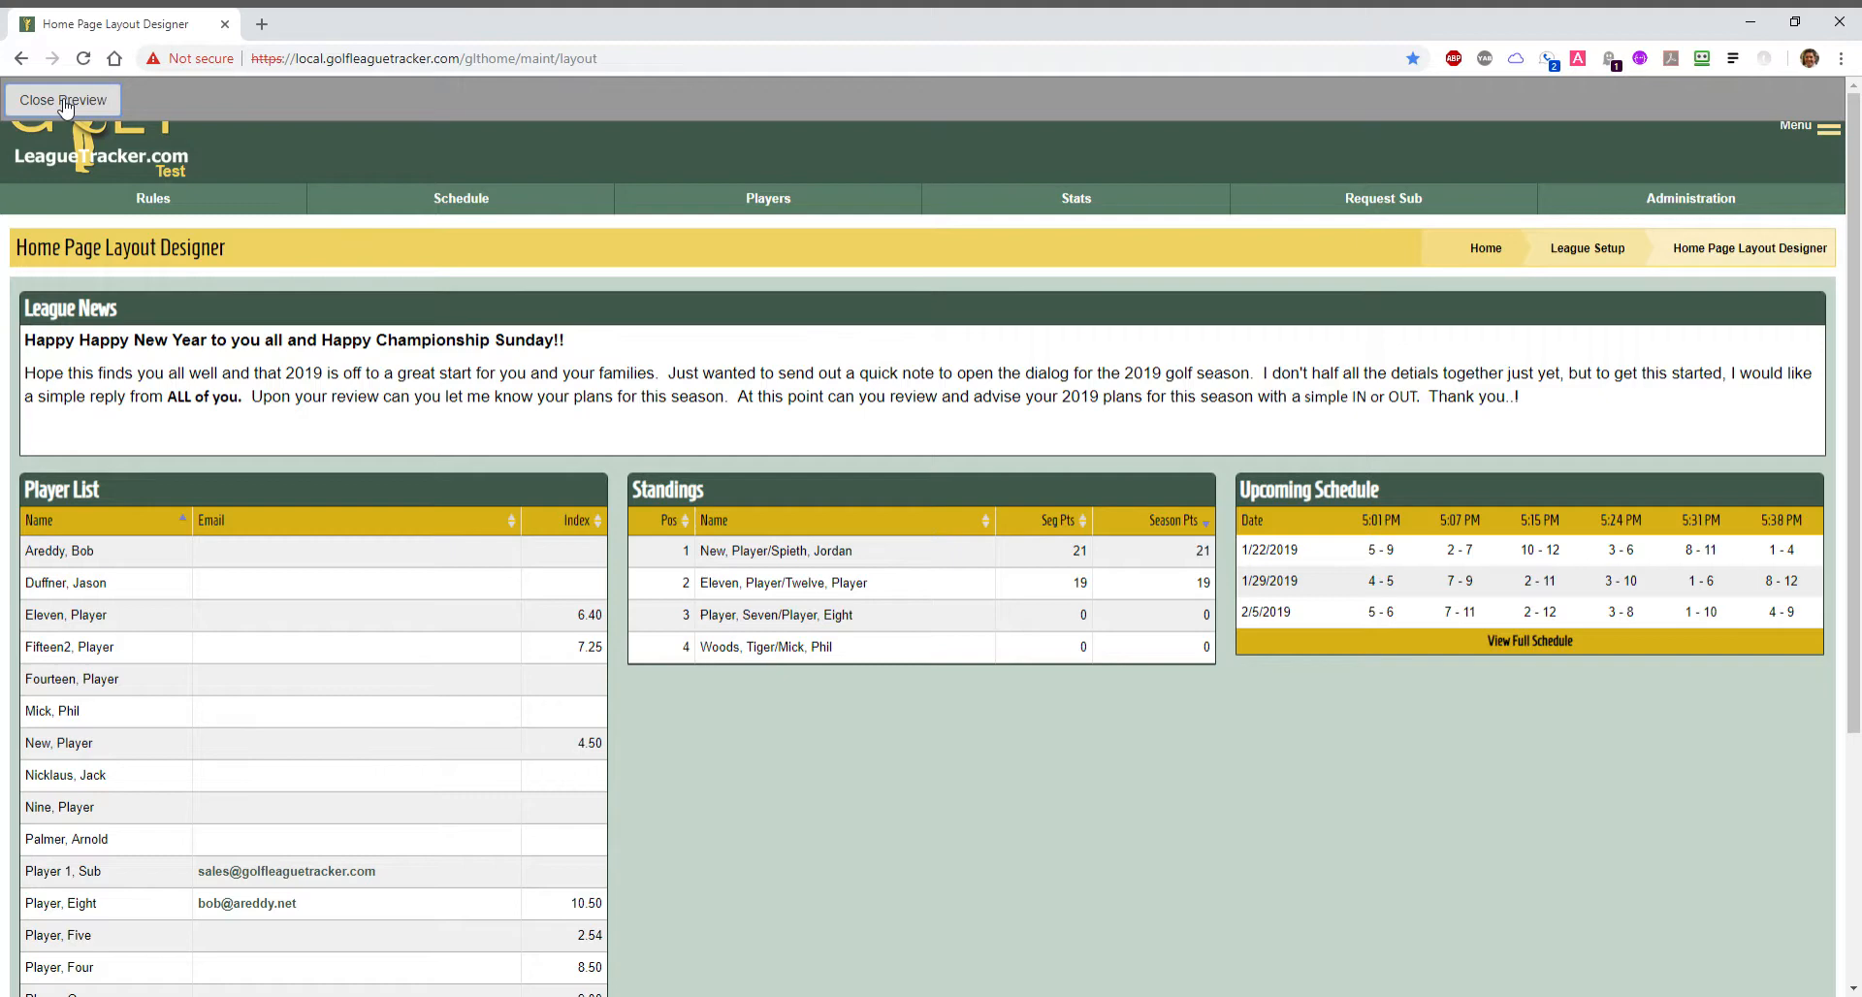
left_click(63, 99)
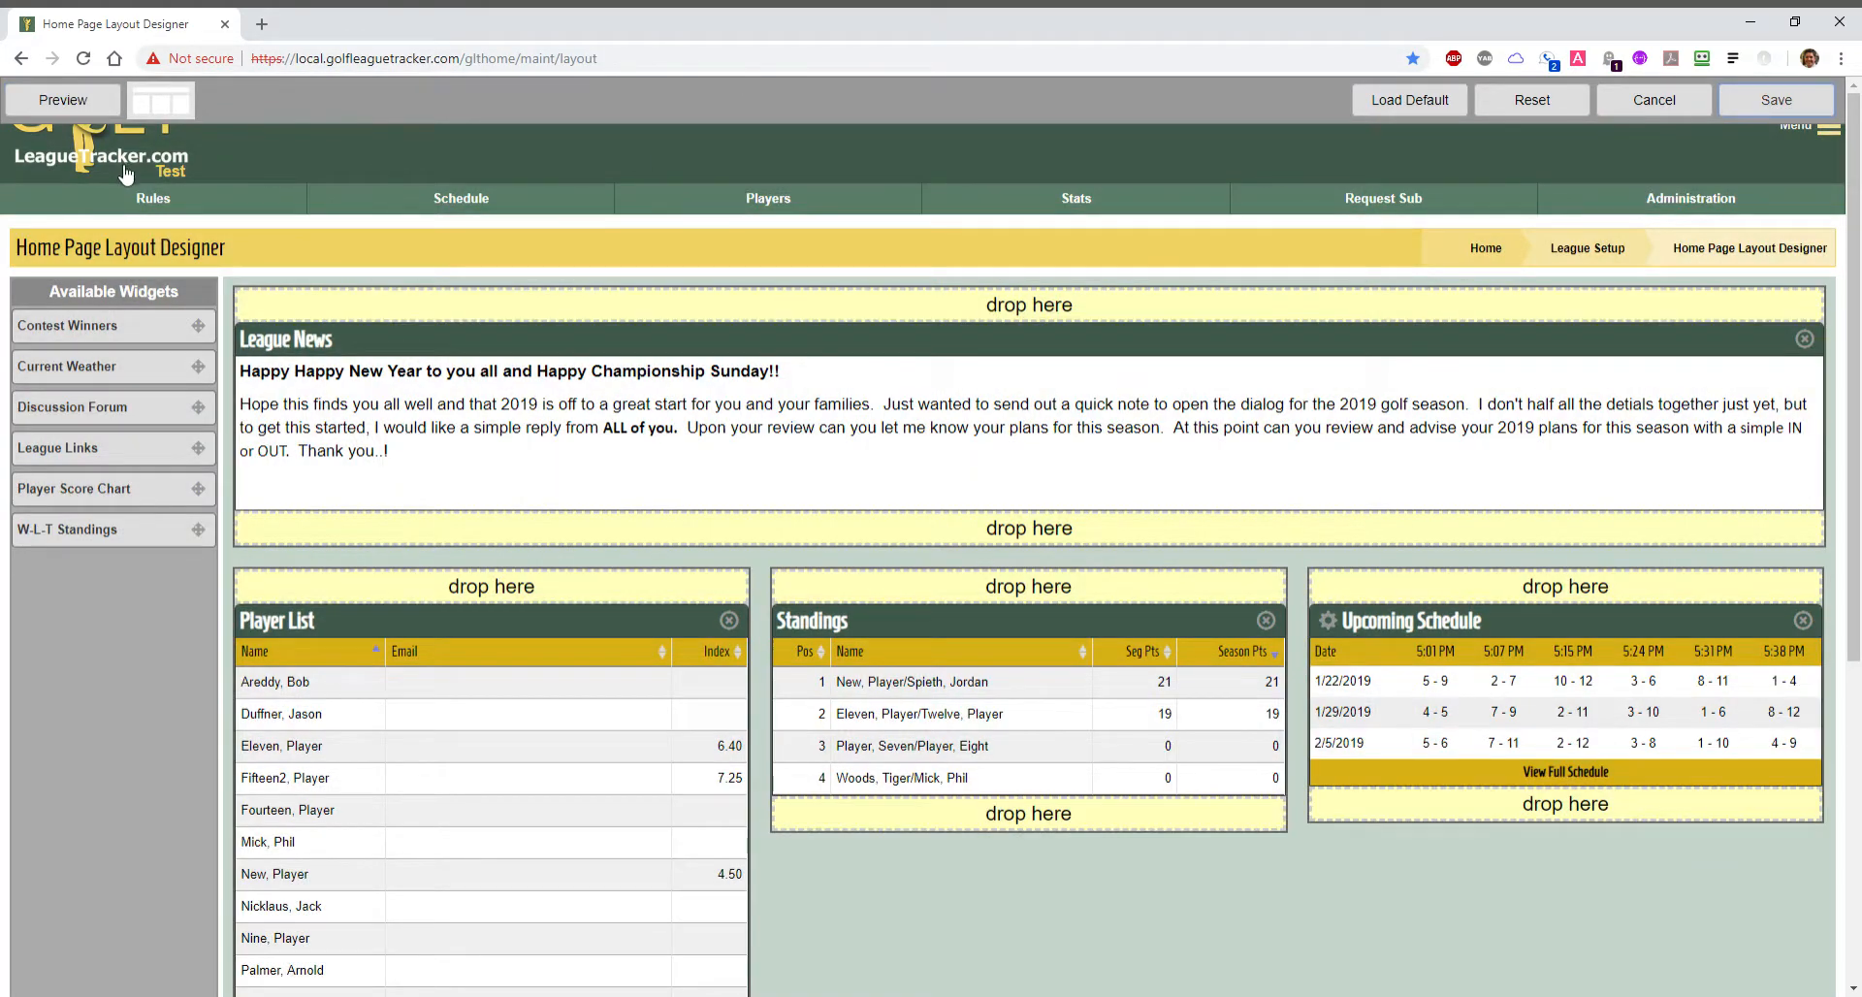
Return to the league home page via the LeagueTracker.com logo to view the new layout.
left_click(100, 155)
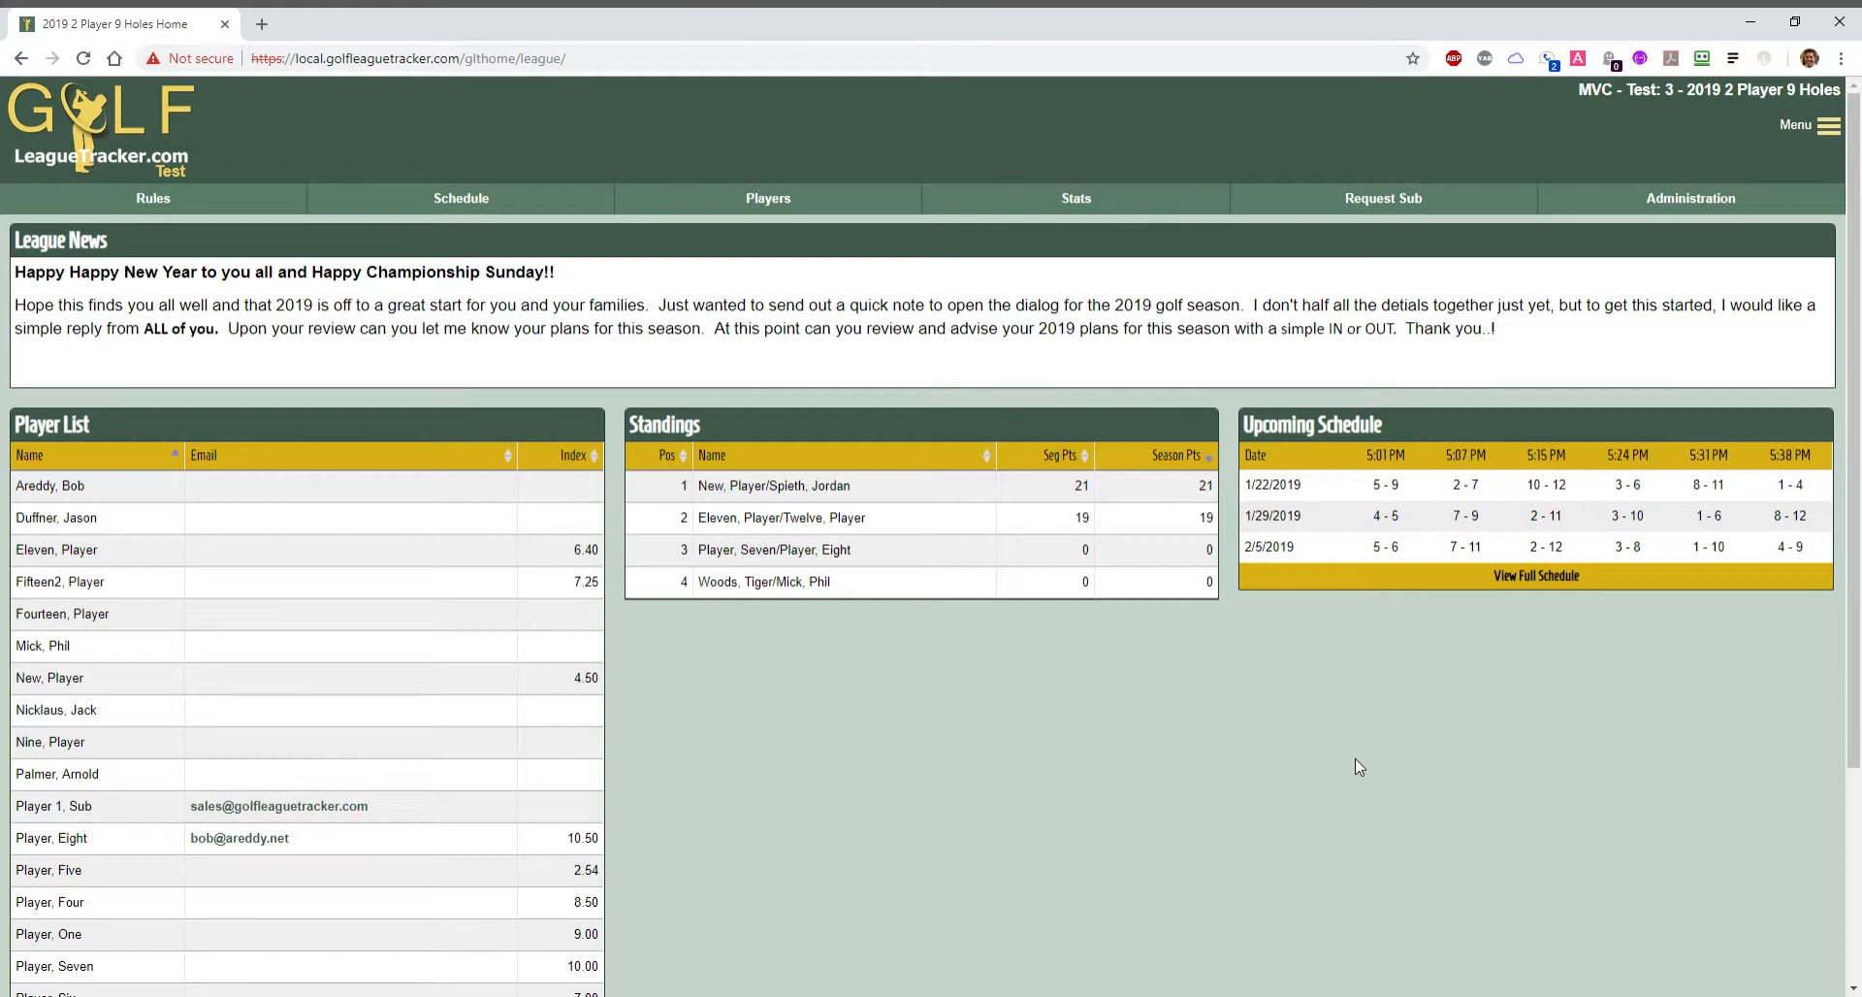
mouse_move(1431, 311)
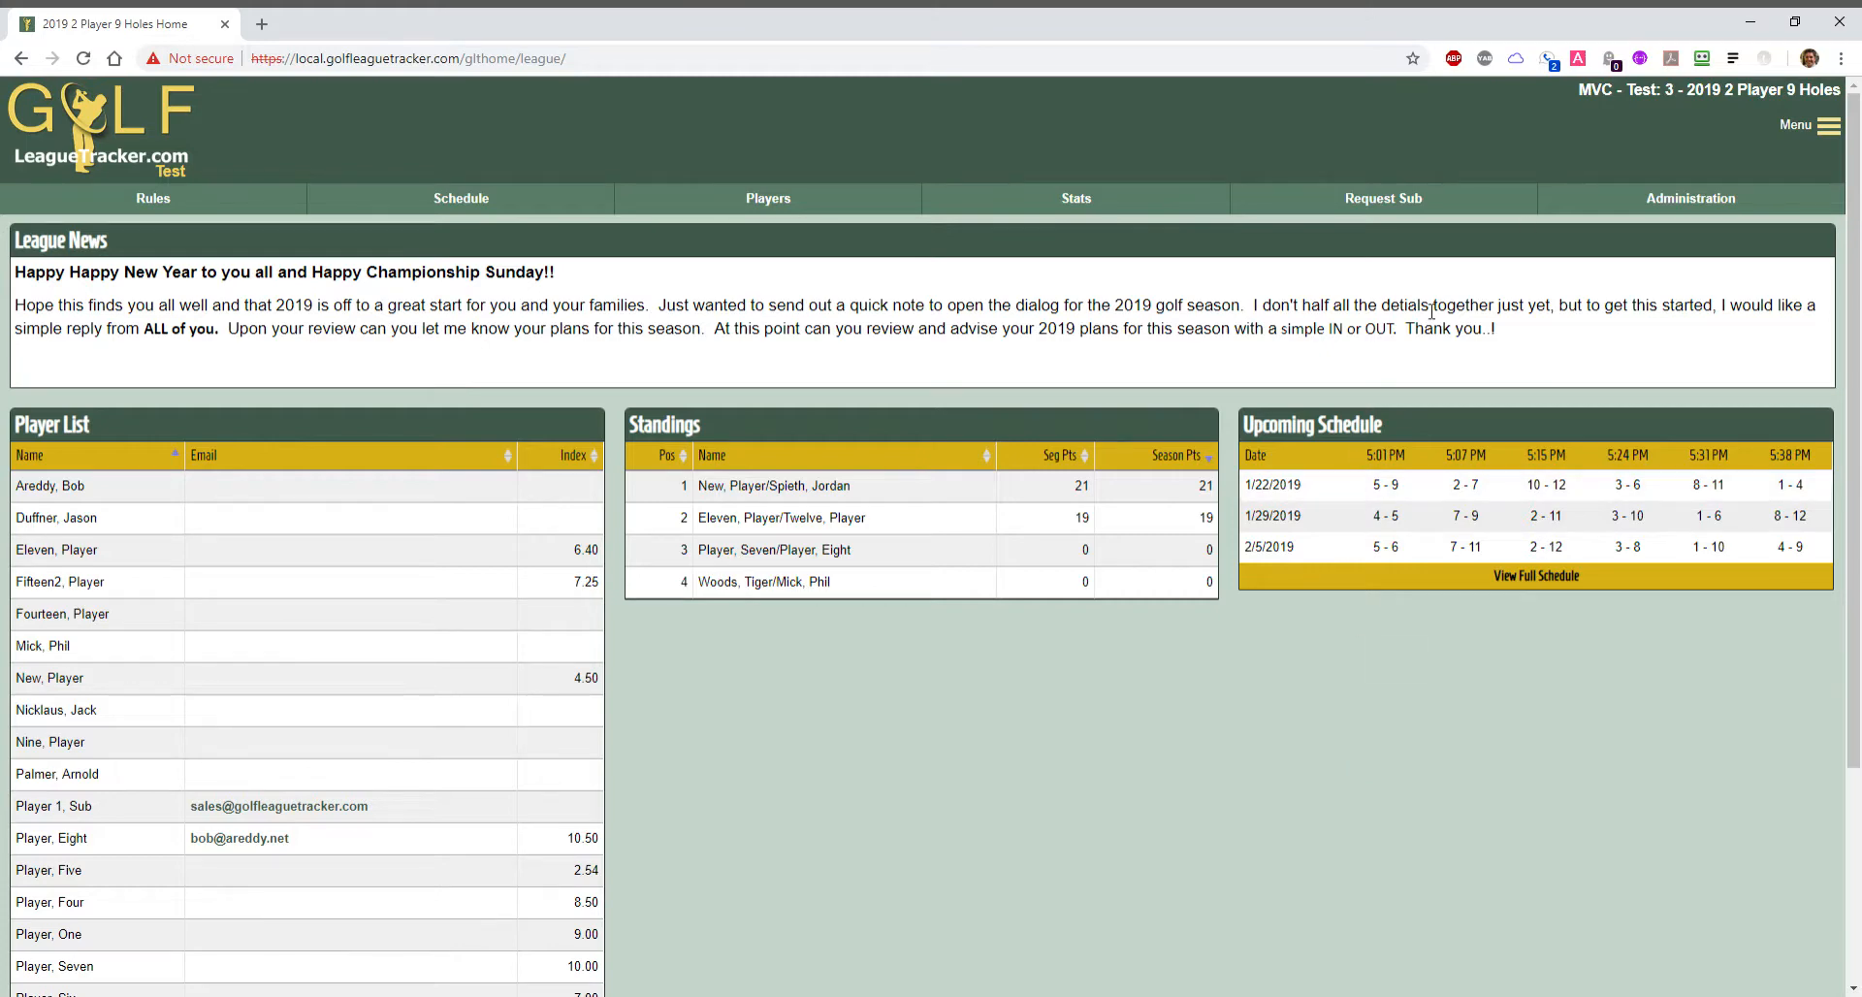